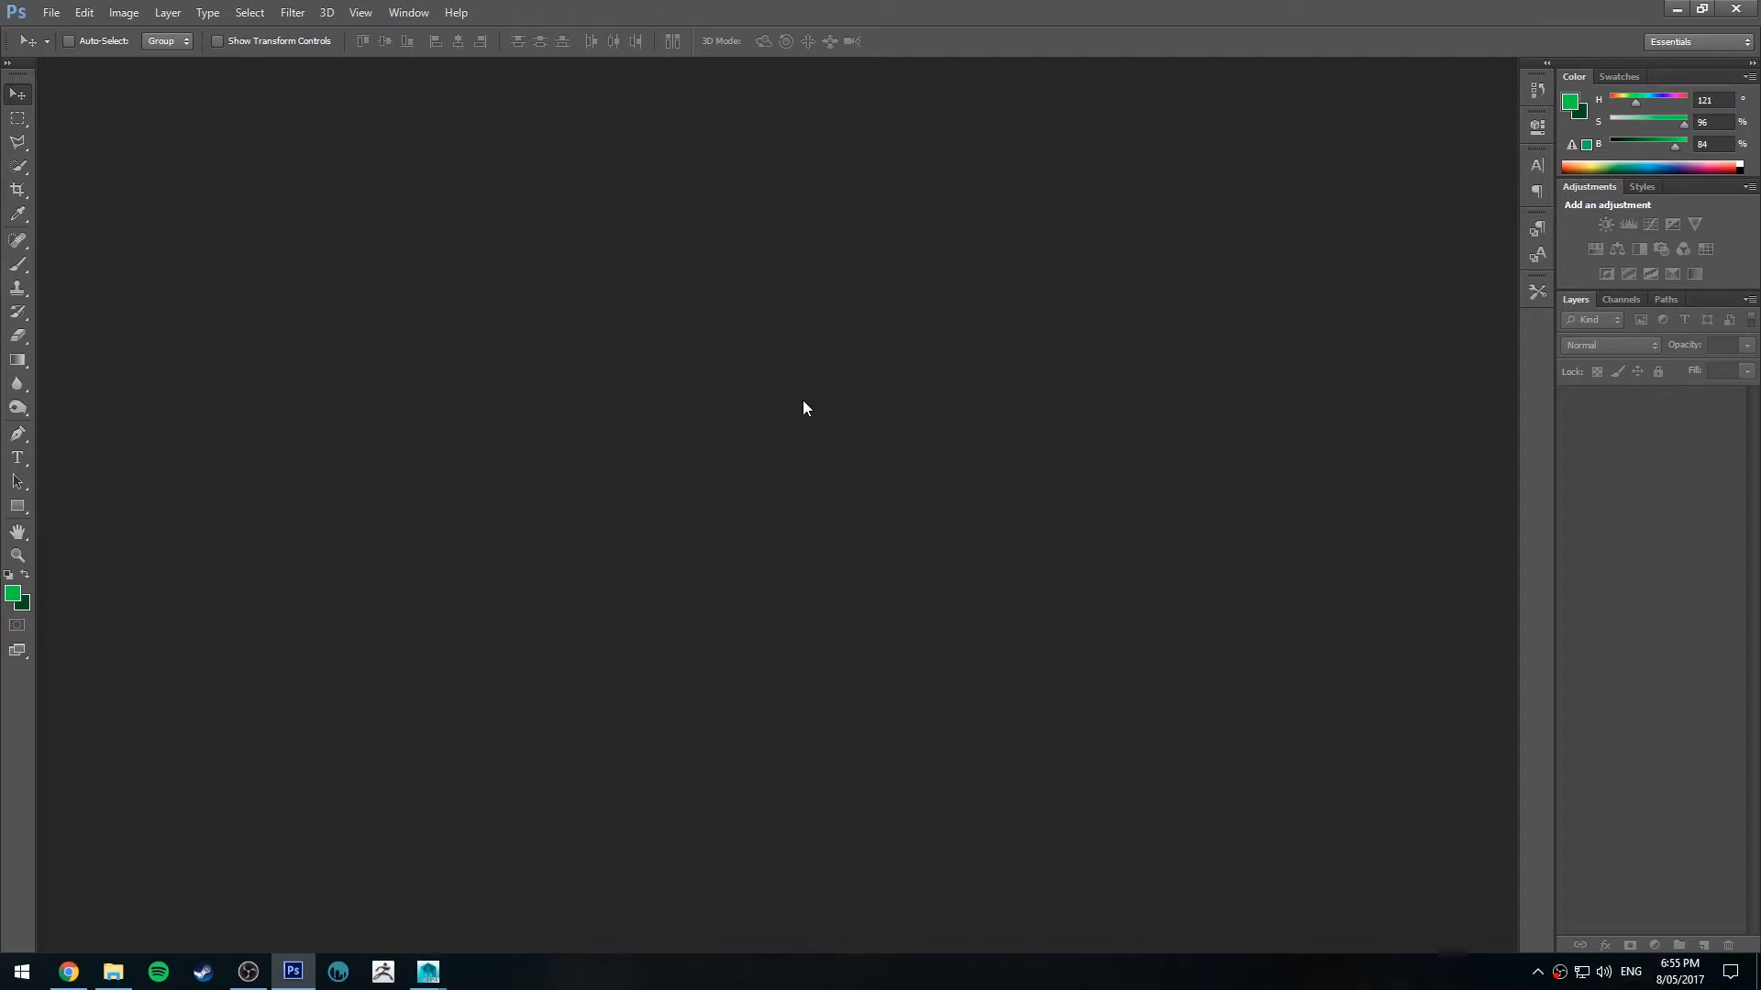
mouse_move(803, 389)
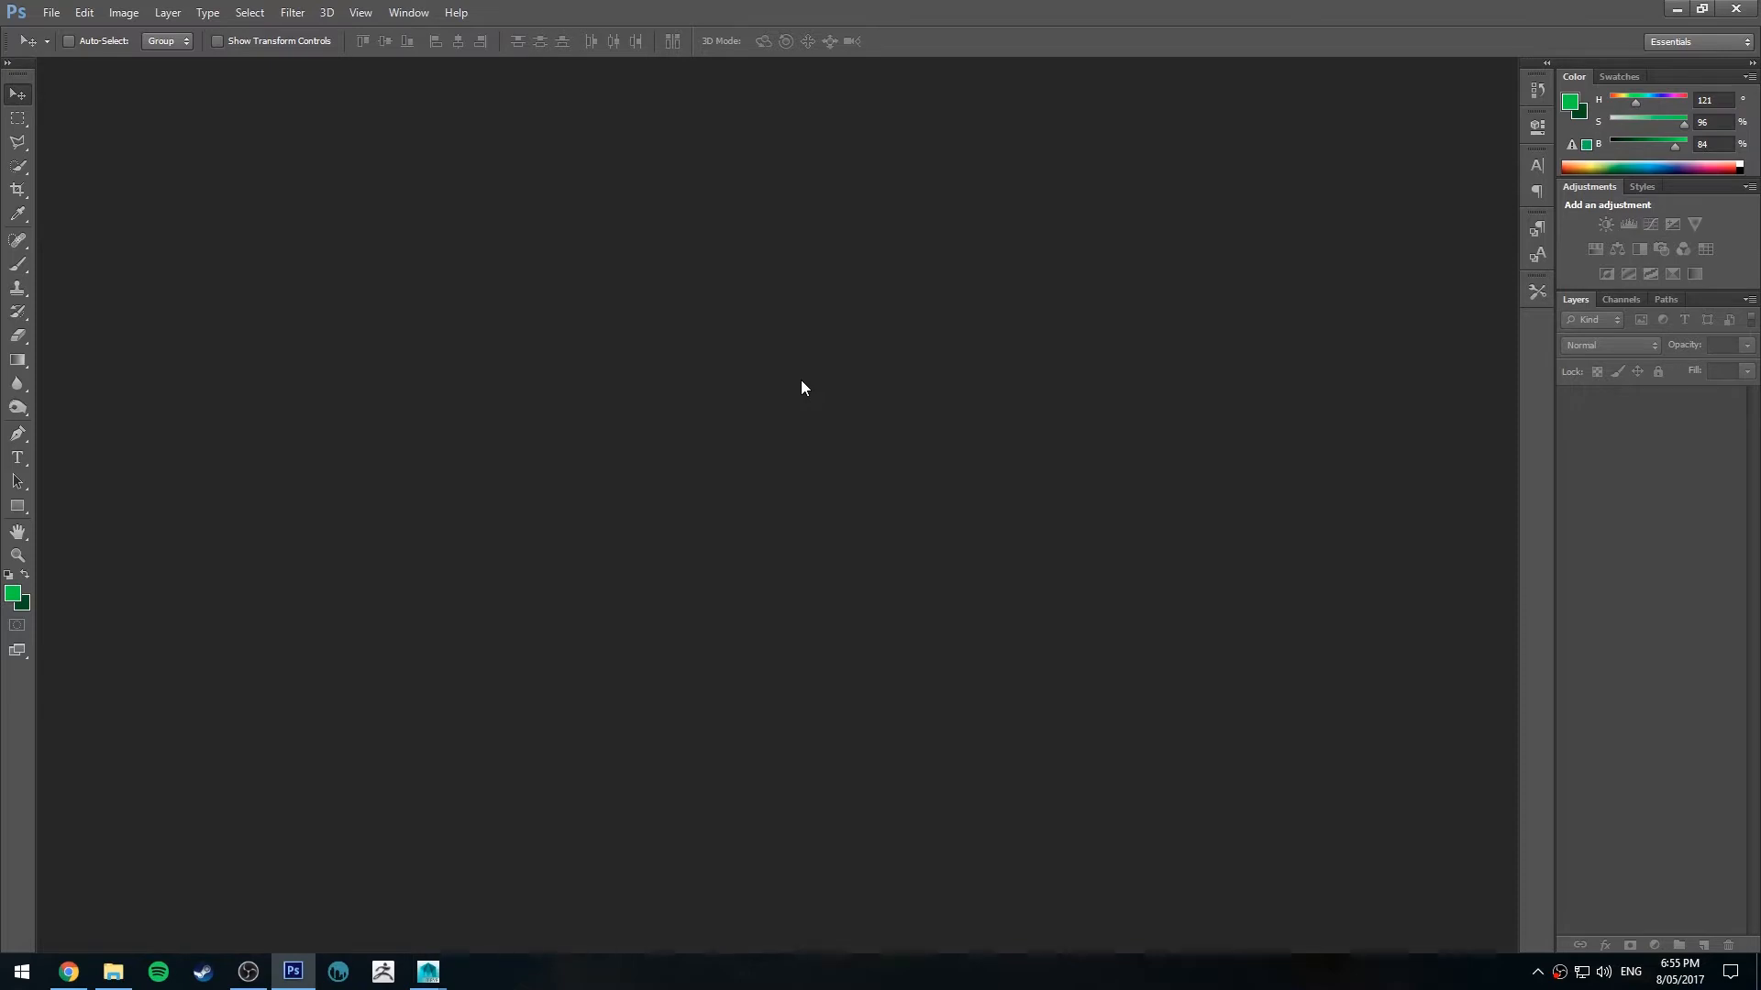
mouse_move(453, 340)
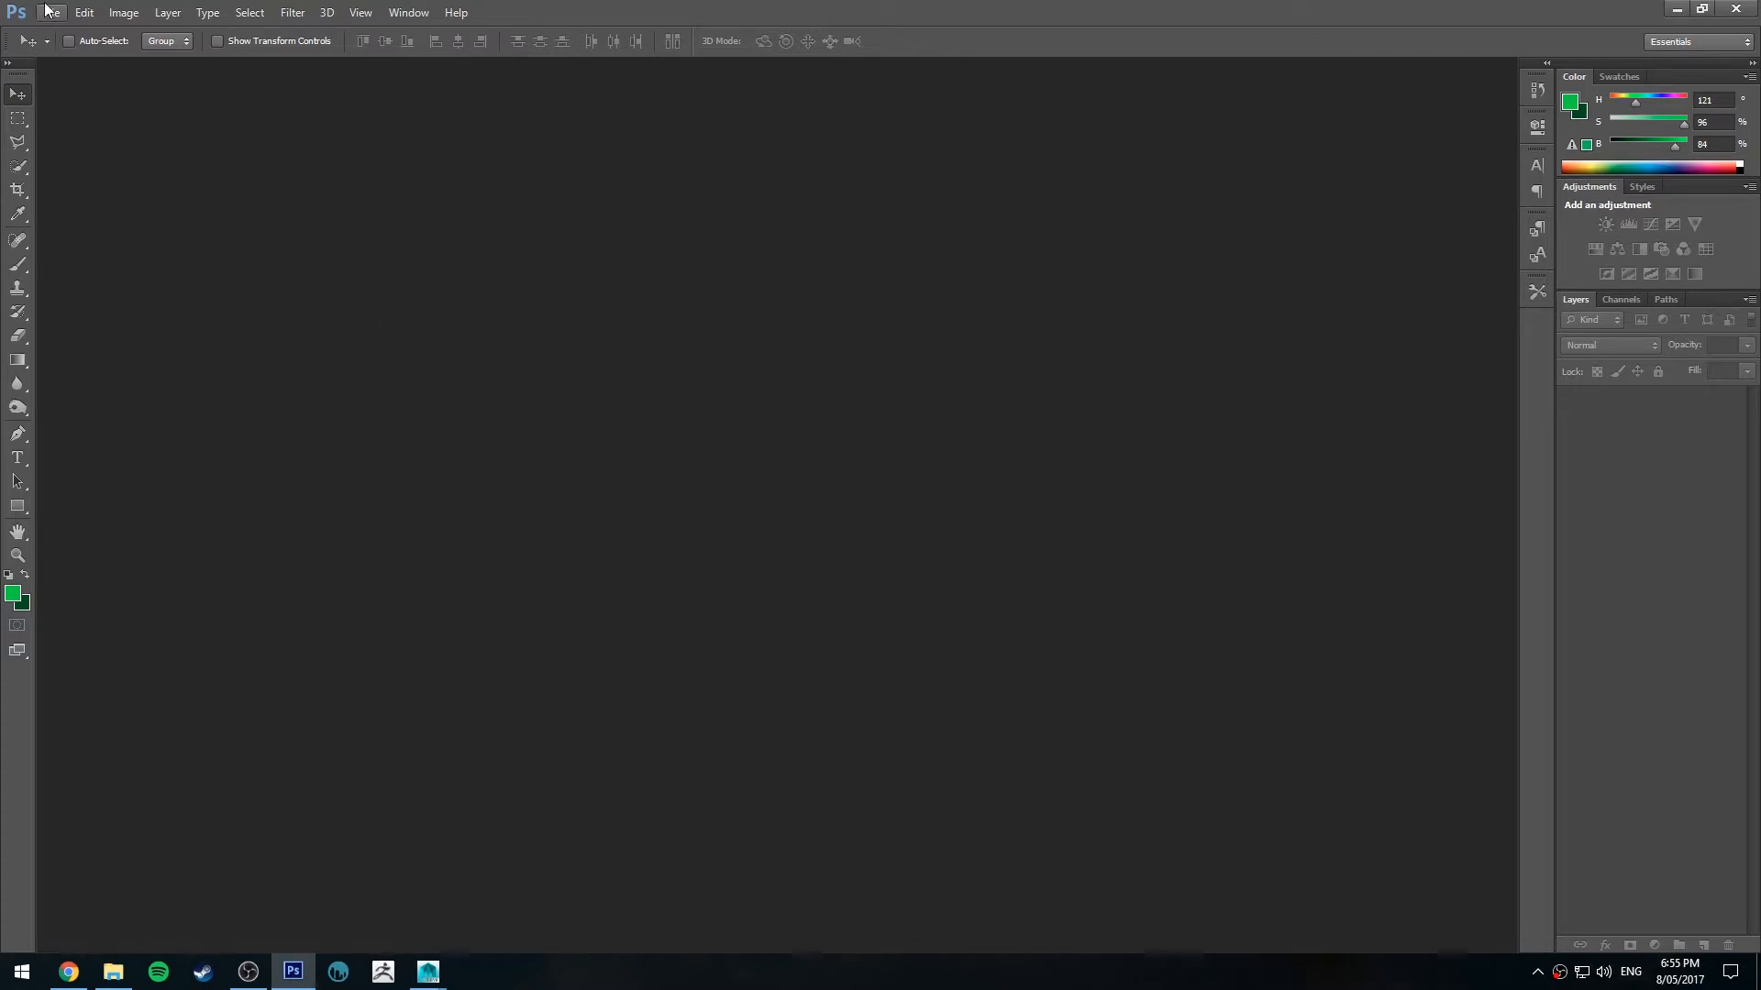
Step: Create a new 2000 × 2000 pixel document with a white background
left_click(51, 13)
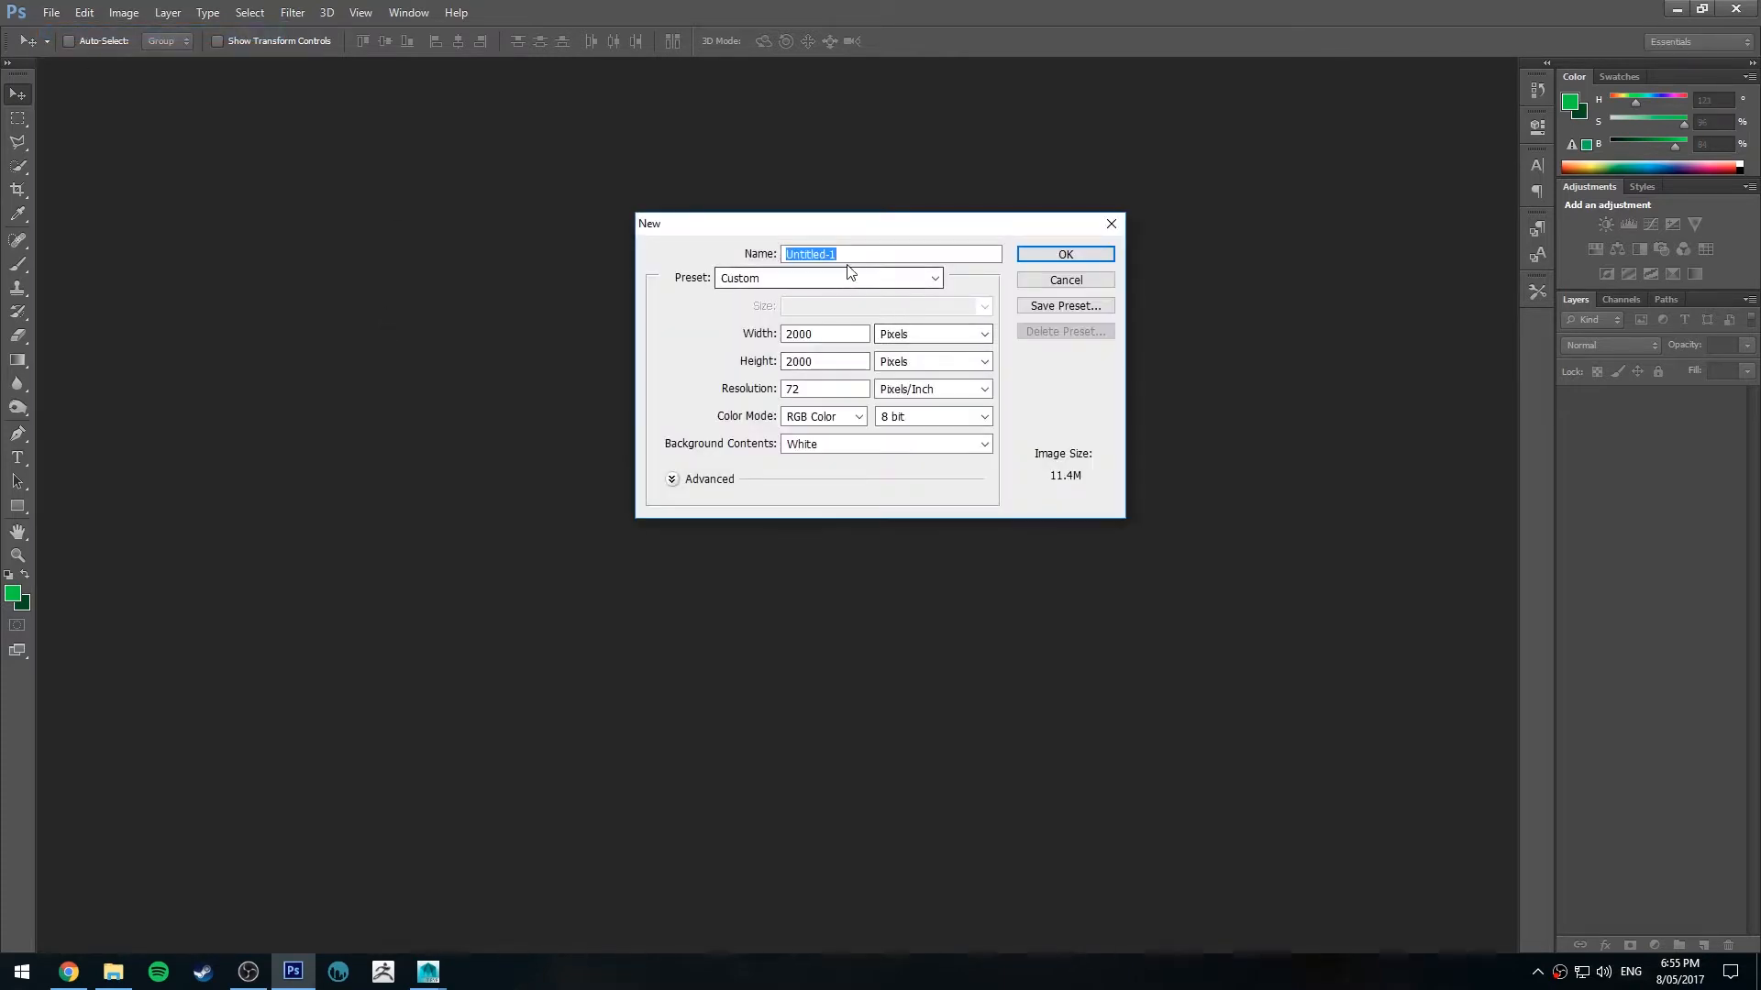
left_click_drag(877, 224, 847, 205)
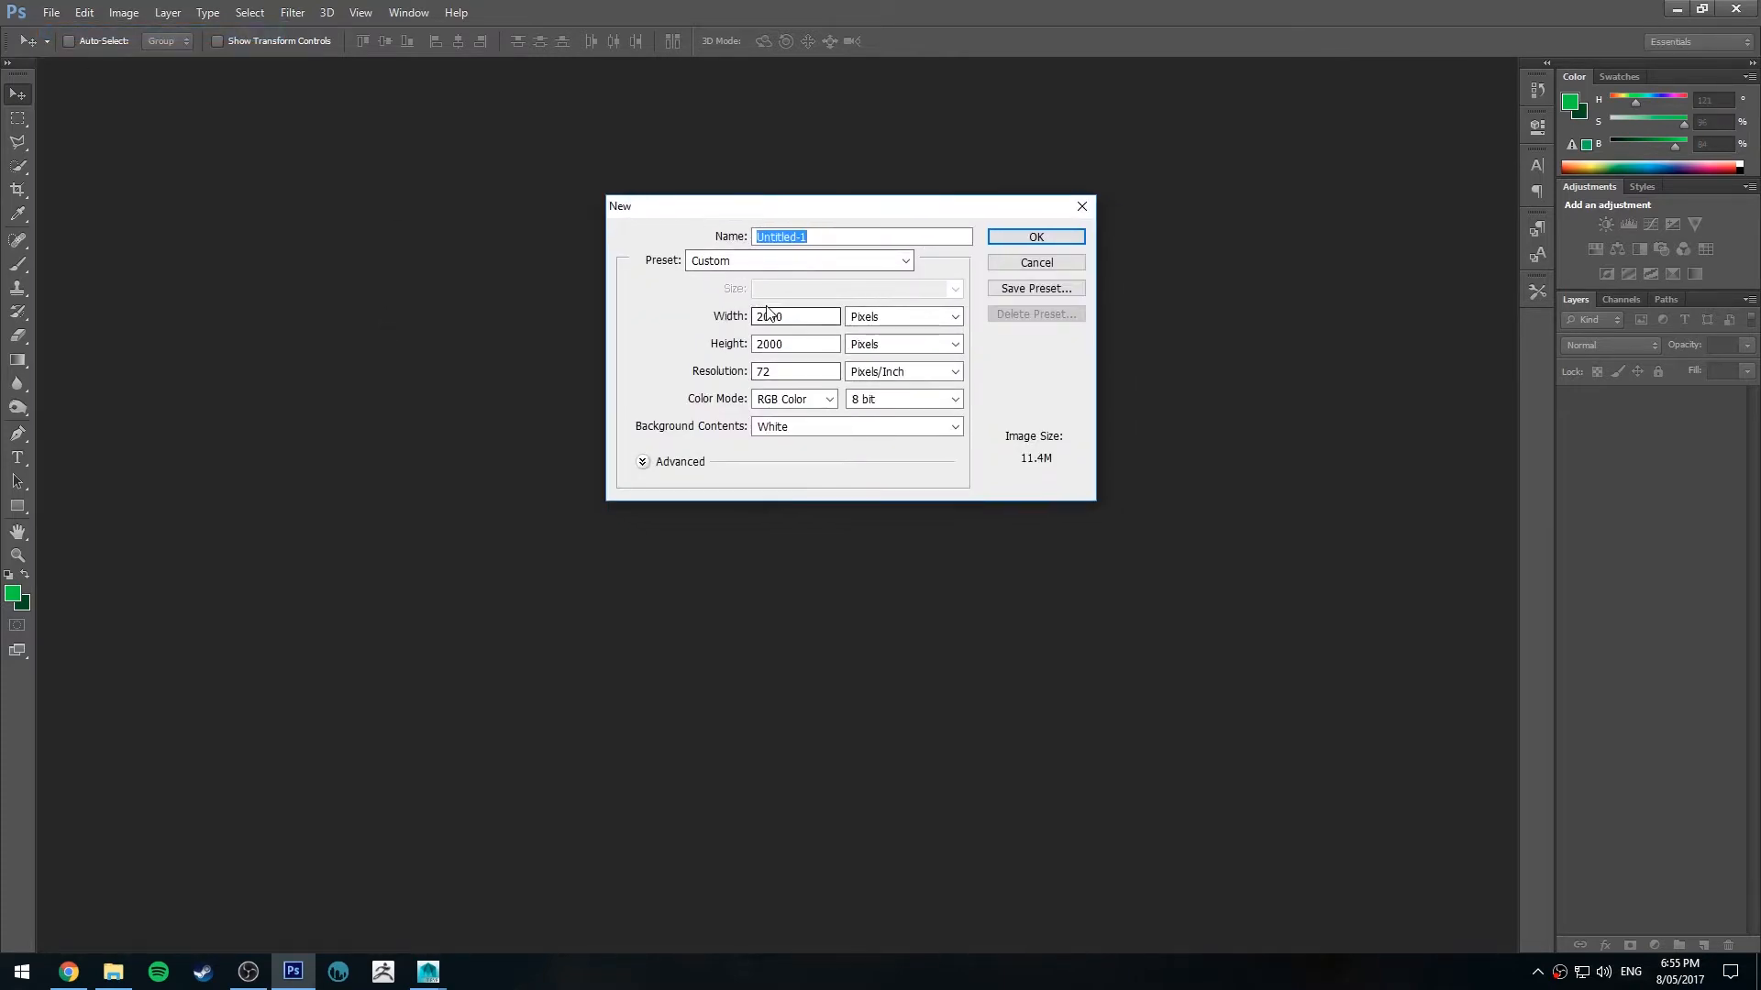
left_click(1035, 236)
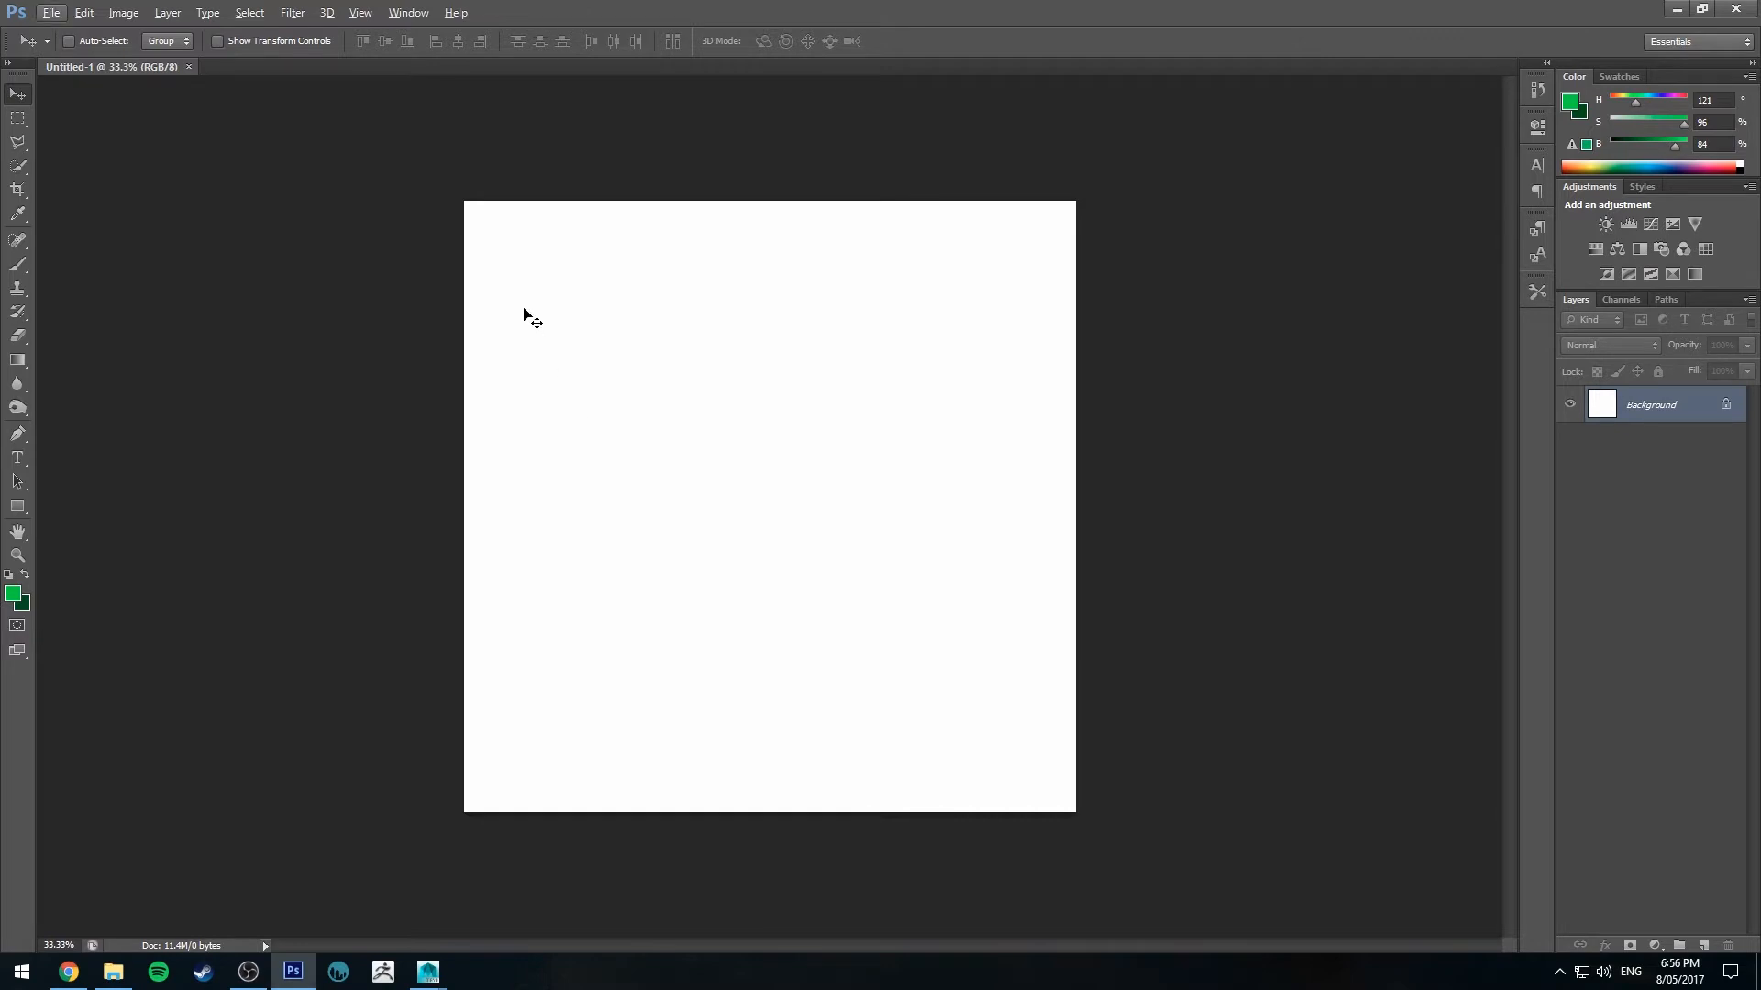
mouse_move(343, 265)
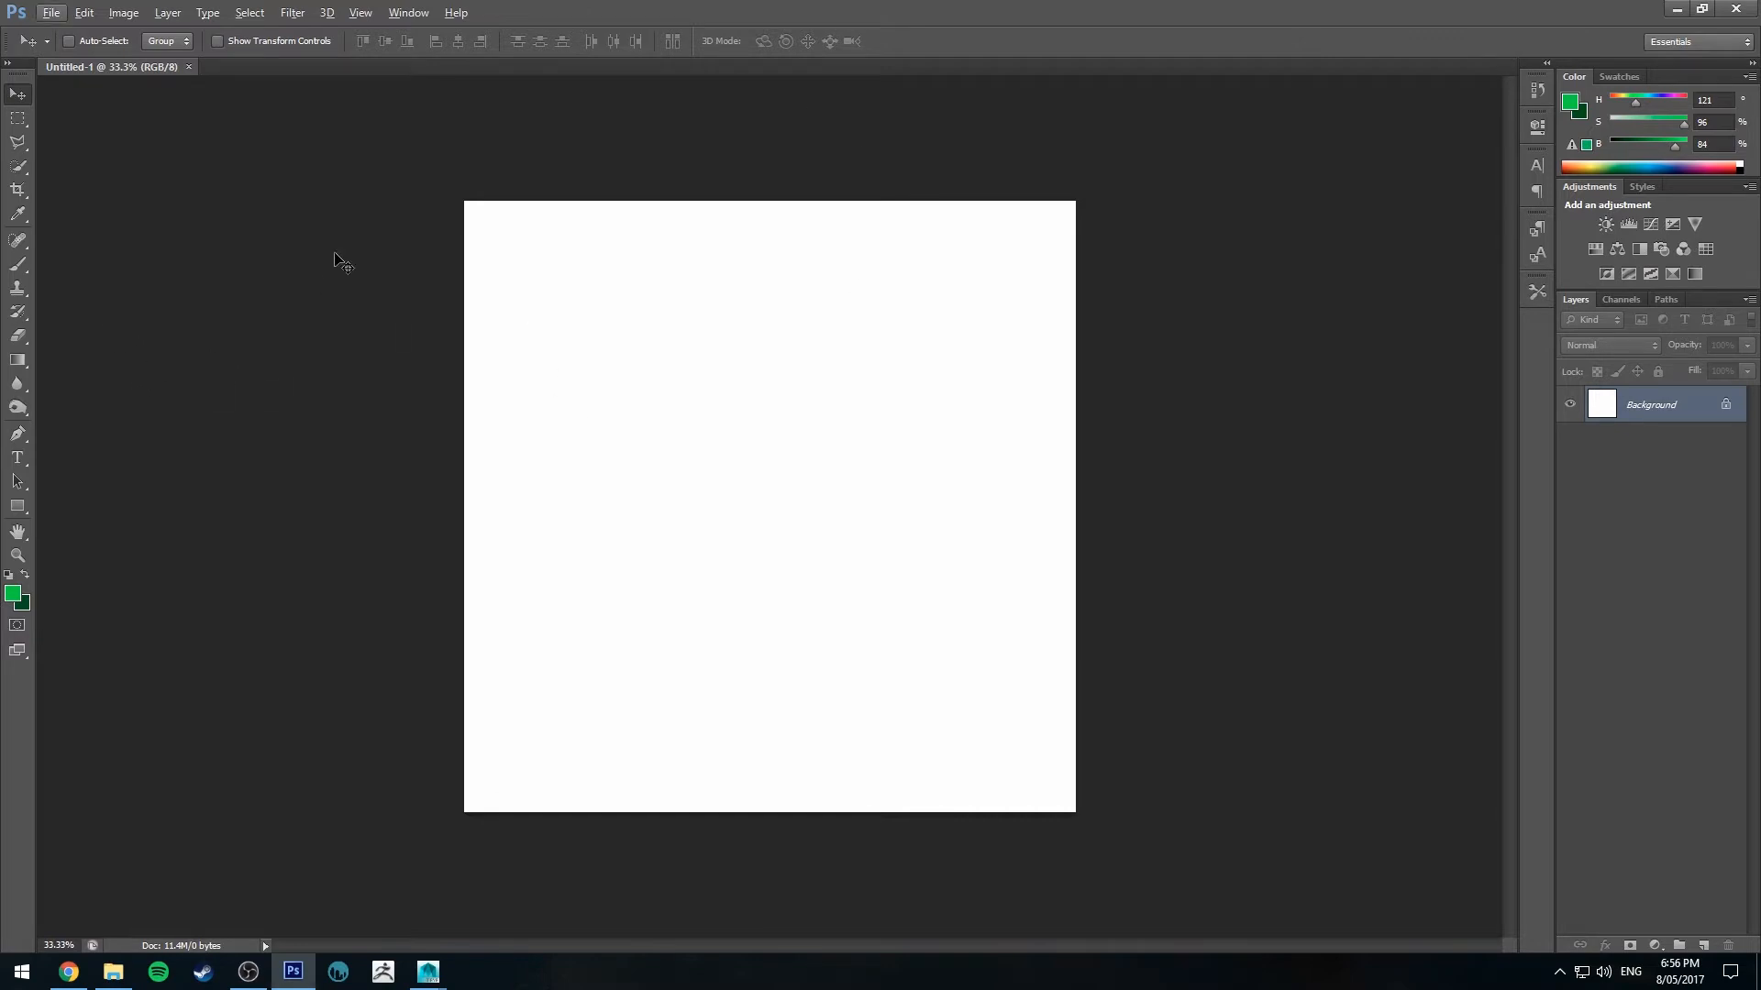
mouse_move(132, 181)
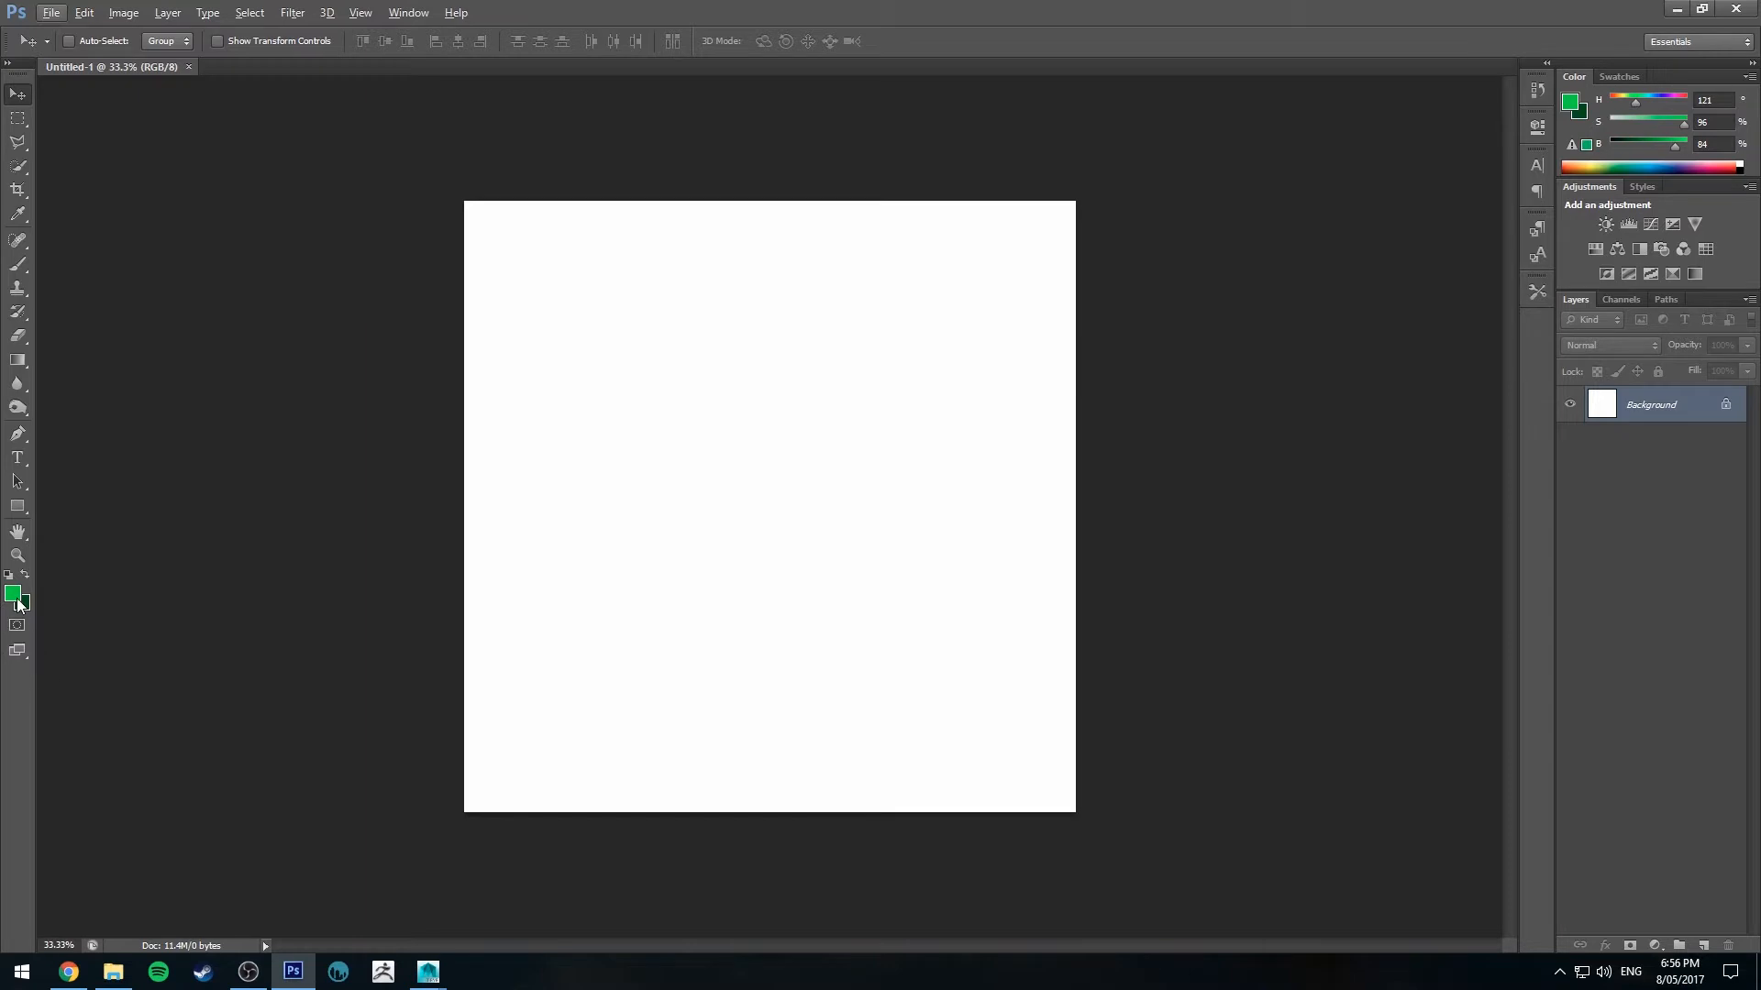
Step: Set the foreground swatch to bright green and the background swatch to dark green (024e07)
left_click(13, 593)
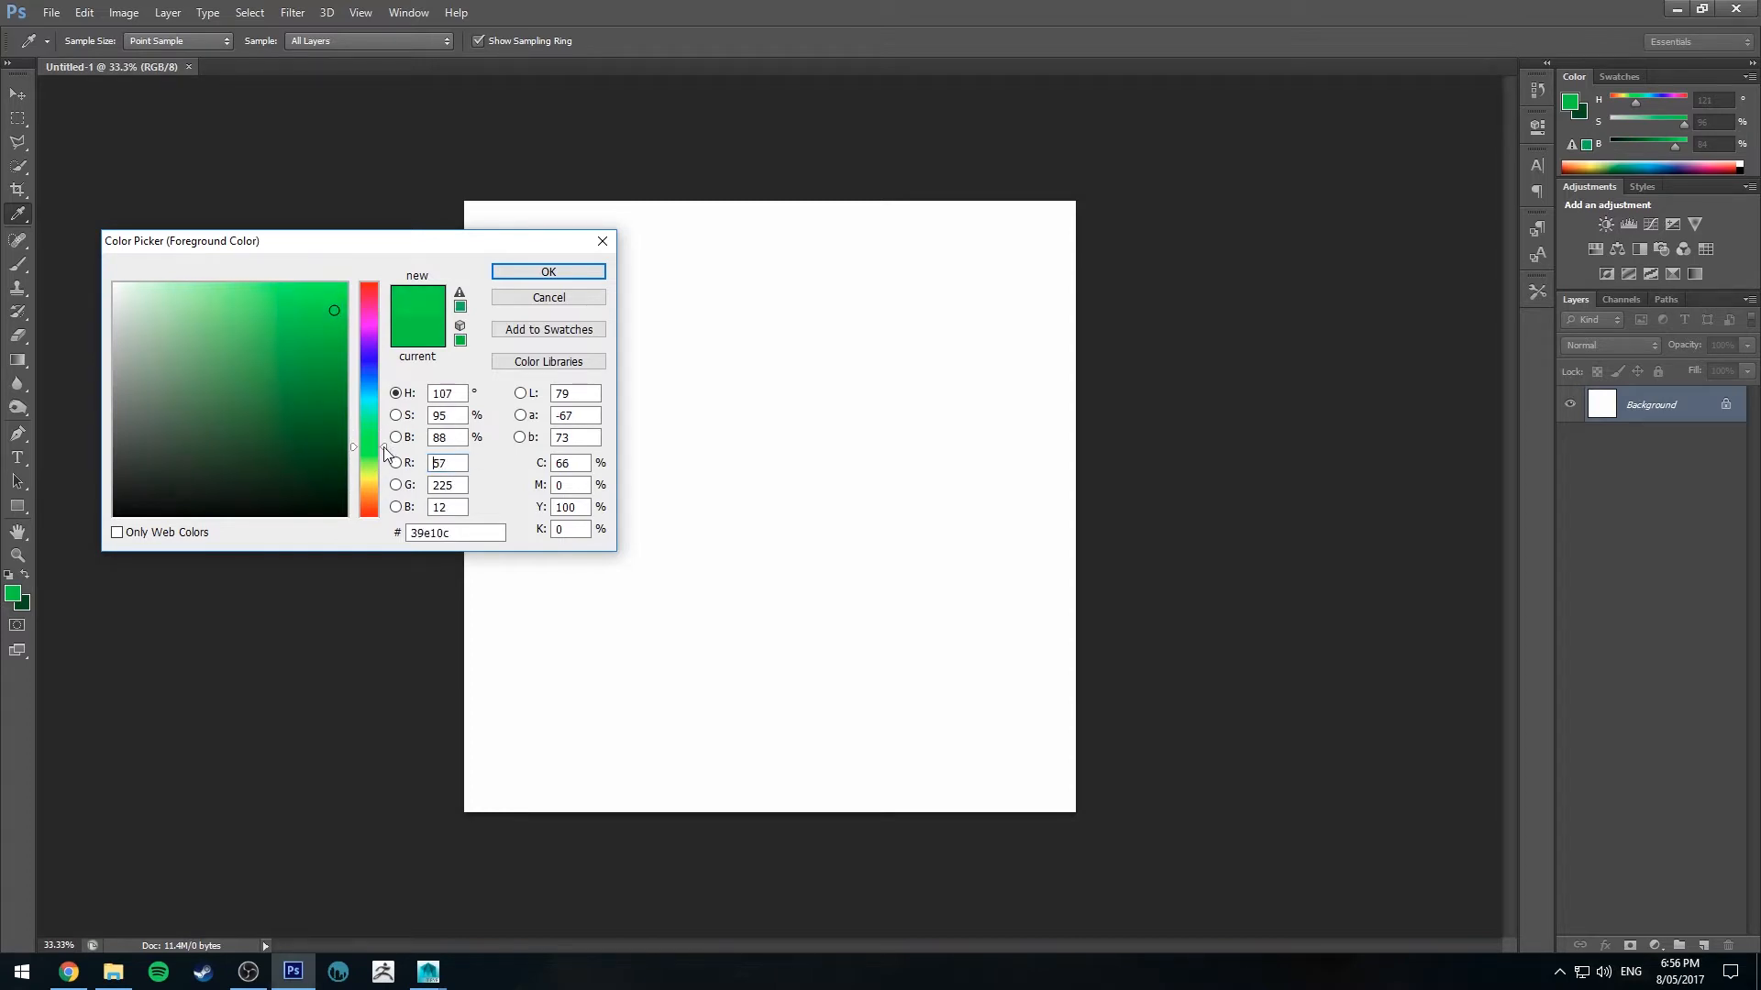
left_click(548, 271)
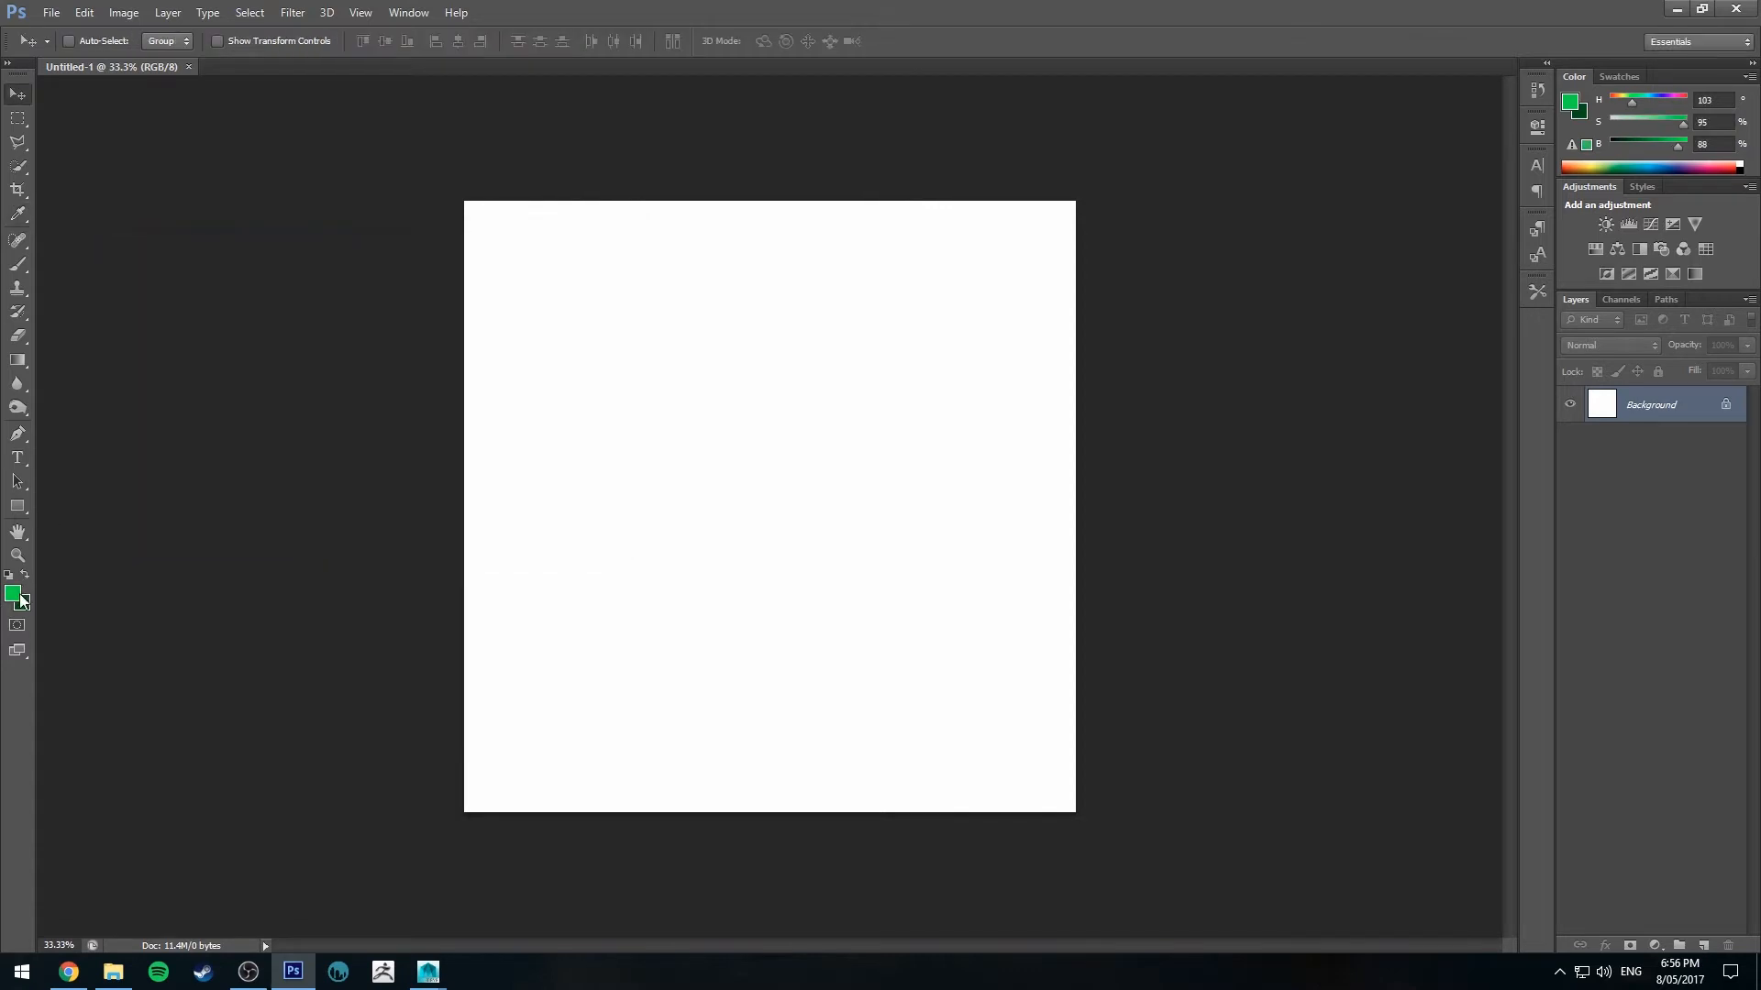
left_click(26, 598)
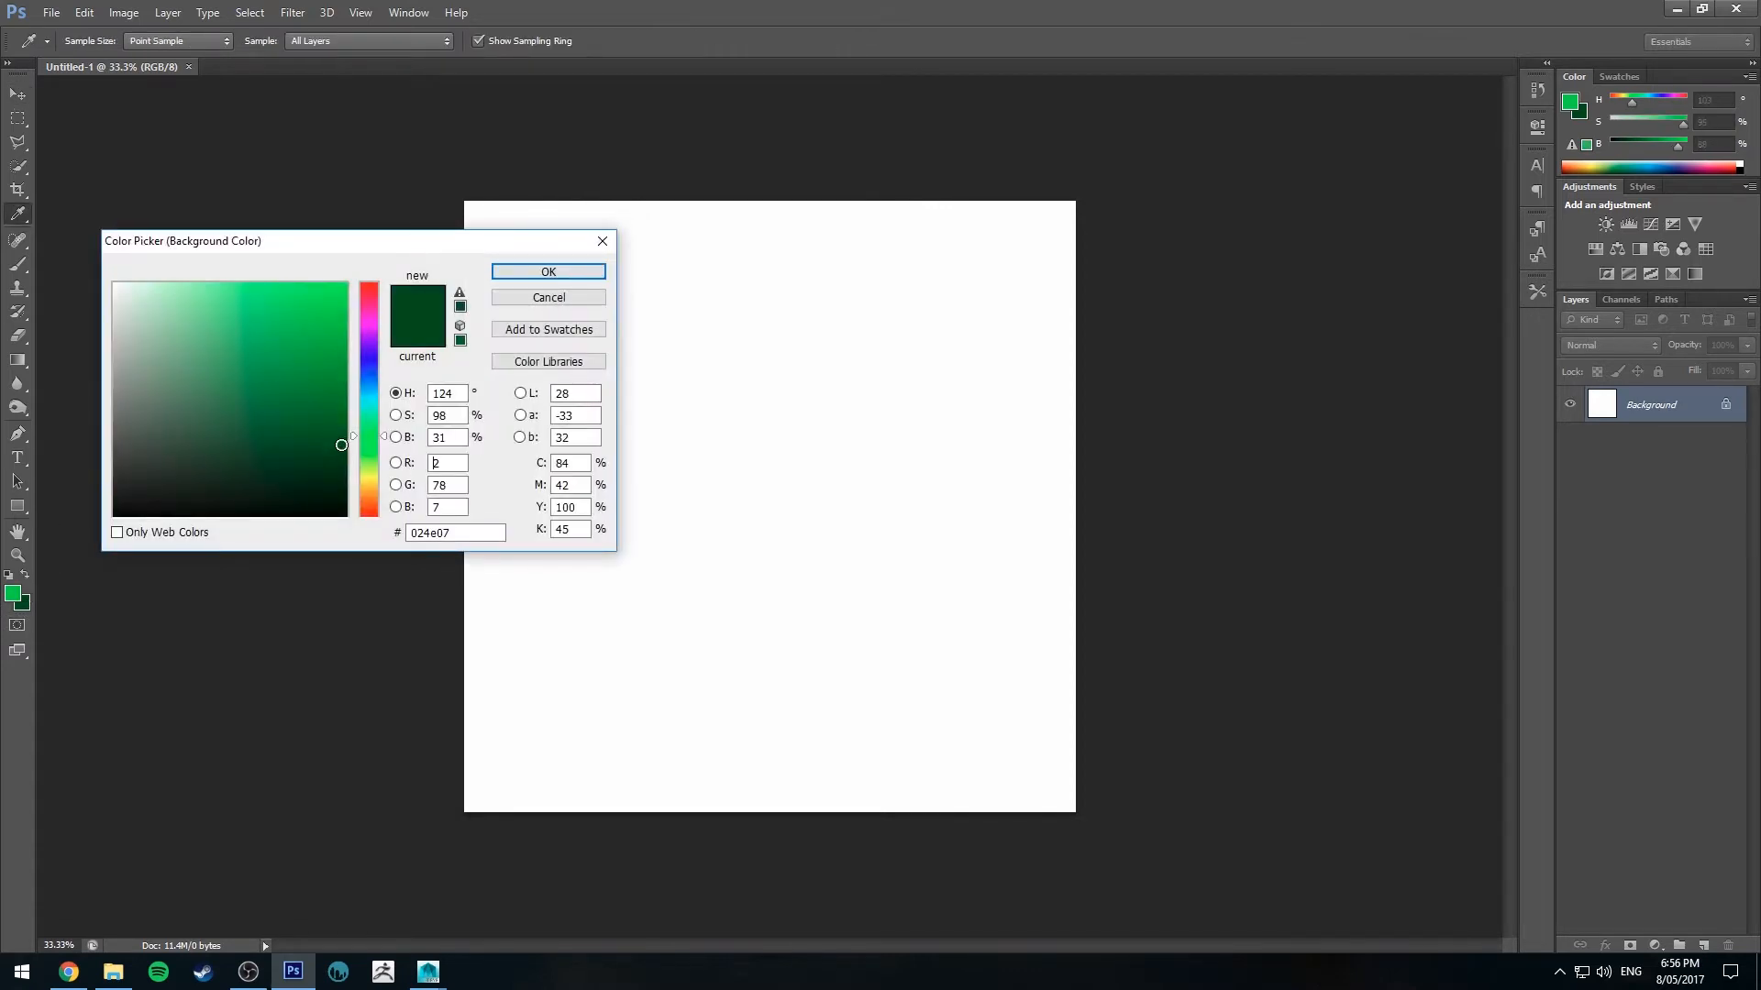
left_click(548, 271)
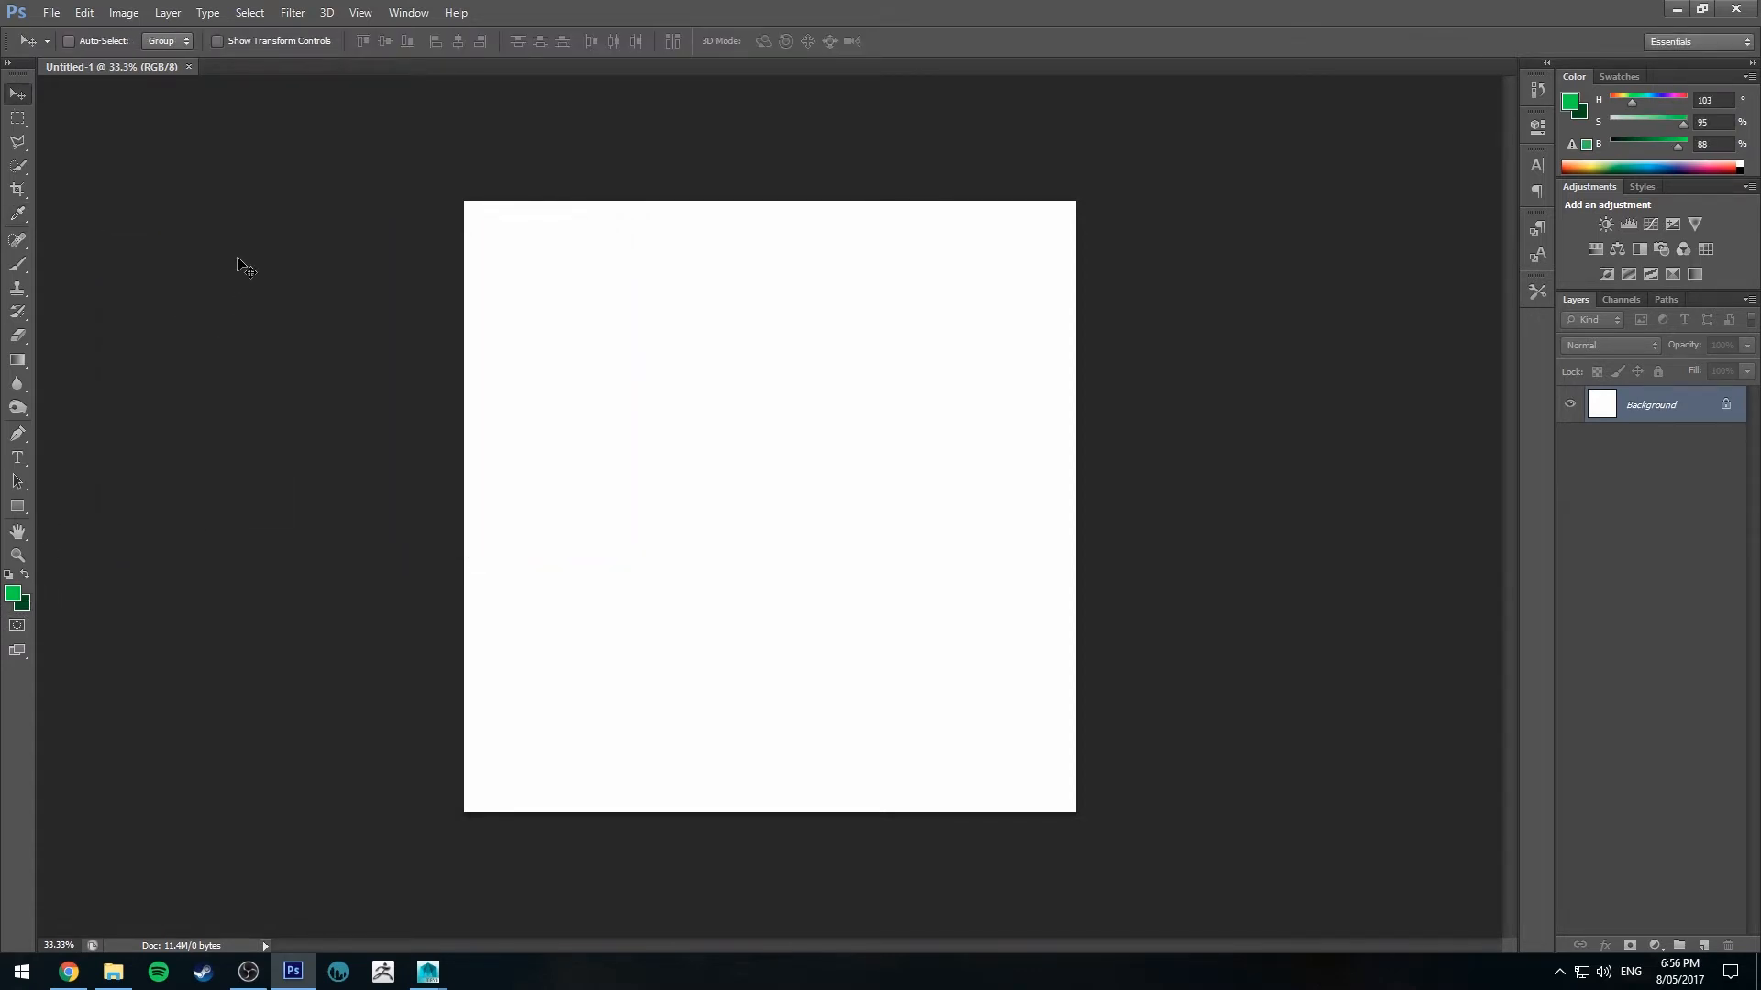
mouse_move(354, 138)
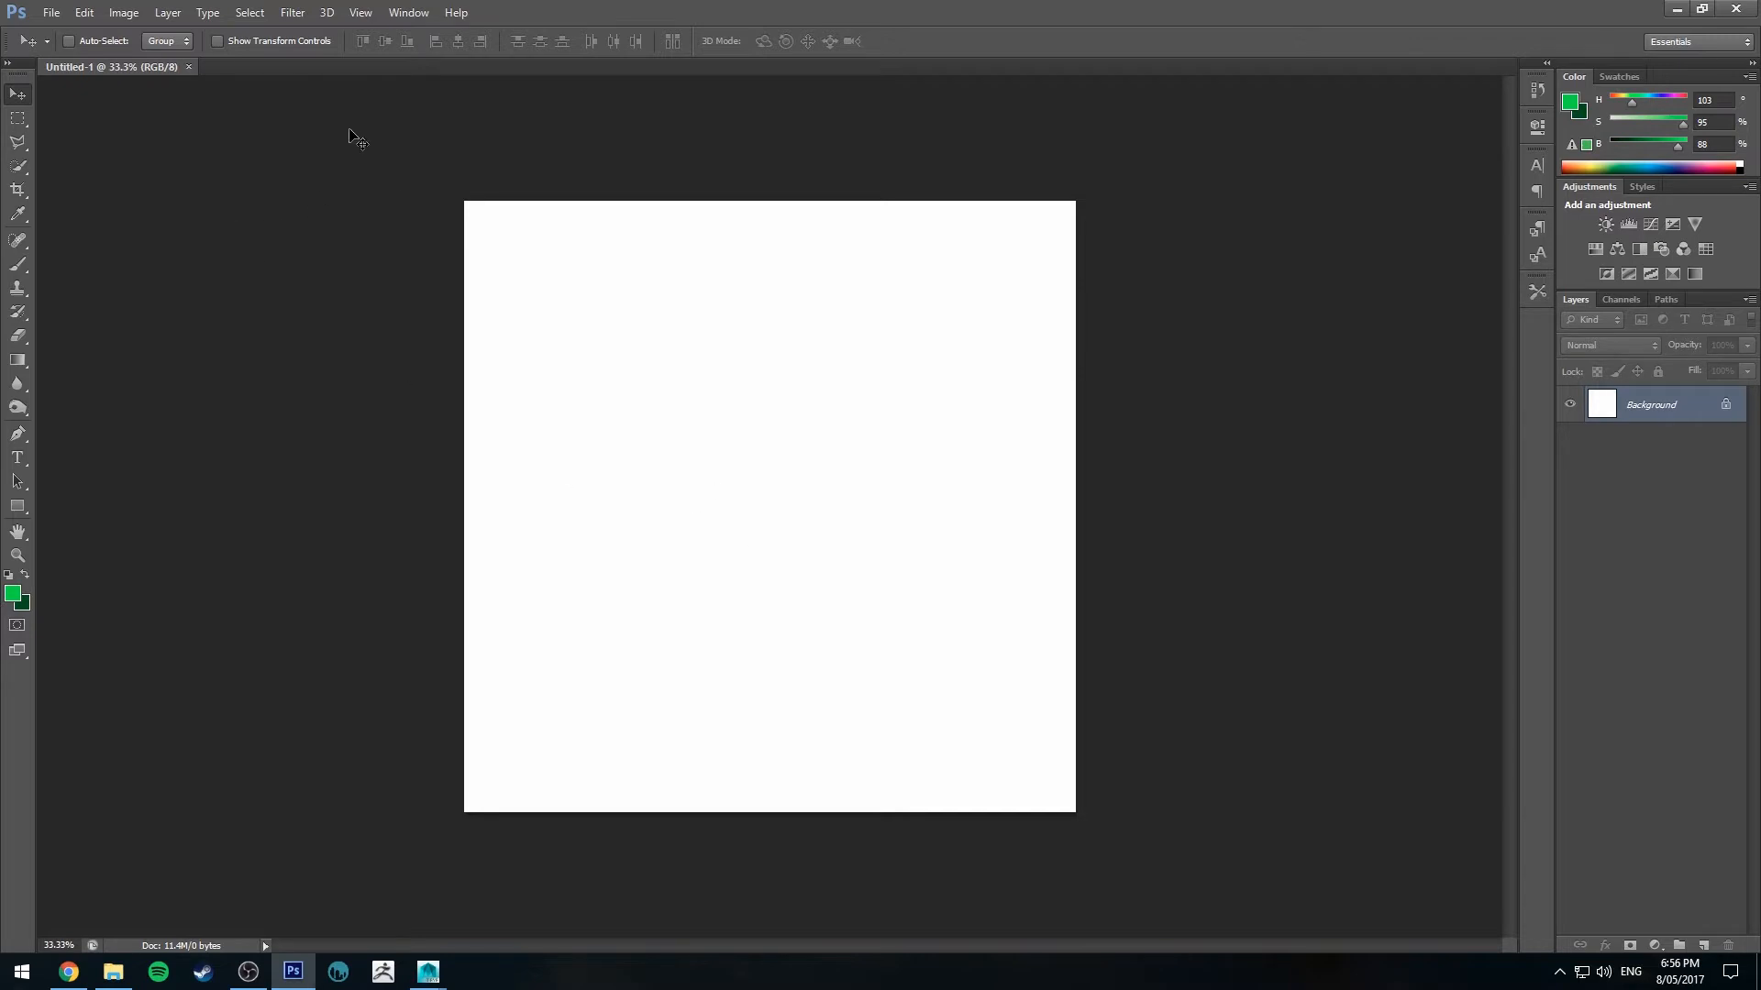
mouse_move(18, 532)
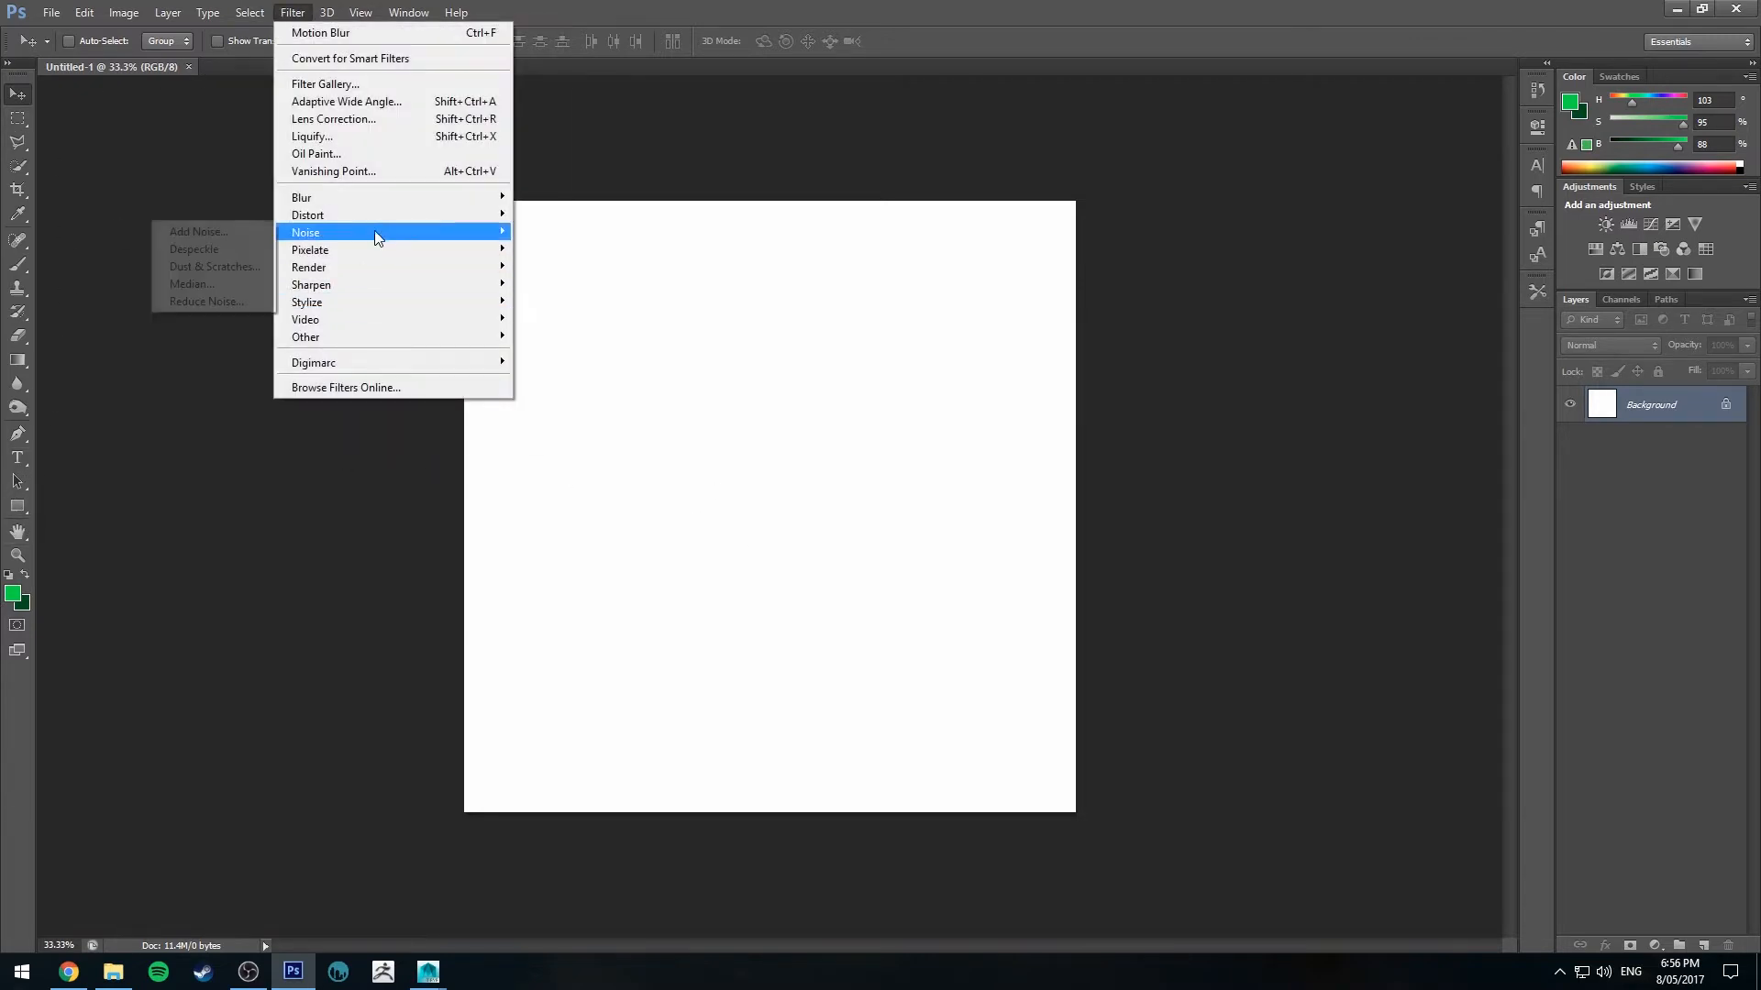
Step: Apply the Fibers render filter with Variance 20 and Strength 8 to fill the canvas
left_click(309, 268)
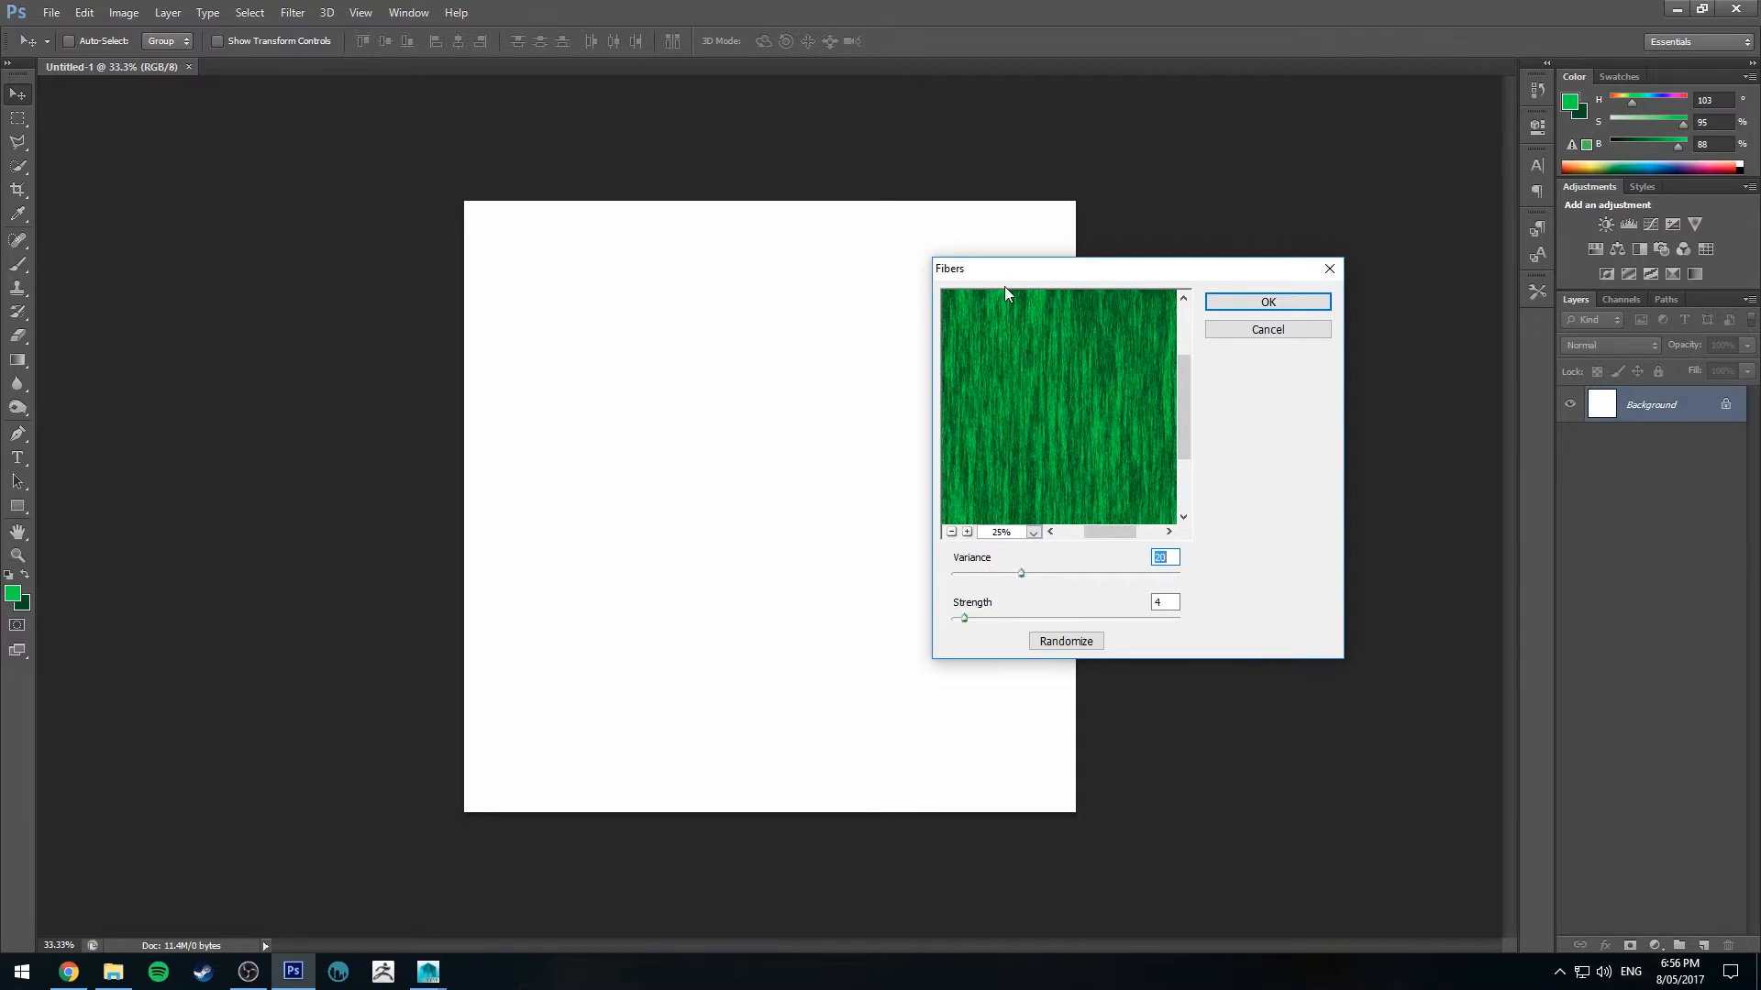
left_click(1165, 602)
type("8")
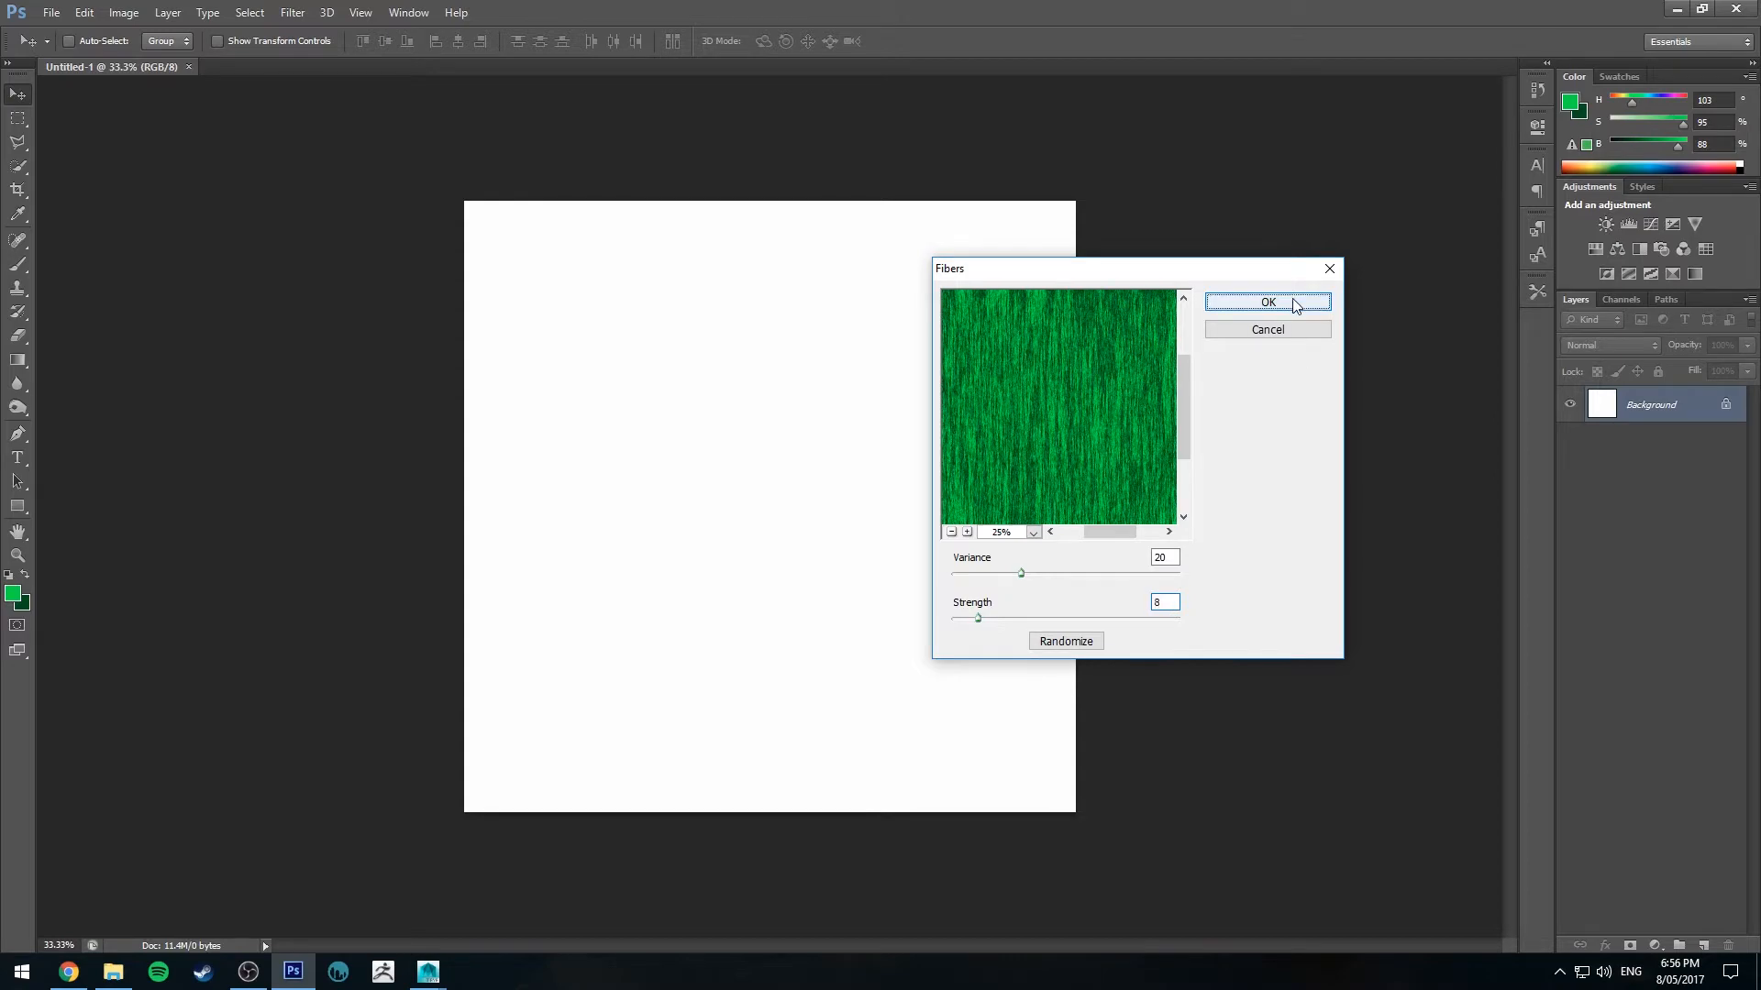
left_click(1268, 303)
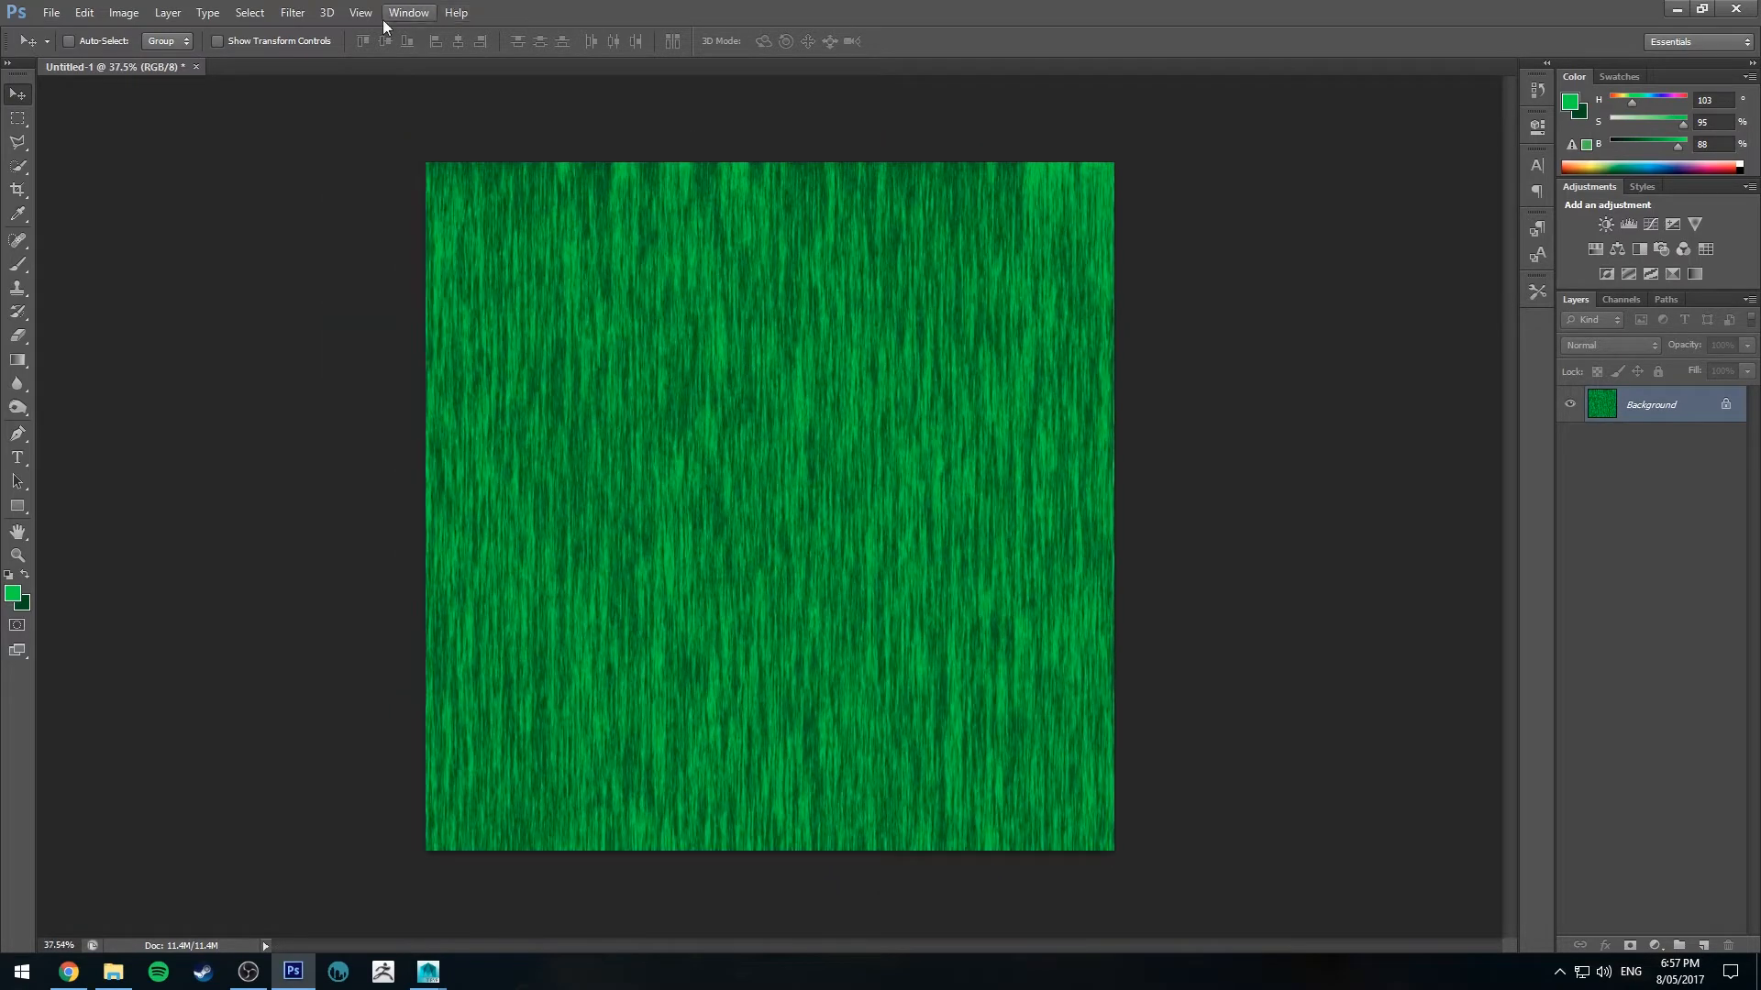
Step: Apply a Motion Blur at 90° with a long distance to streak the texture vertically
left_click(292, 13)
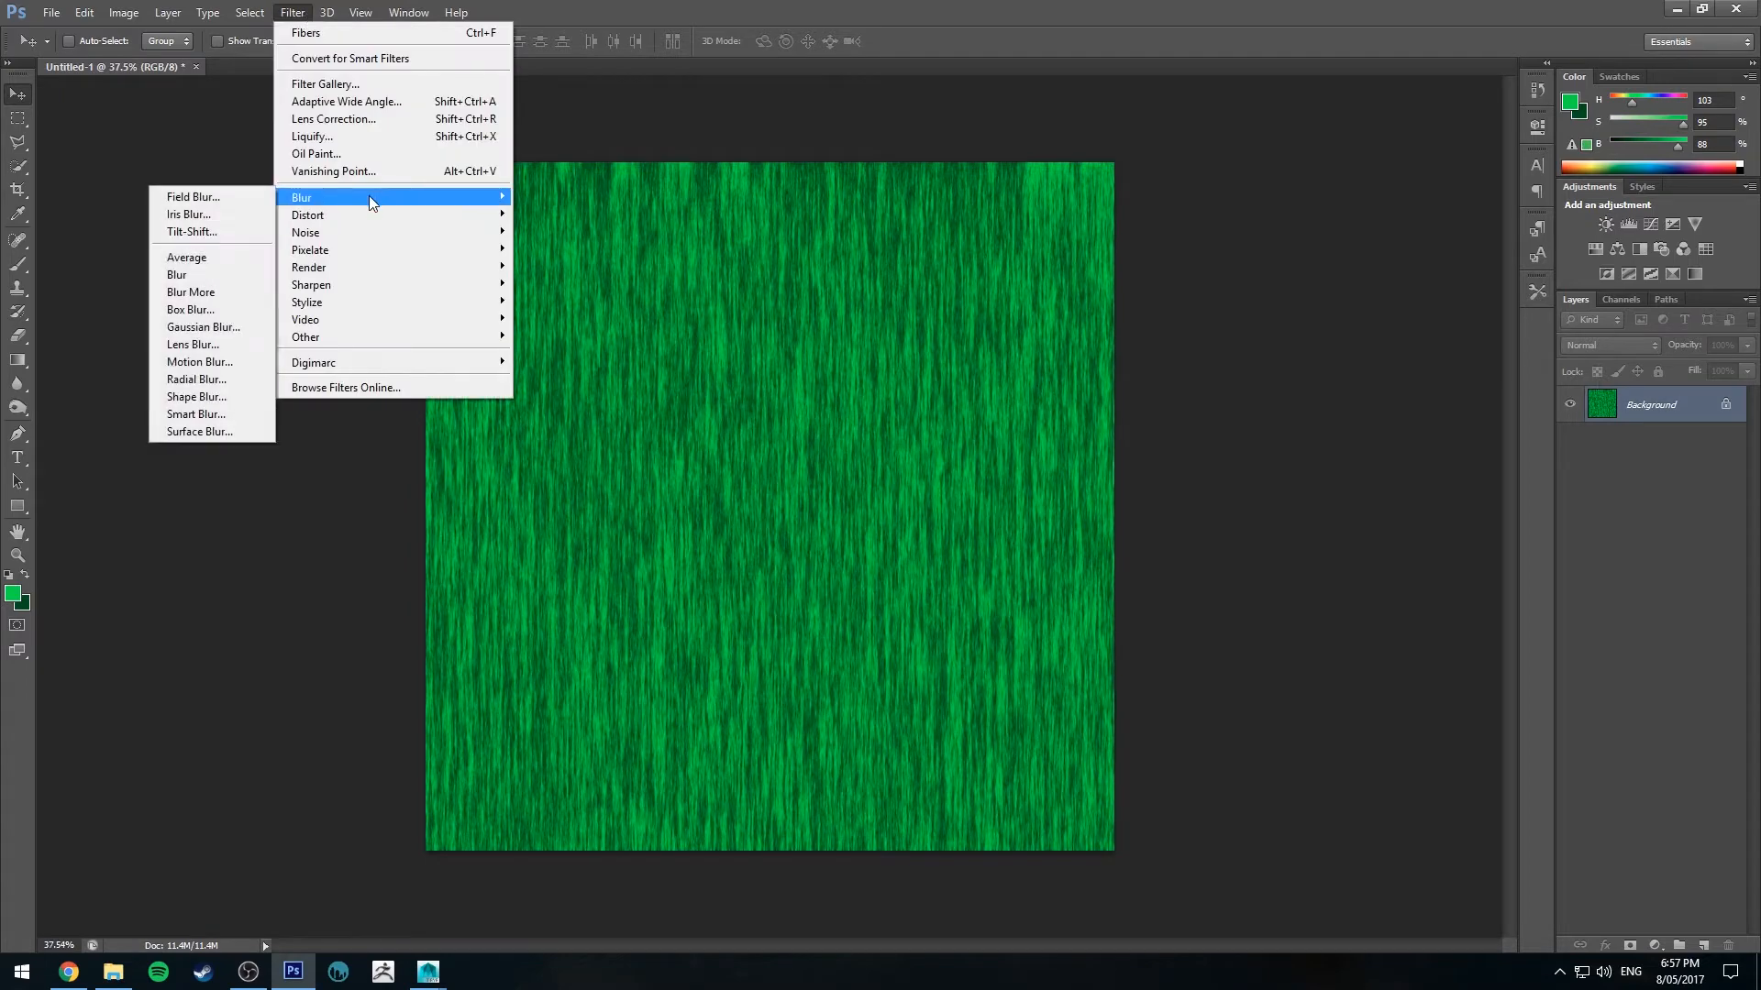
mouse_move(190, 345)
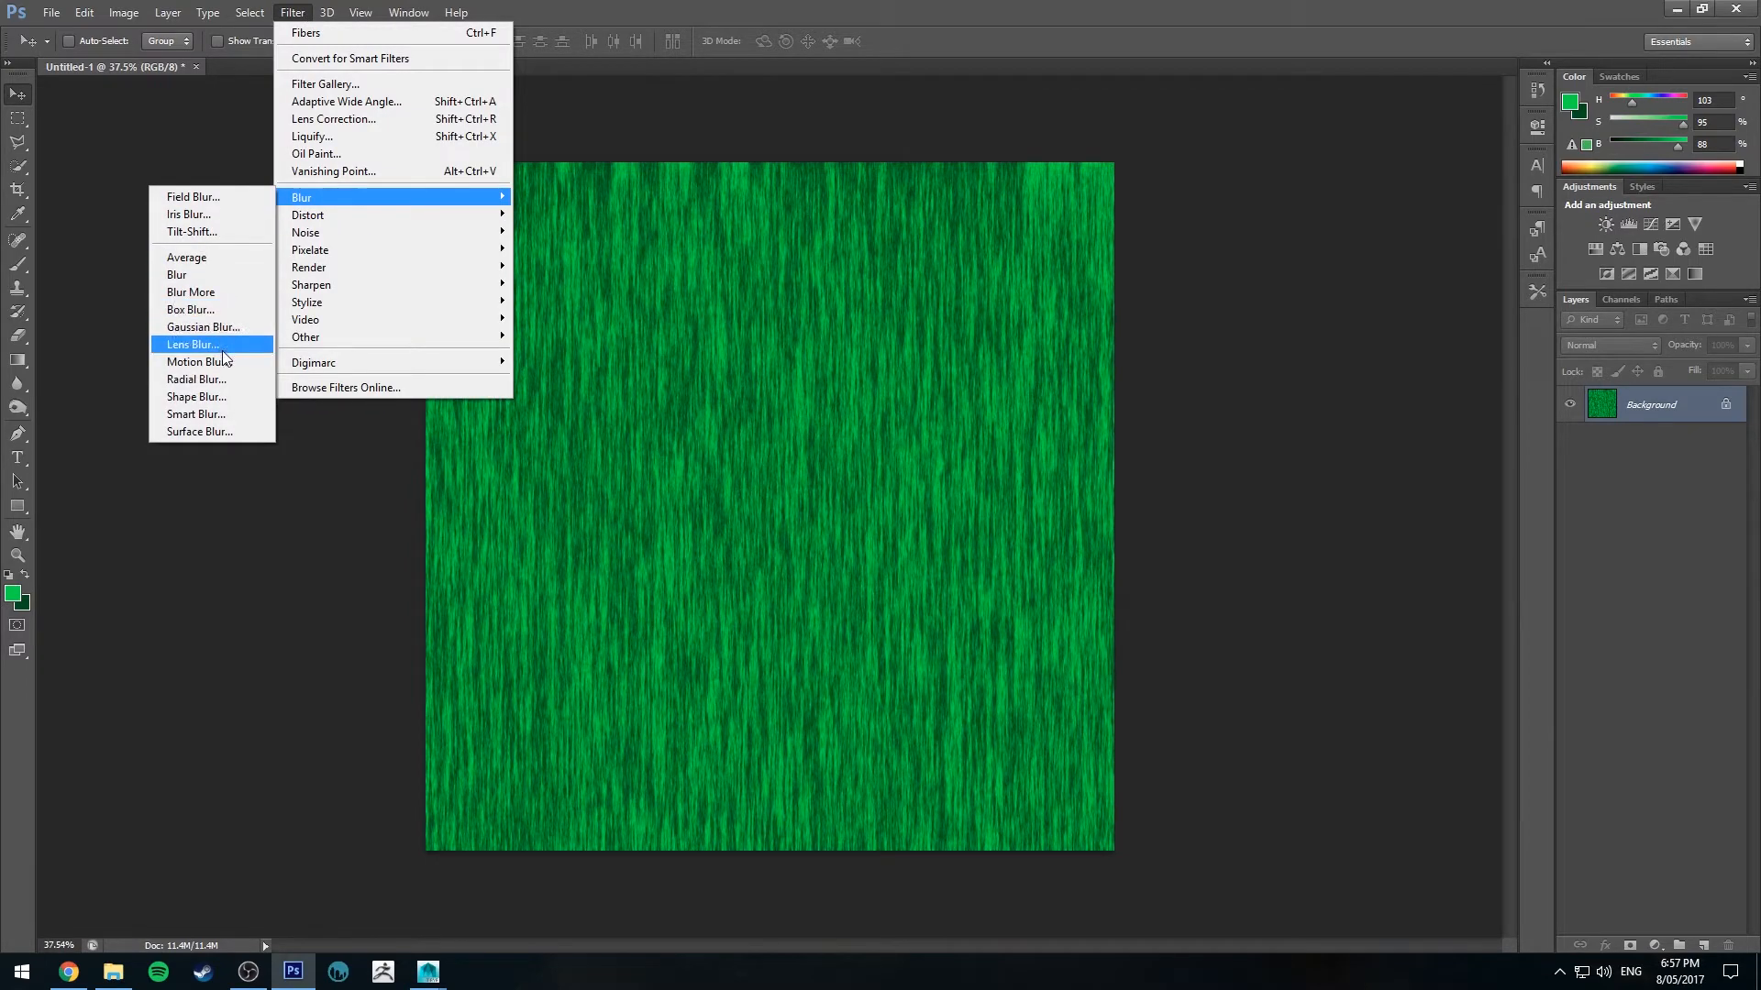
left_click(200, 362)
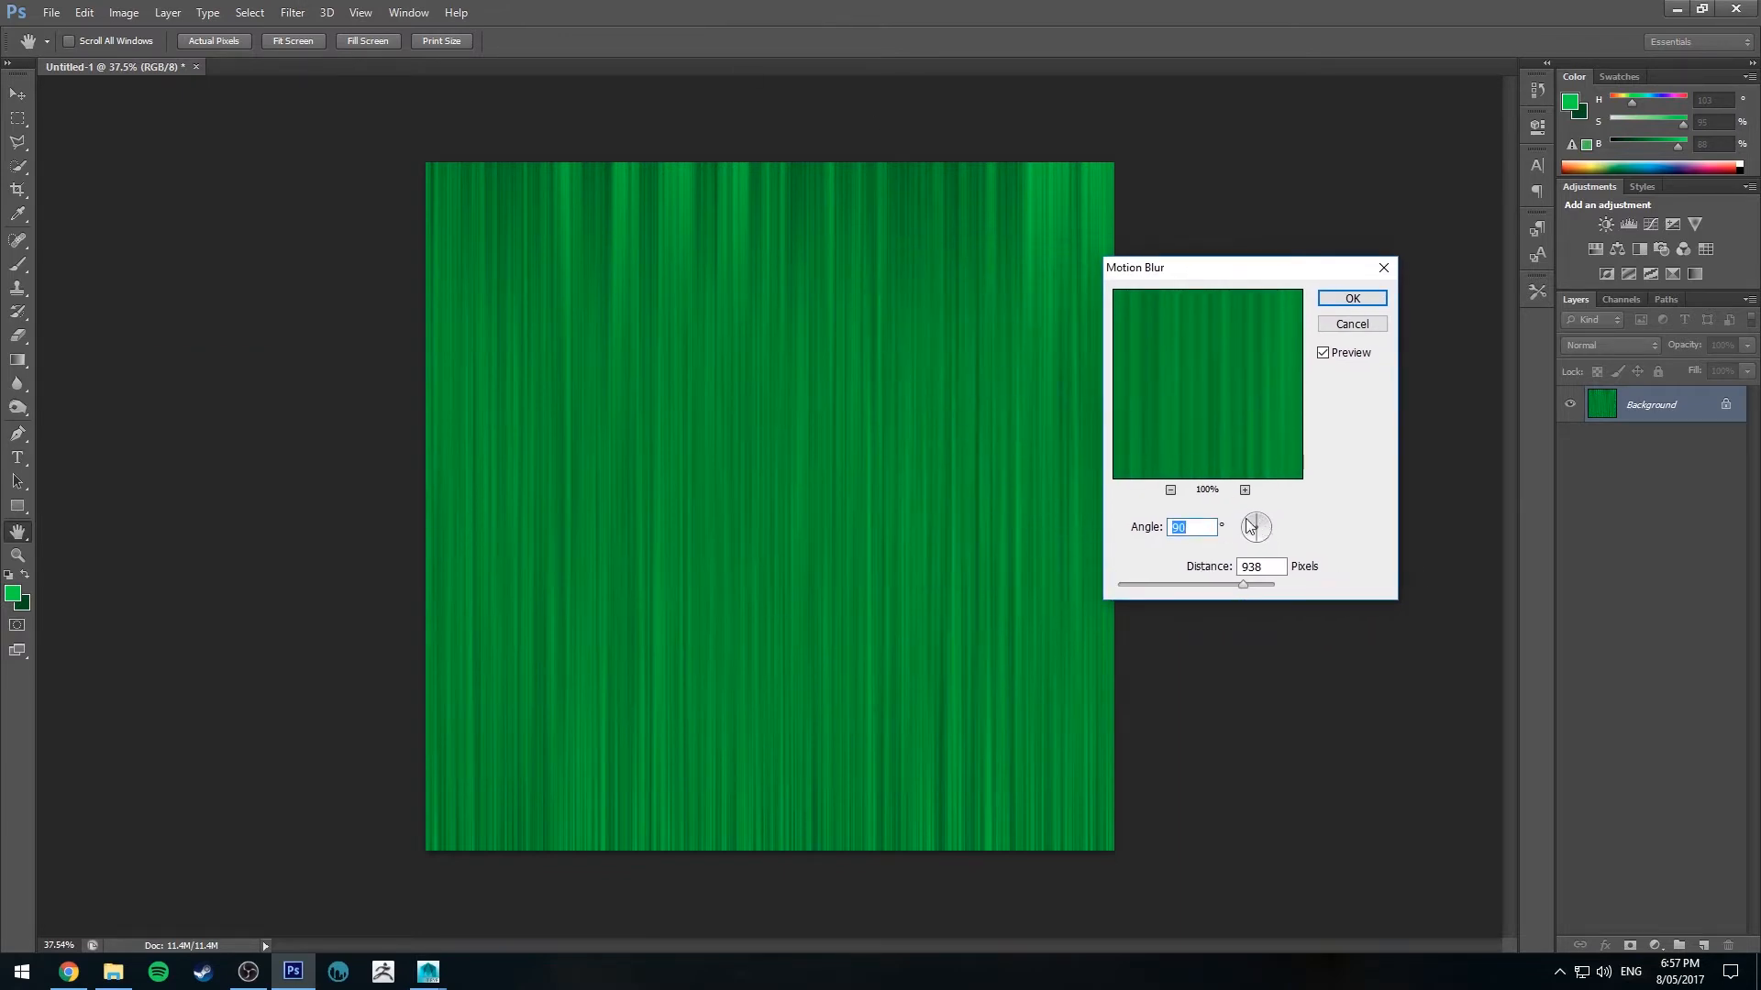
left_click_drag(1263, 517, 1258, 533)
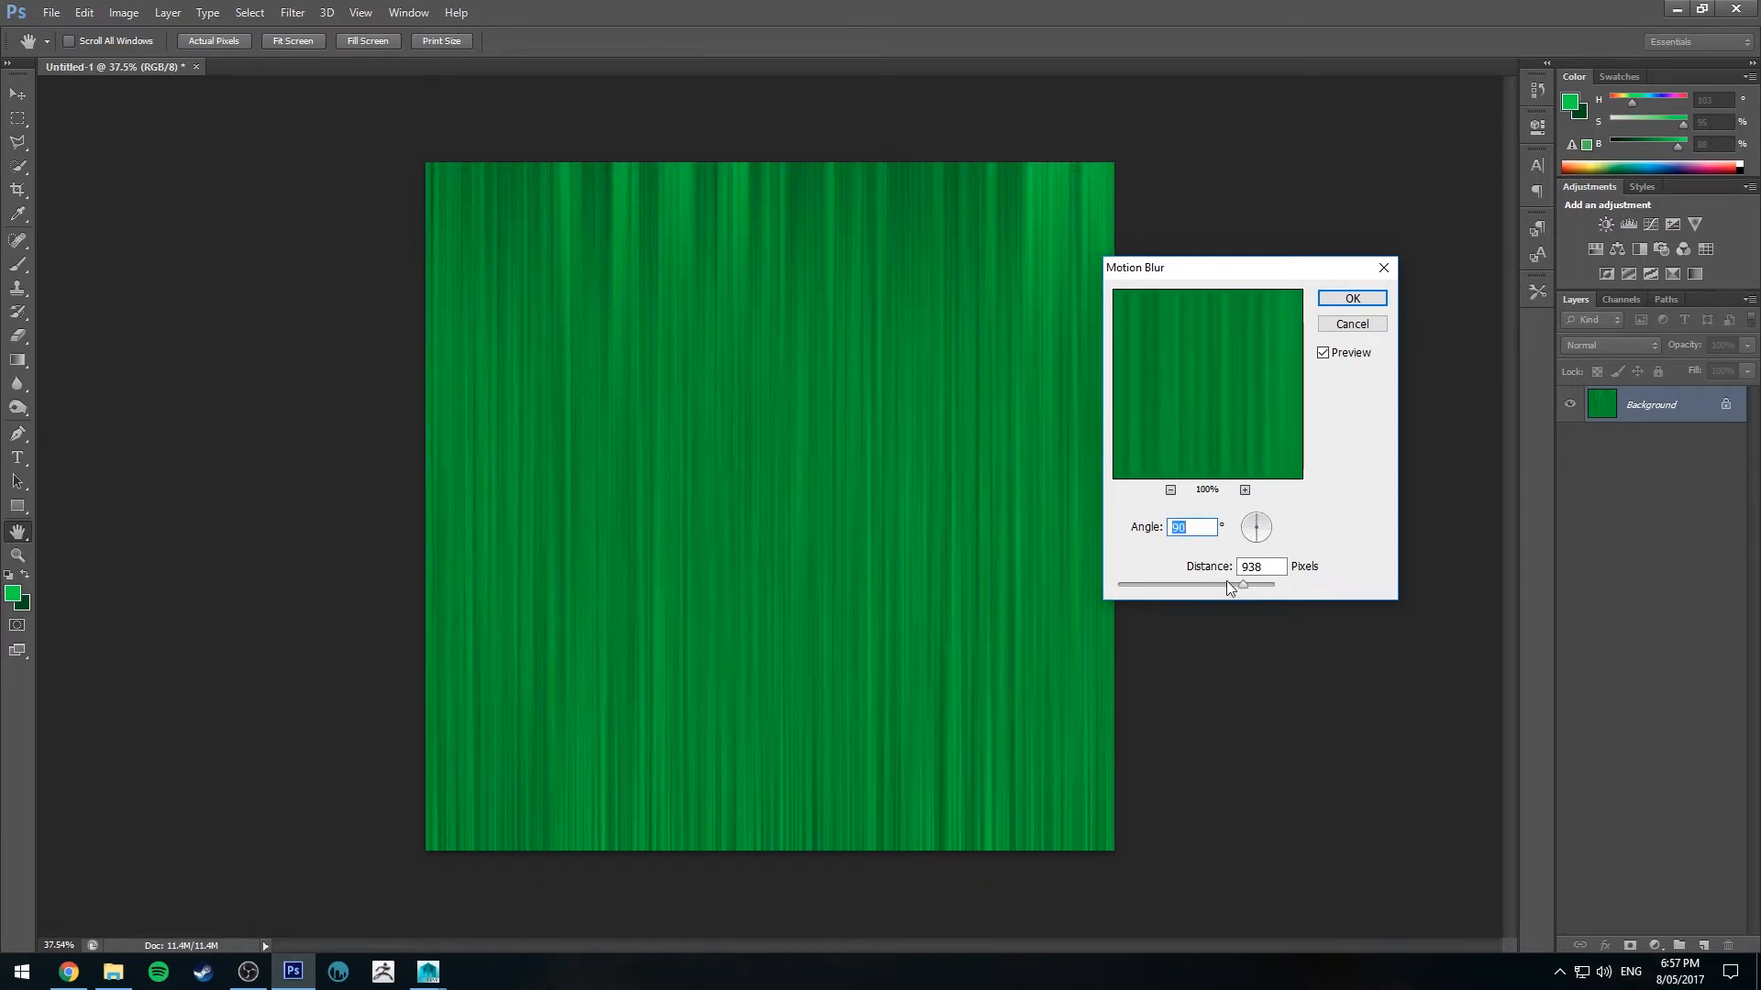
left_click_drag(1244, 585, 1163, 585)
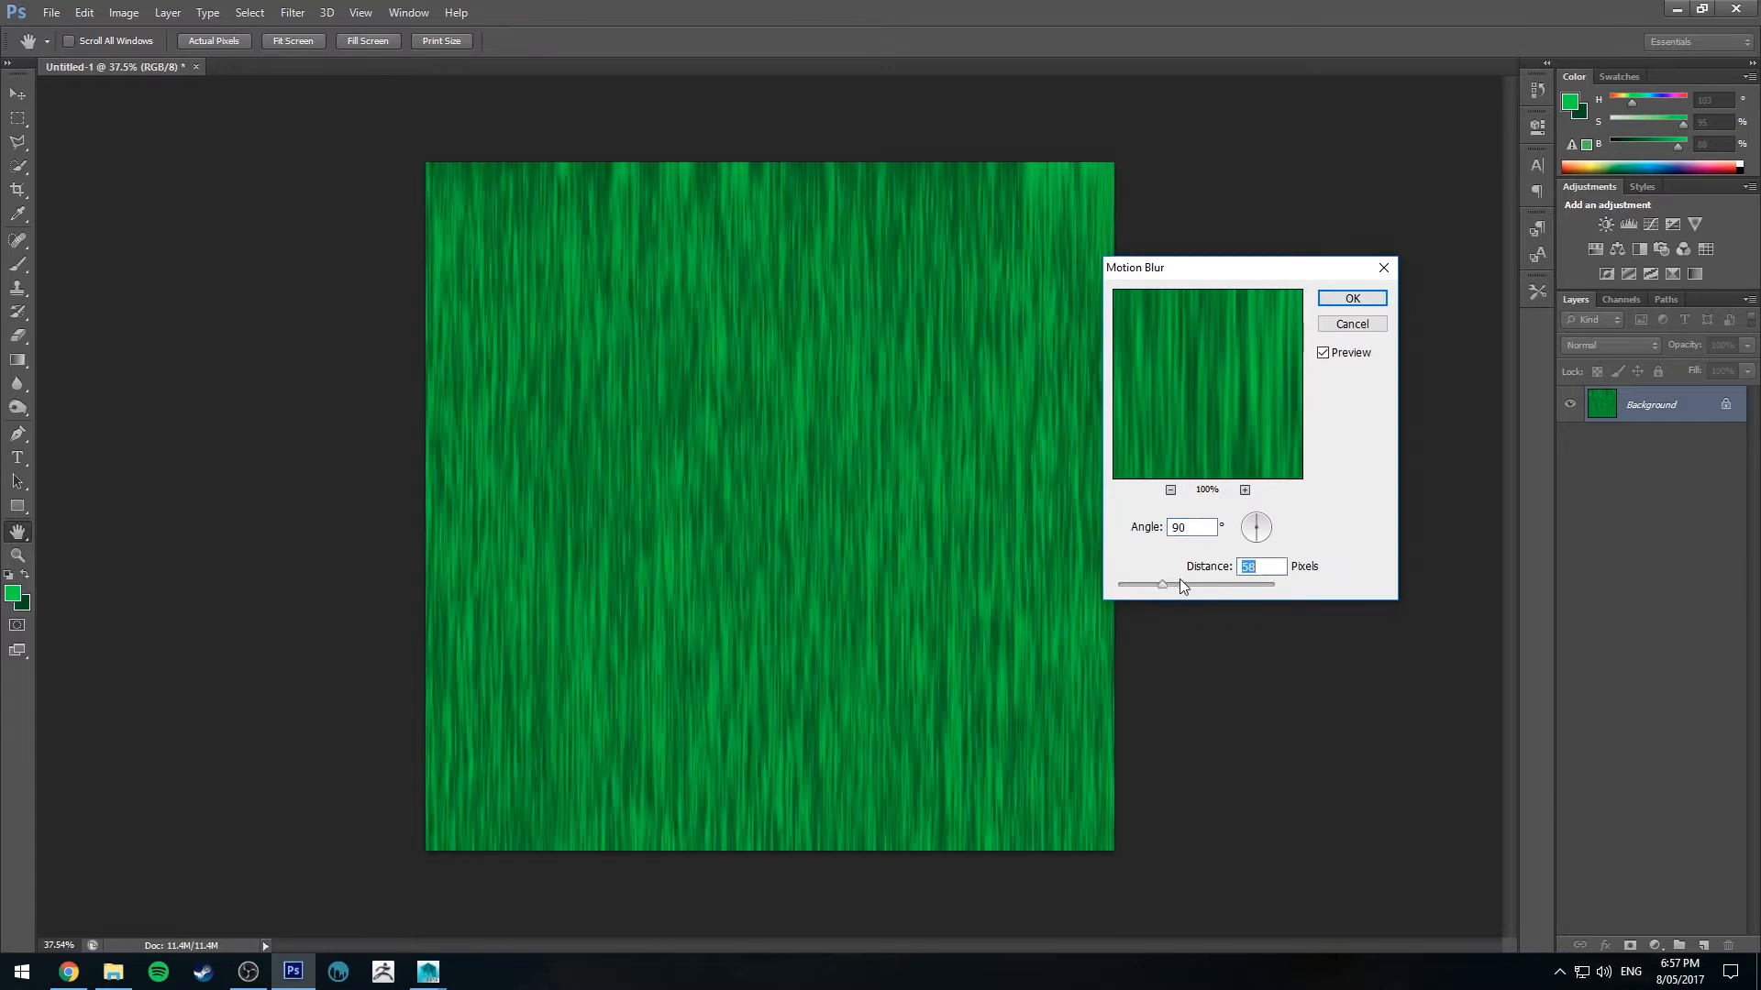
left_click_drag(1163, 585, 1223, 586)
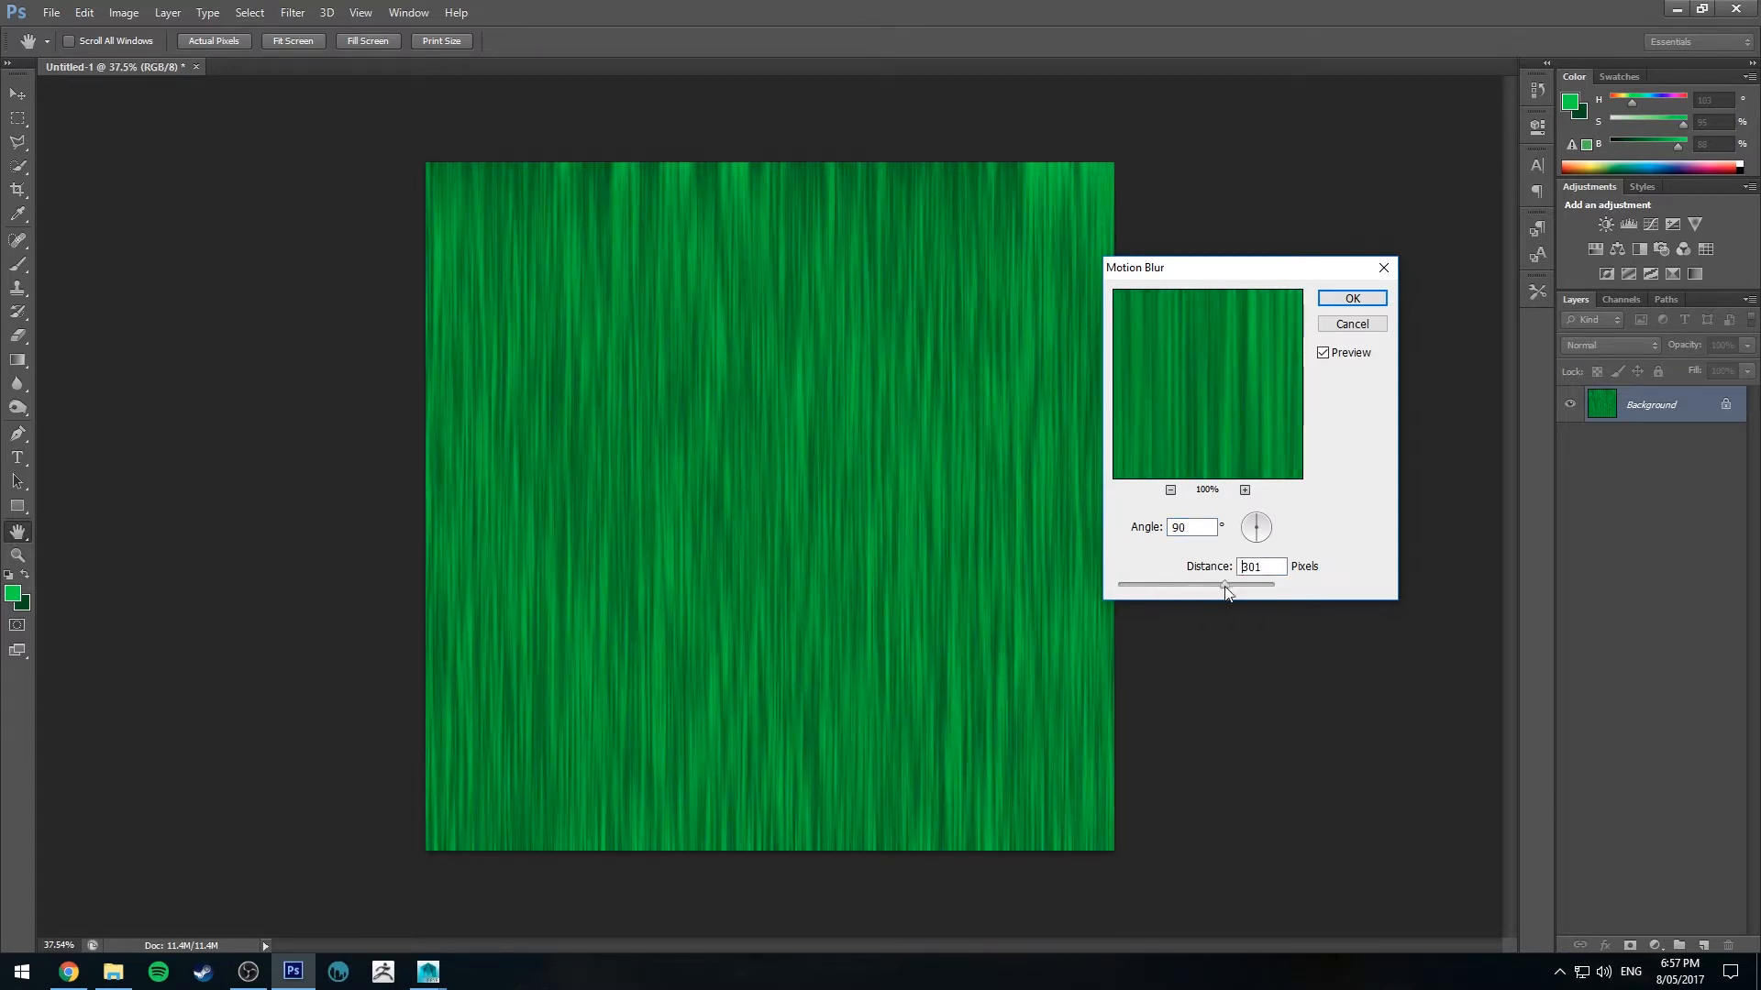
left_click_drag(1225, 585, 1249, 585)
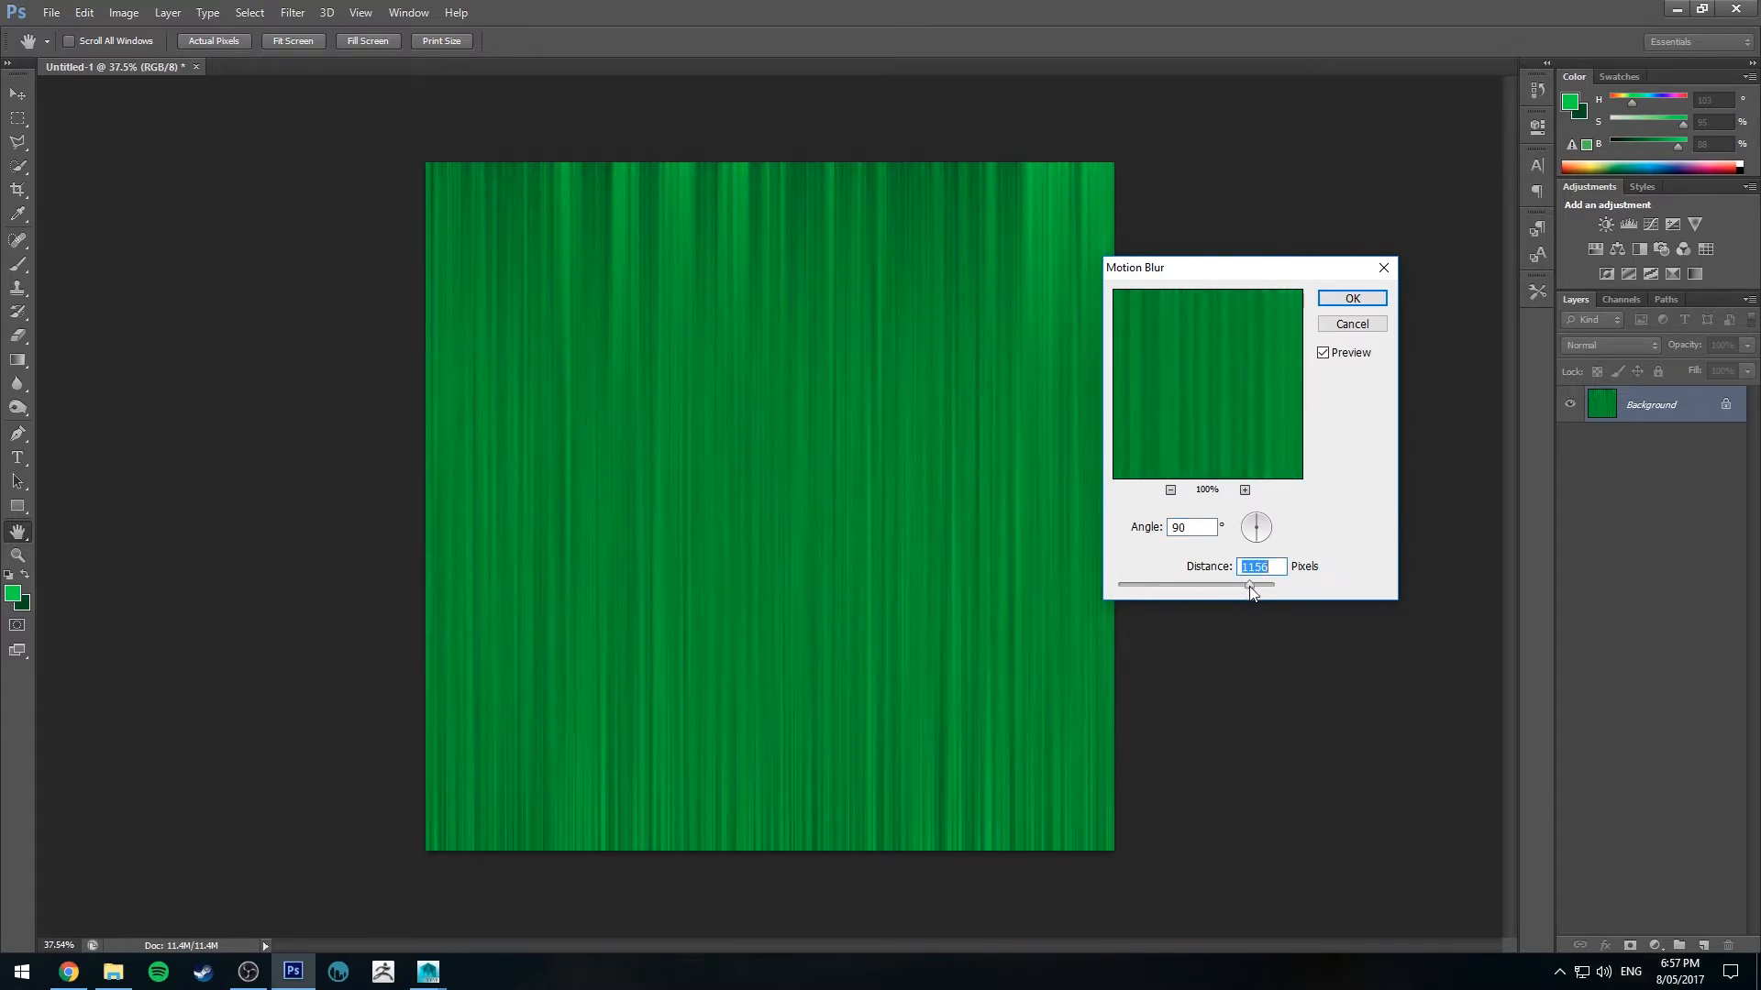
left_click(1351, 297)
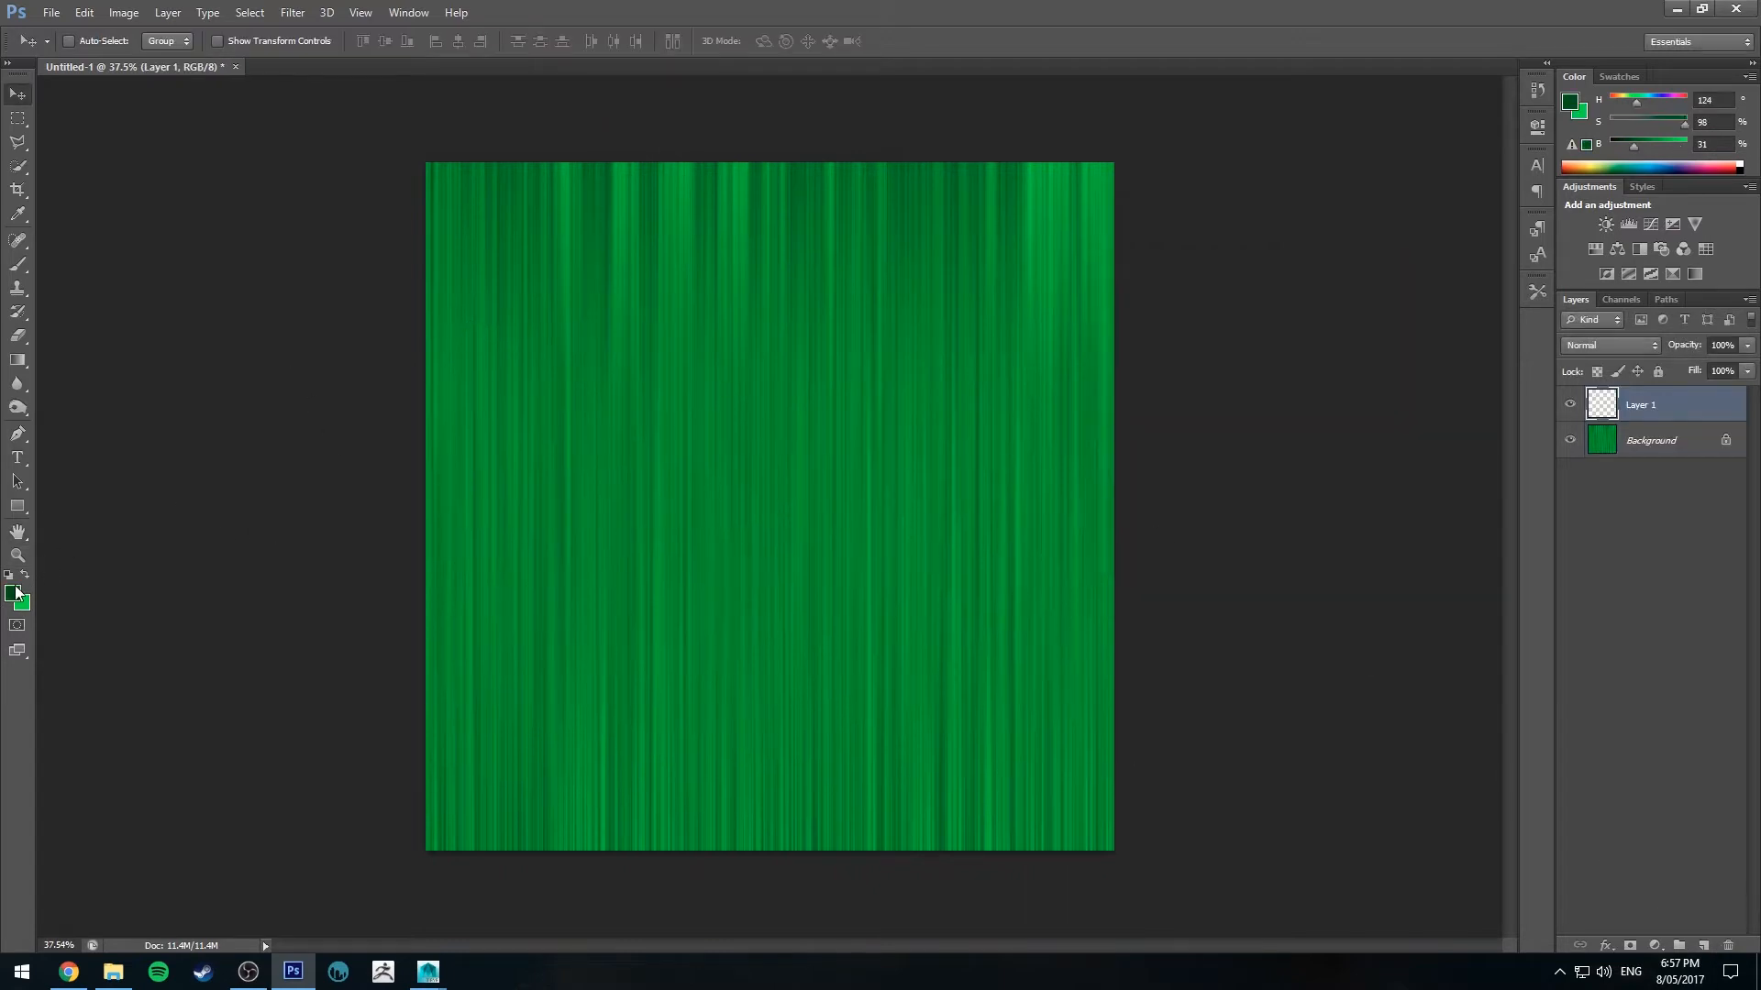
Step: Fill Layer 1 with a very dark green fading gradient and set its blend mode to Multiply
left_click(15, 592)
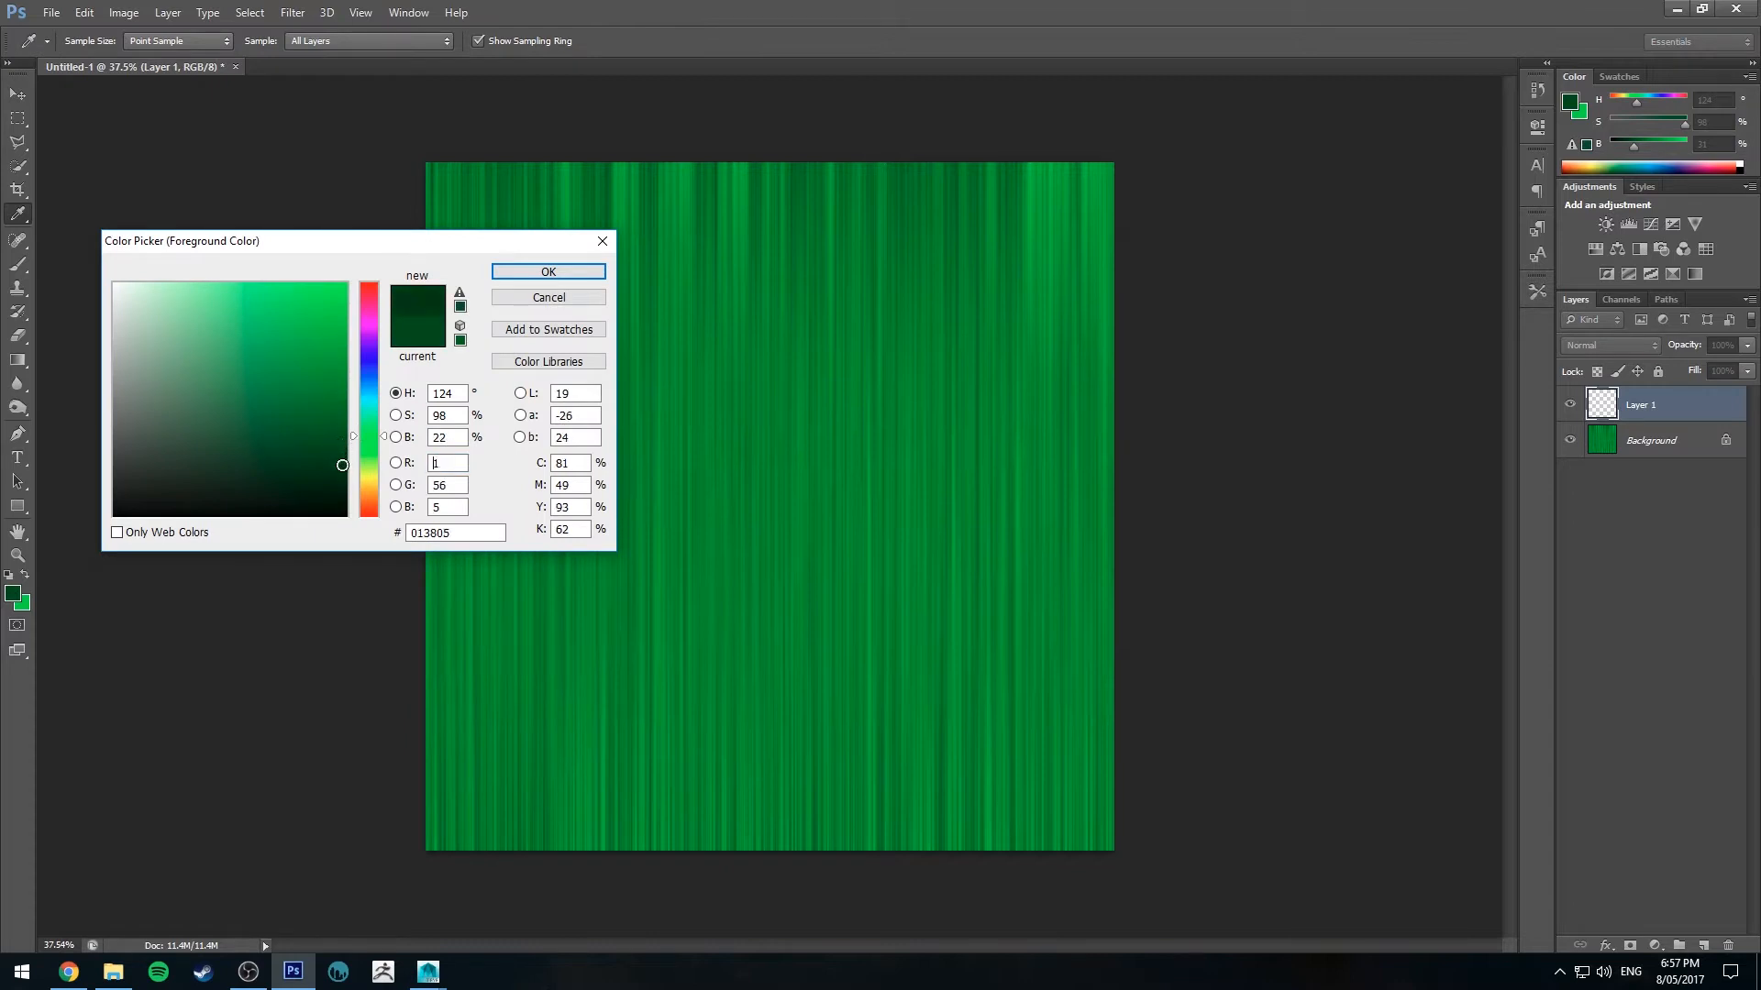
left_click(547, 272)
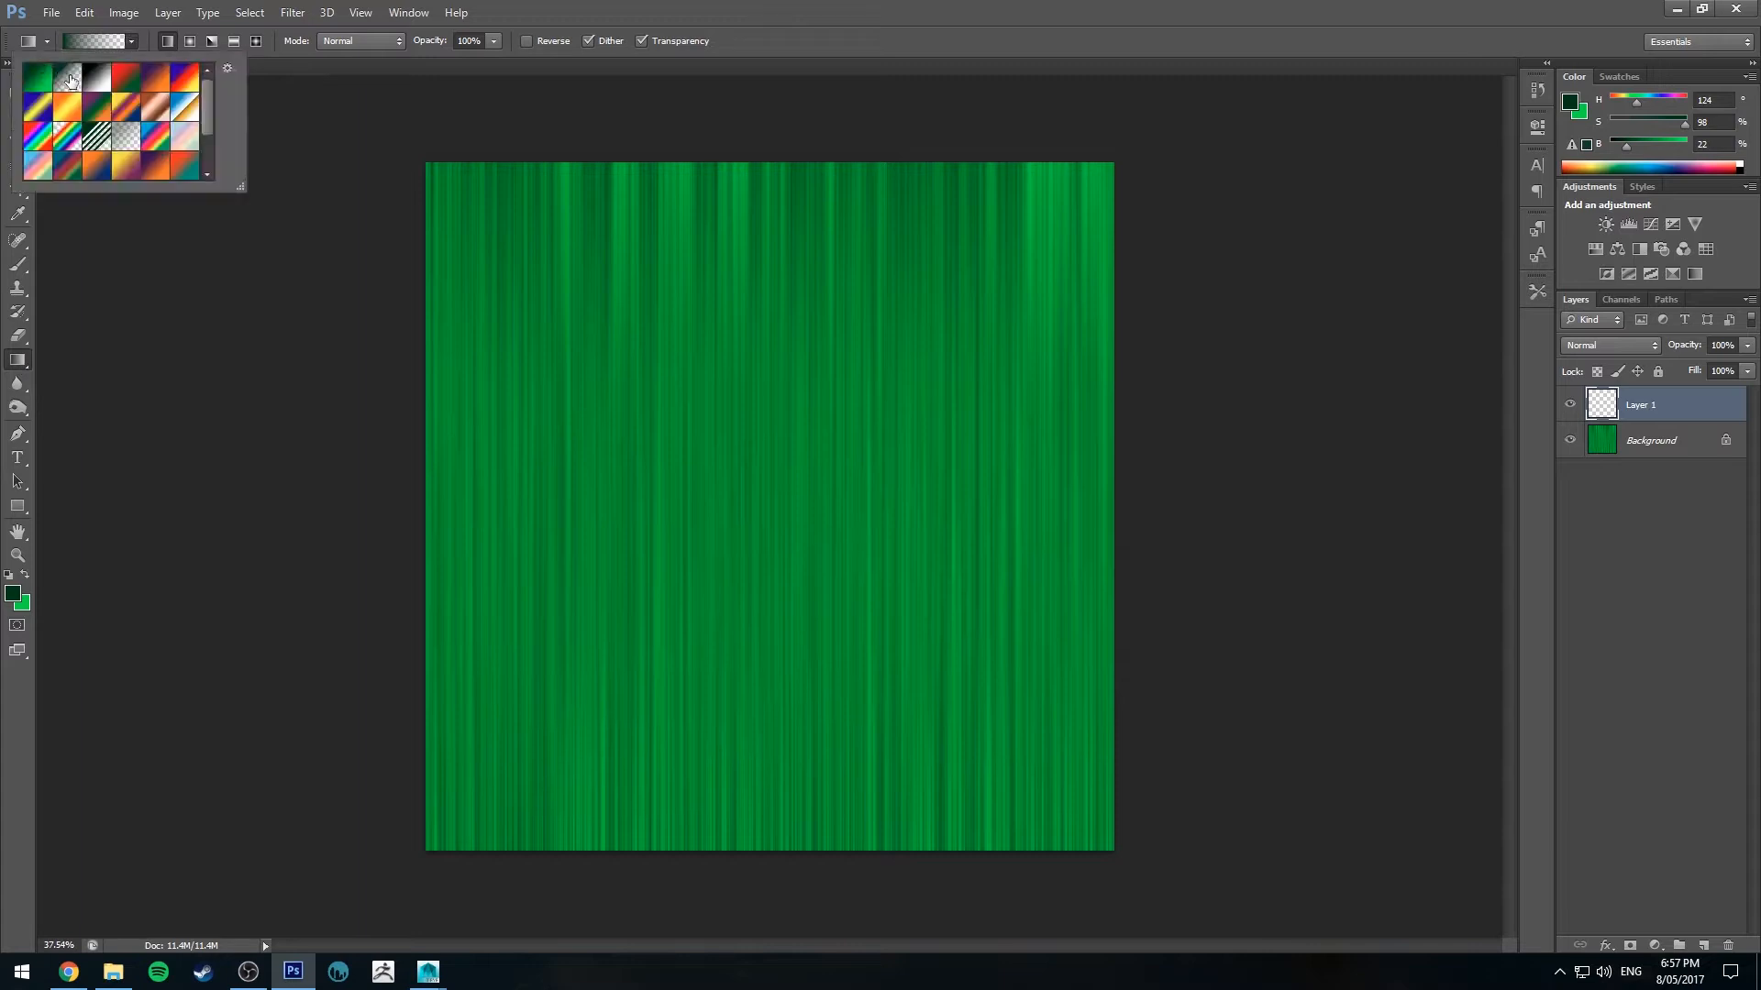
left_click(96, 42)
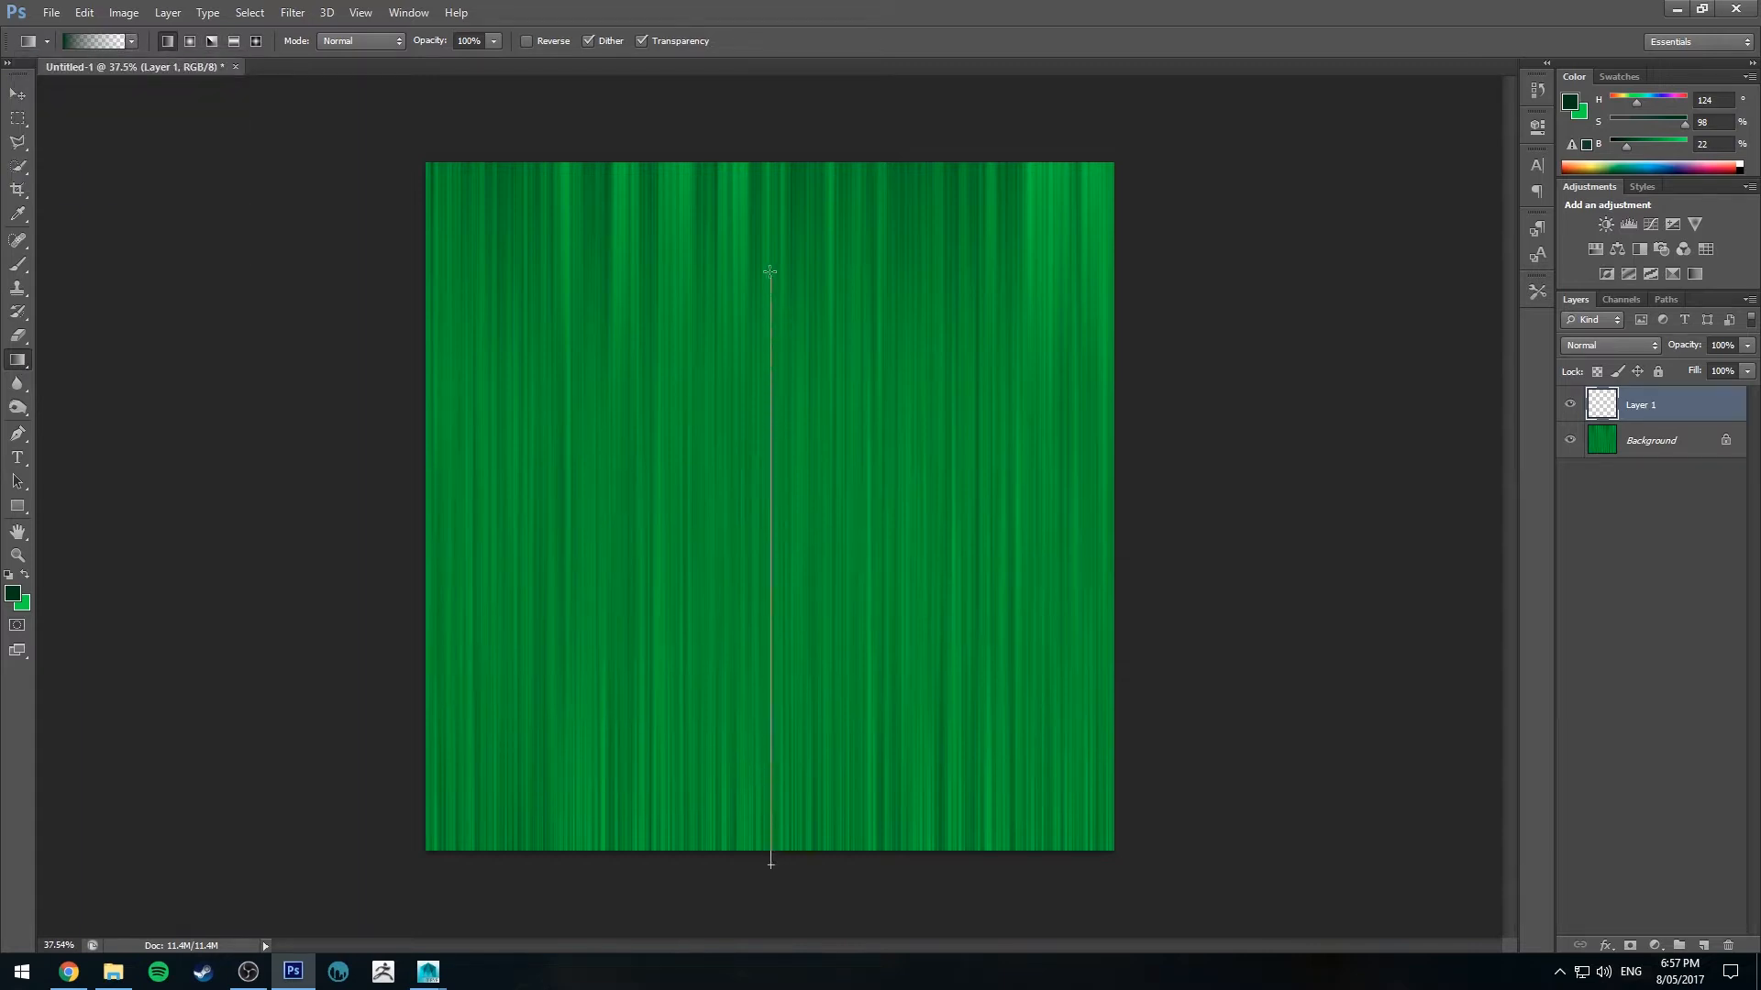
left_click_drag(768, 272, 769, 862)
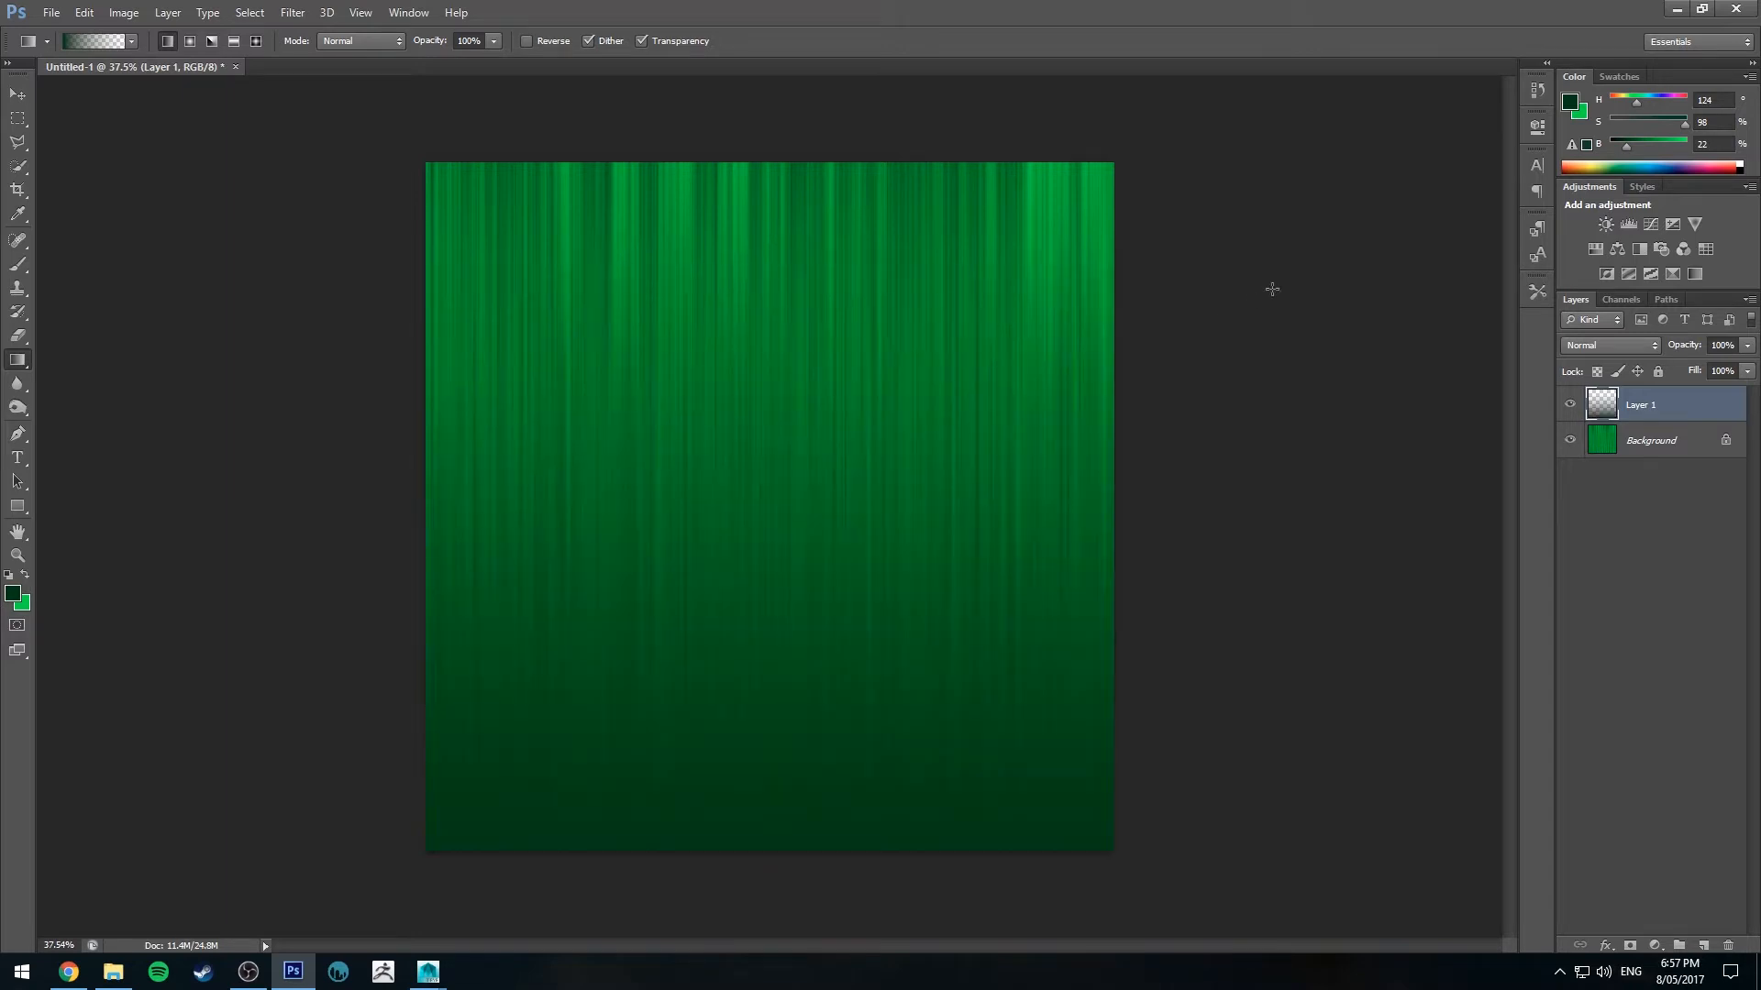
left_click(1609, 345)
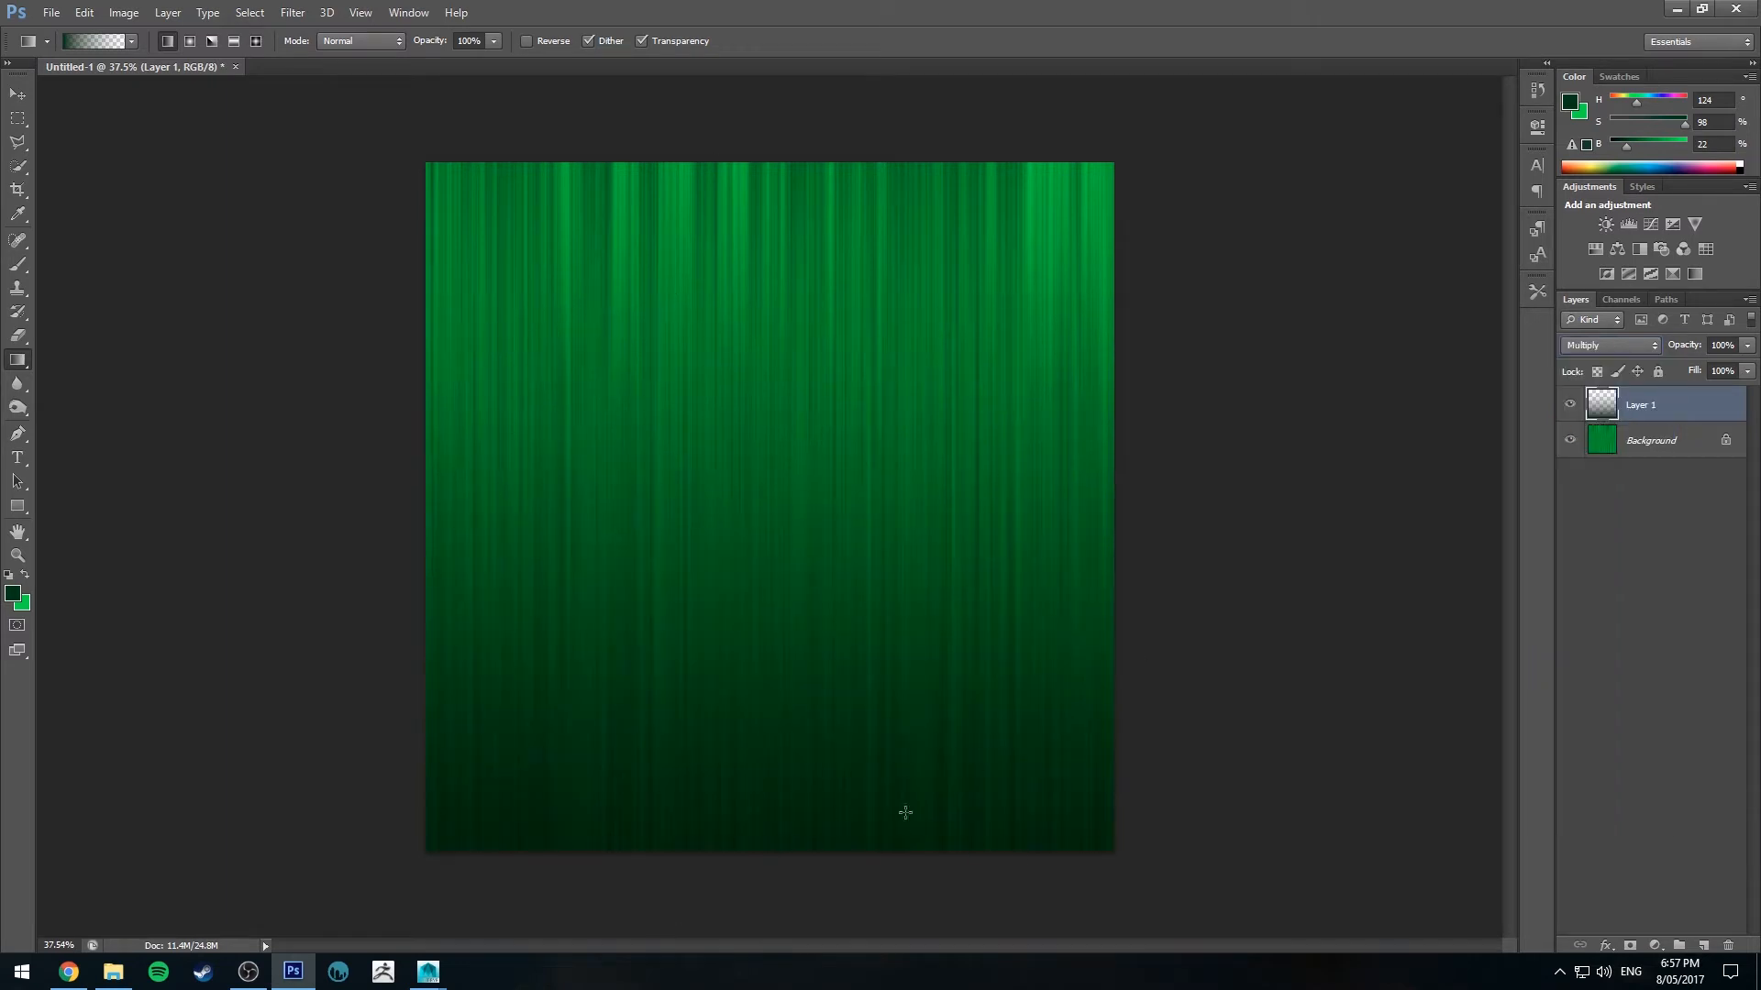
mouse_move(487, 745)
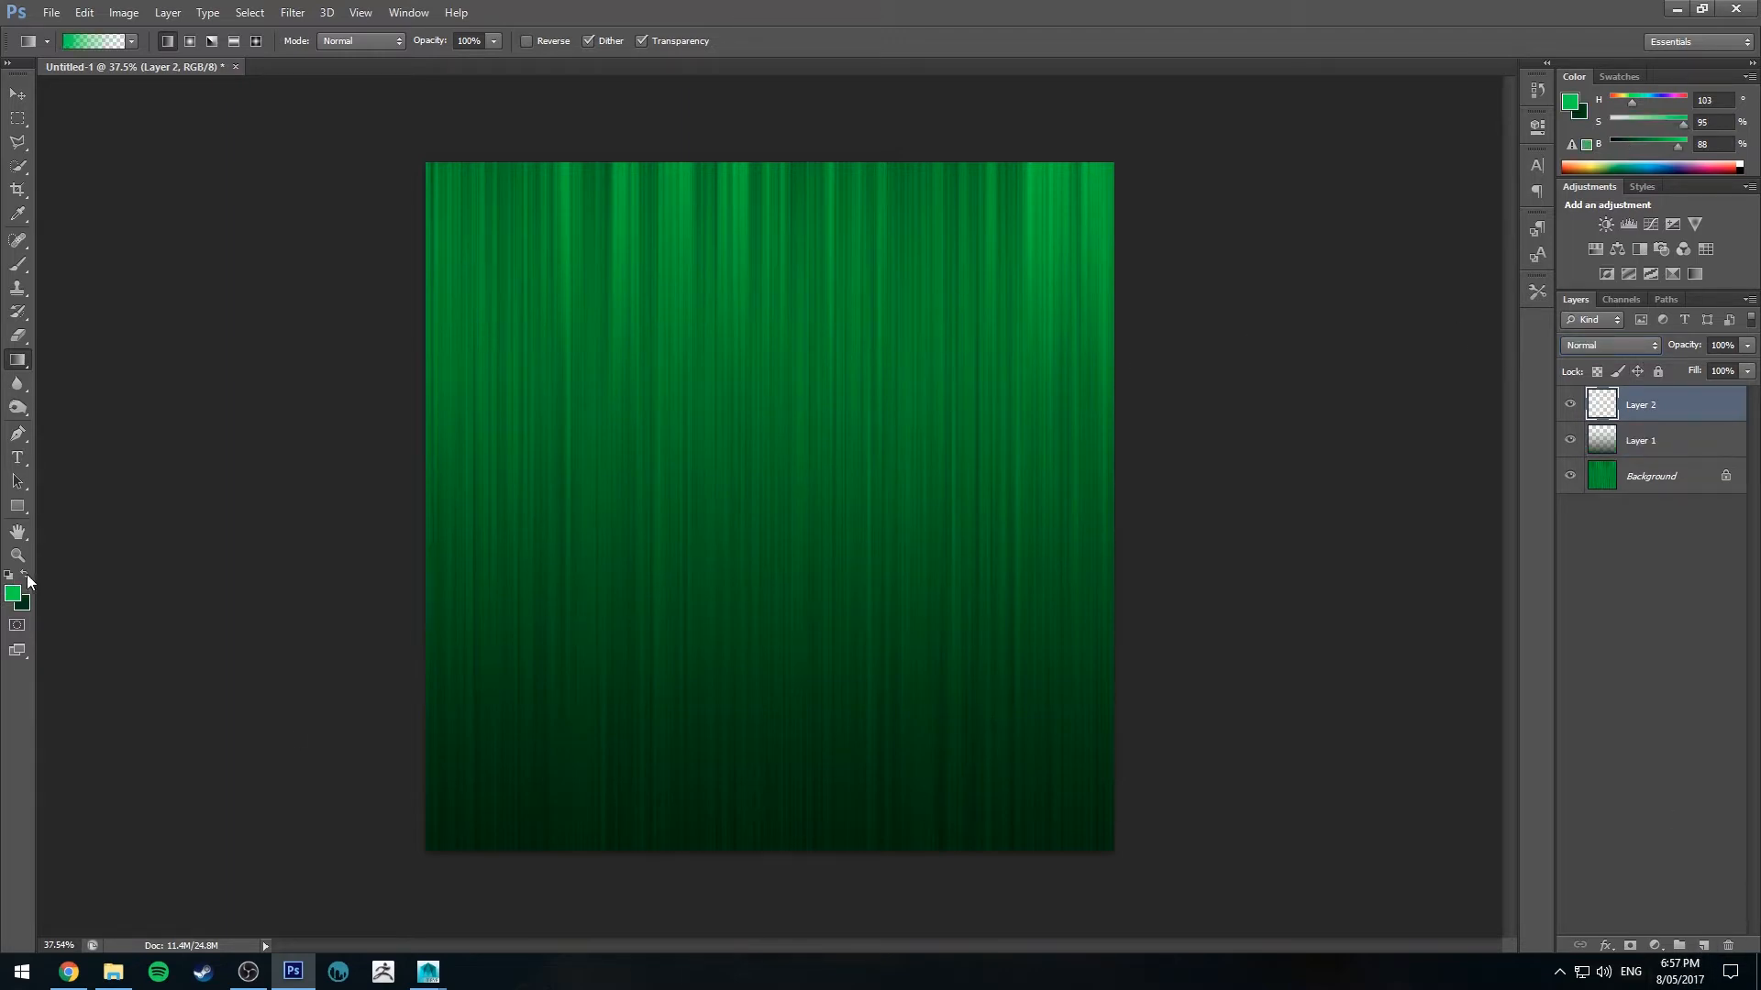
Step: Paint a bright green top-down fading gradient on Layer 2 and blend it in Soft Light
left_click(13, 589)
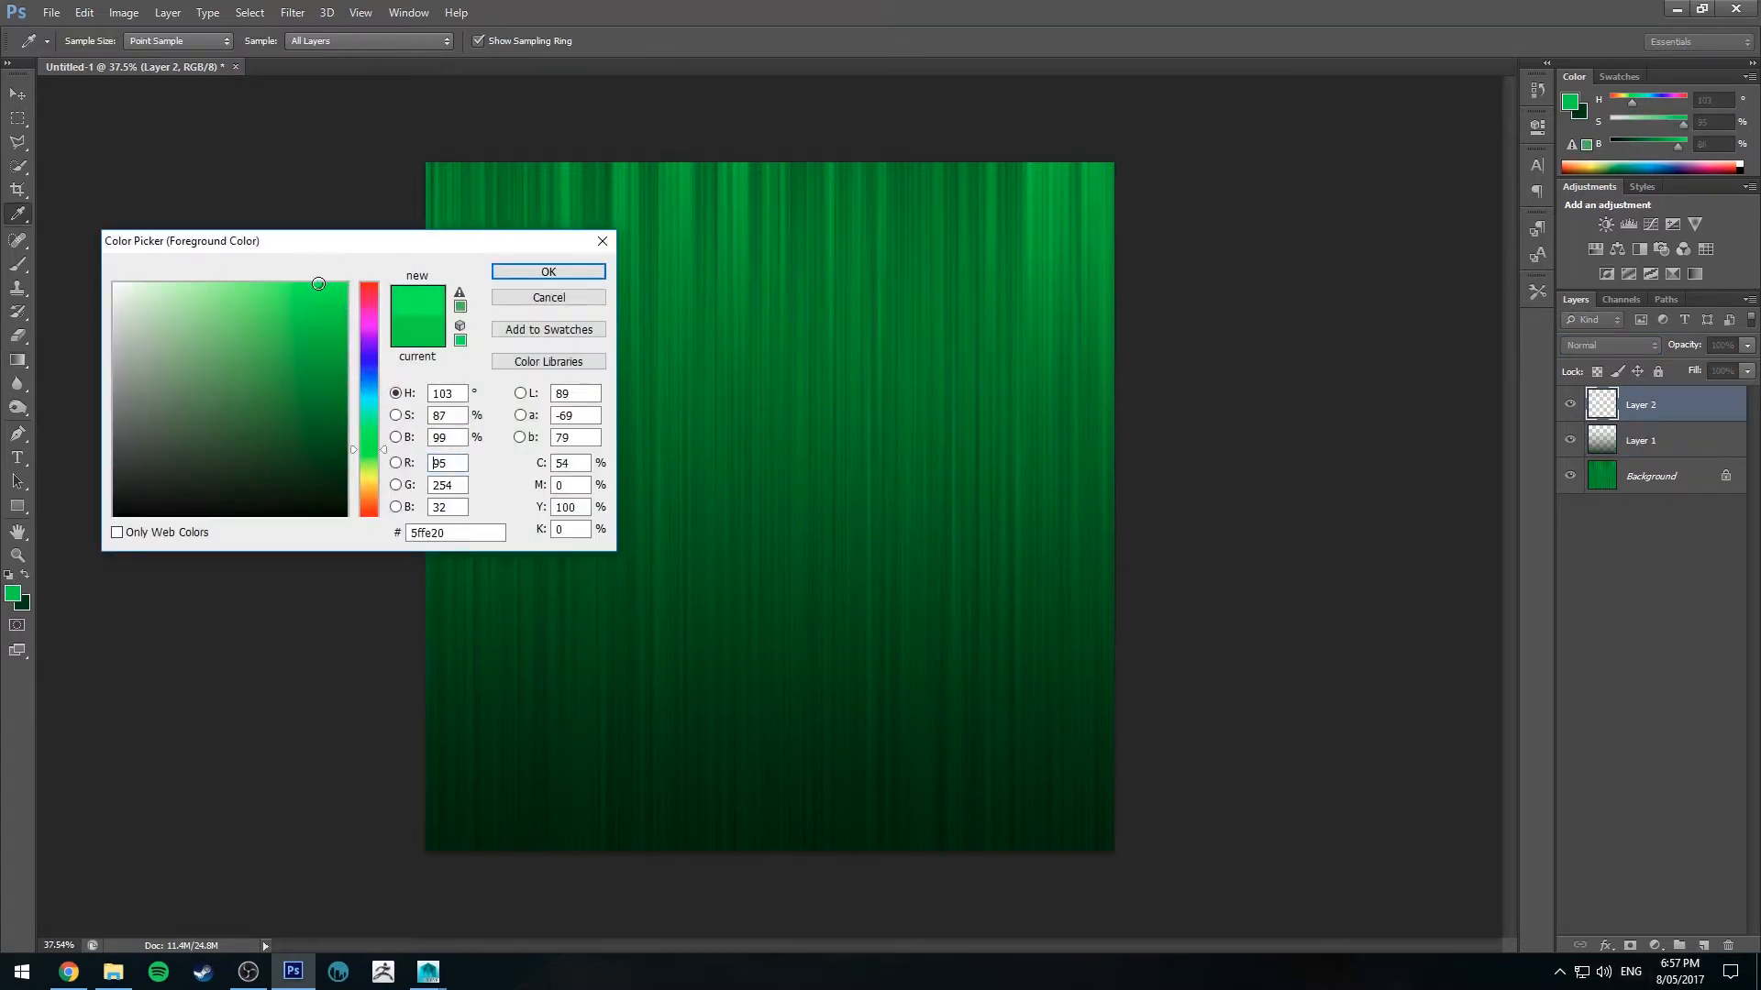
left_click(547, 271)
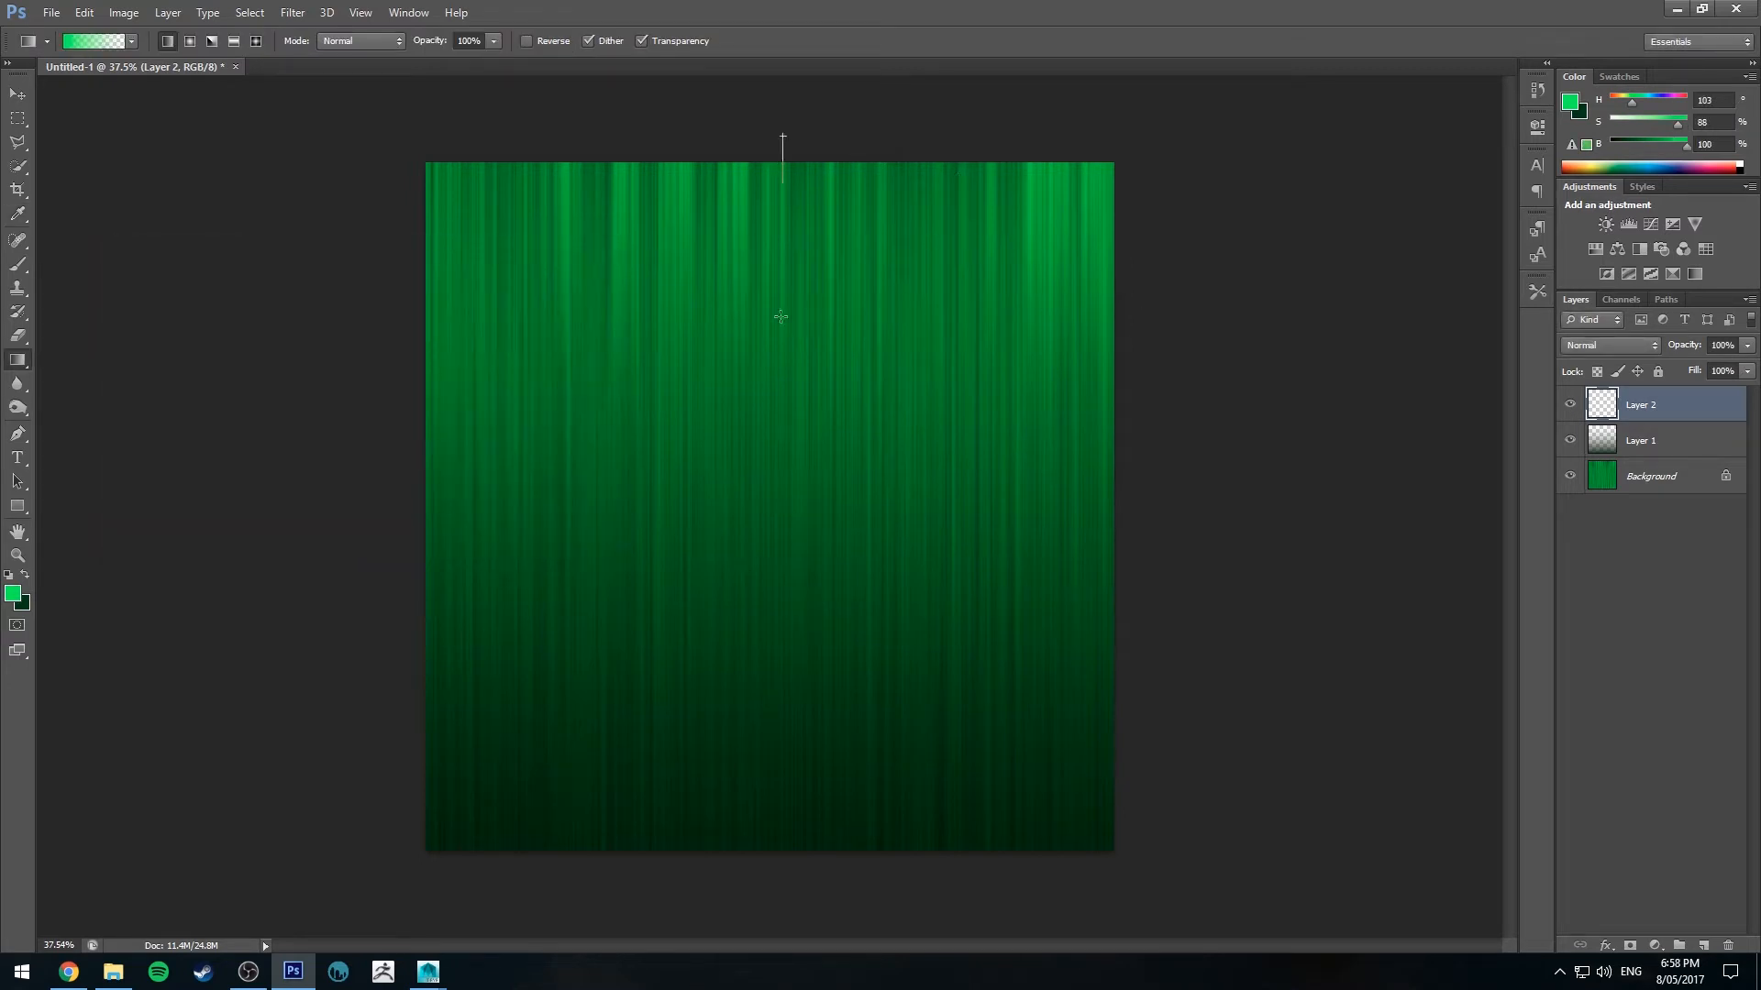
left_click_drag(783, 144, 782, 317)
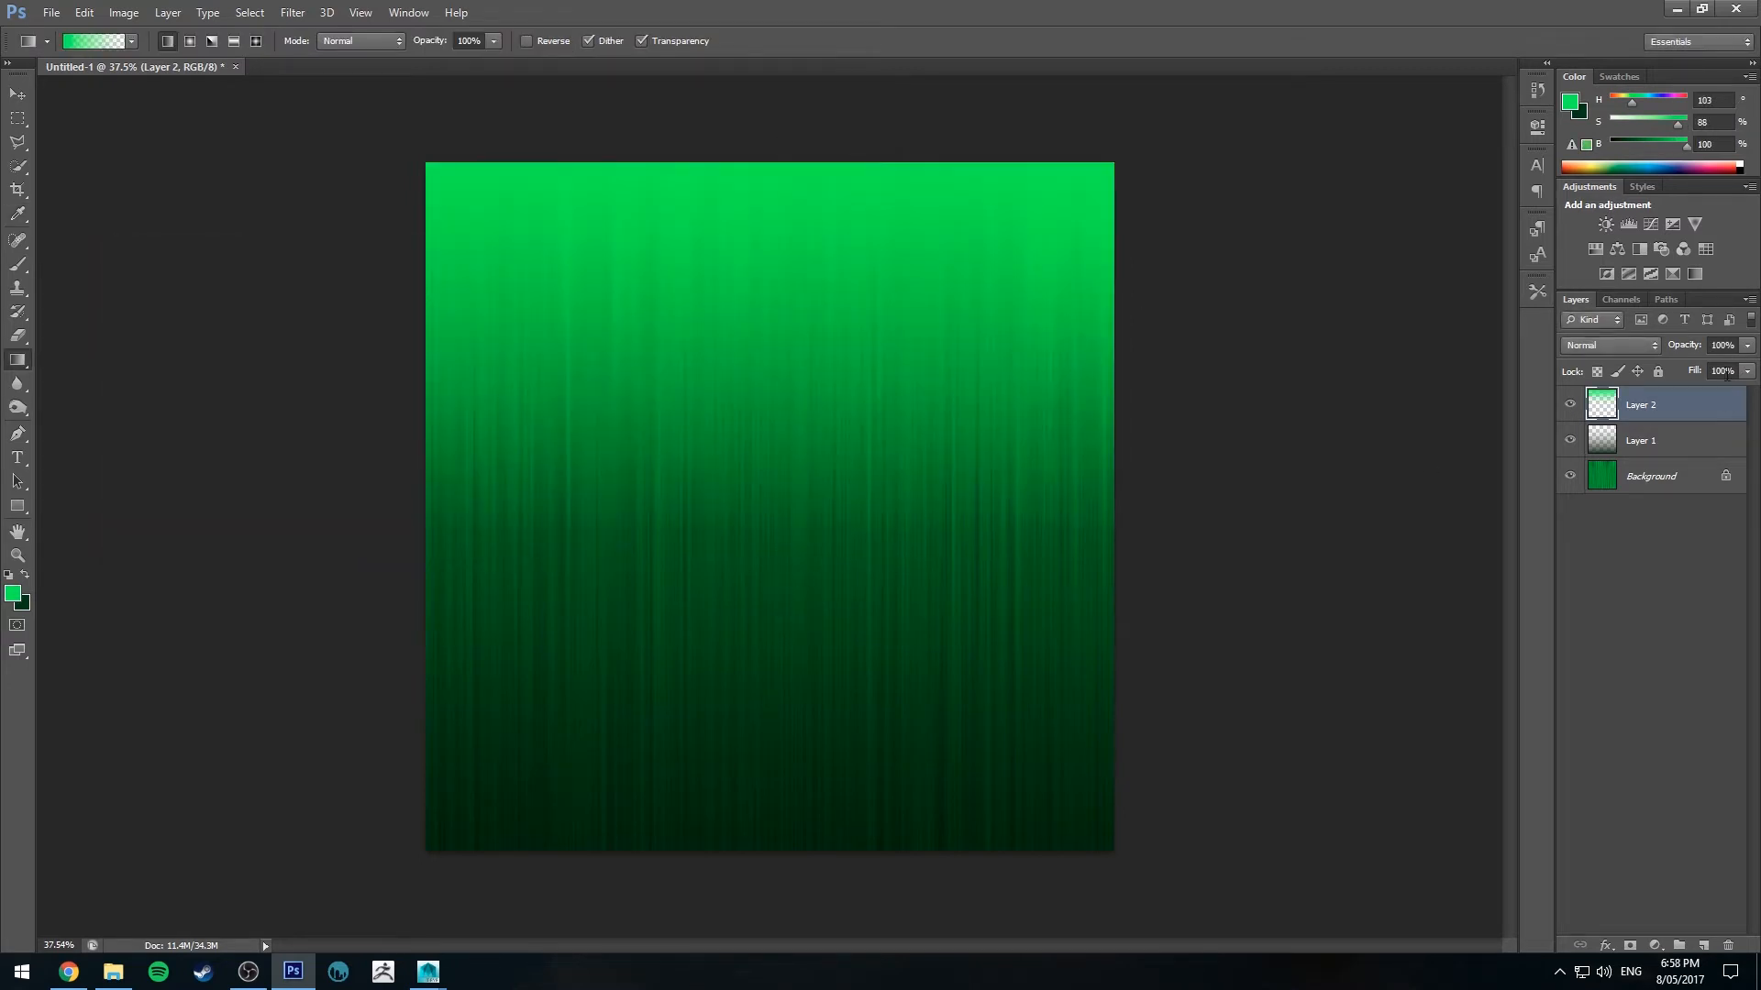
left_click(1607, 345)
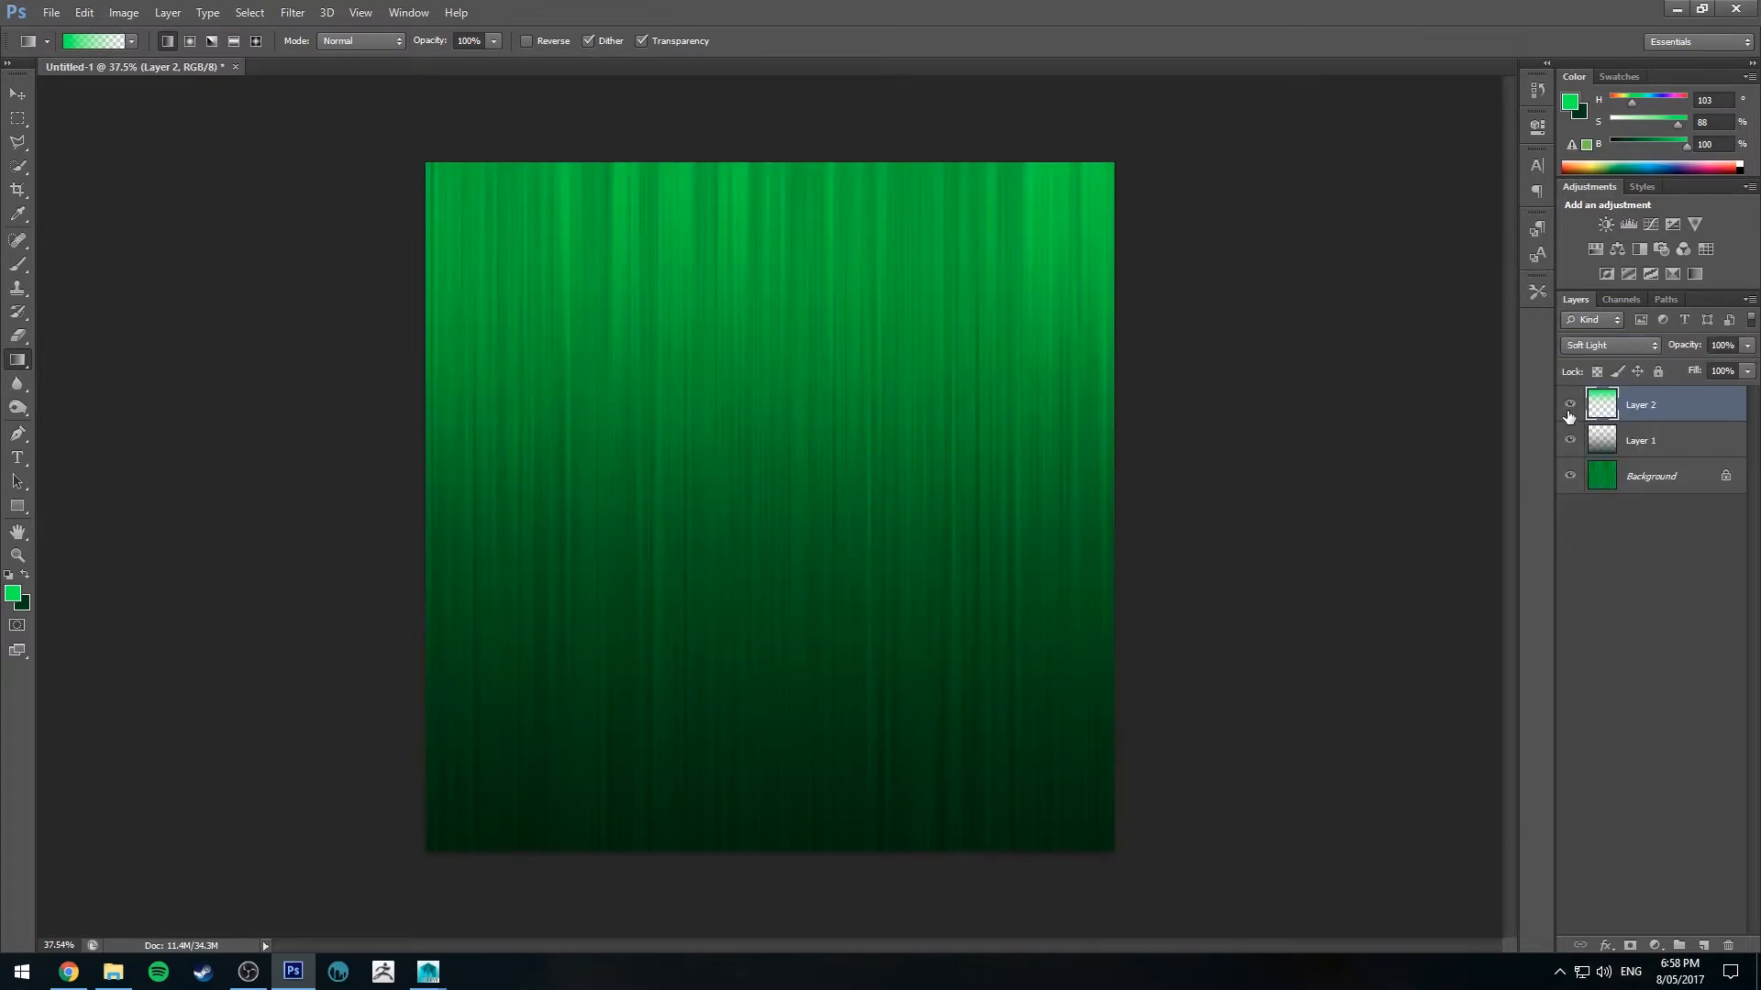
left_click_drag(764, 143, 751, 651)
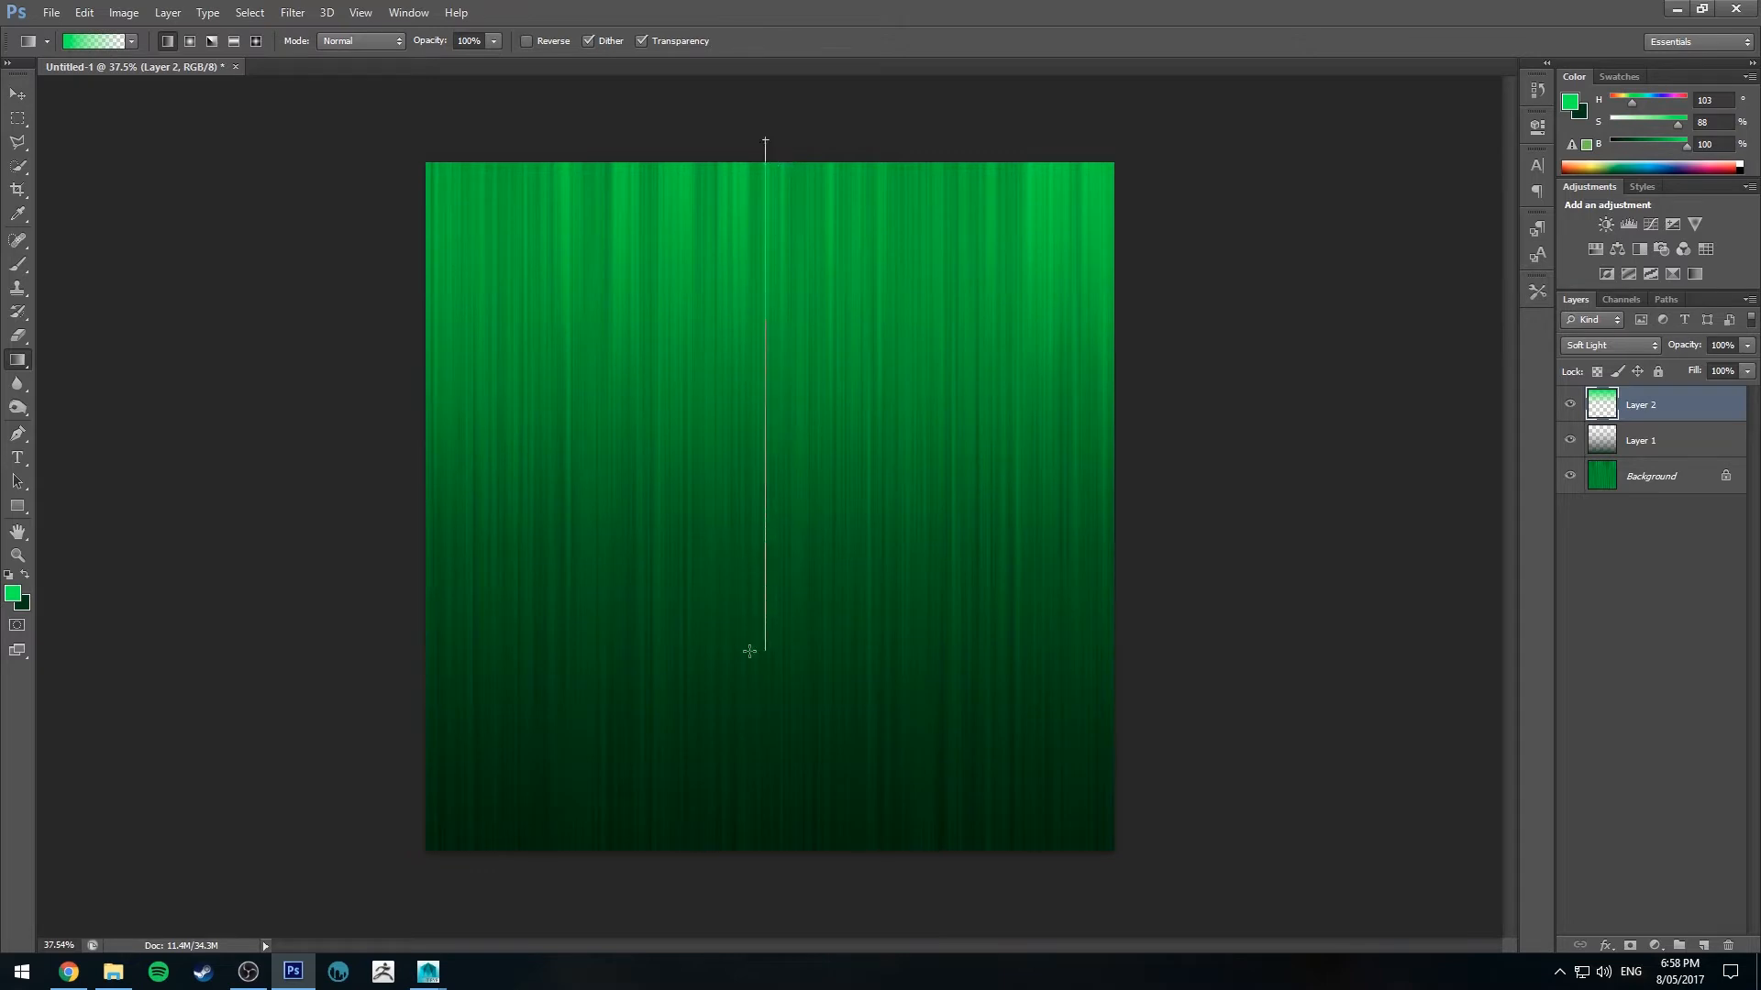
left_click_drag(765, 143, 750, 651)
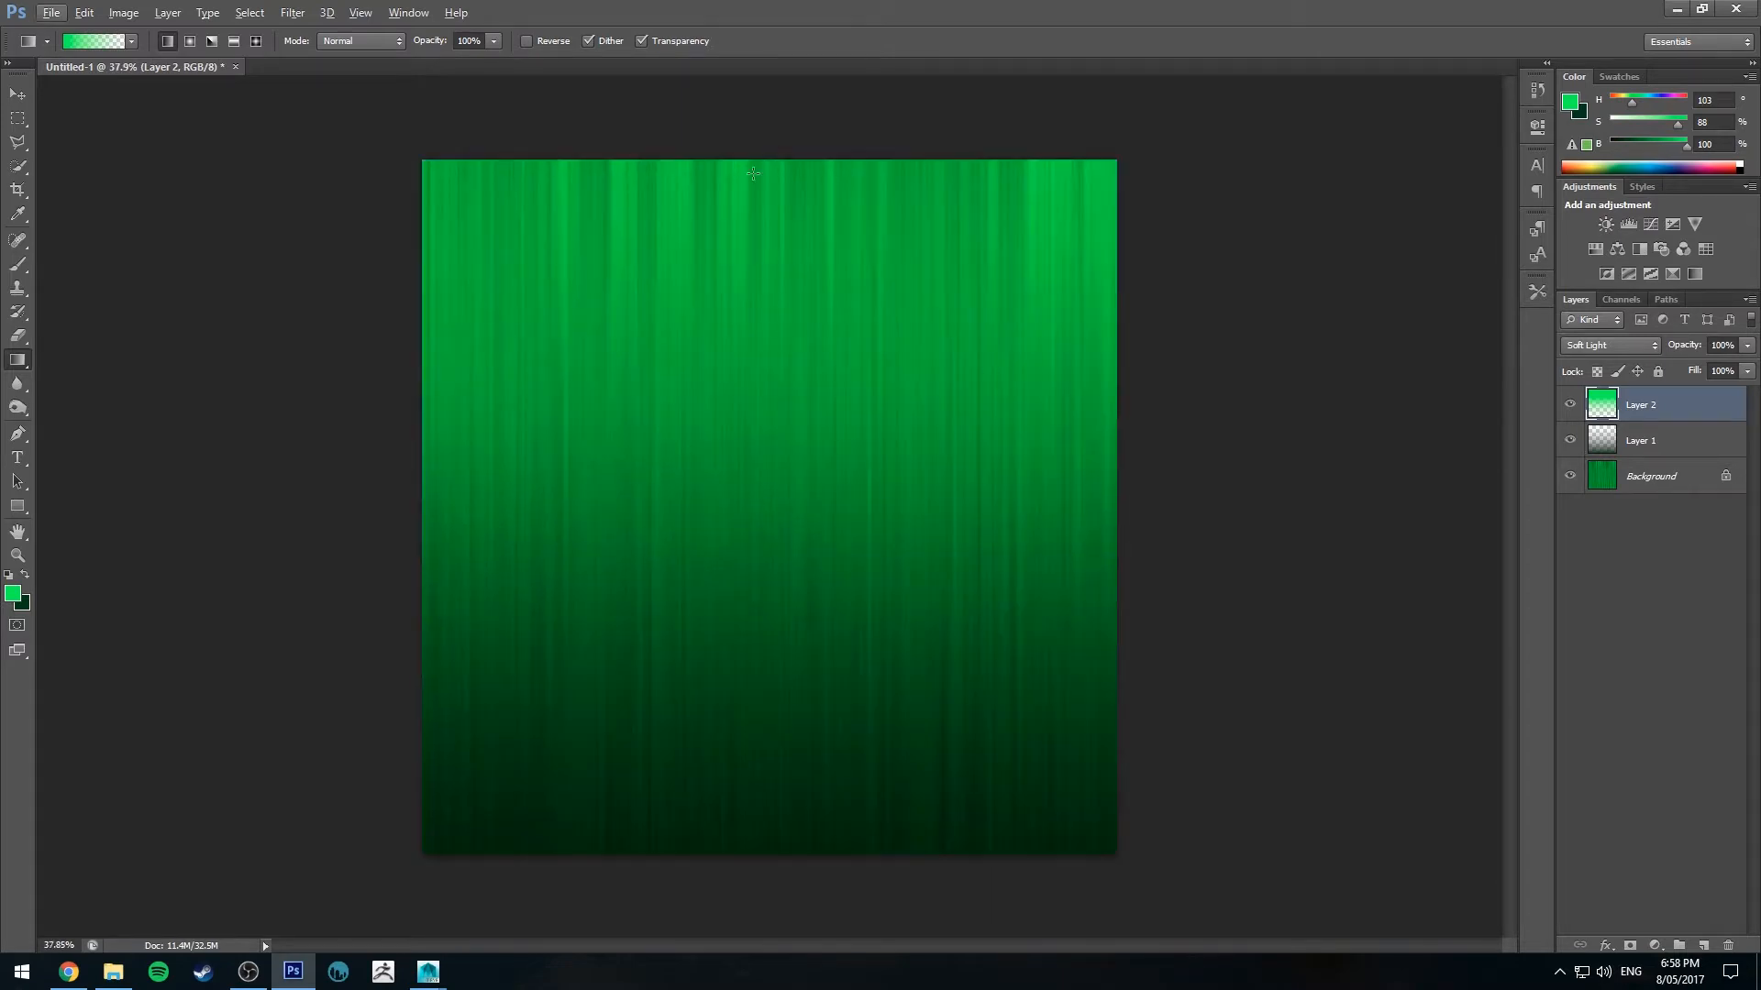
mouse_move(714, 442)
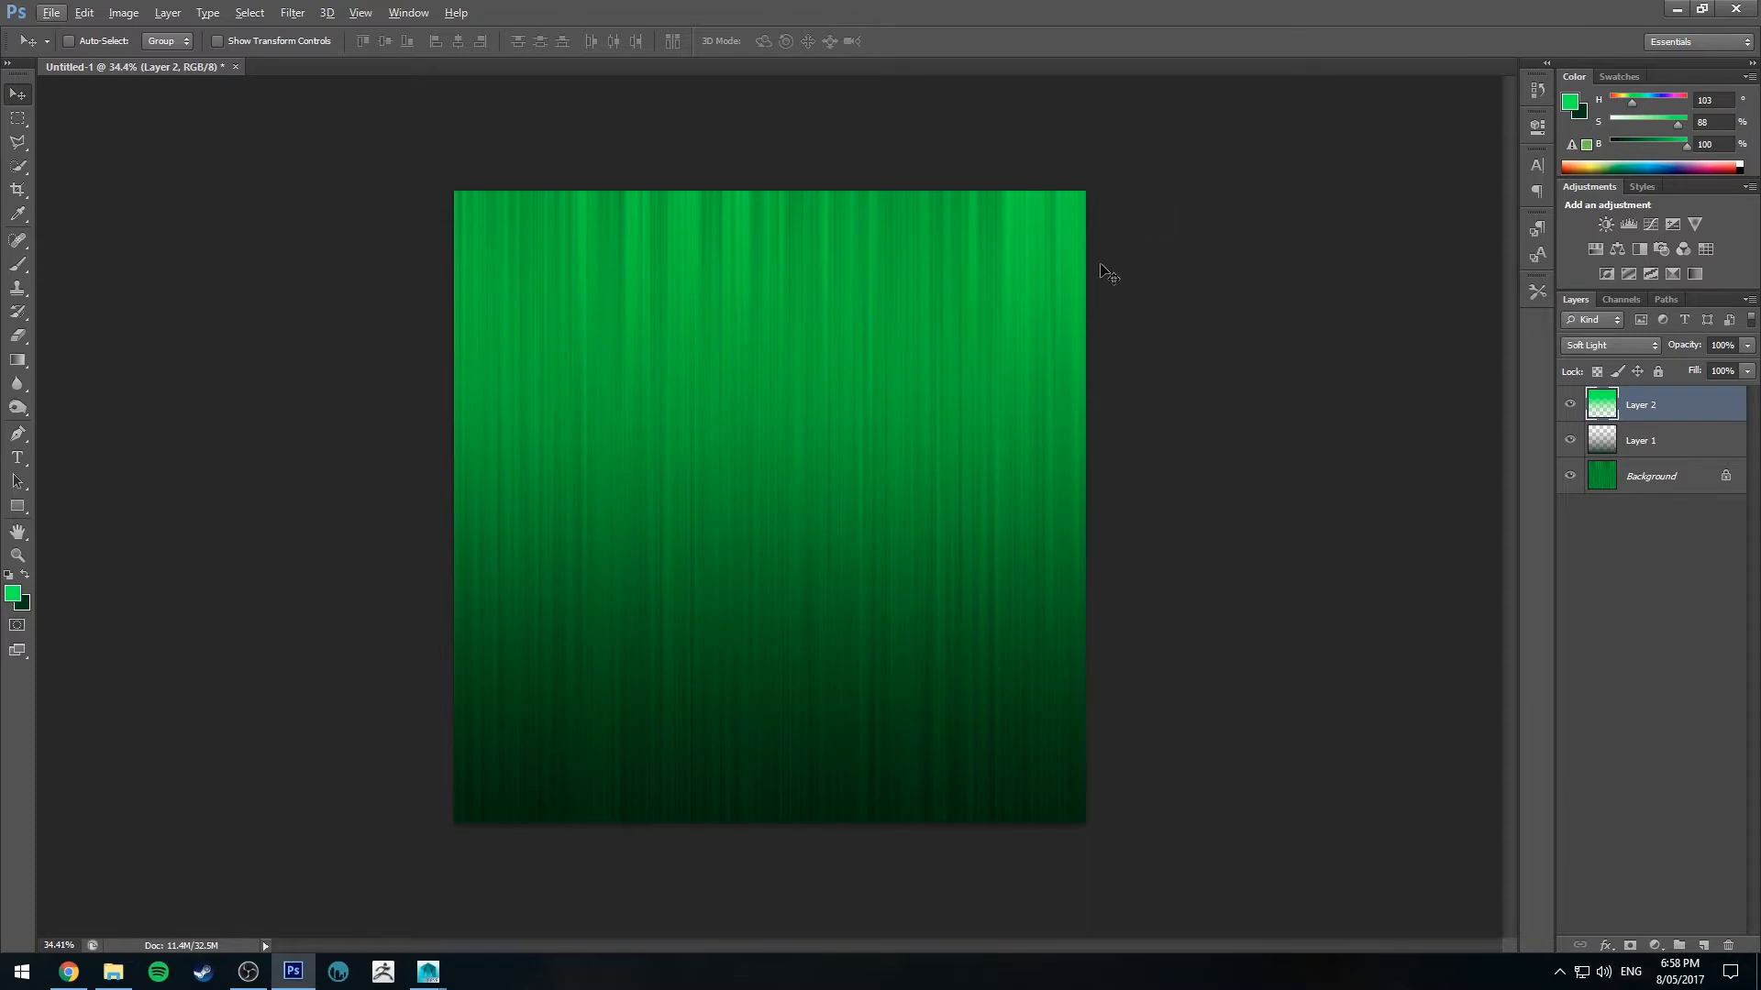
mouse_move(594, 518)
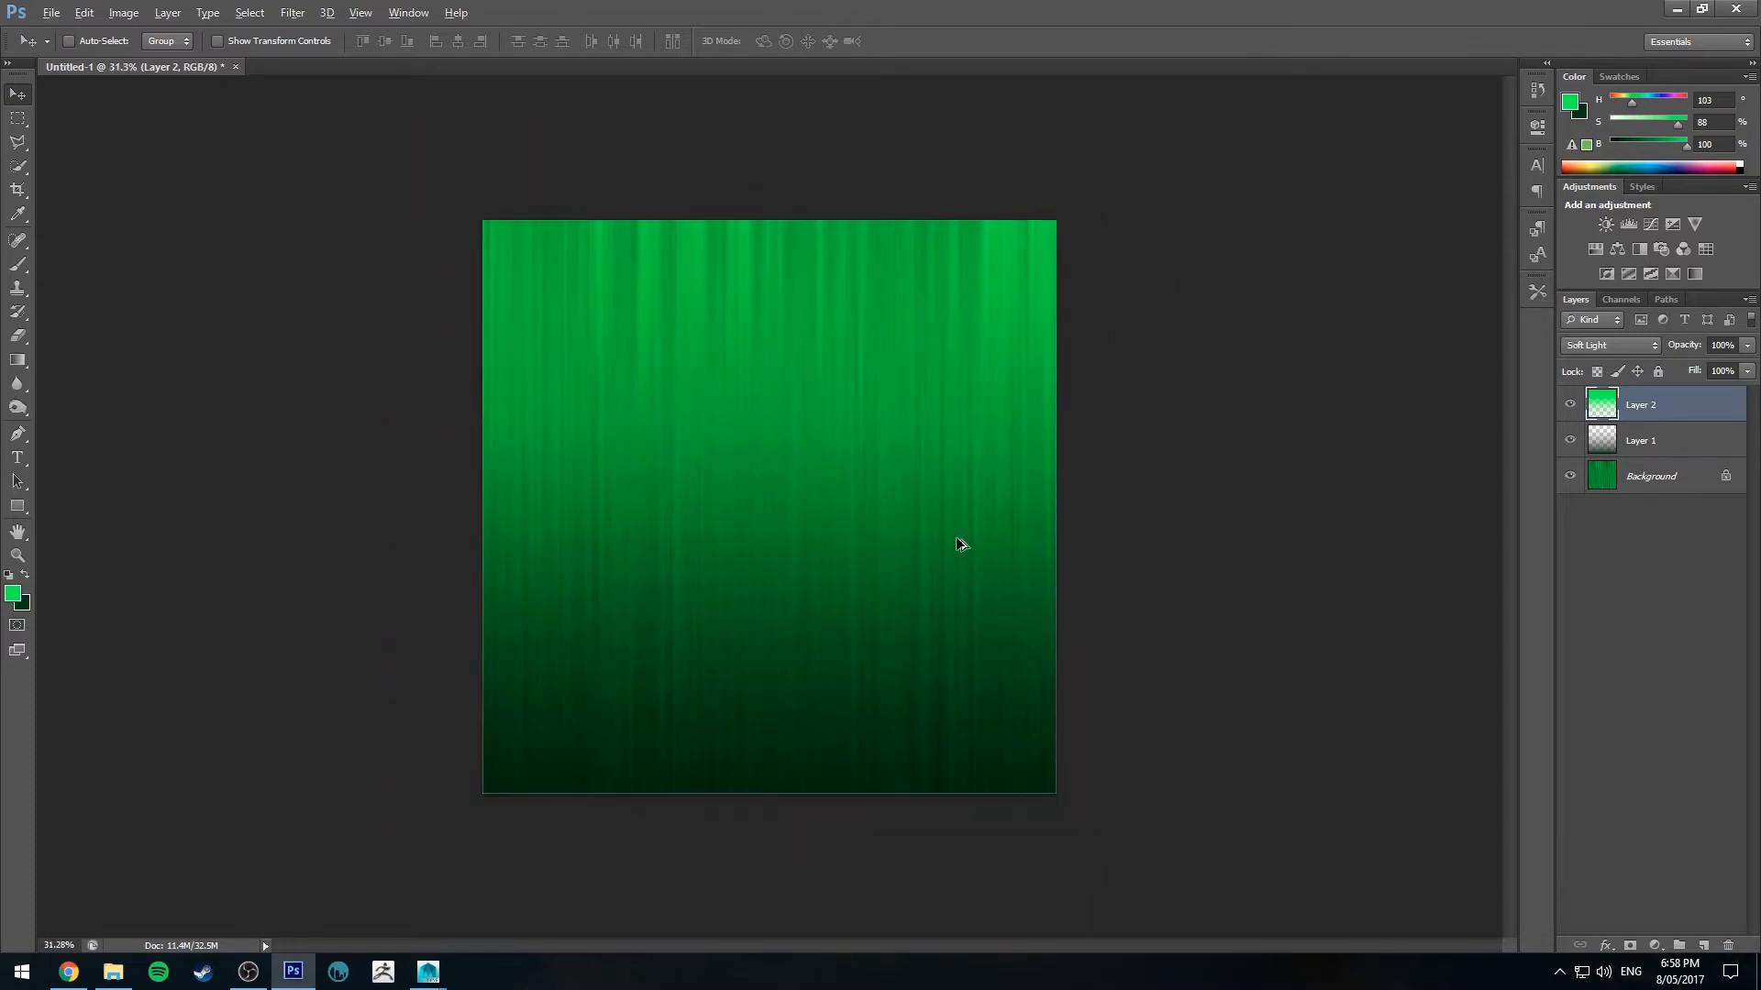
mouse_move(1007, 534)
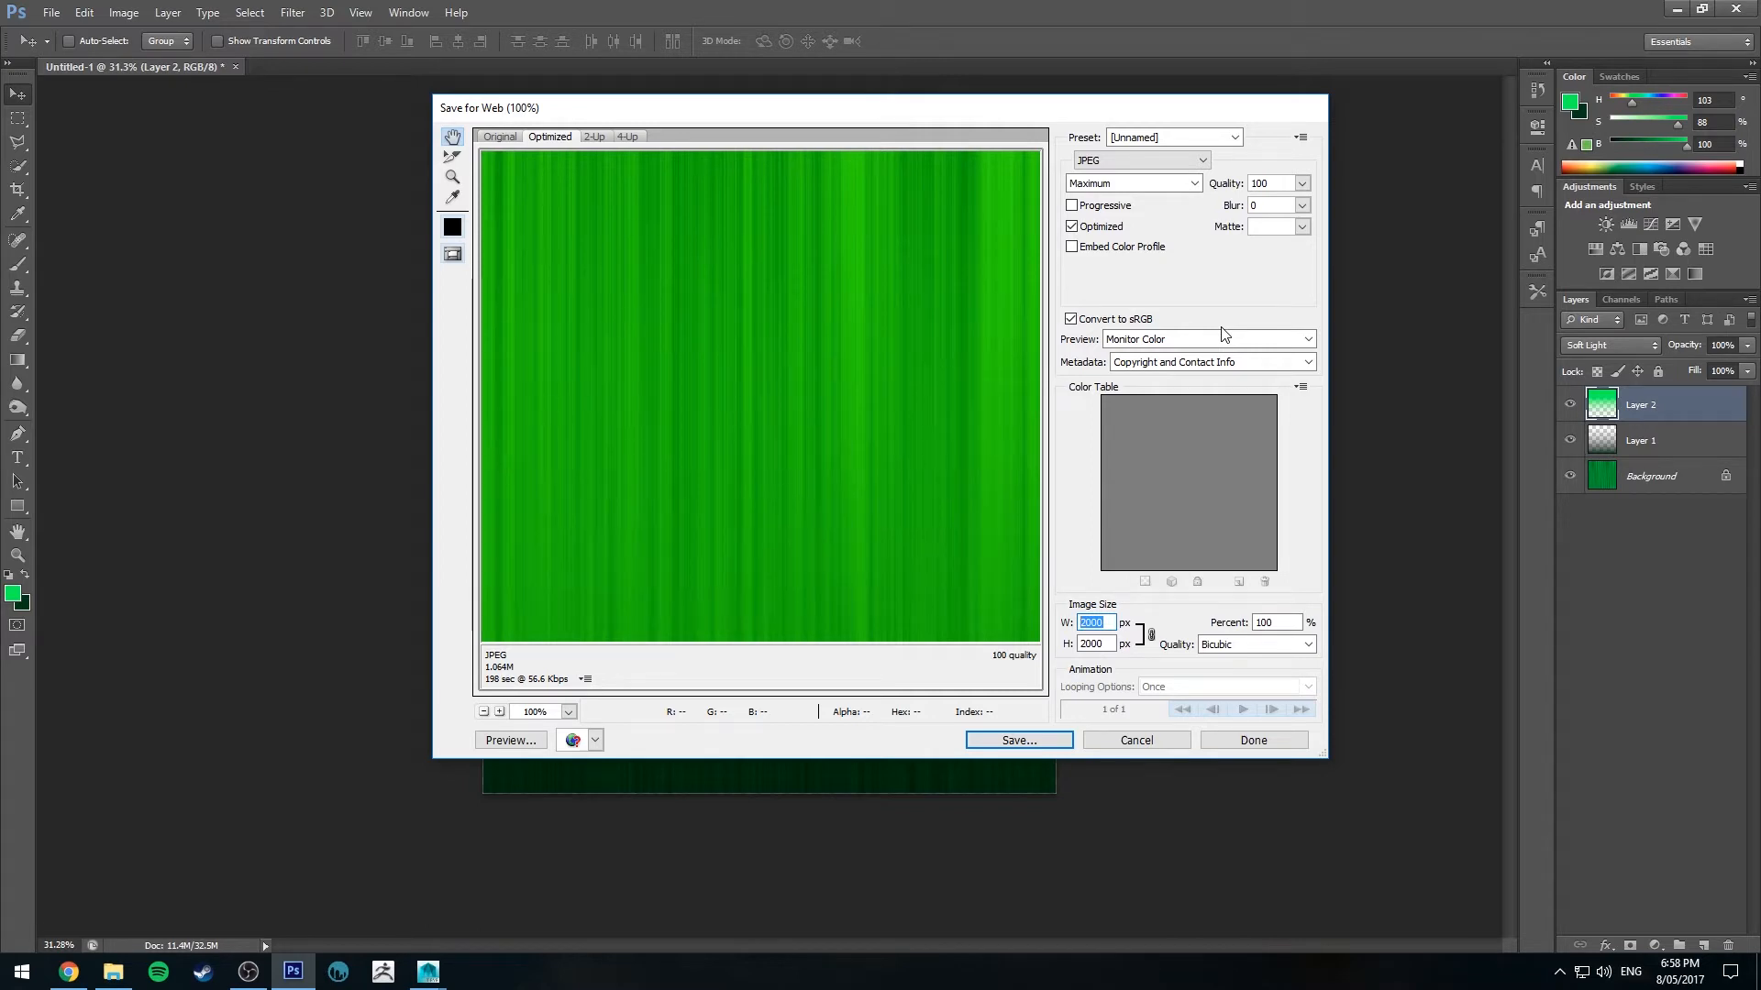
Step: Set the Save for Web image size to 256 by 256 pixels
type("256")
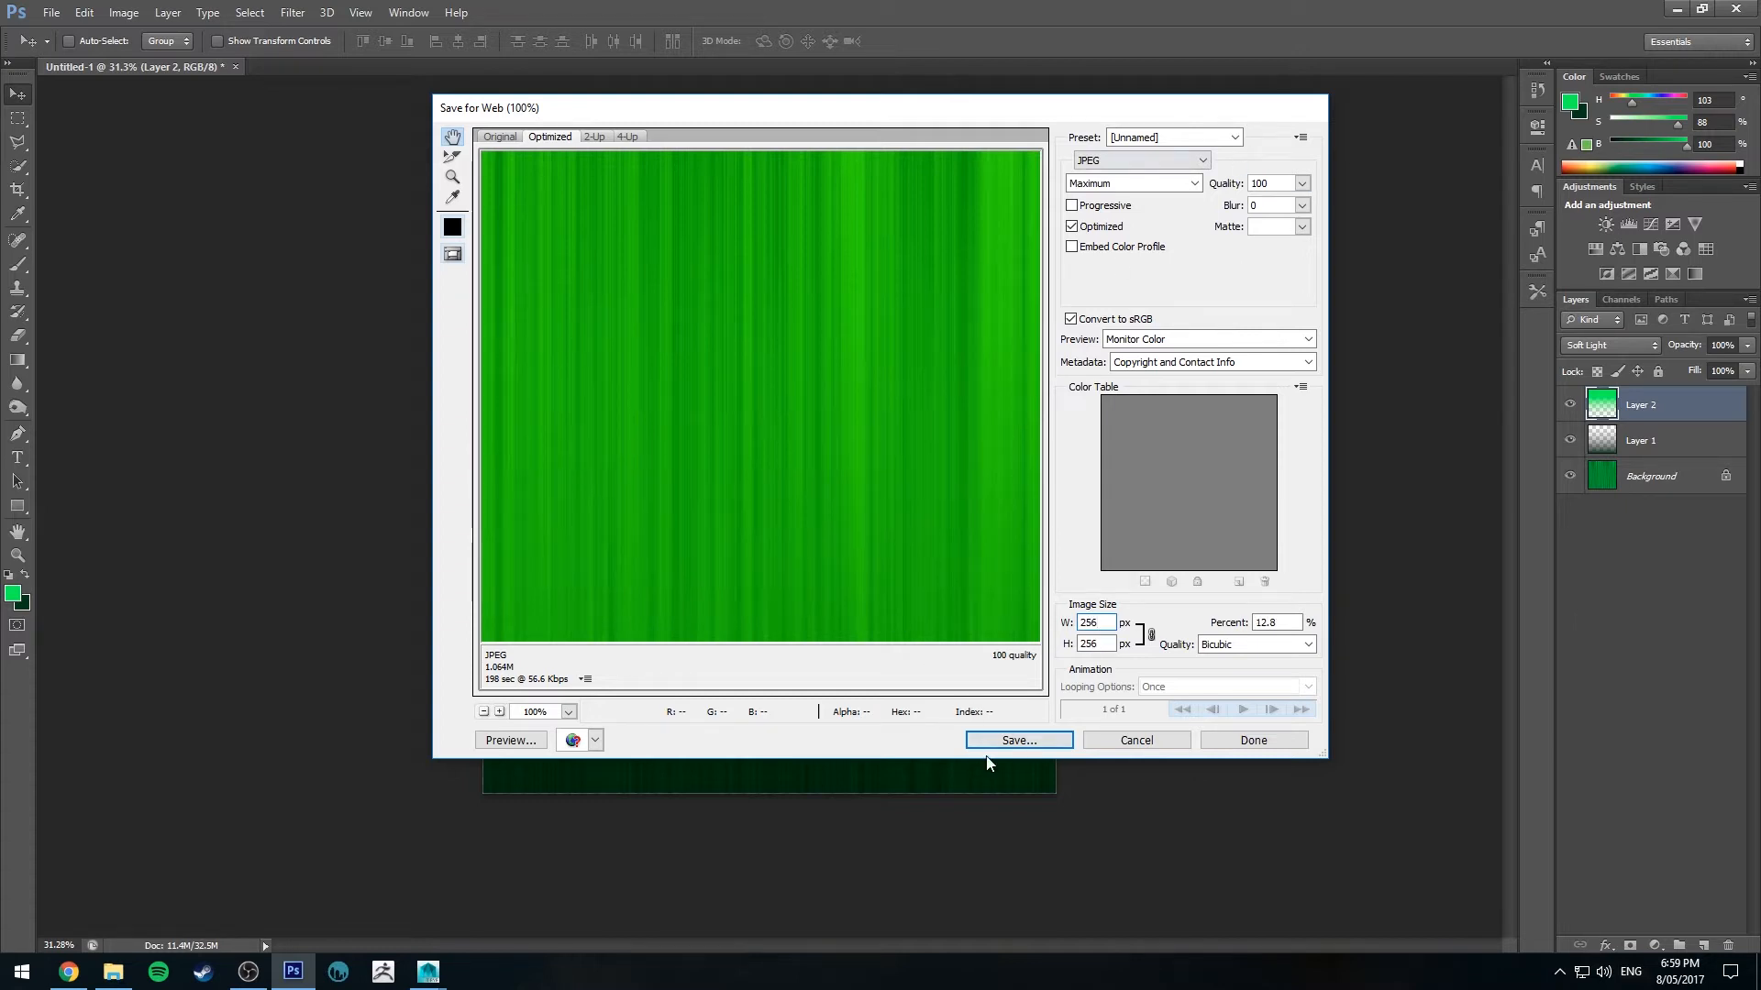
mouse_move(808, 574)
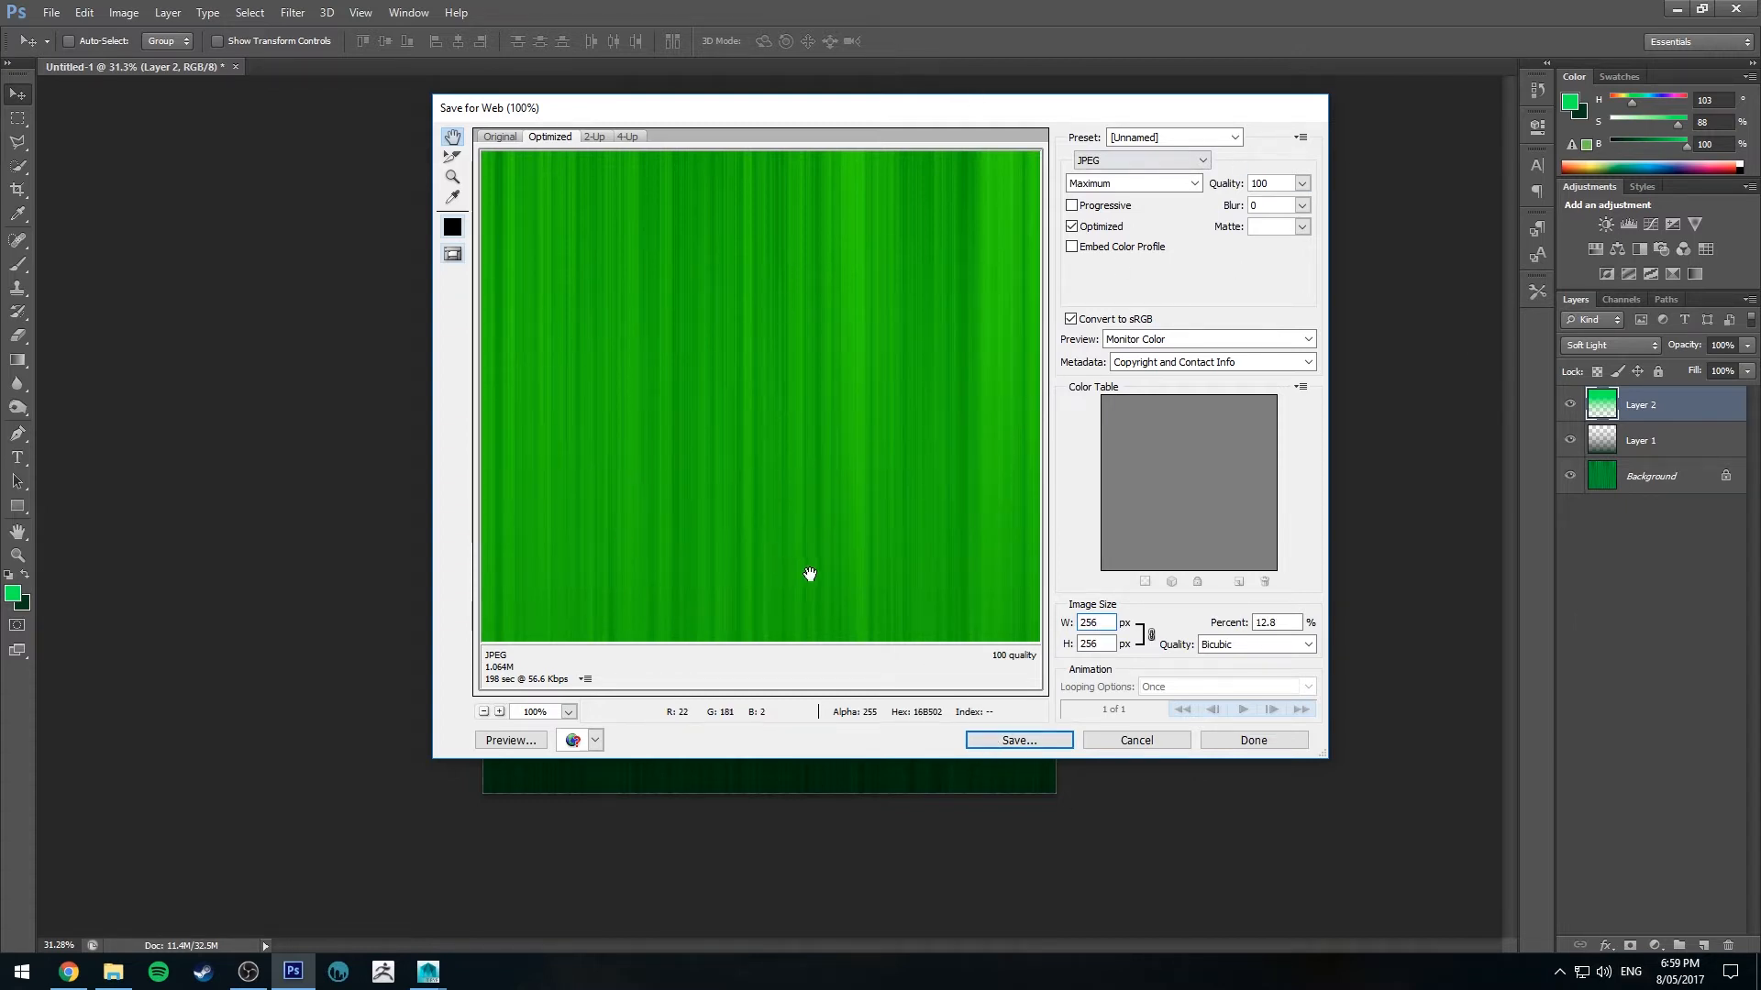
mouse_move(682, 178)
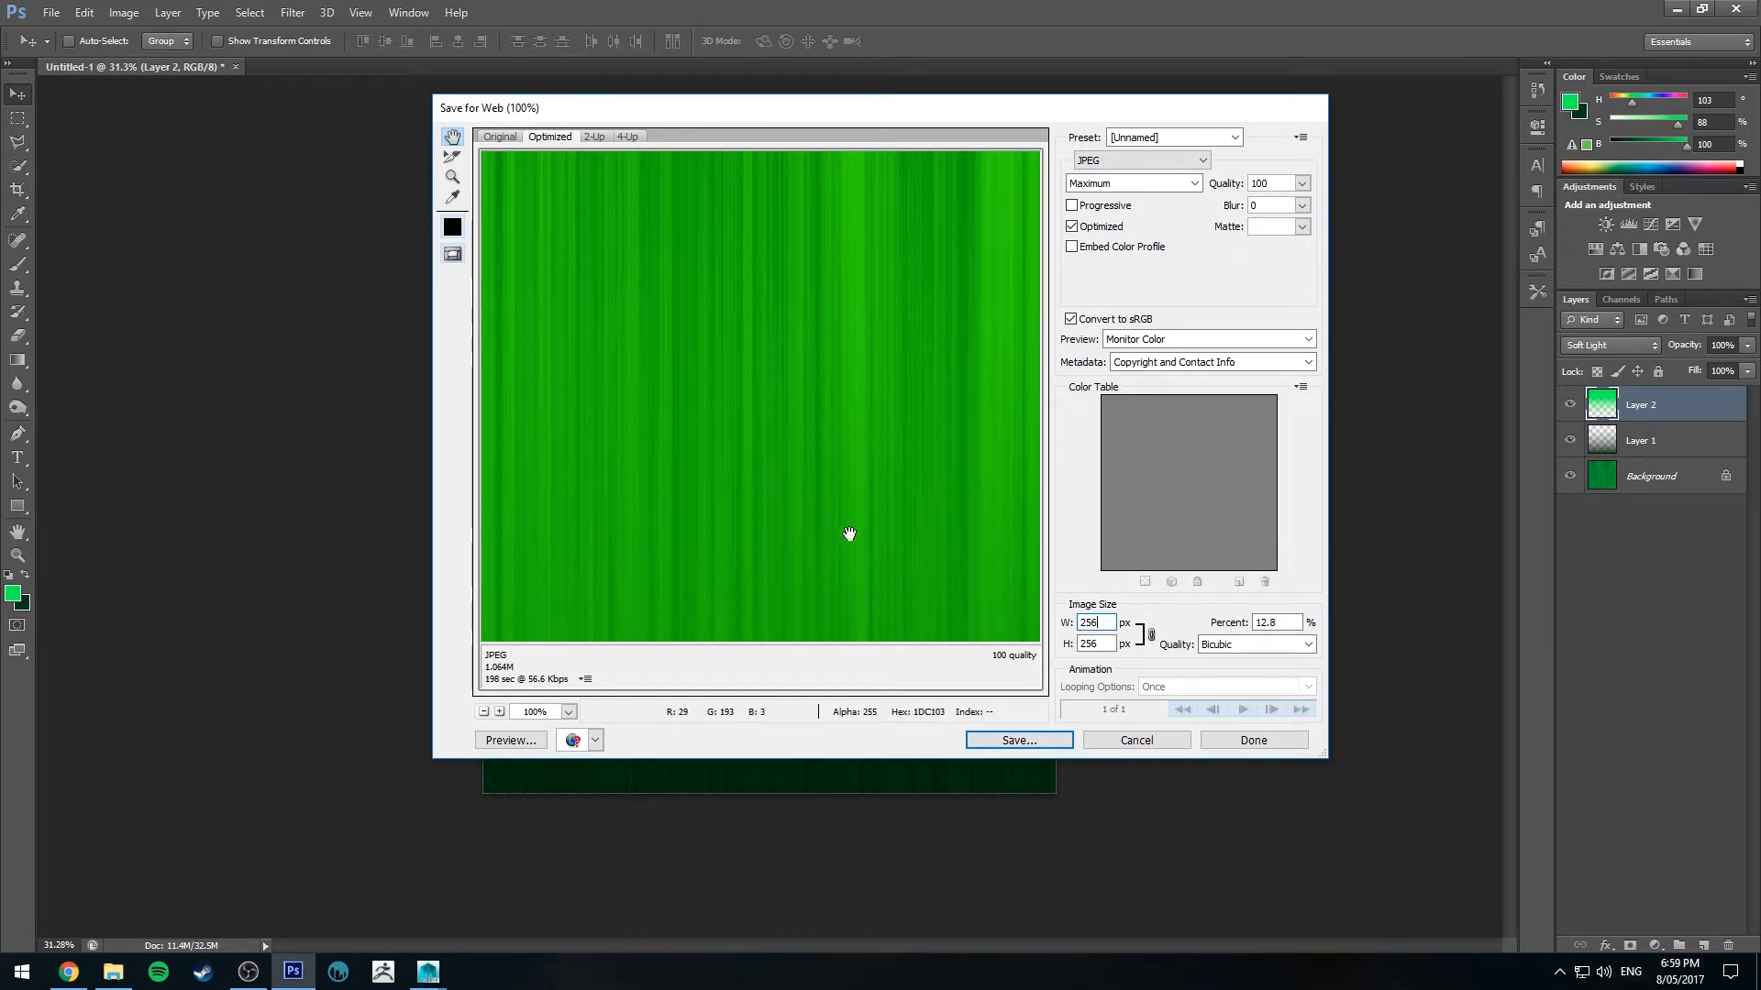
mouse_move(882, 265)
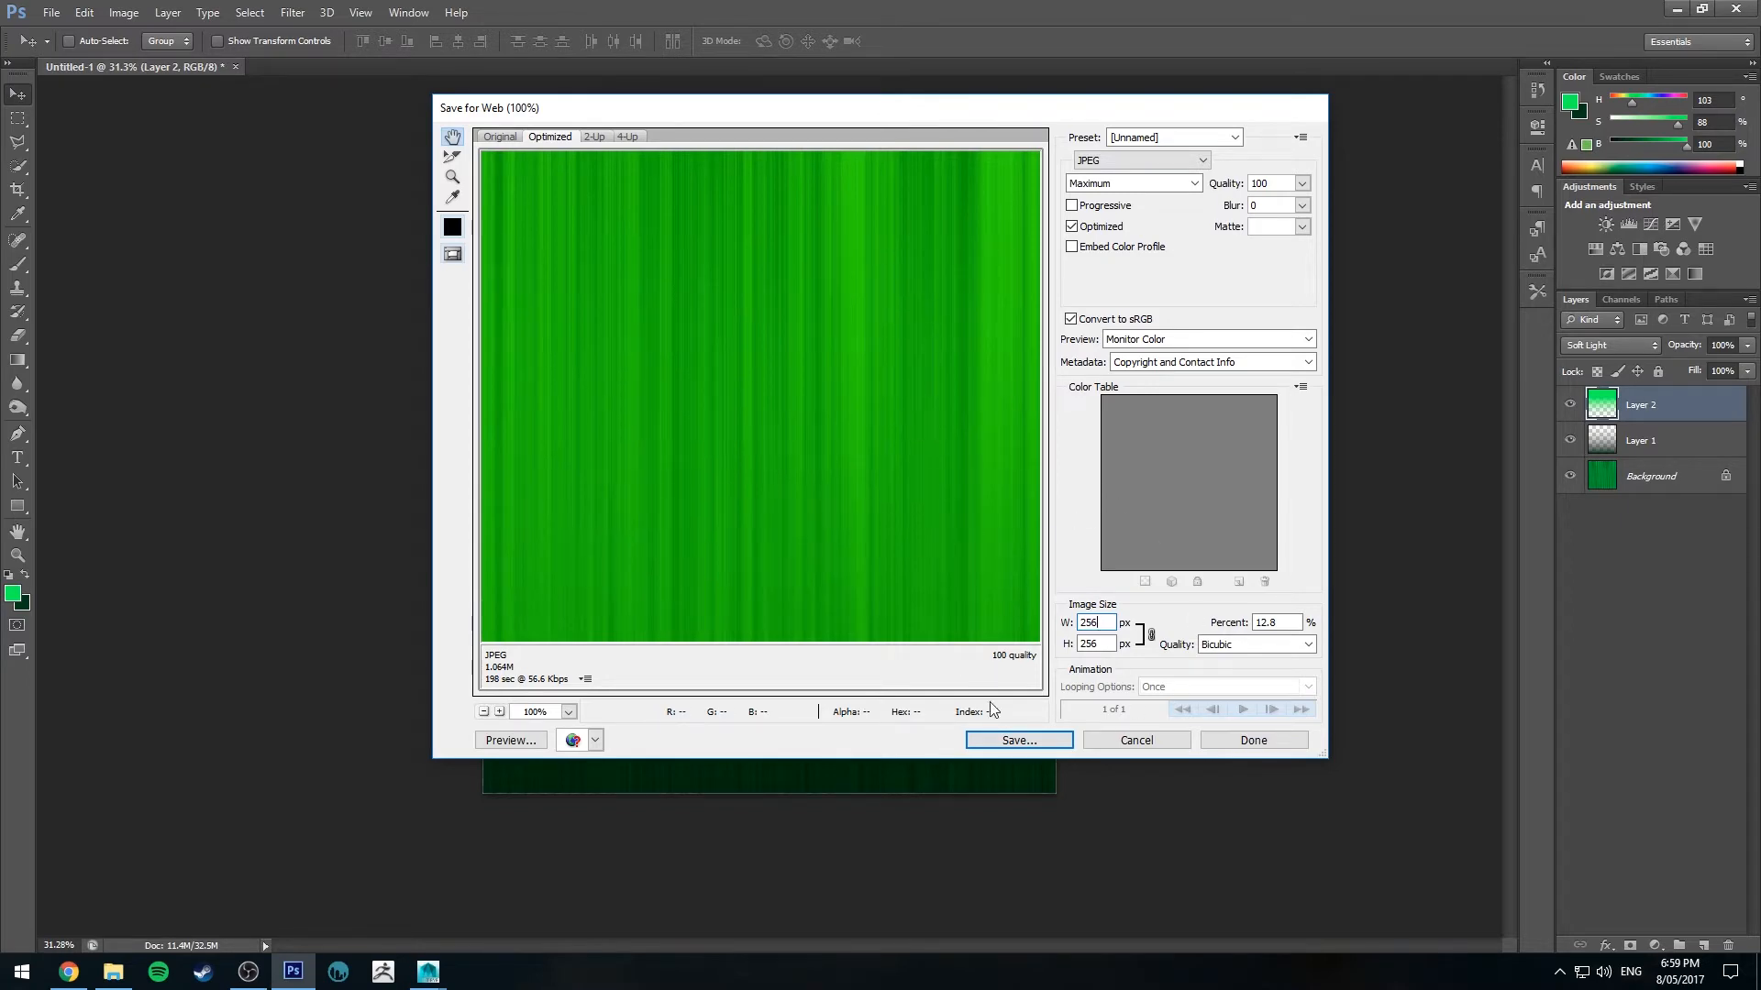
Step: Save the optimized JPEG as grasstexture1 in the sourceimages folder
left_click(1016, 739)
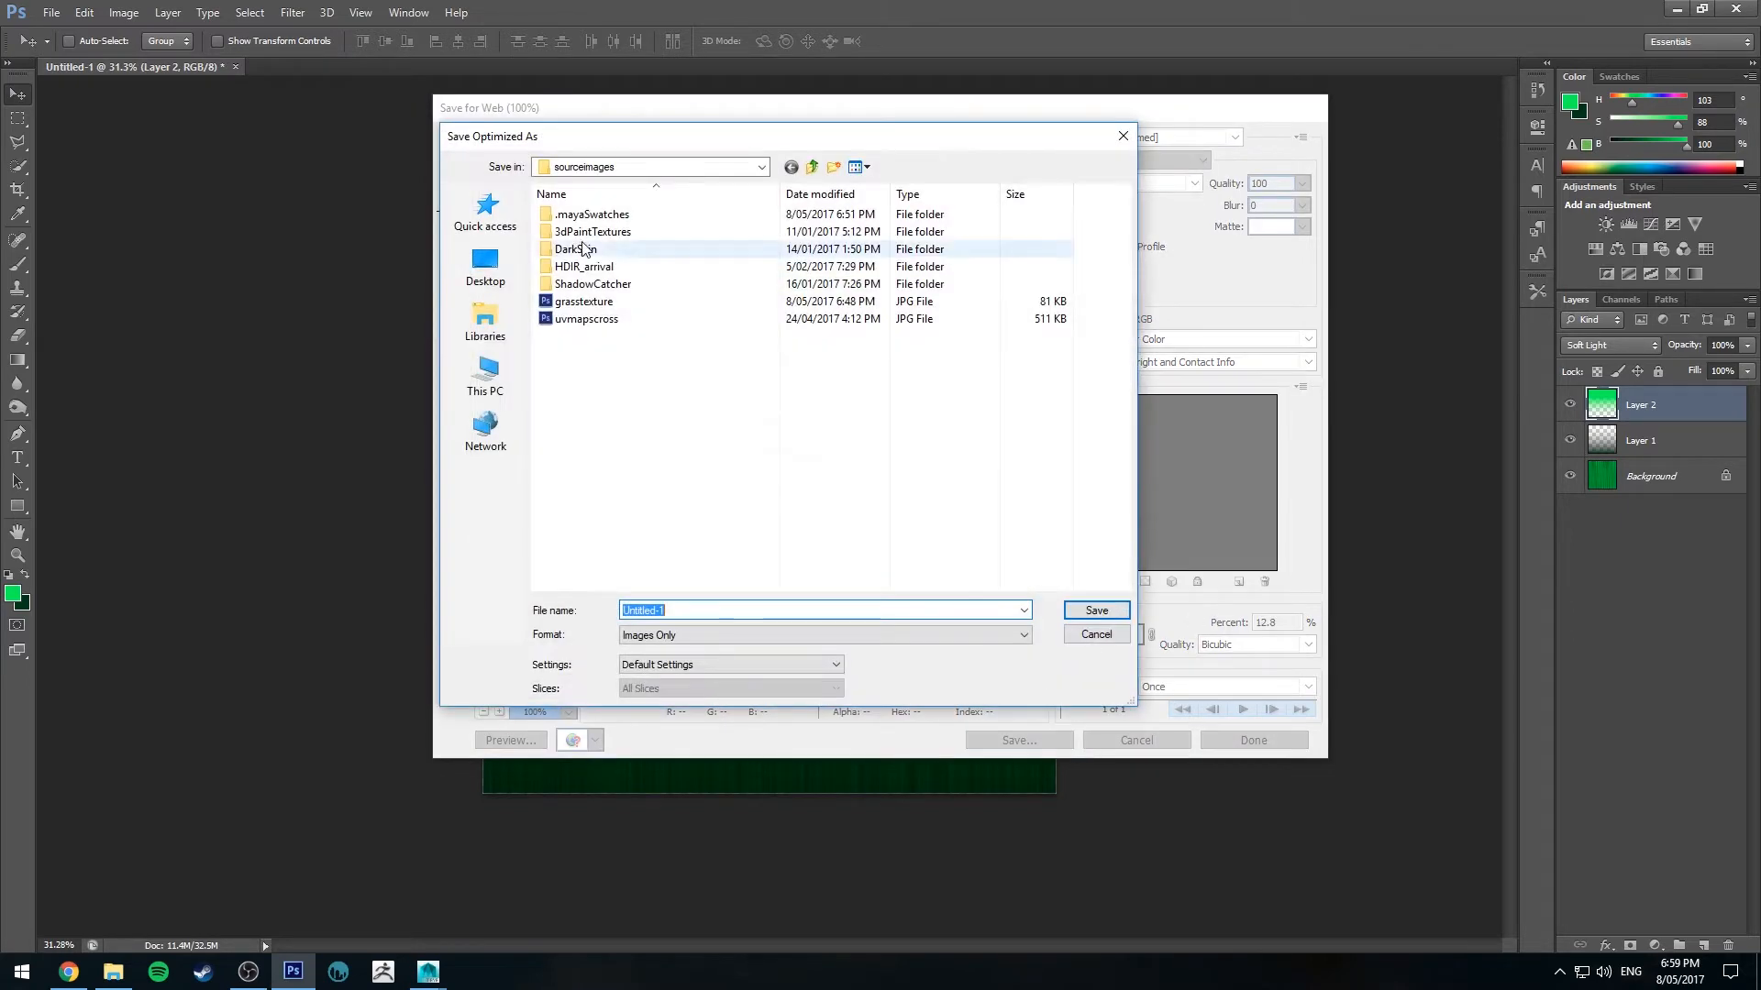
type("gras")
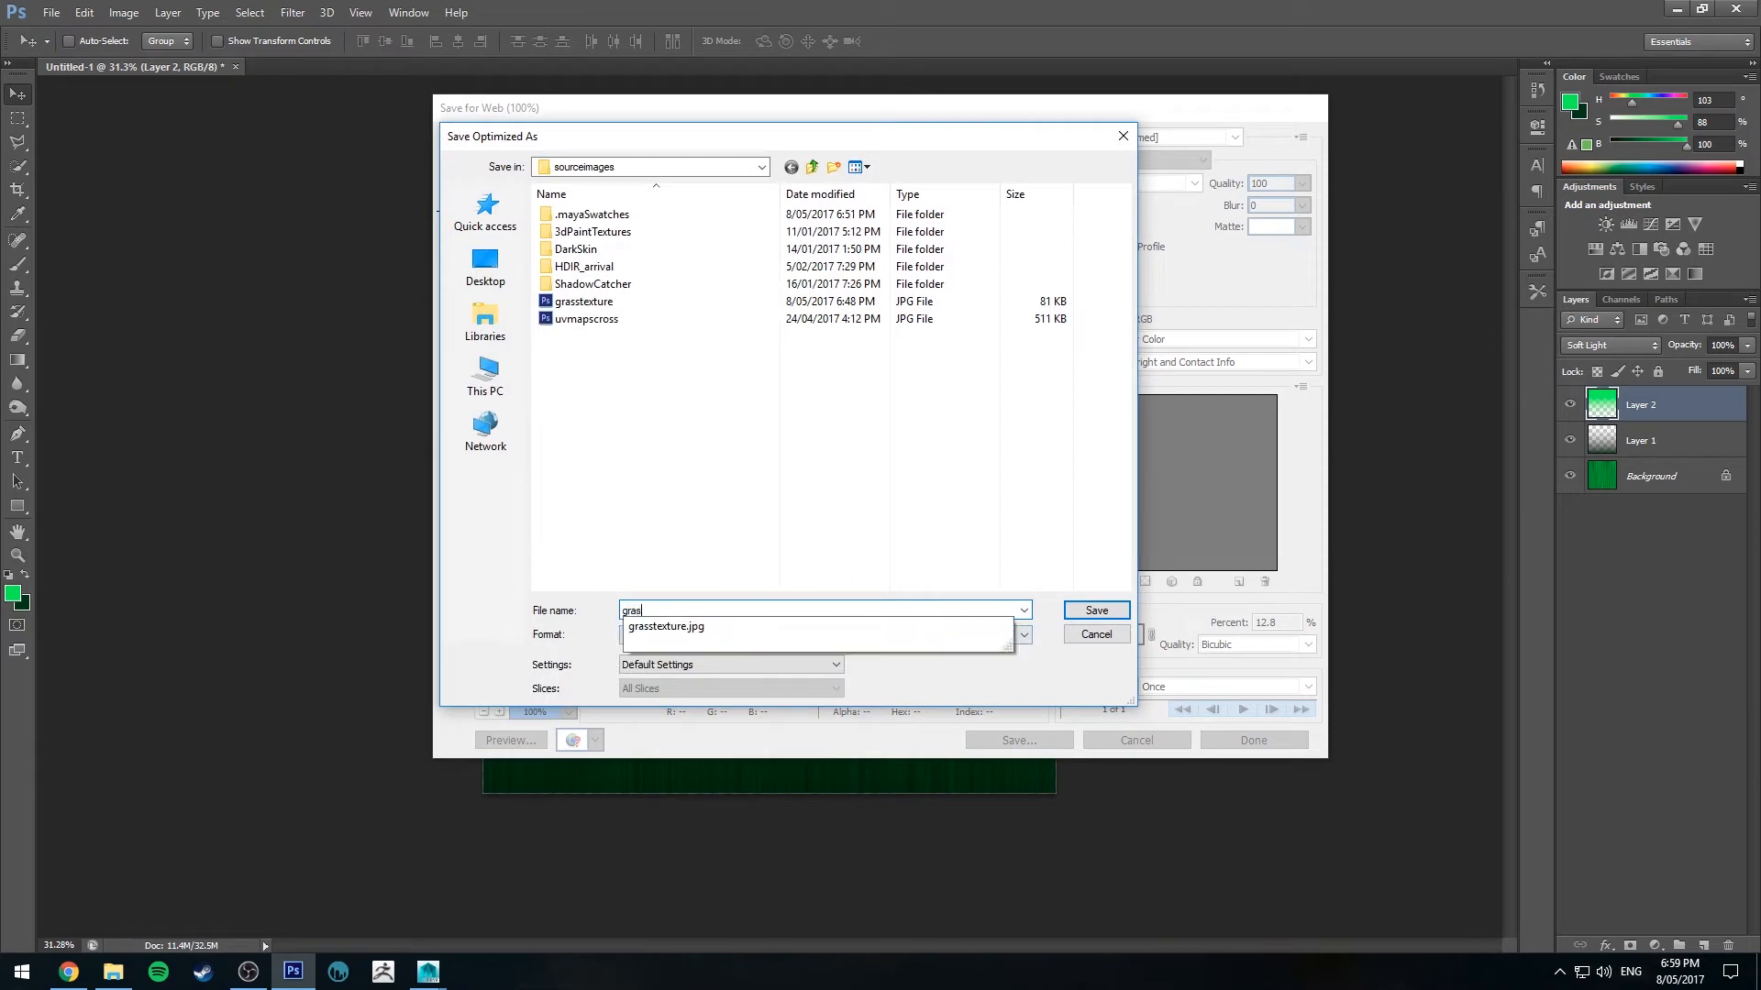
type("grasstexture1")
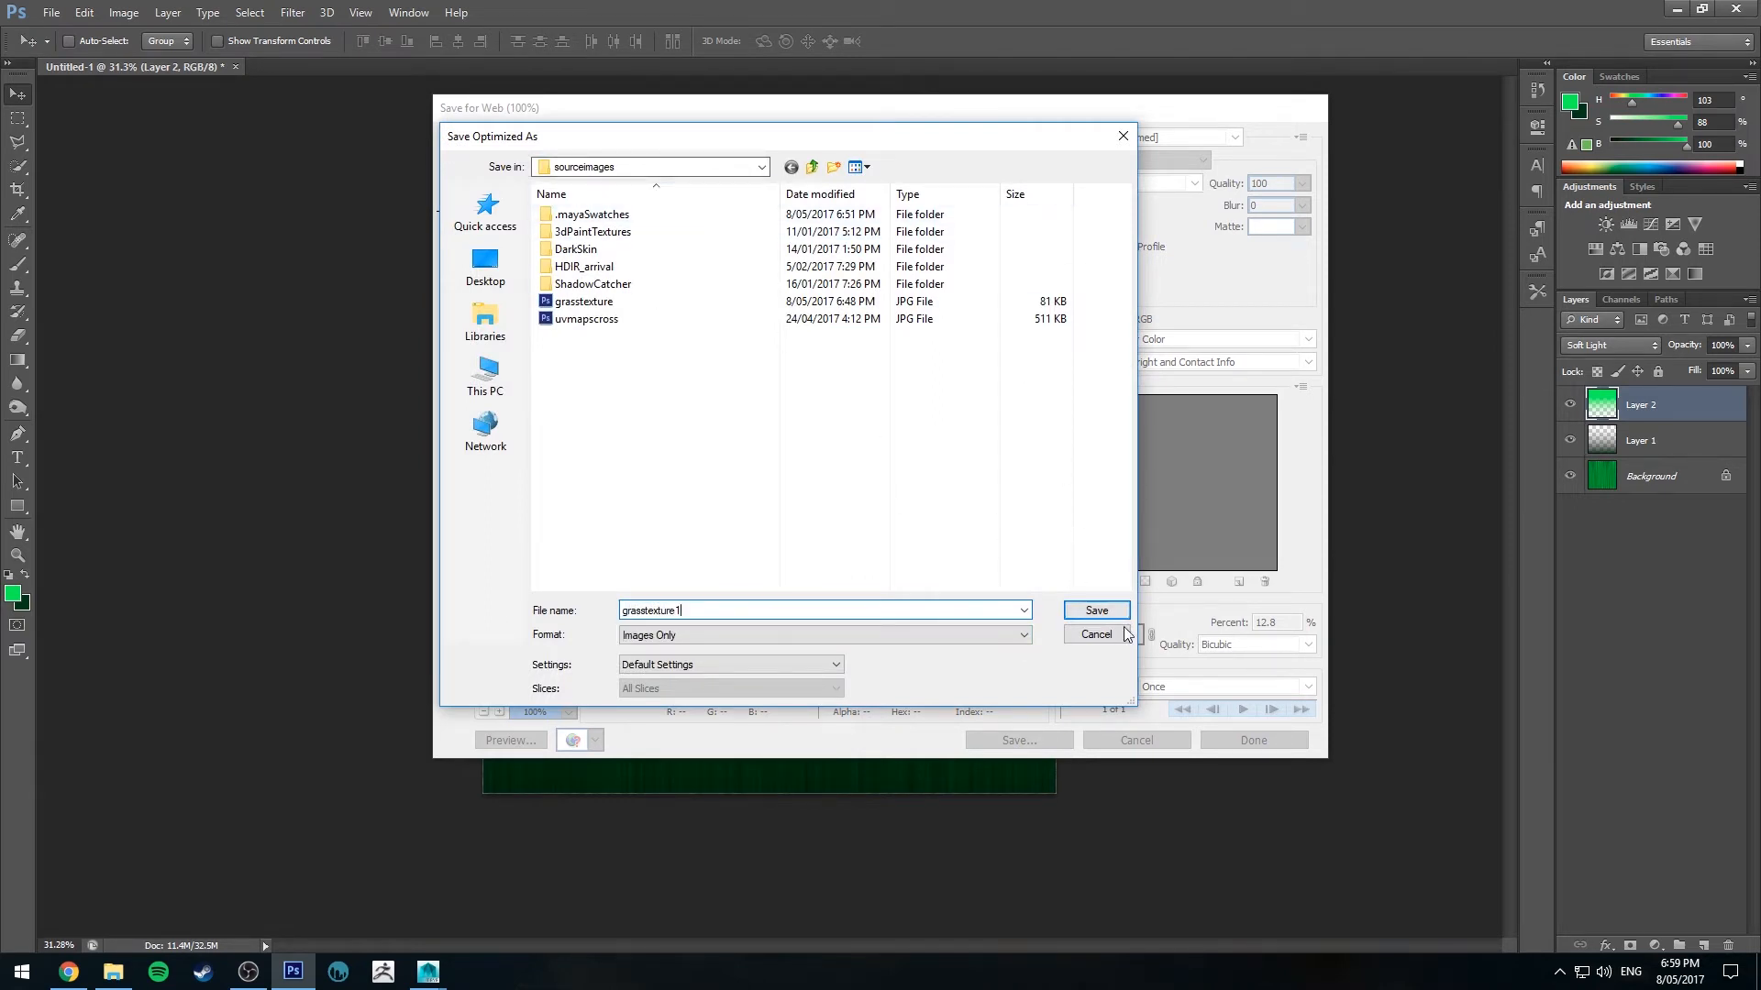
left_click(1095, 633)
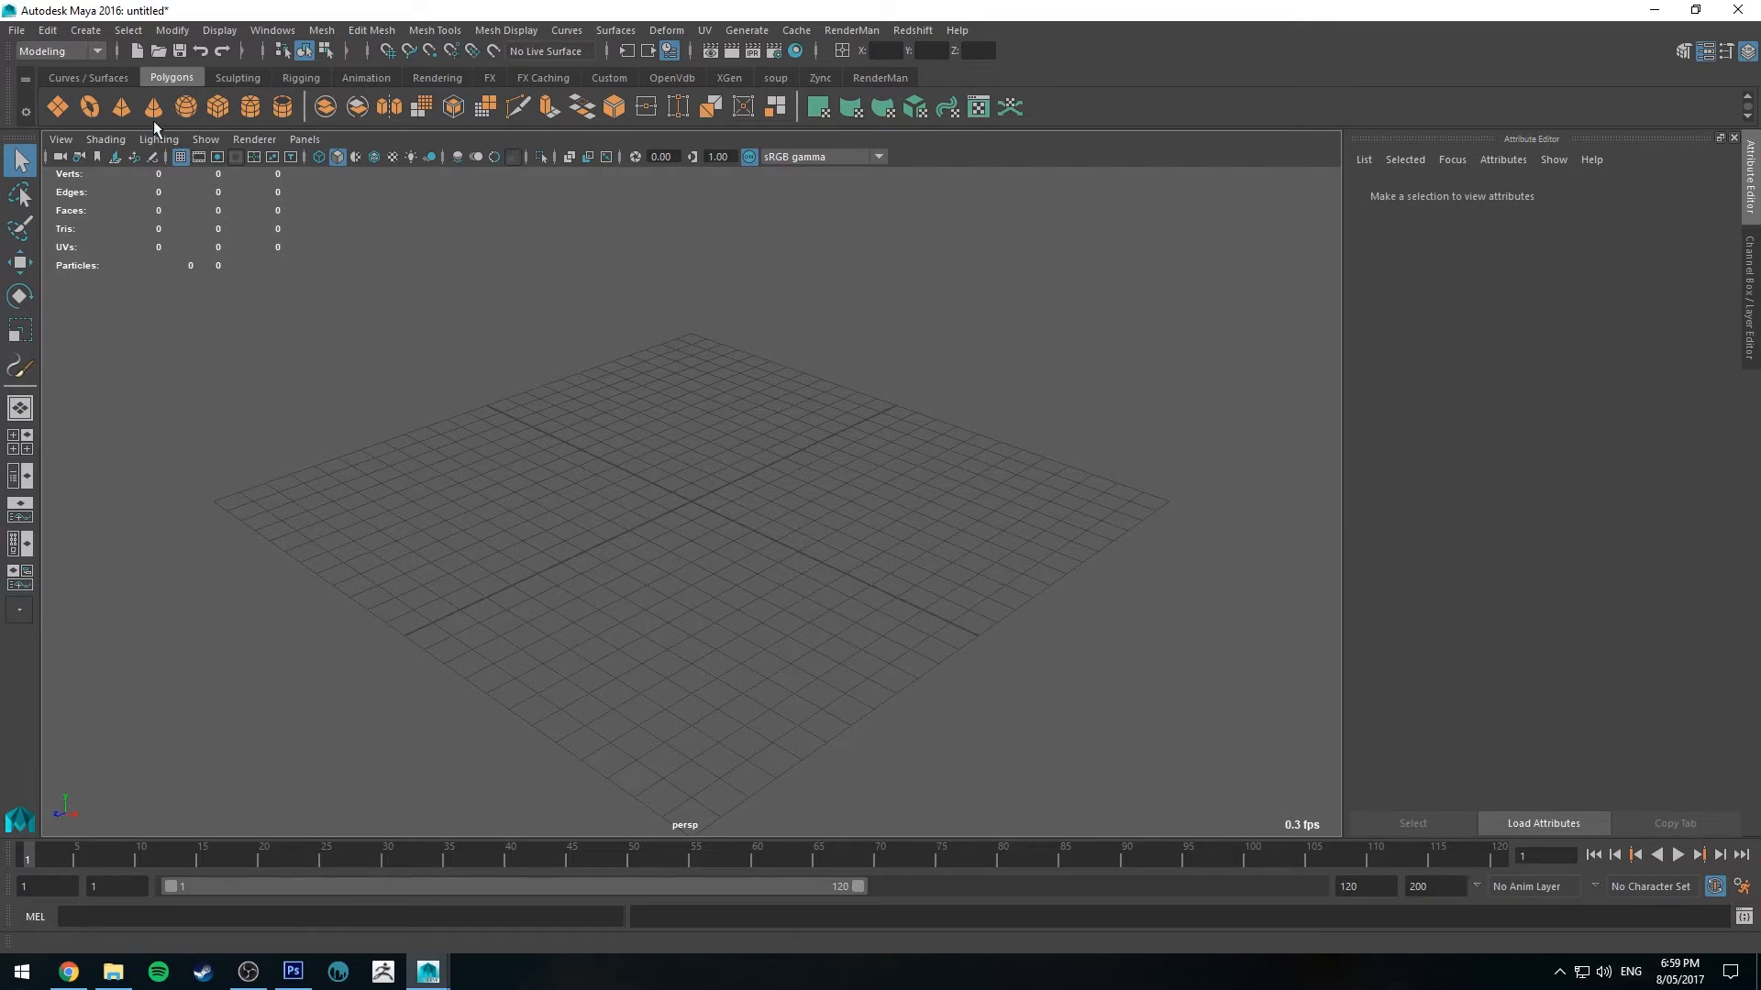
Step: Create a polygon plane with 1600 faces from the shelf
left_click(150, 106)
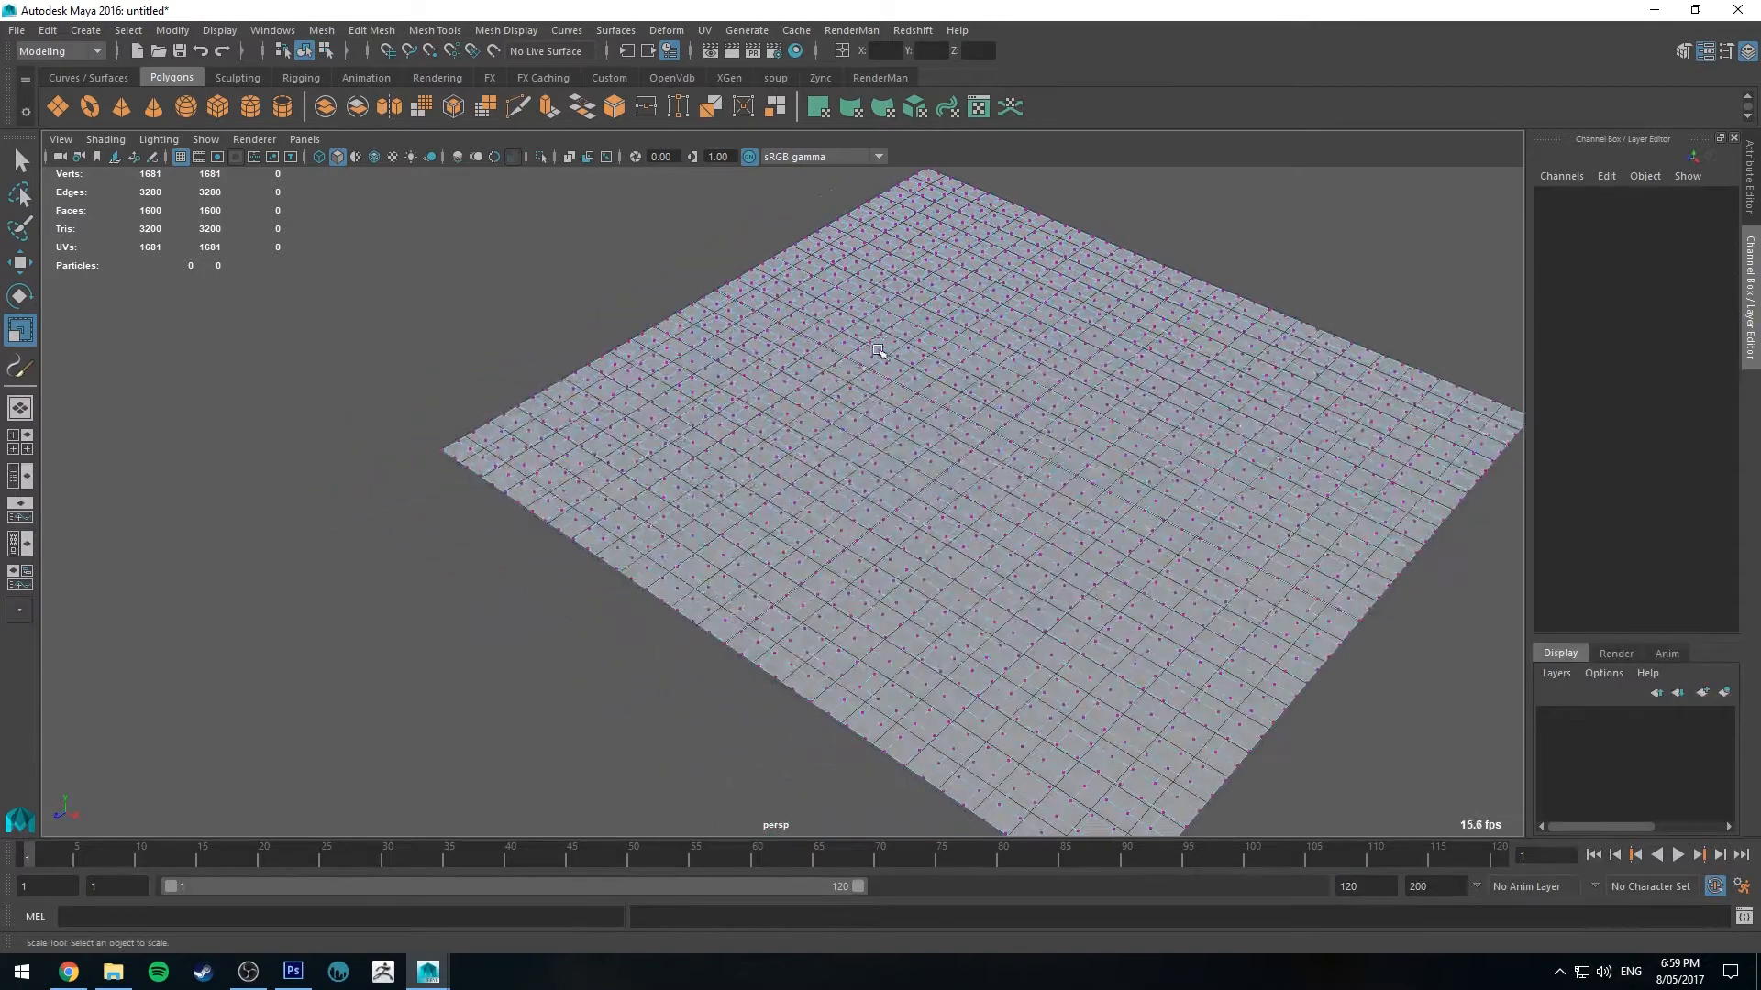
Step: Soft-select vertices with a wide falloff and pull them up into a broad hill
key("b")
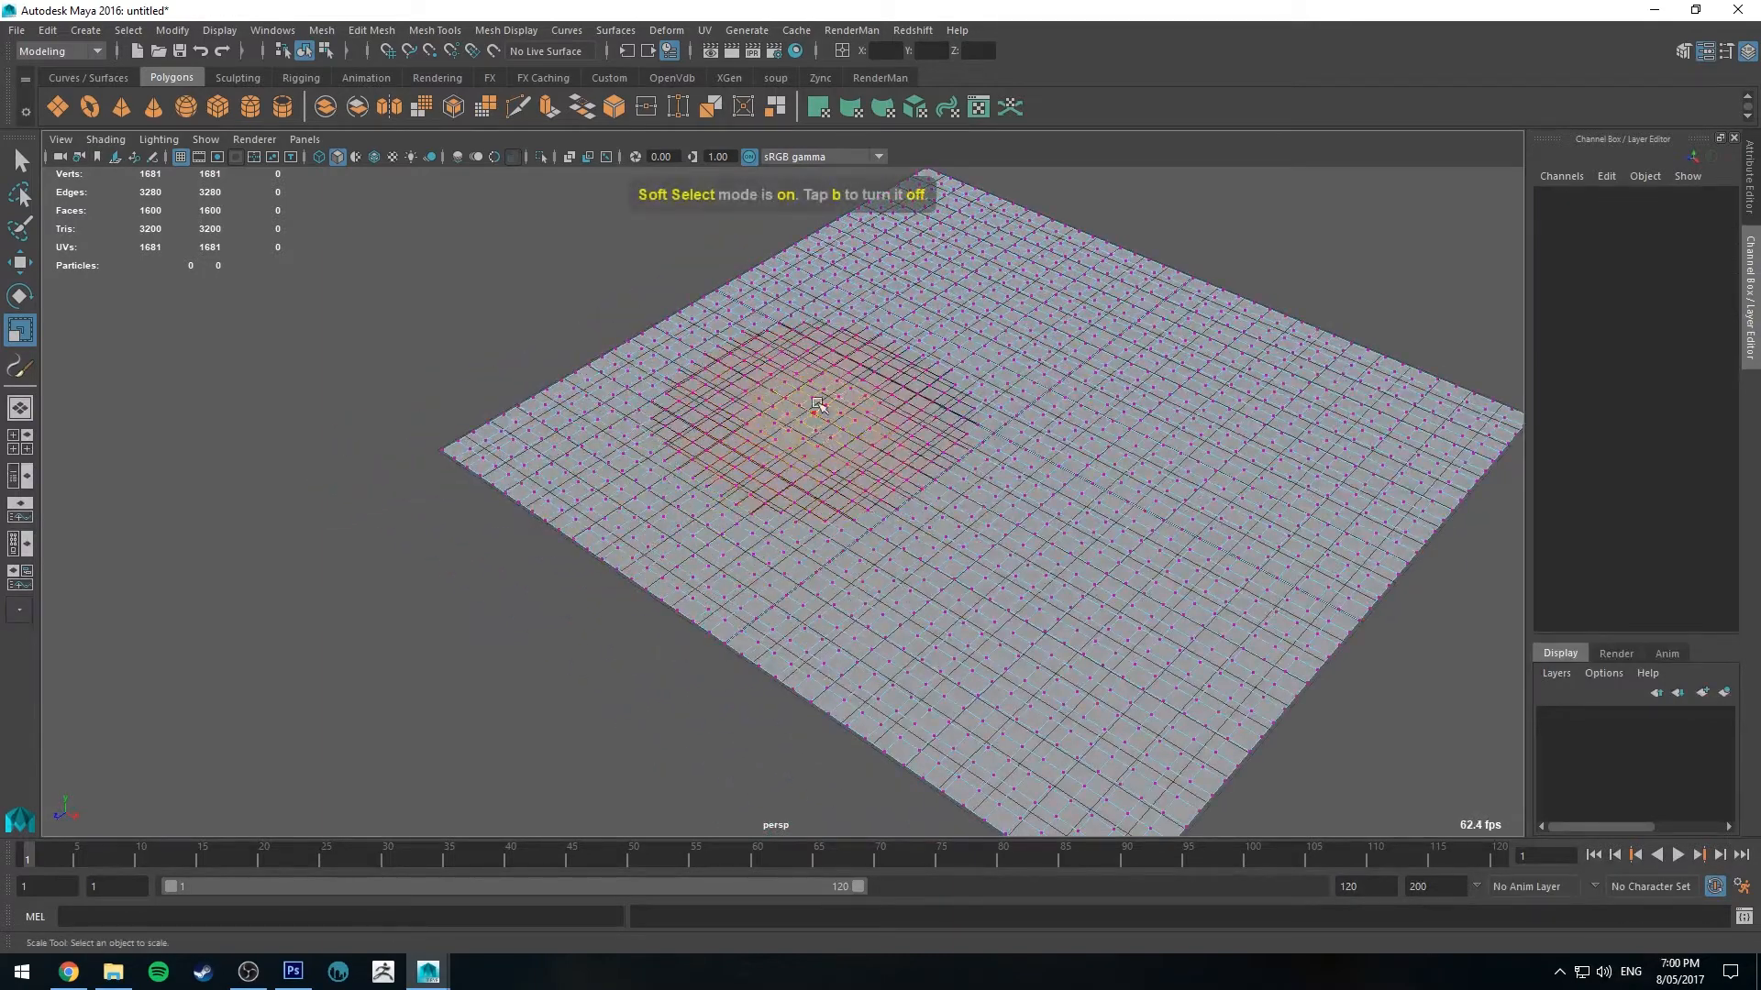
left_click_drag(816, 403, 678, 422)
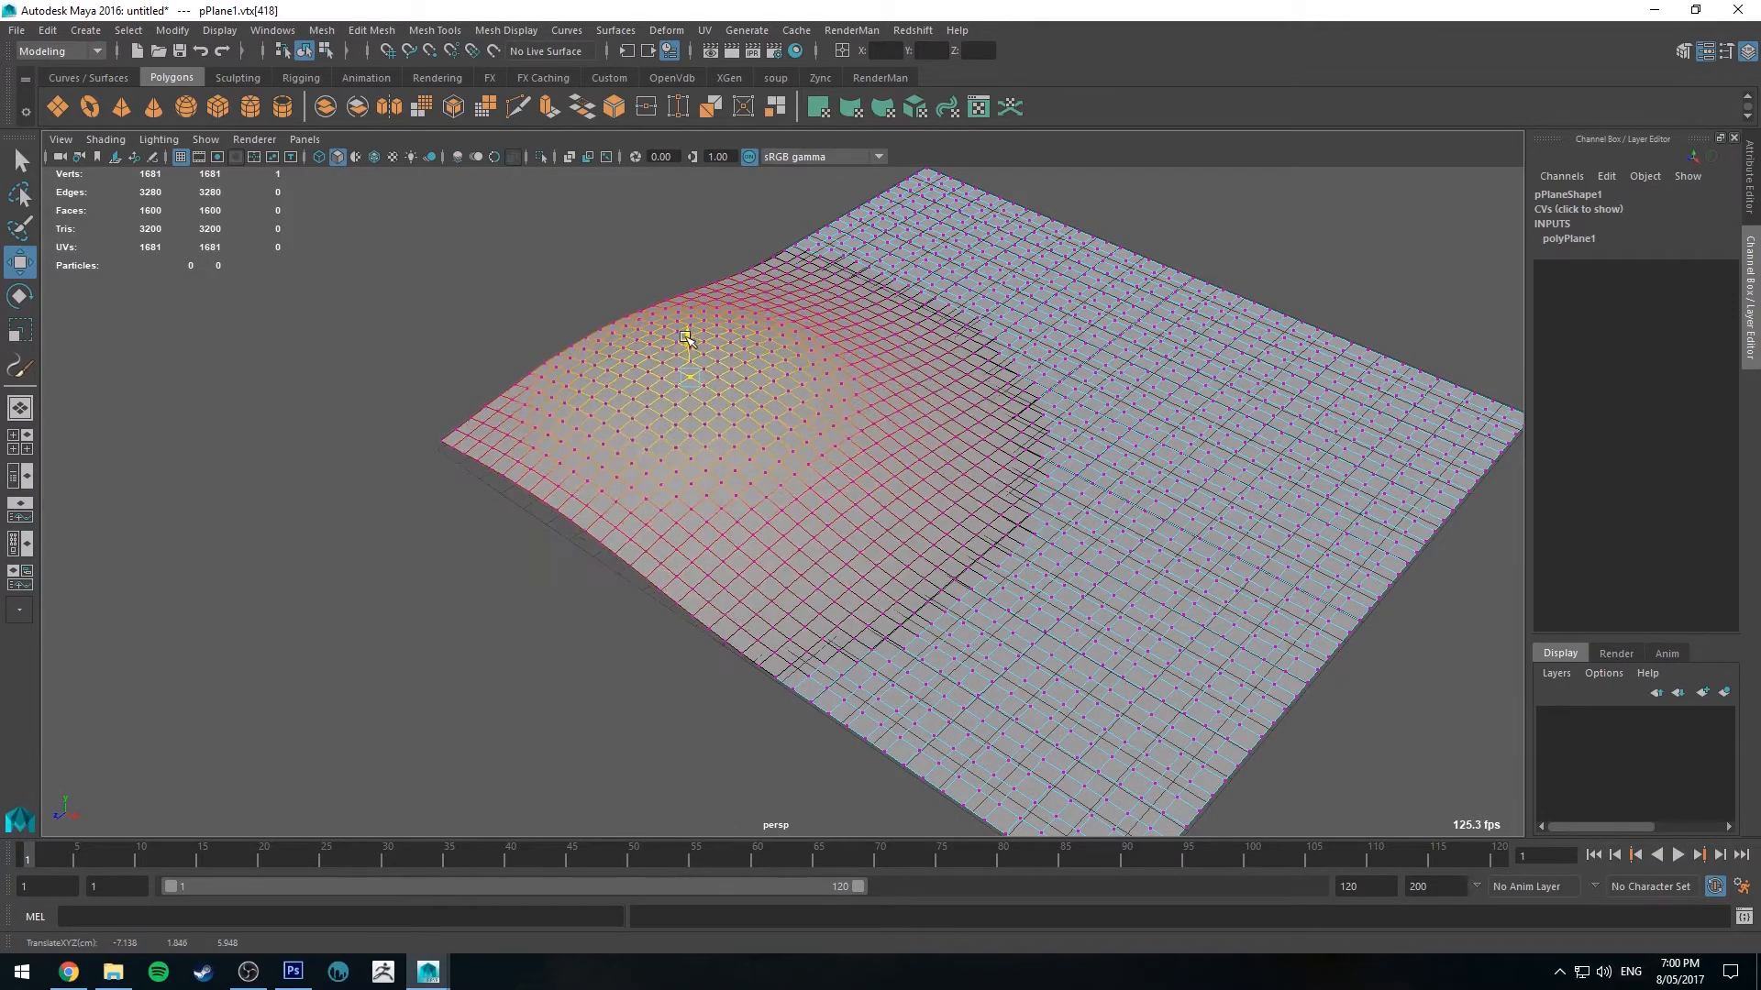
left_click_drag(684, 338, 703, 319)
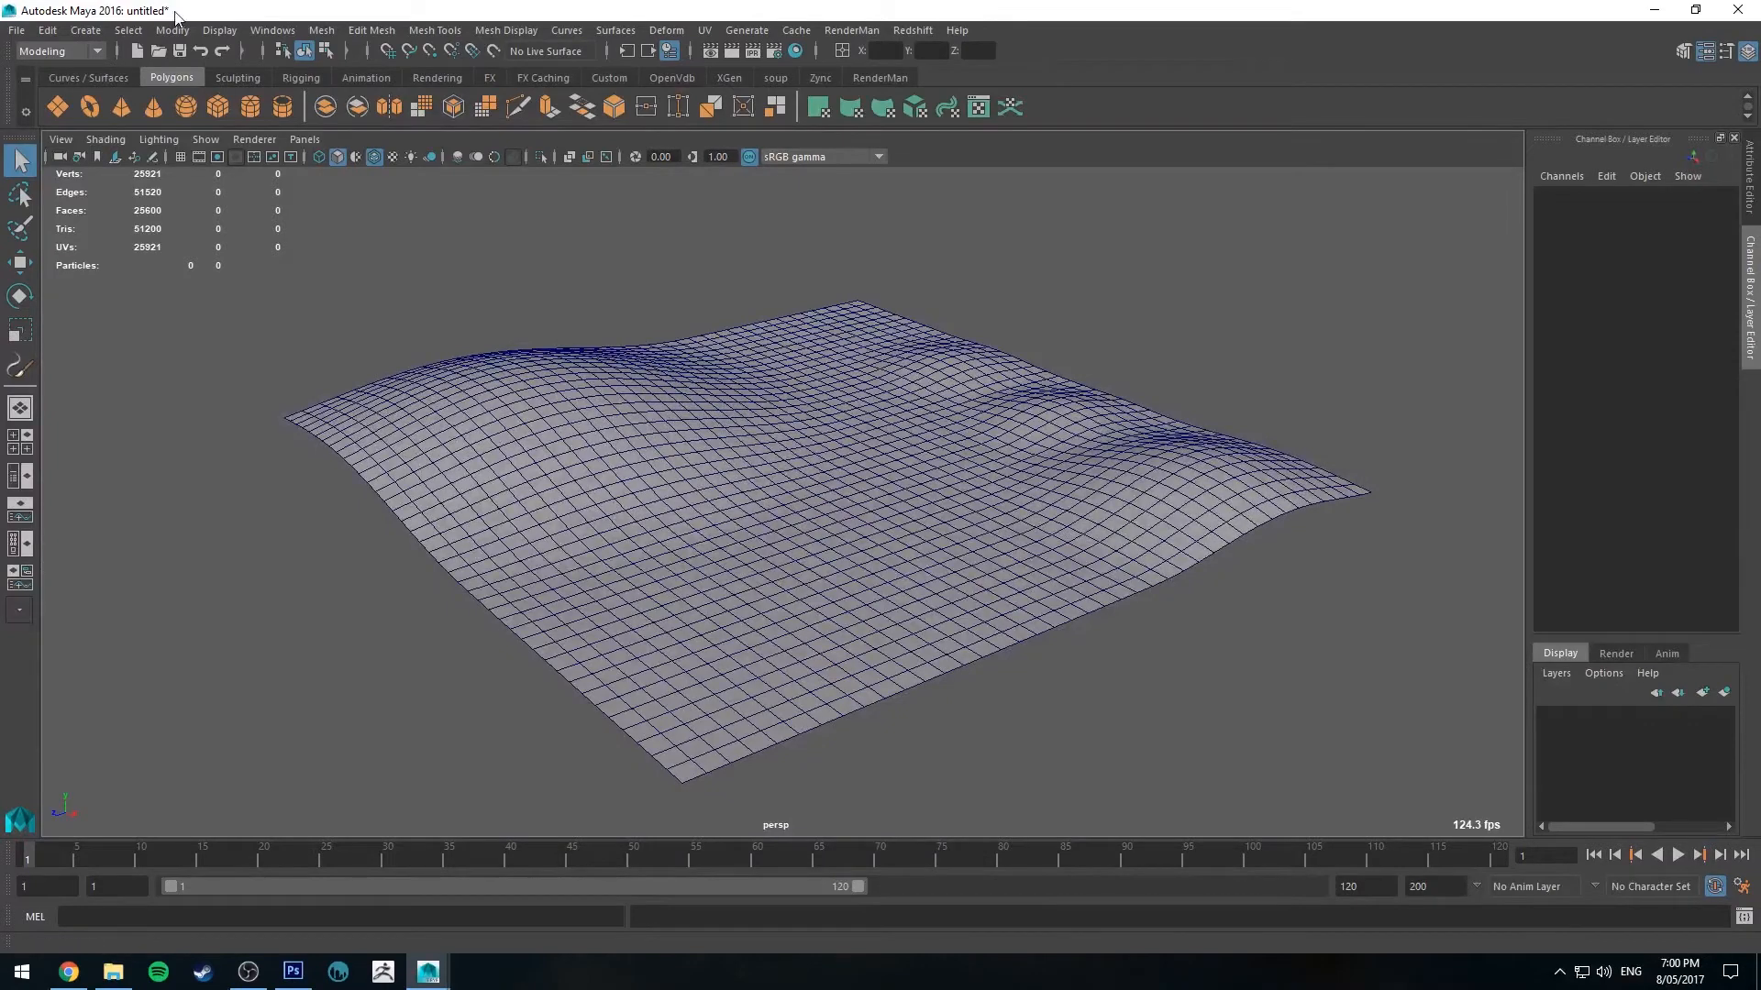
Step: Load the grassWindWide brush from the Visor's grasses Paint Effects folder
left_click(271, 29)
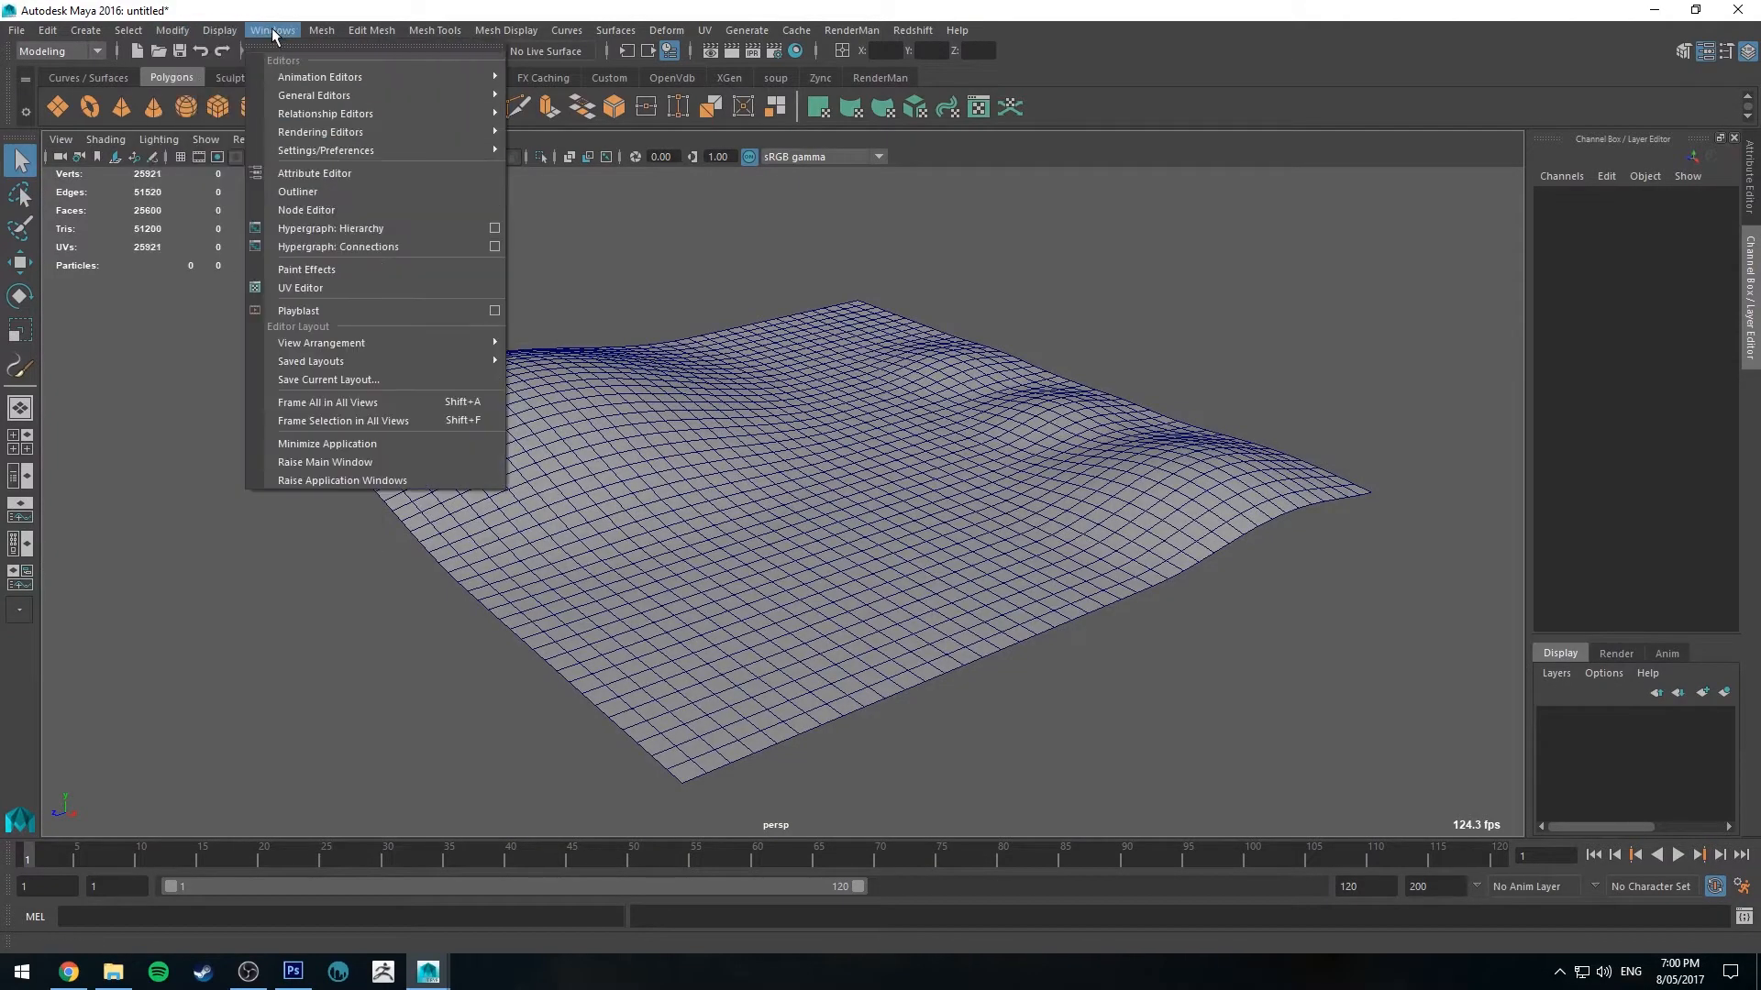
mouse_move(314, 95)
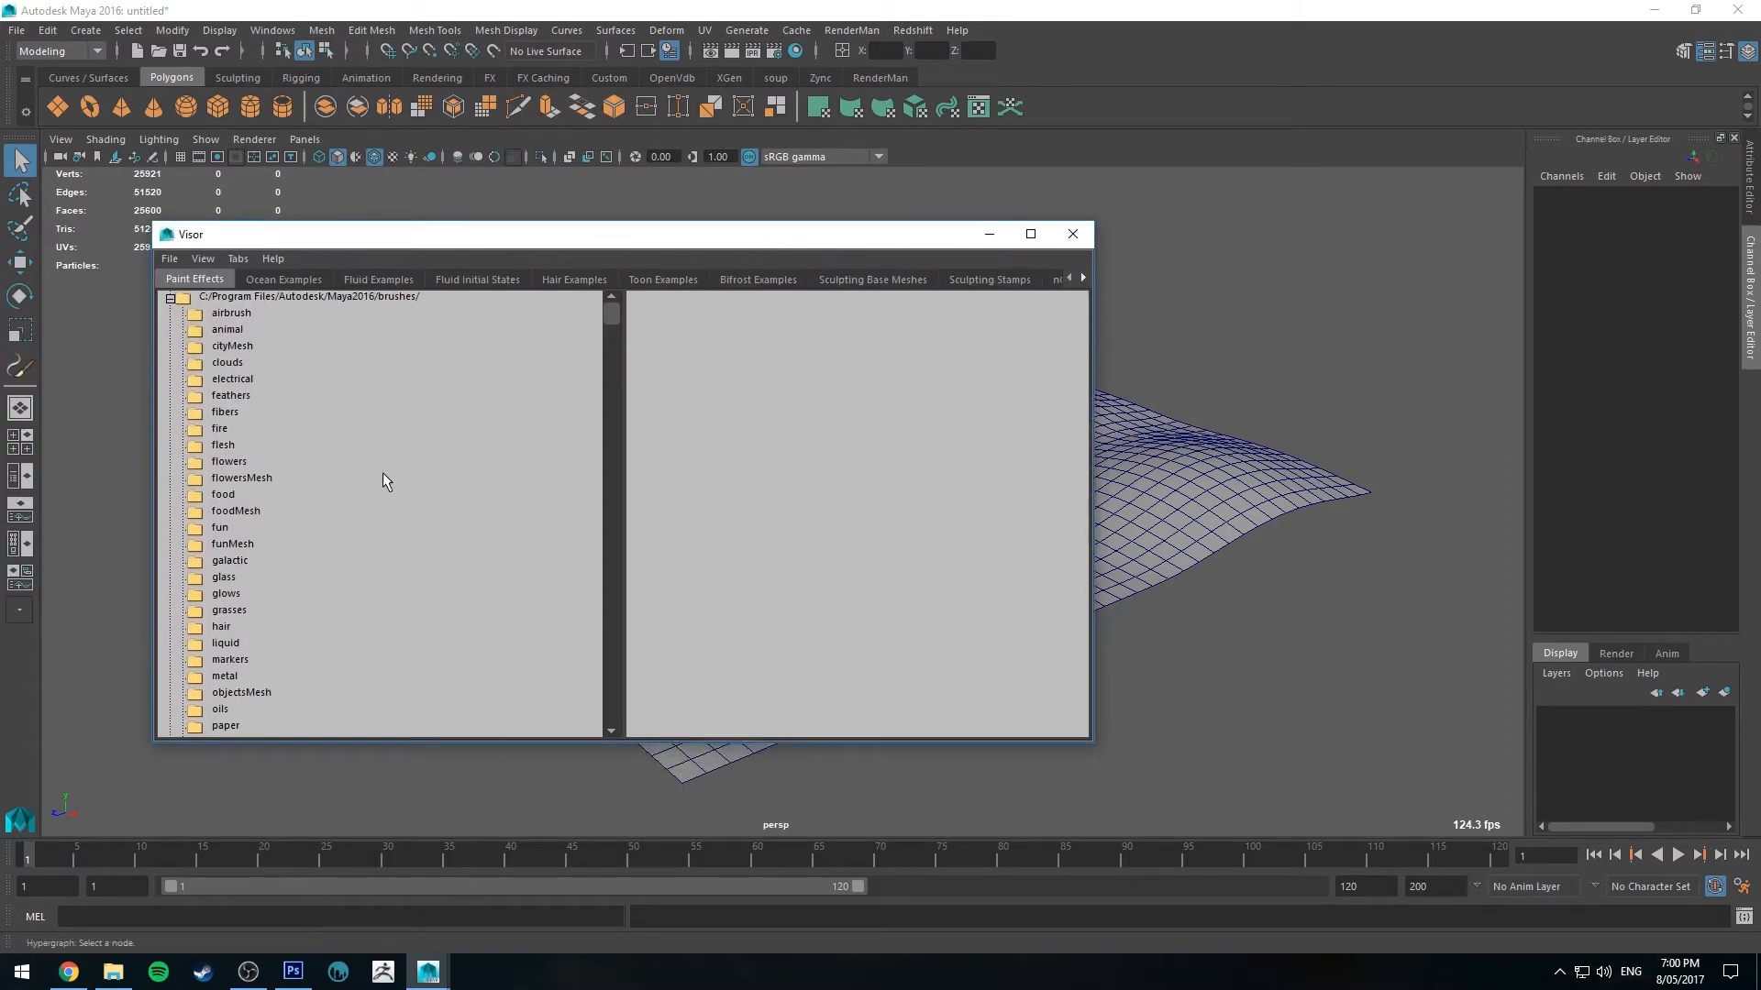
left_click(229, 609)
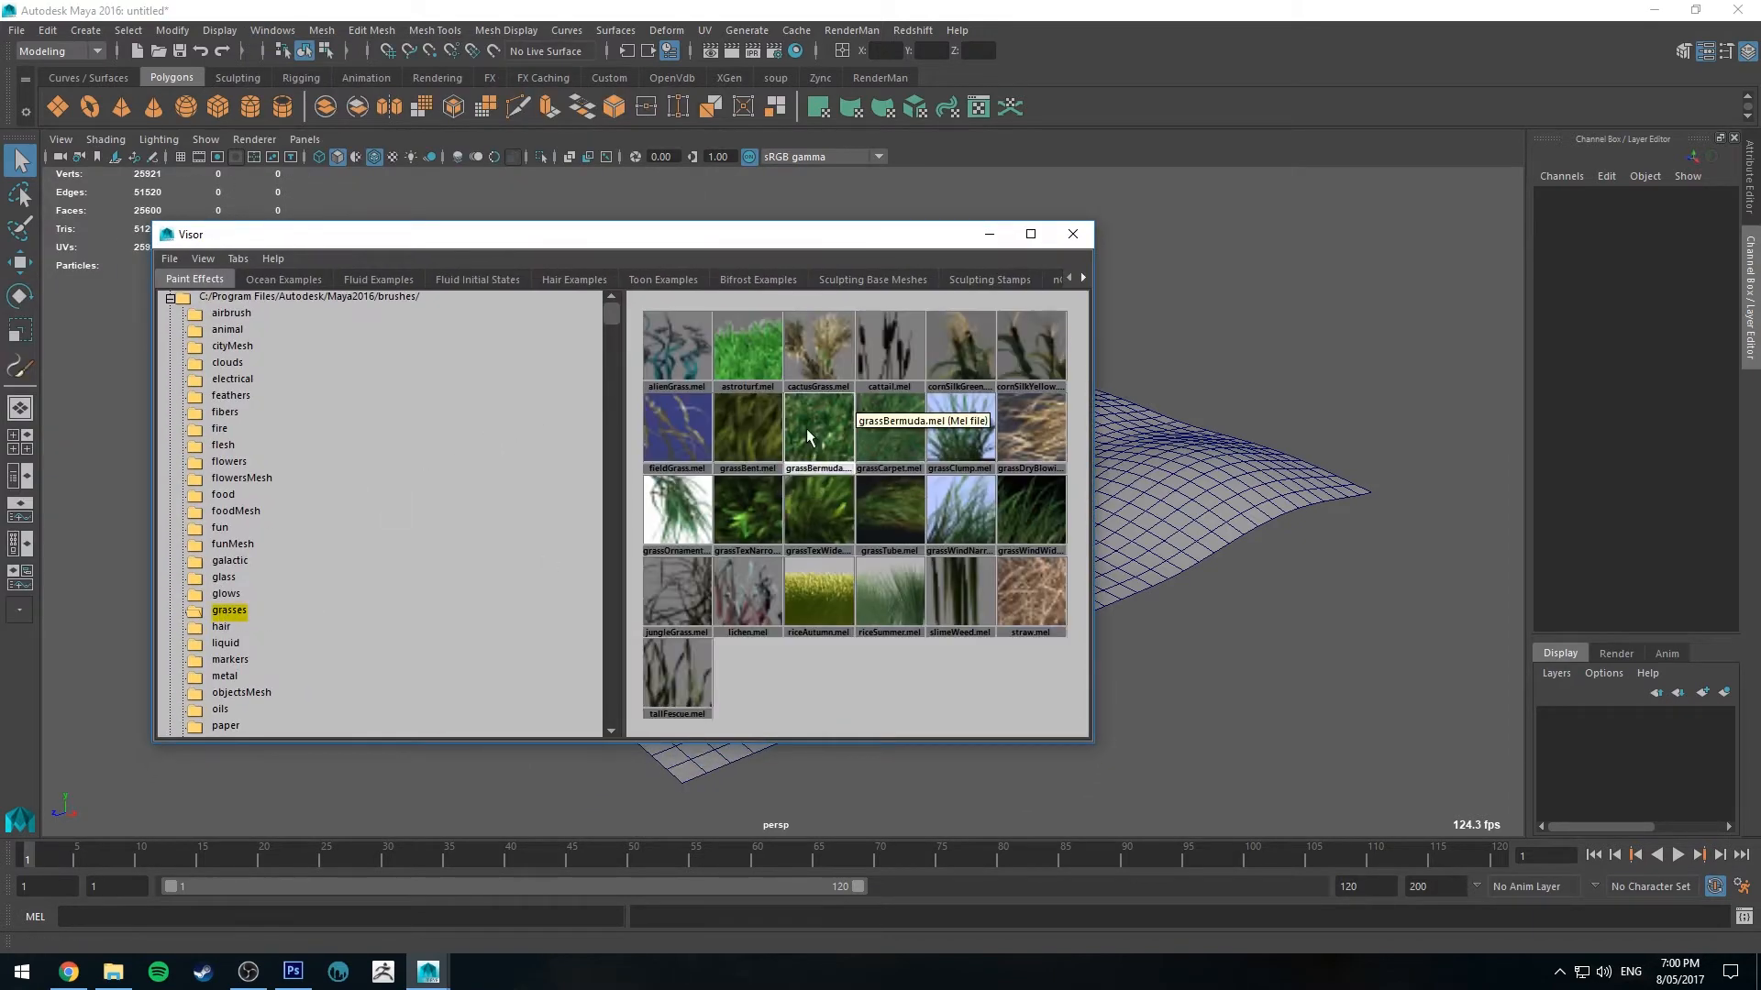
left_click(1029, 512)
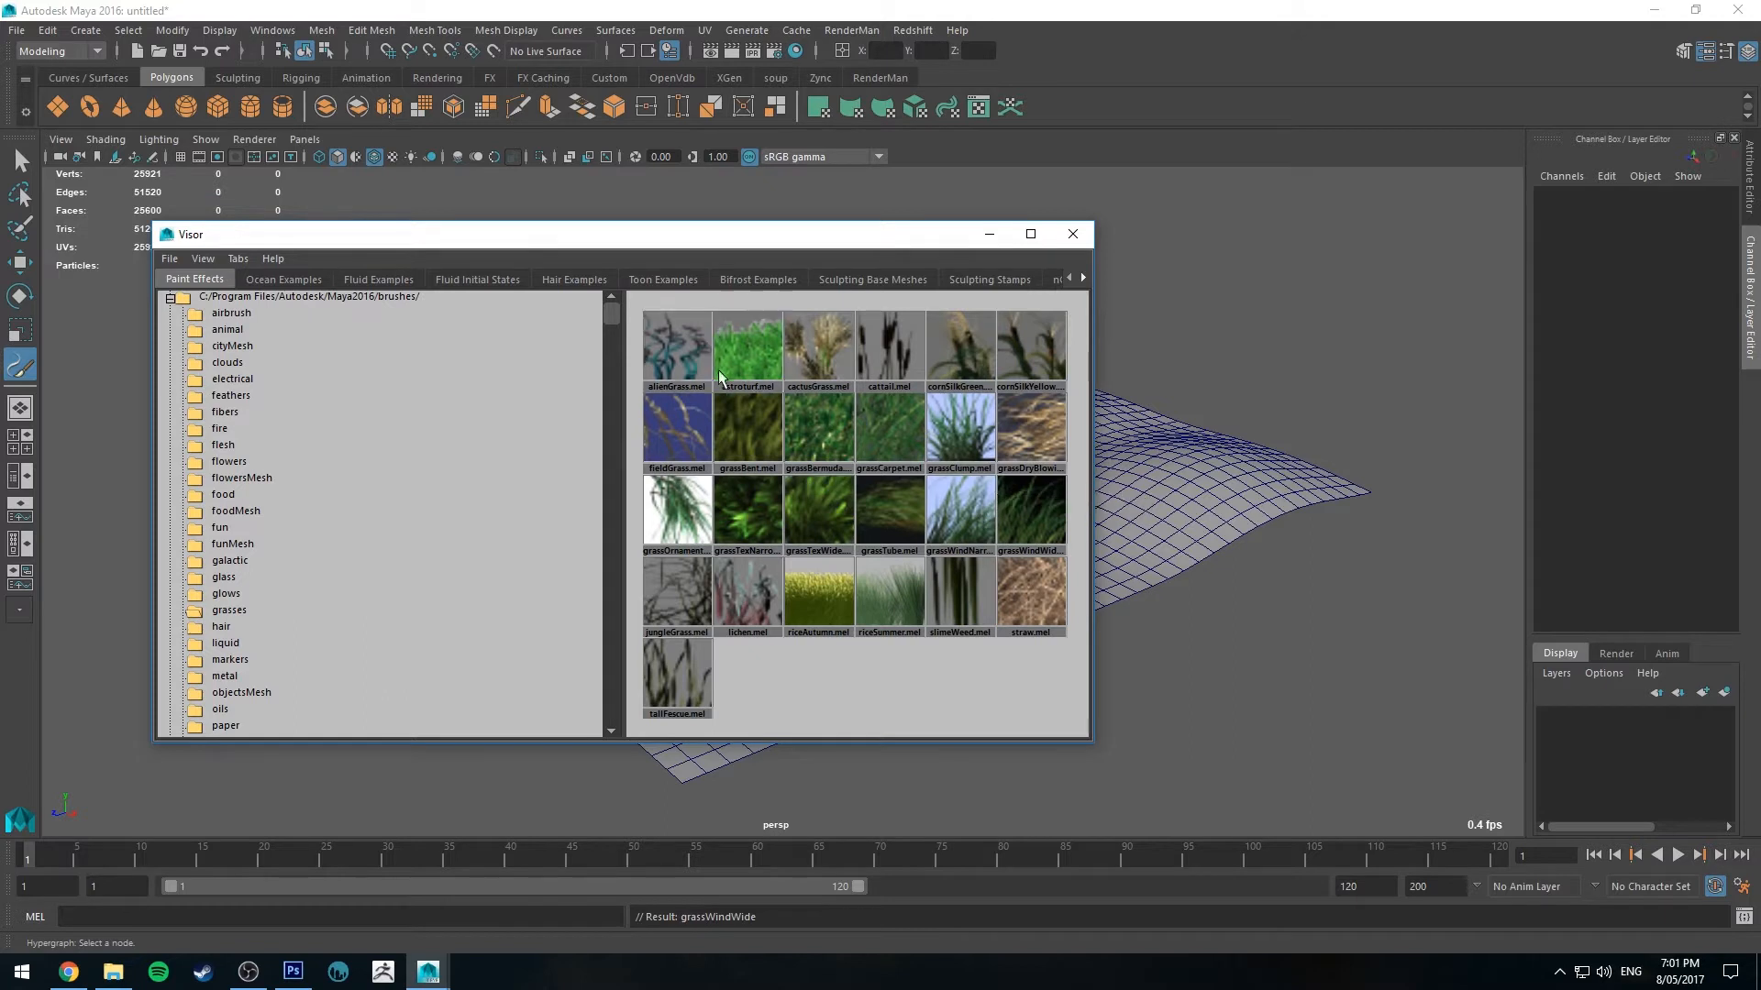
mouse_move(1029, 512)
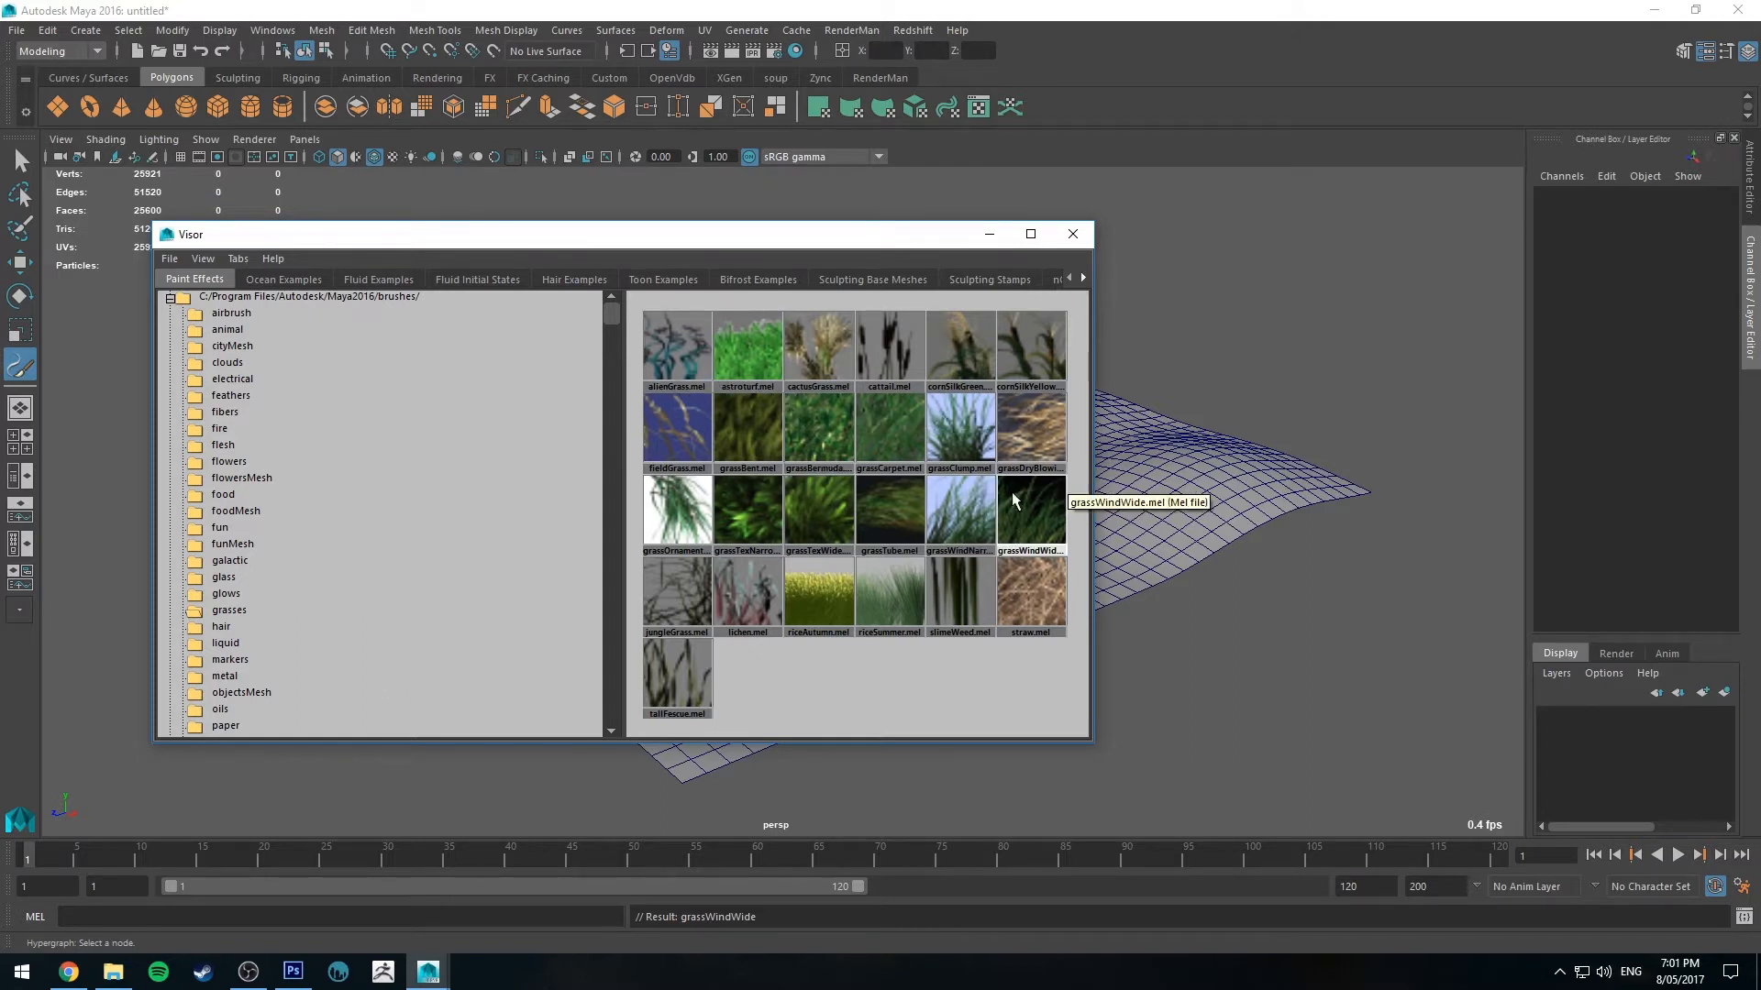
mouse_move(920, 468)
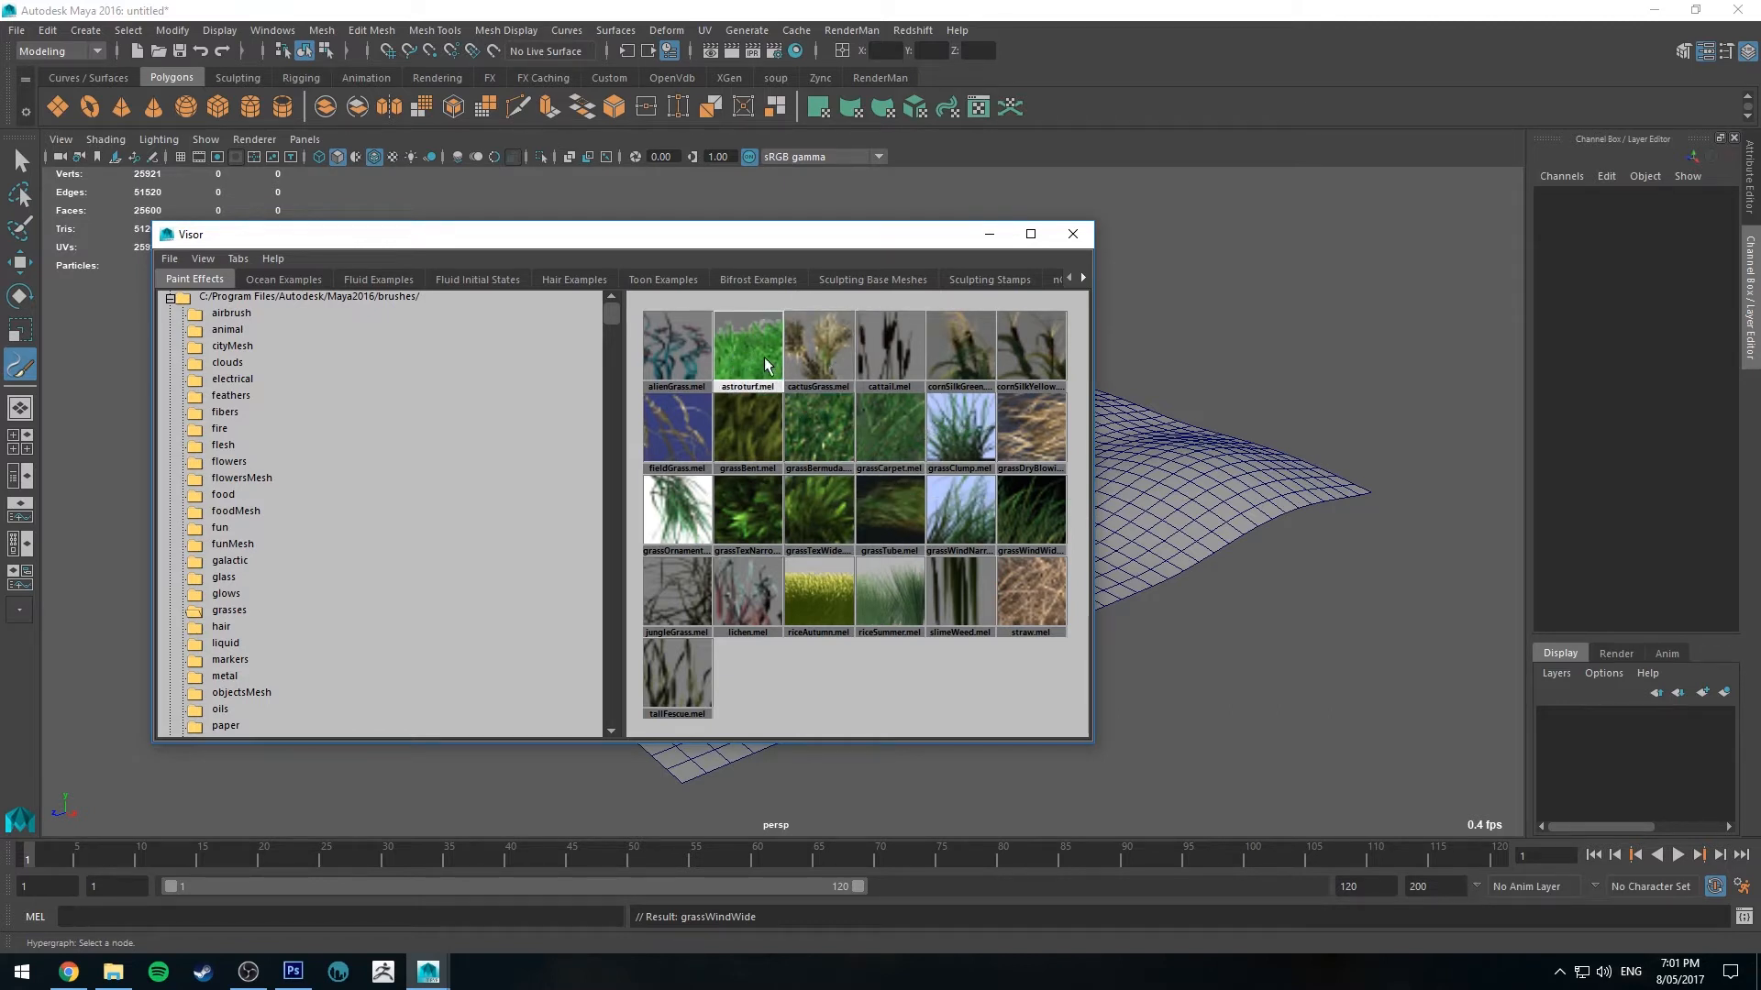
mouse_move(1033, 497)
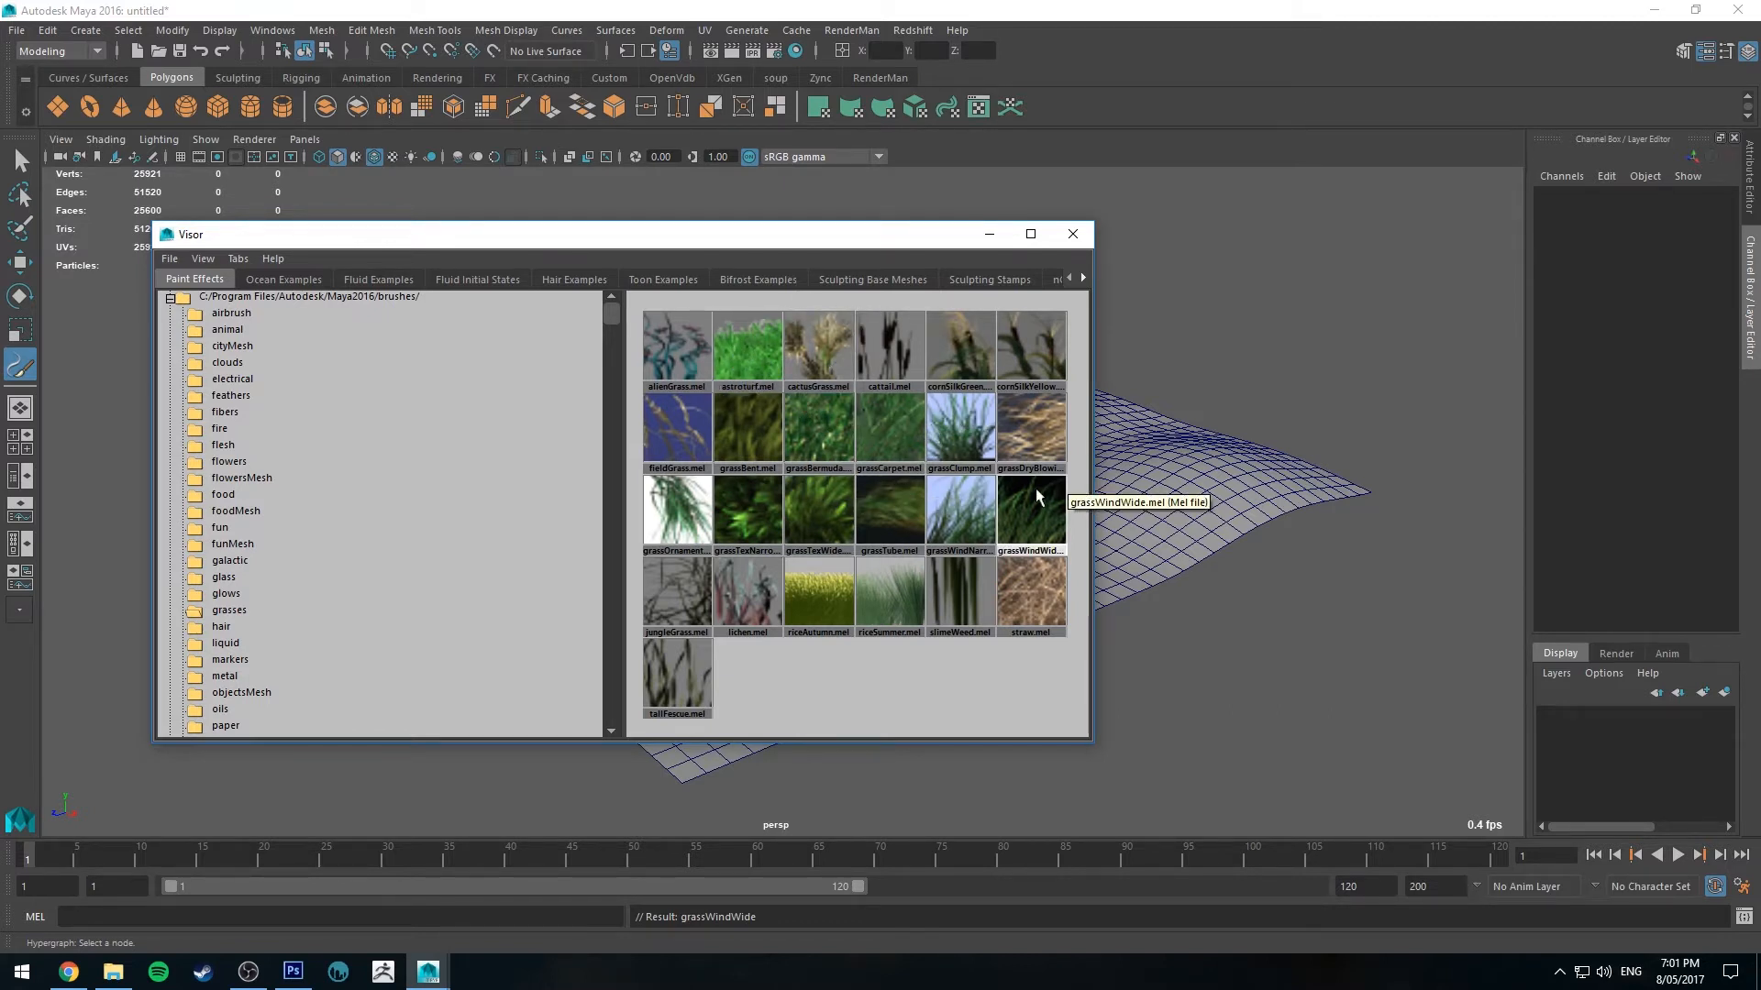
mouse_move(818, 428)
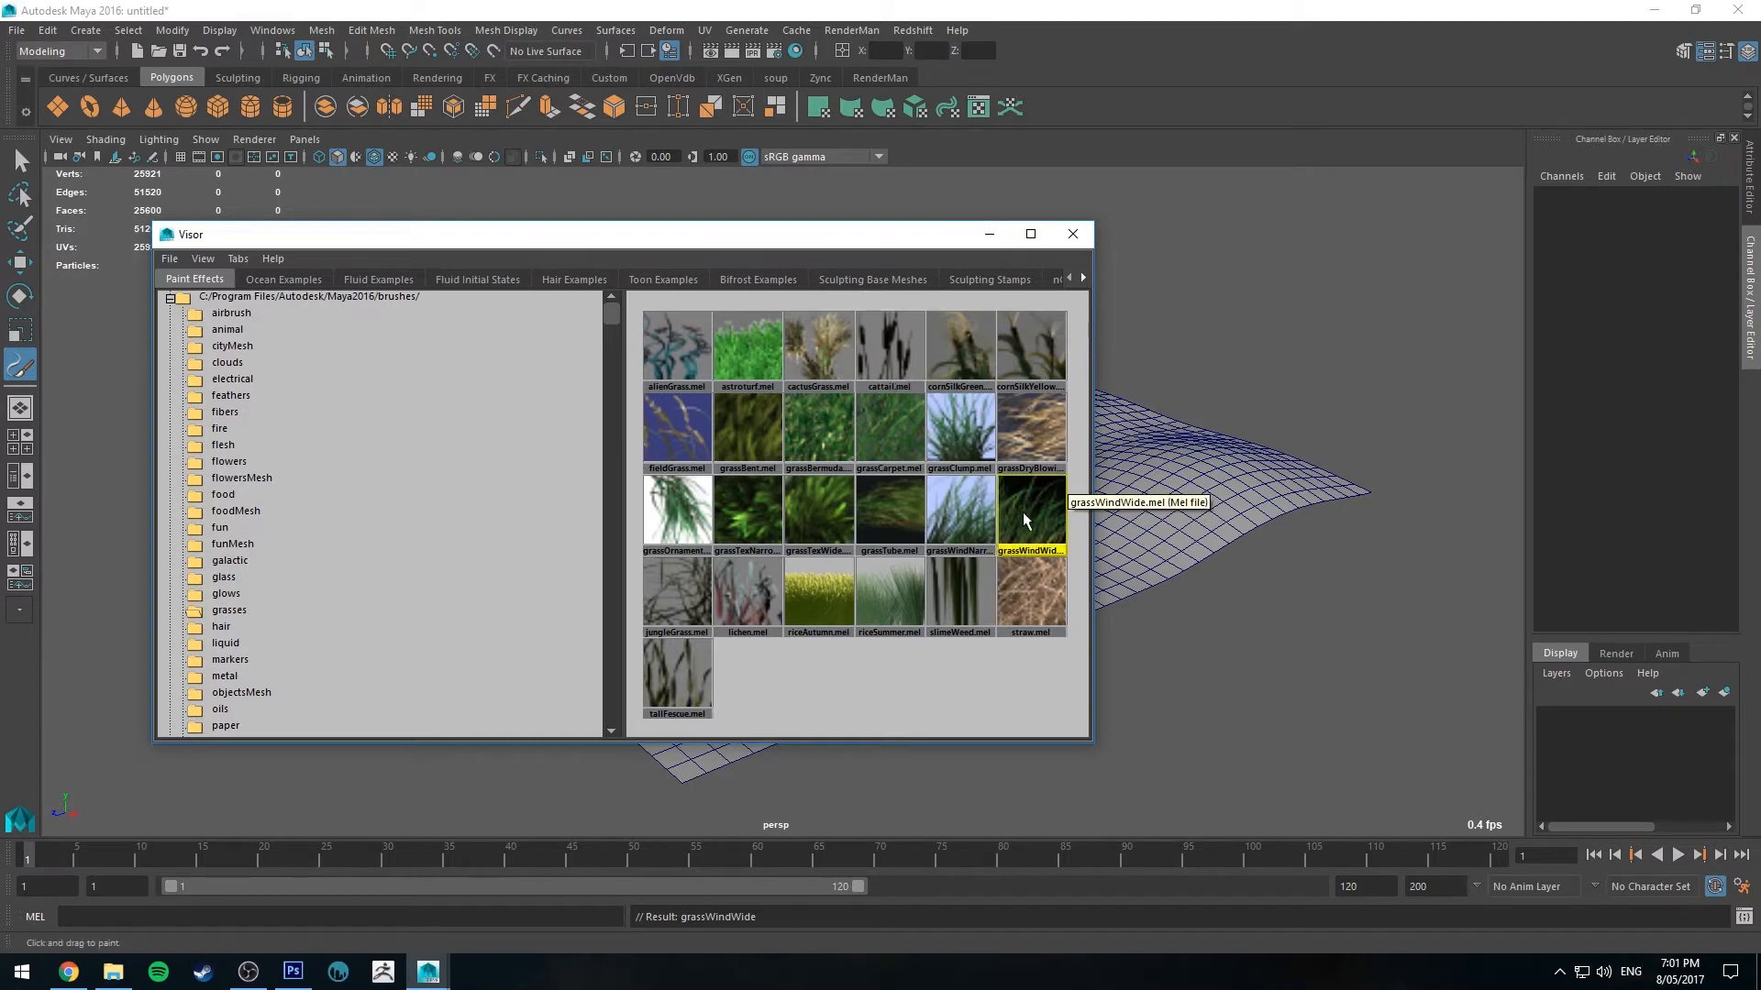
mouse_move(864, 244)
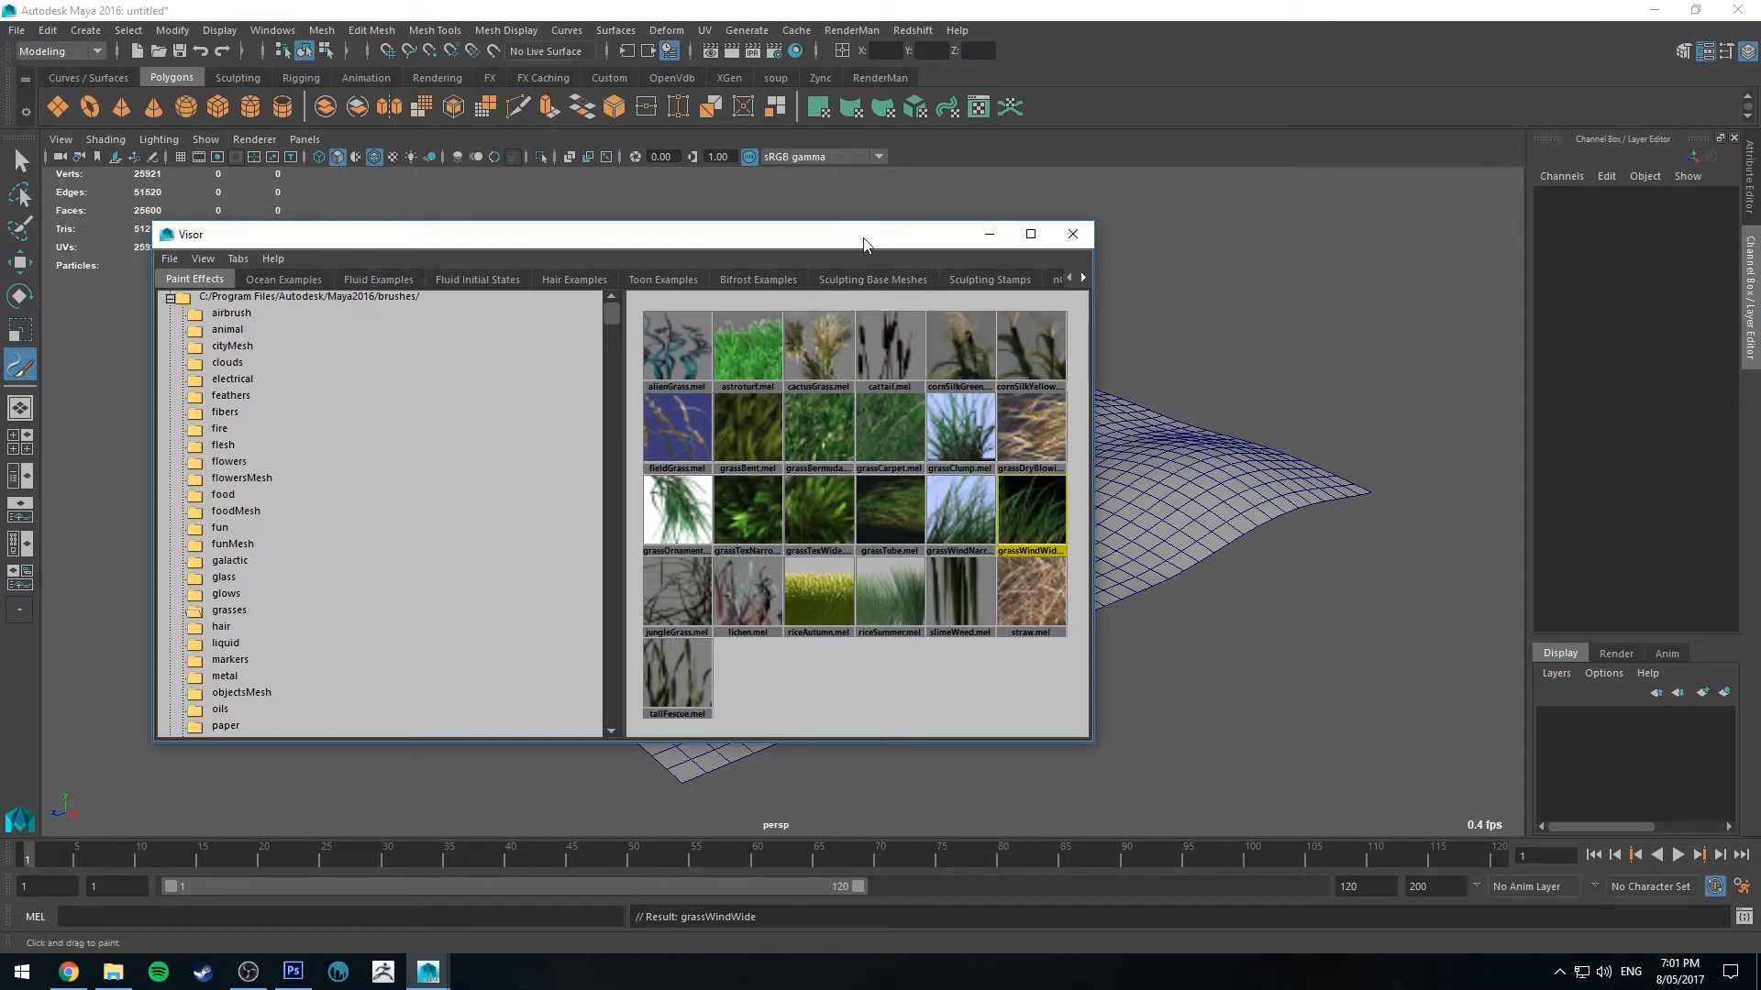
Step: Make the wavy ground plane paintable and stroke grassWindWide grass across it
left_click(1069, 233)
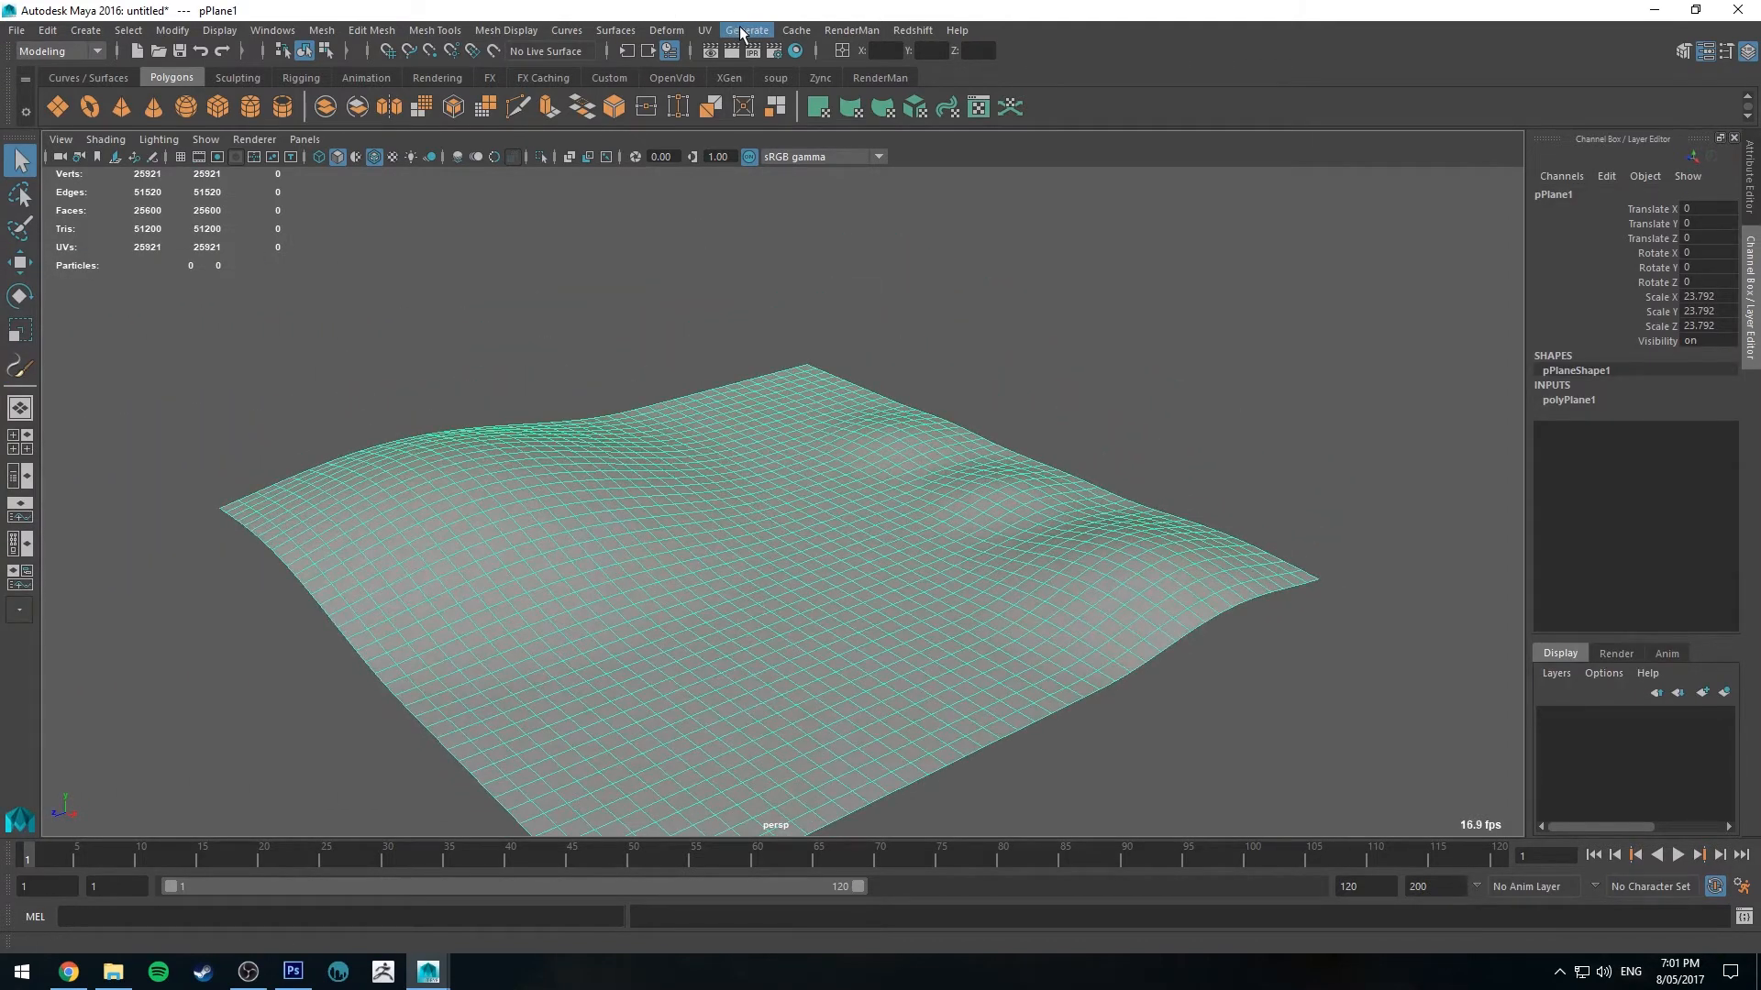
left_click(746, 29)
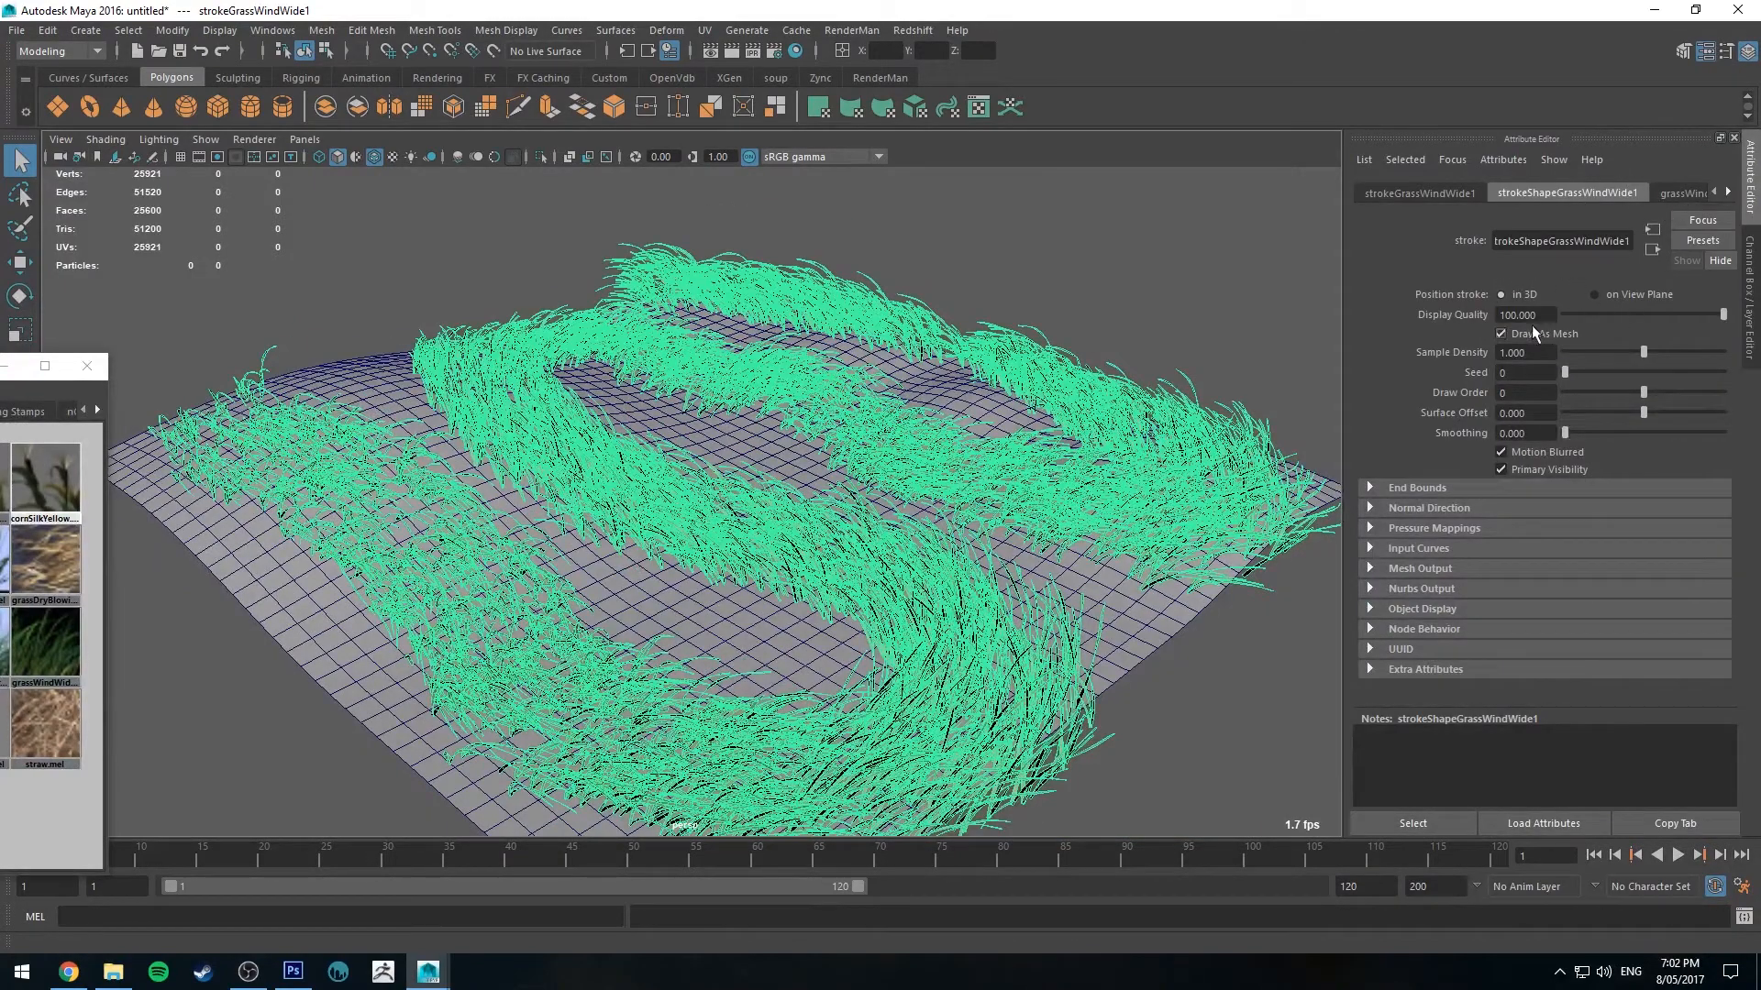
Step: Raise the grassWindWide1 Brush Width to 3.200 so thick grass blankets the terrain
left_click(1652, 192)
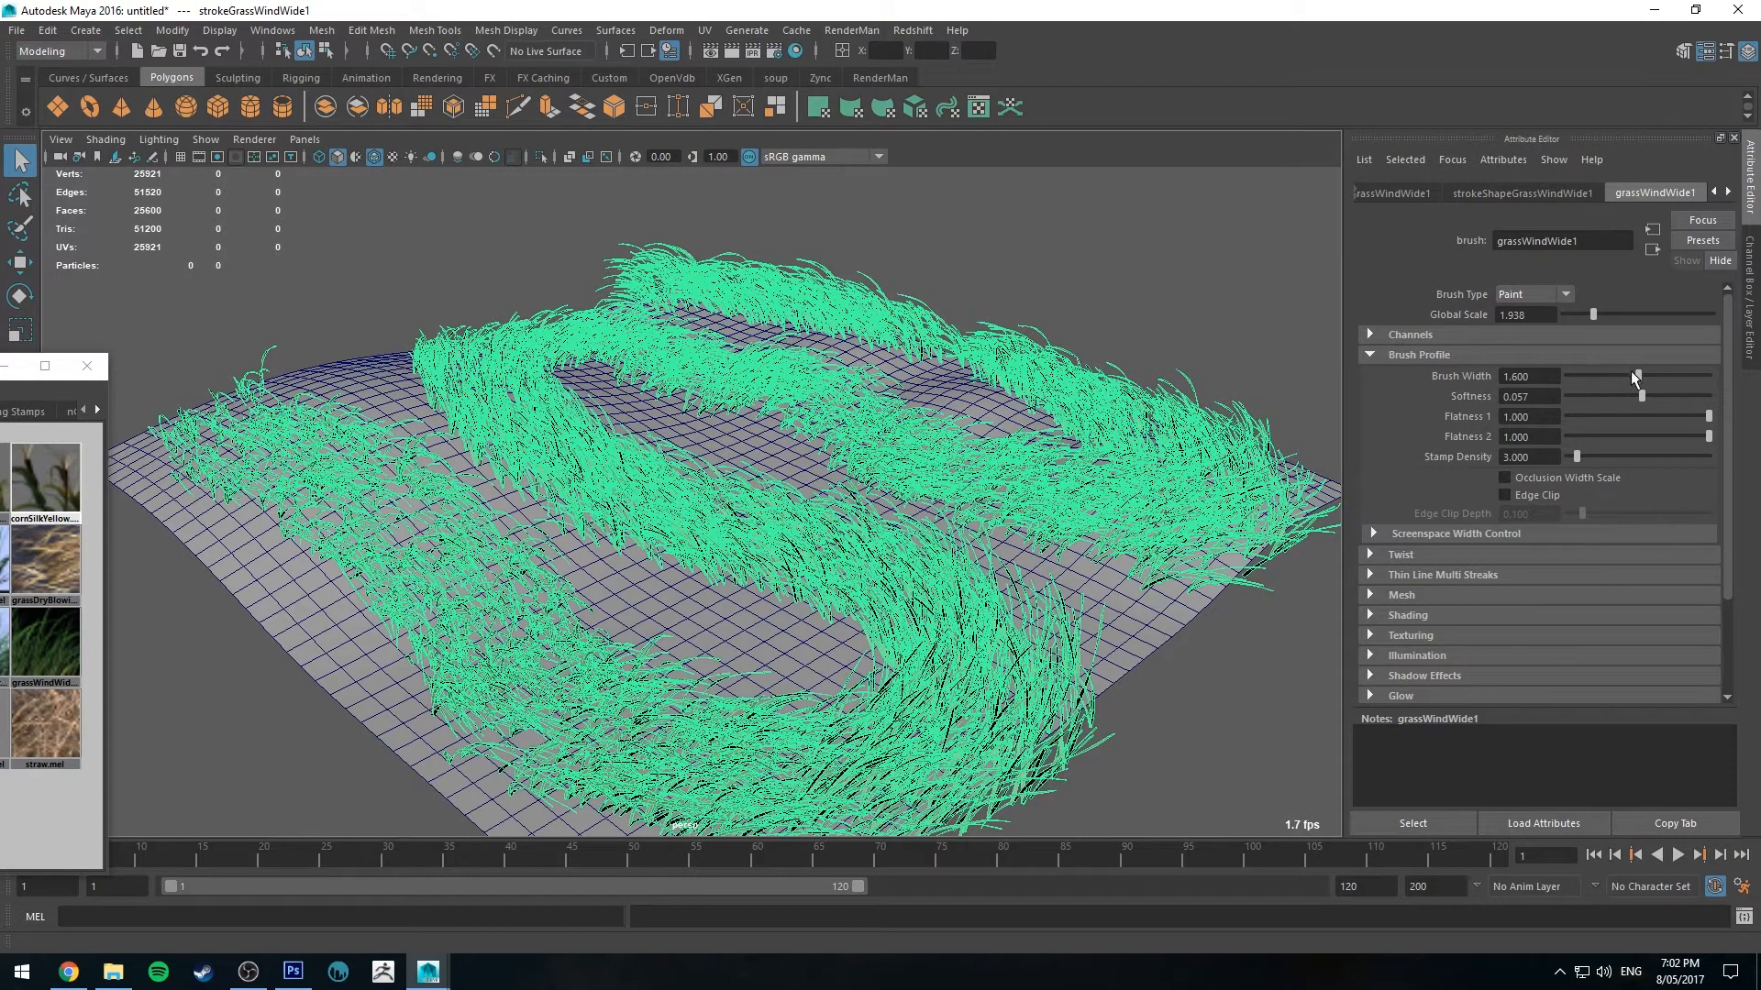
left_click_drag(1634, 377, 1647, 376)
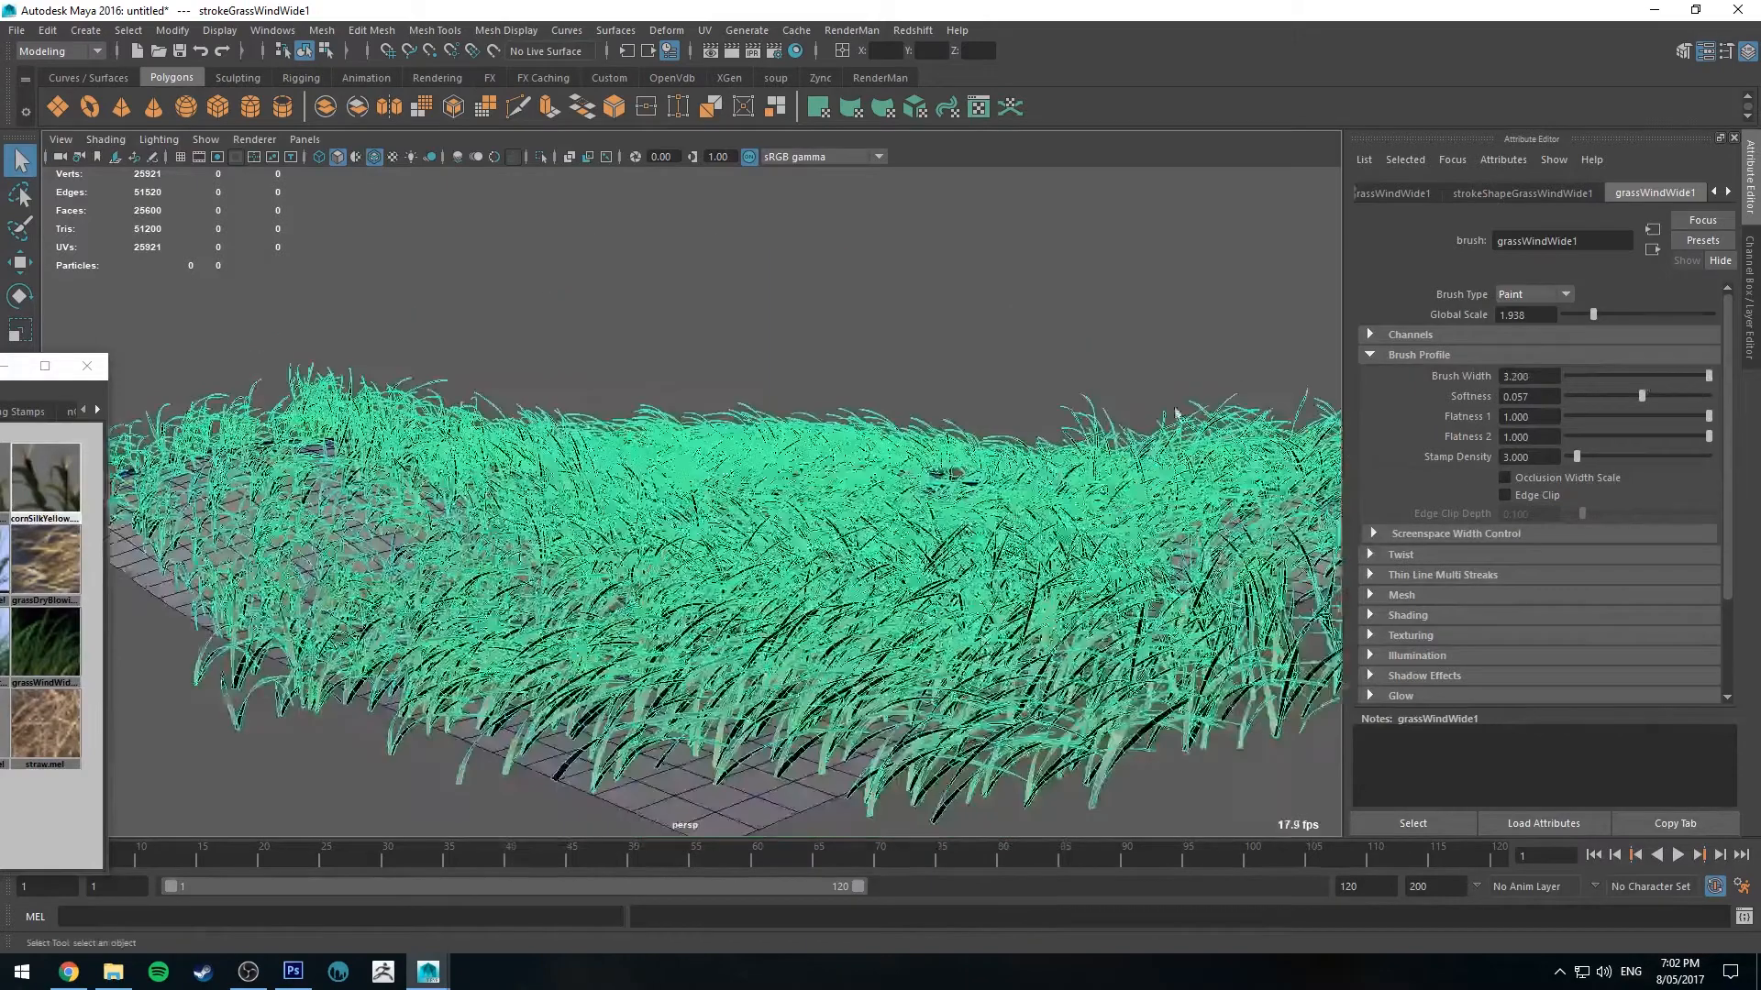
left_click(1521, 193)
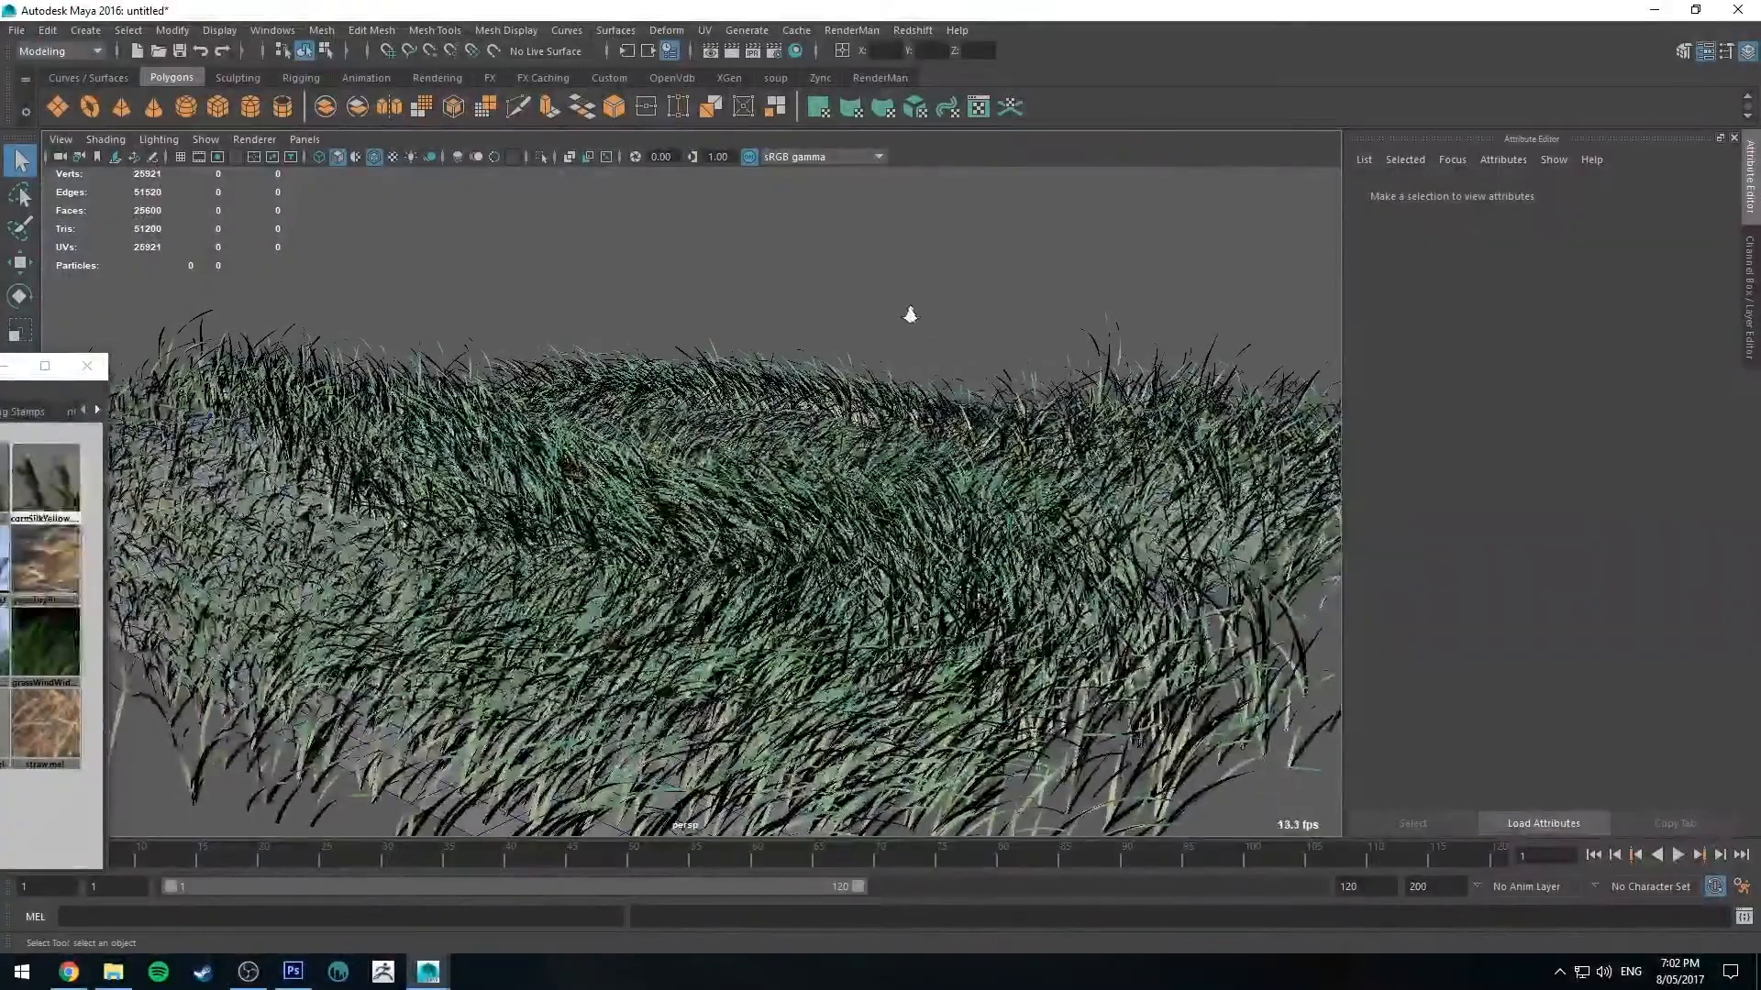
left_click_drag(910, 314, 954, 318)
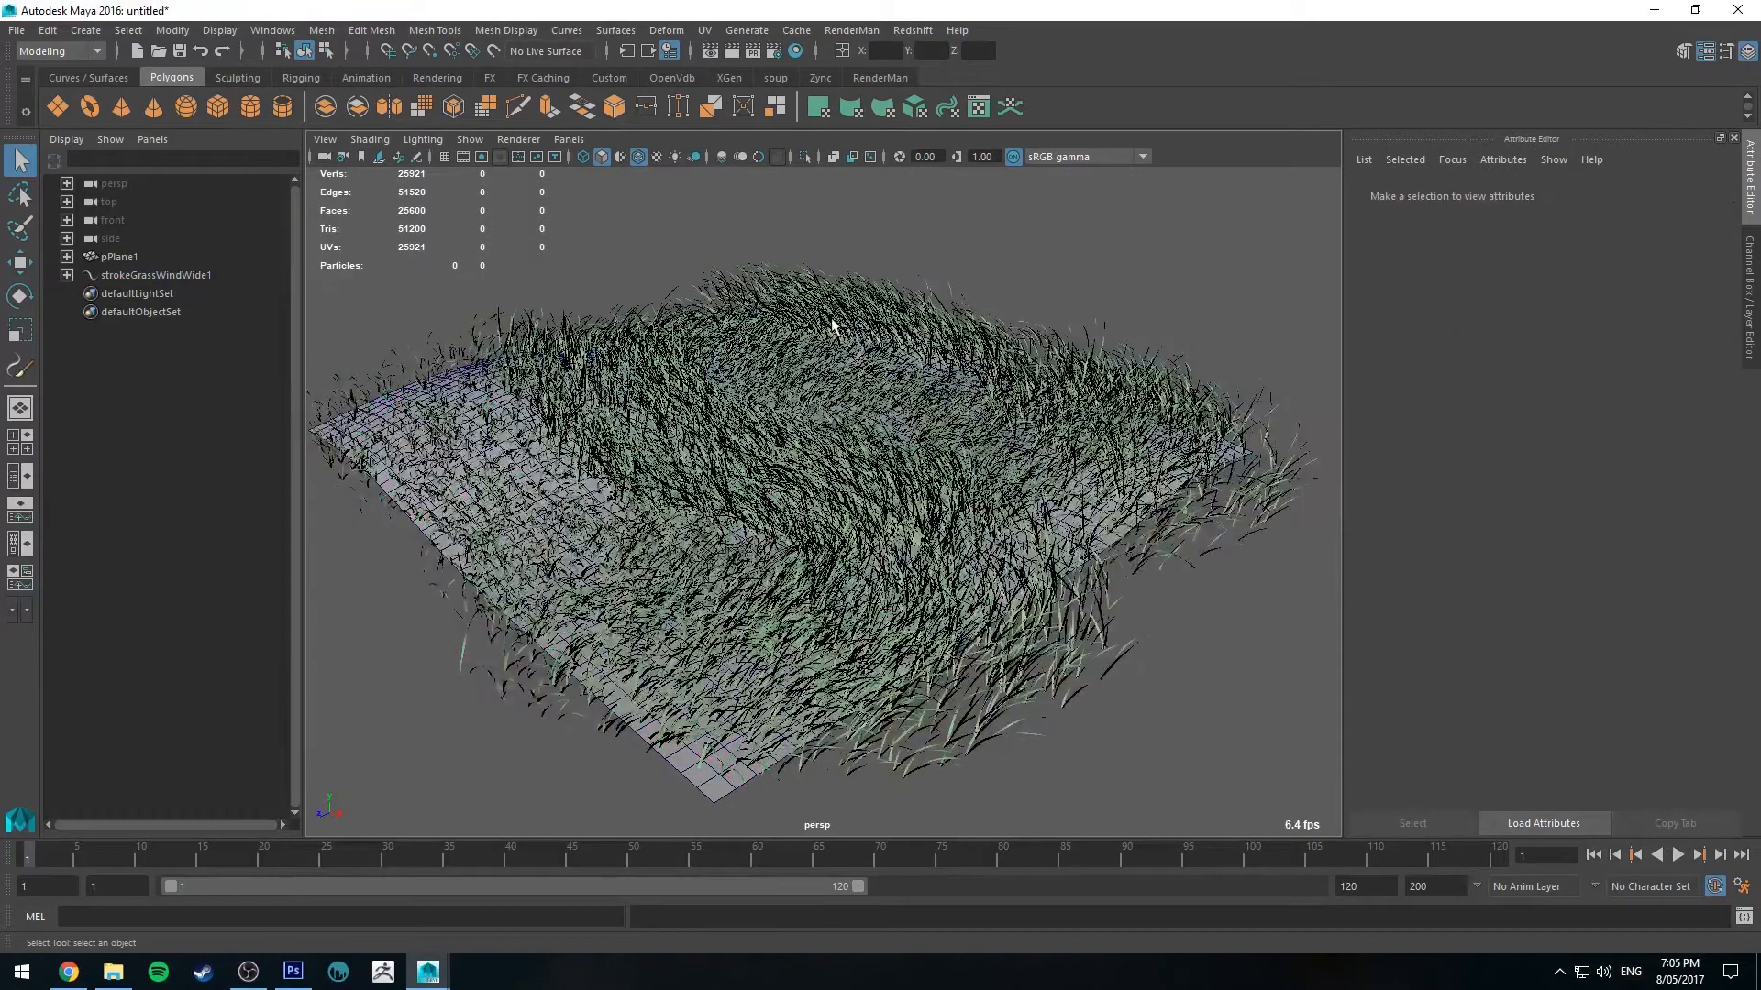
Step: Convert strokeGrassWindWide1 to polygons via Modify > Convert > Paint Effects to Polygons
left_click(154, 273)
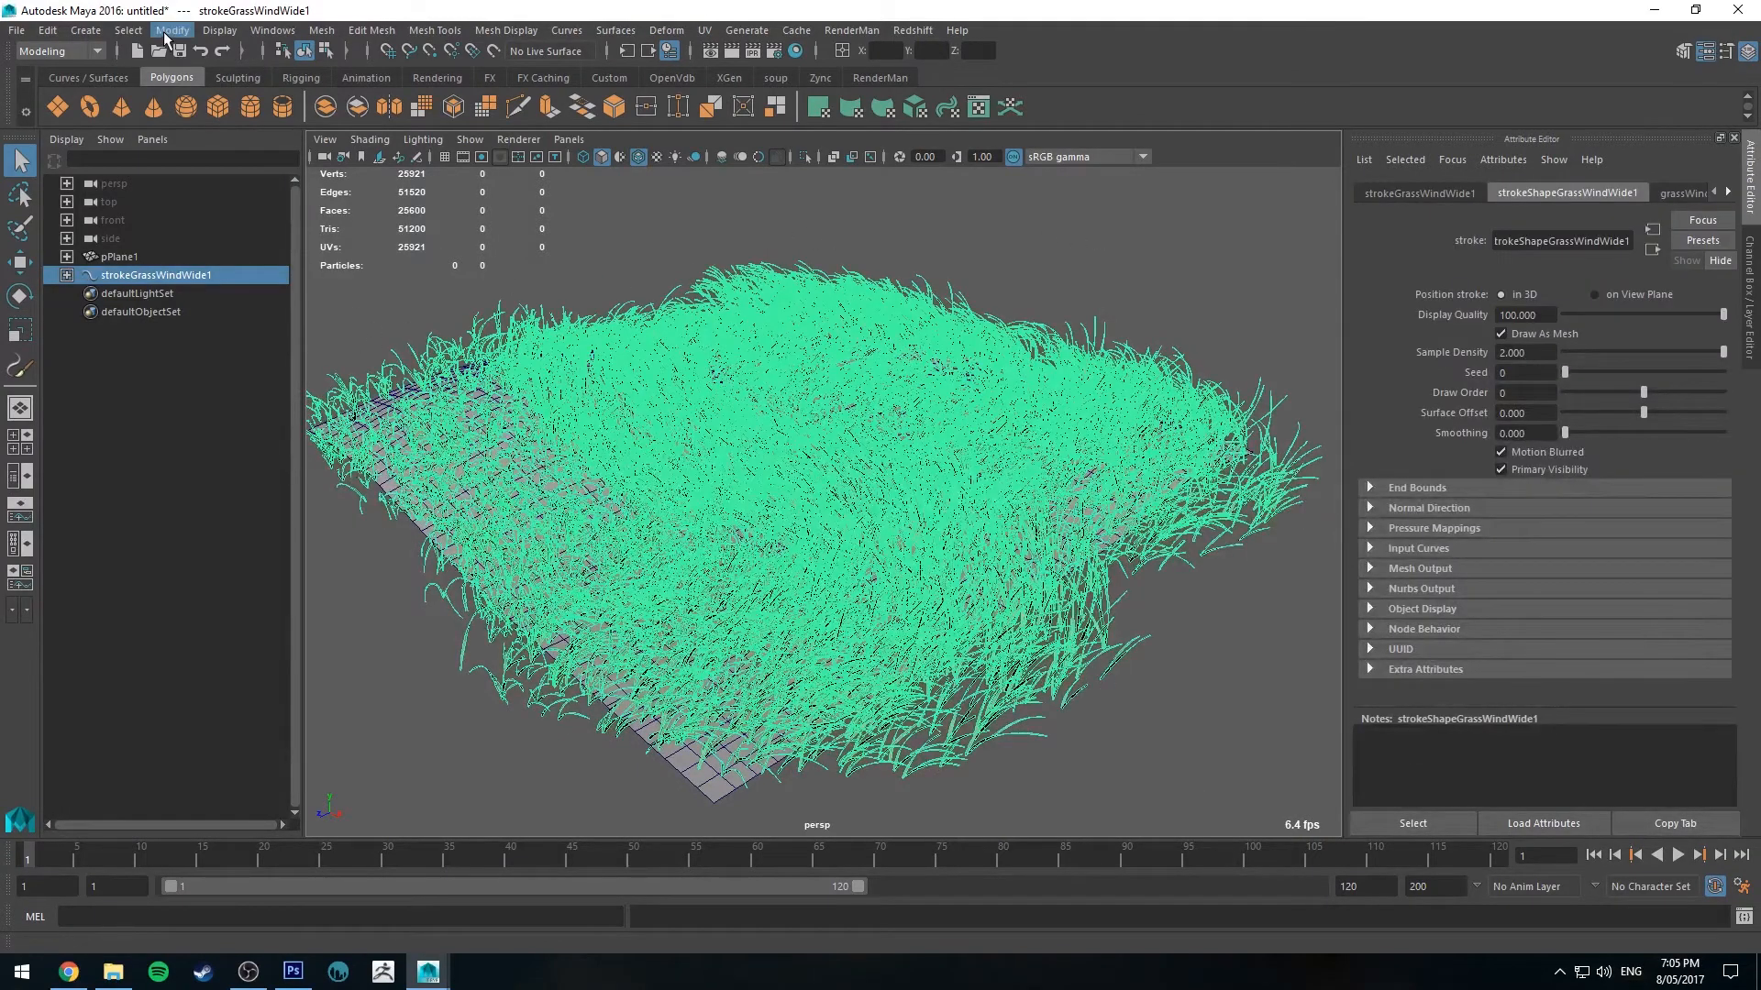
left_click(173, 31)
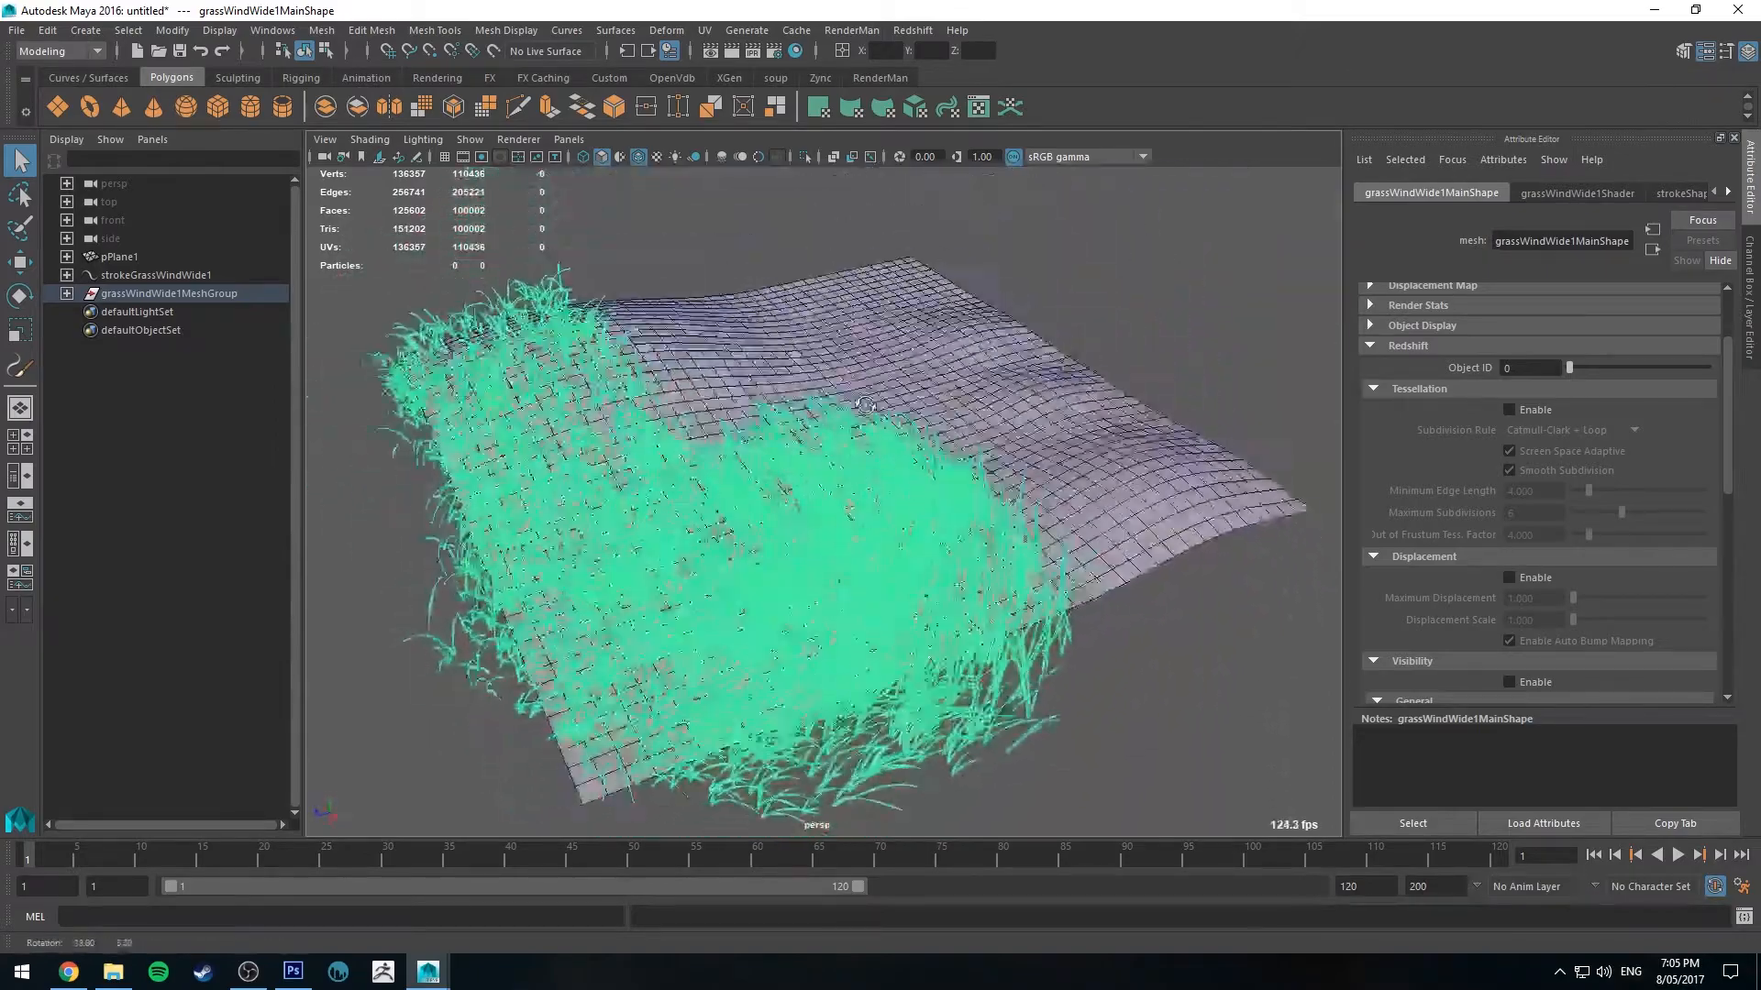
Step: Drag strokeShapeGrassWindWide1's Sample Density down to thin the converted grass mesh
left_click(154, 275)
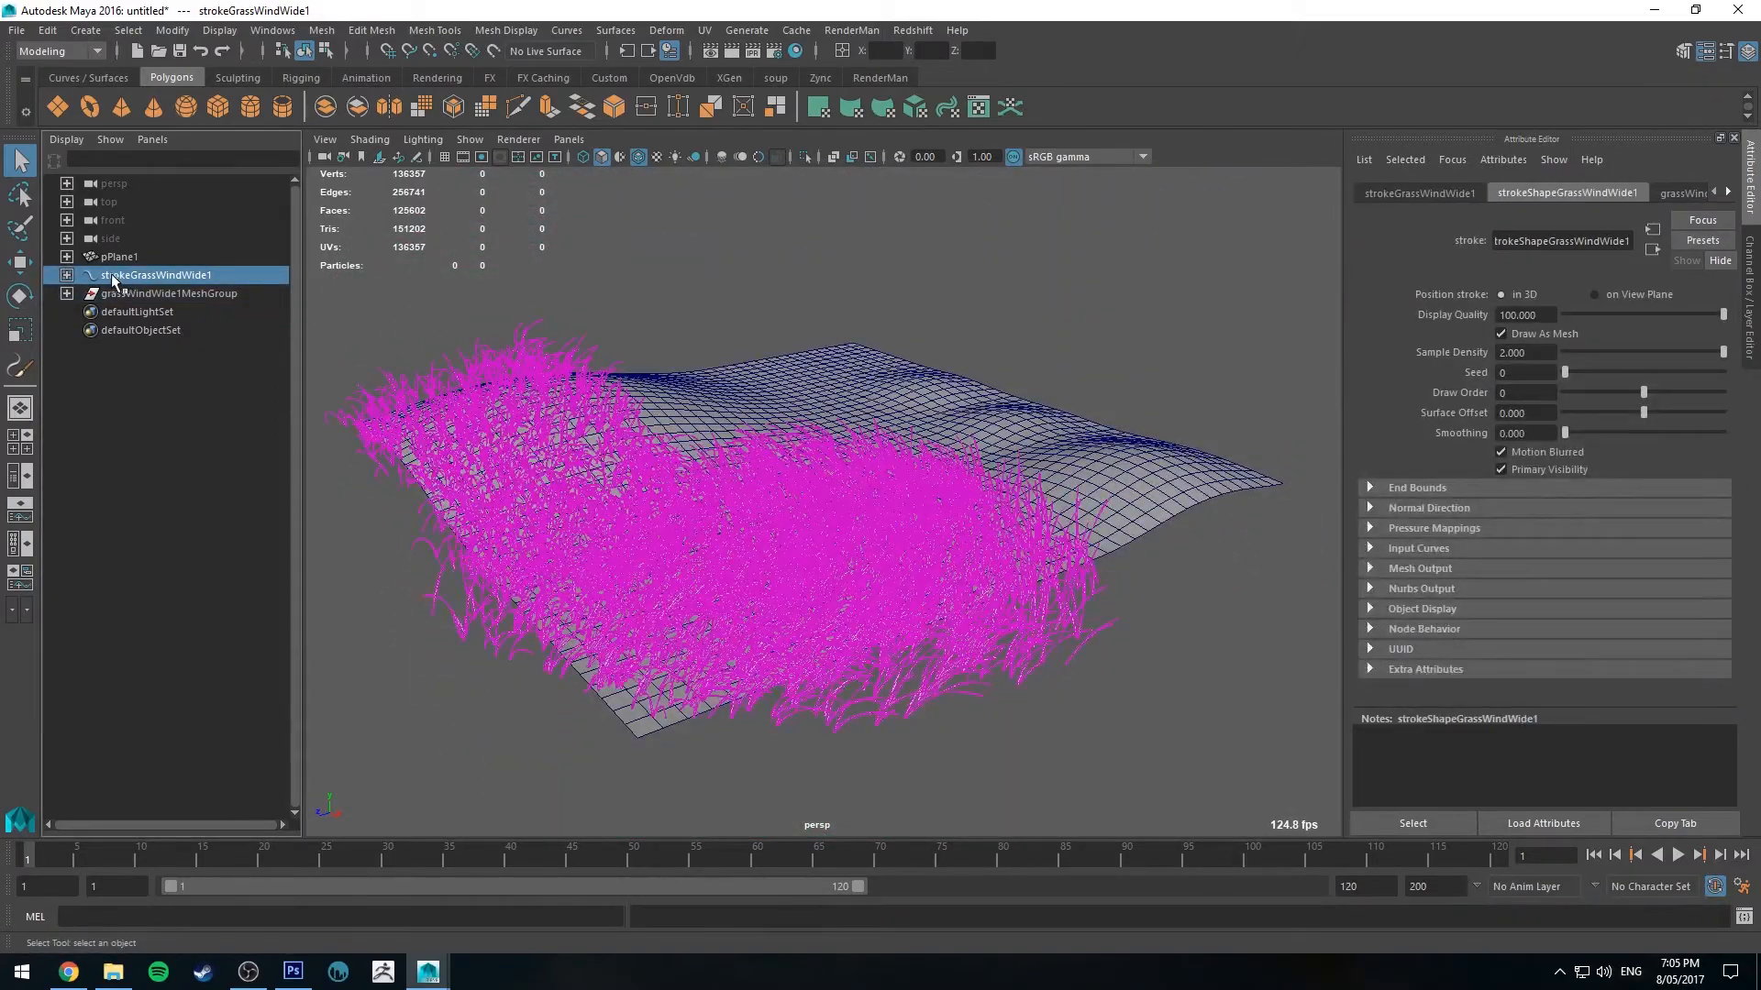
left_click(170, 294)
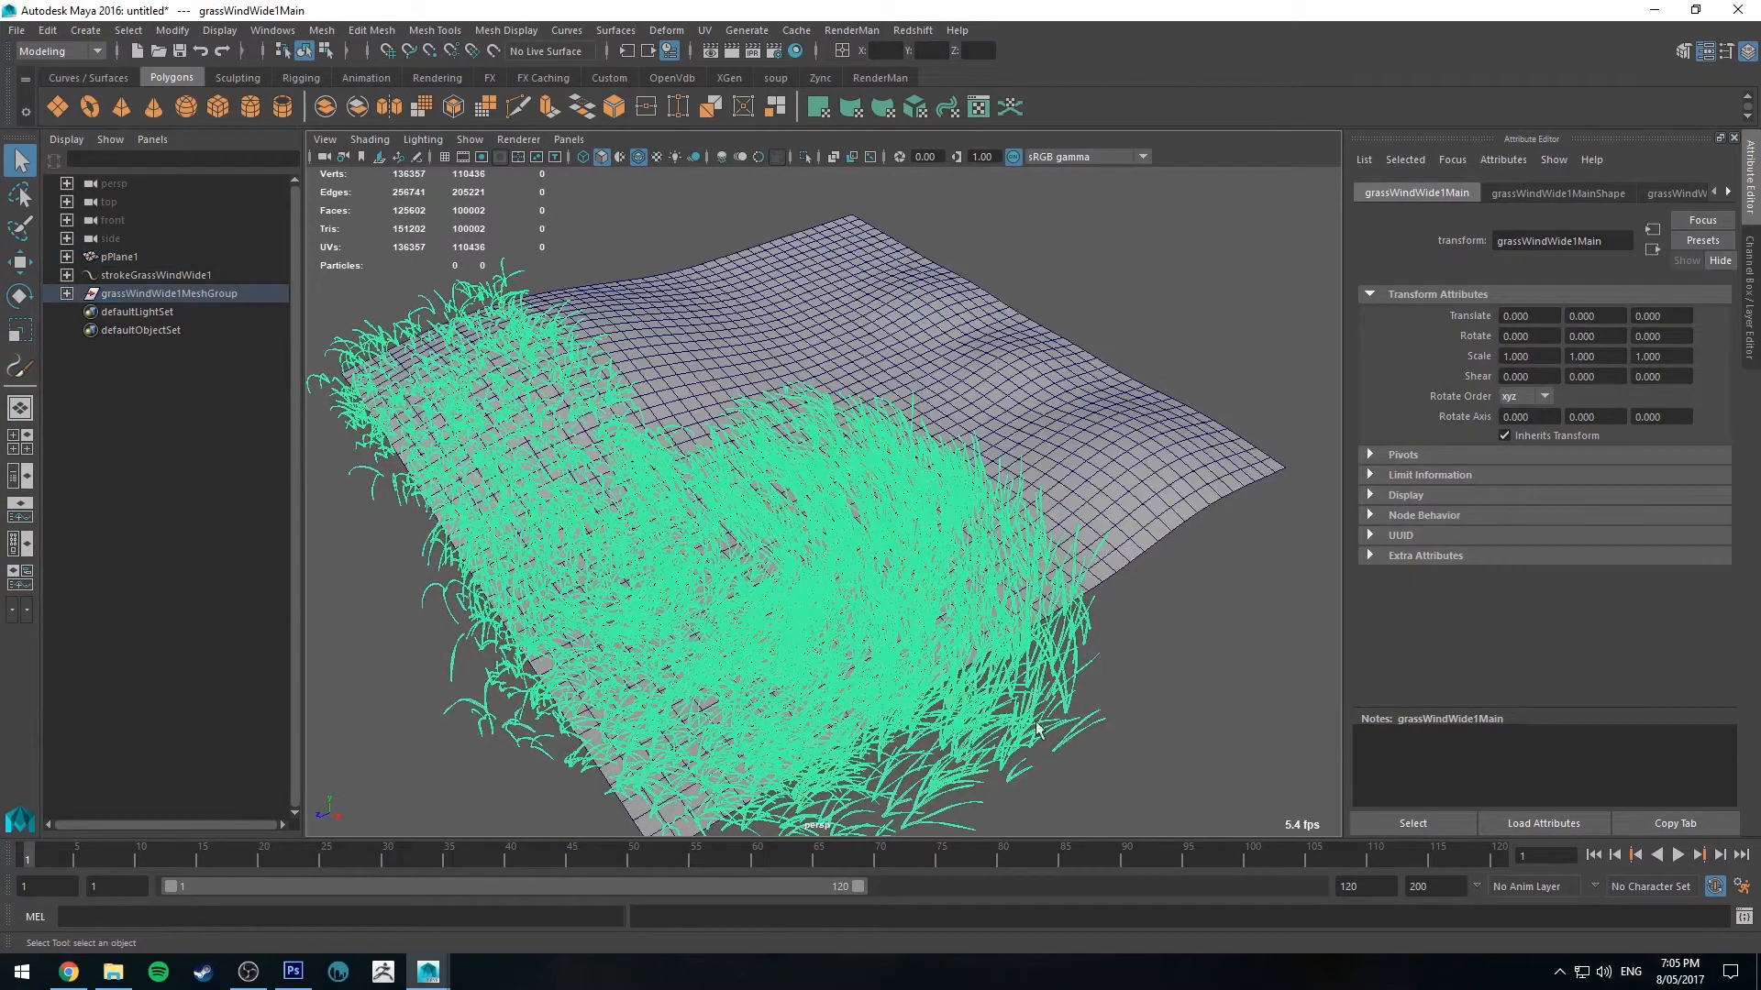
left_click(1636, 192)
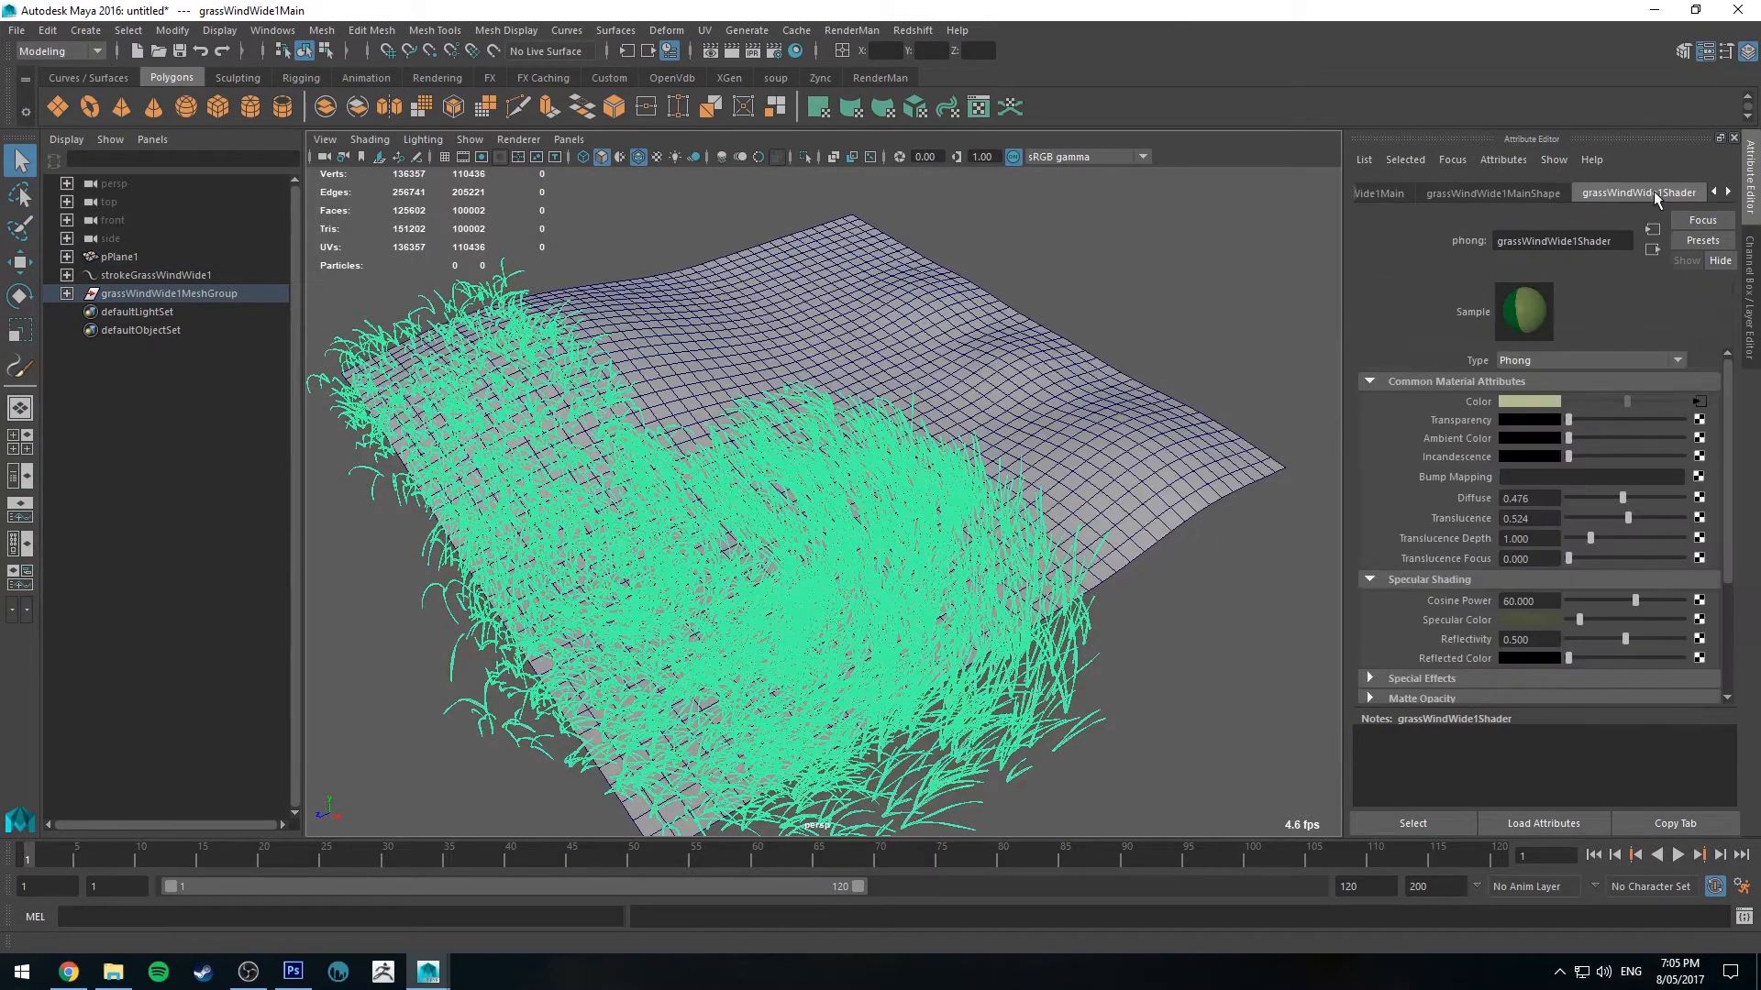
left_click(1606, 193)
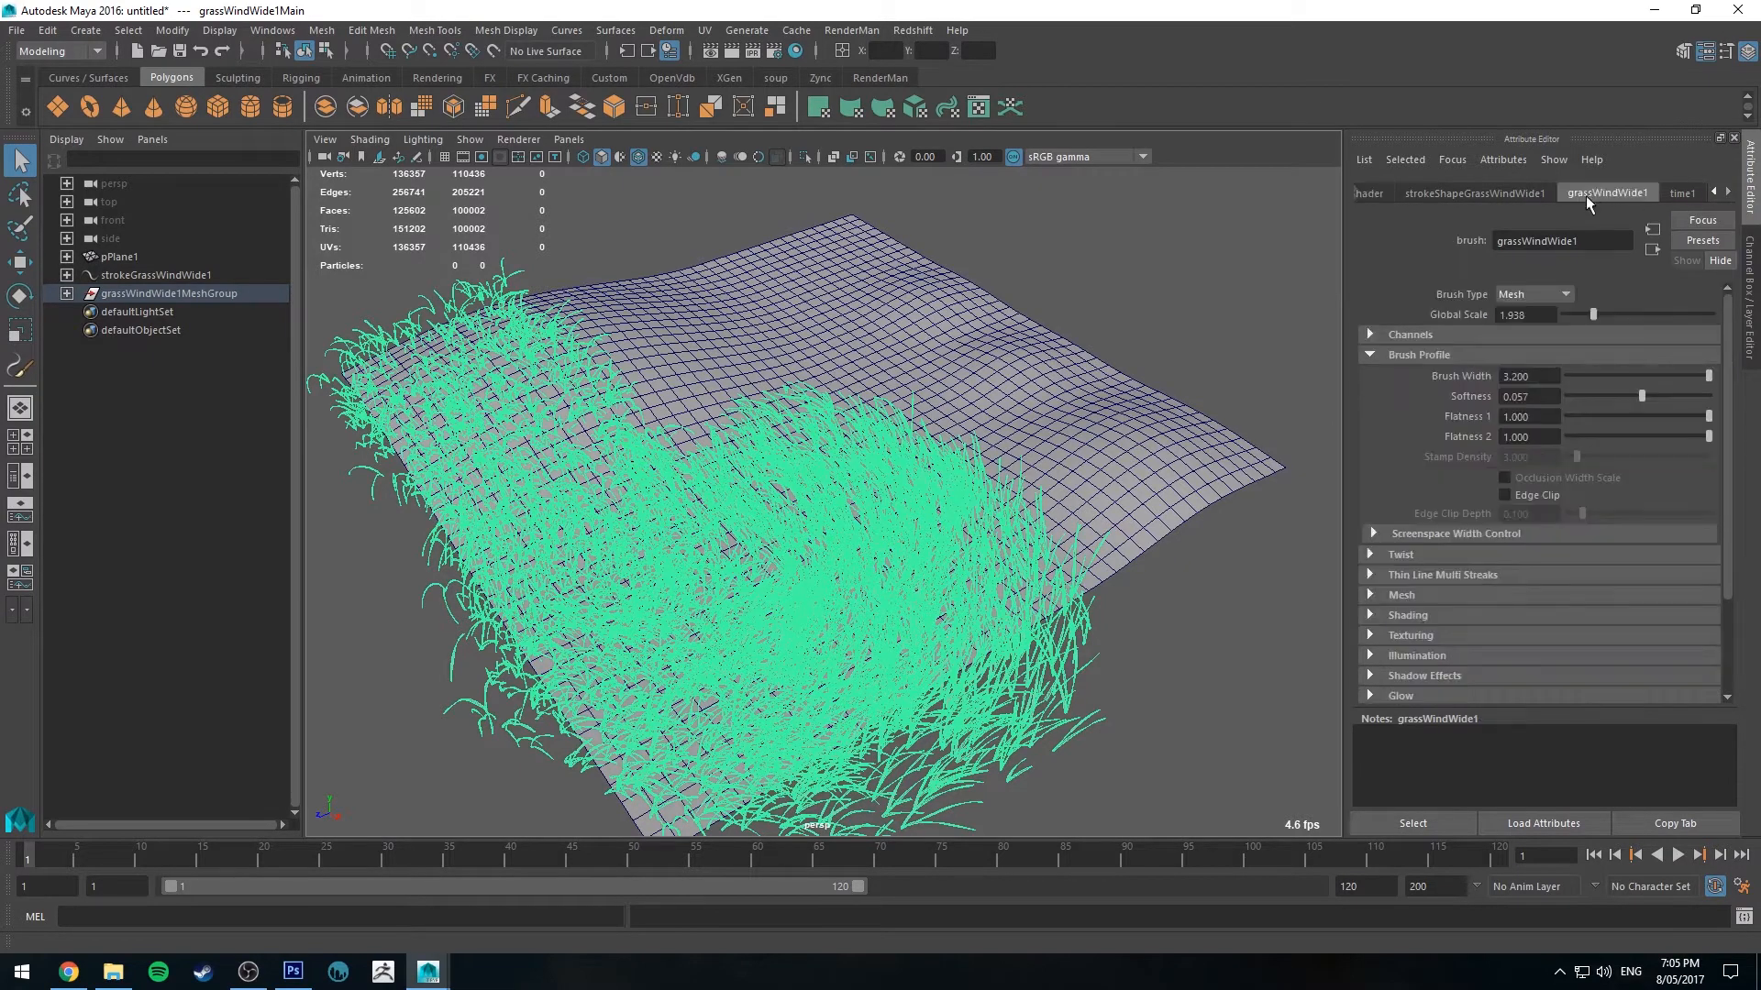
left_click(1475, 192)
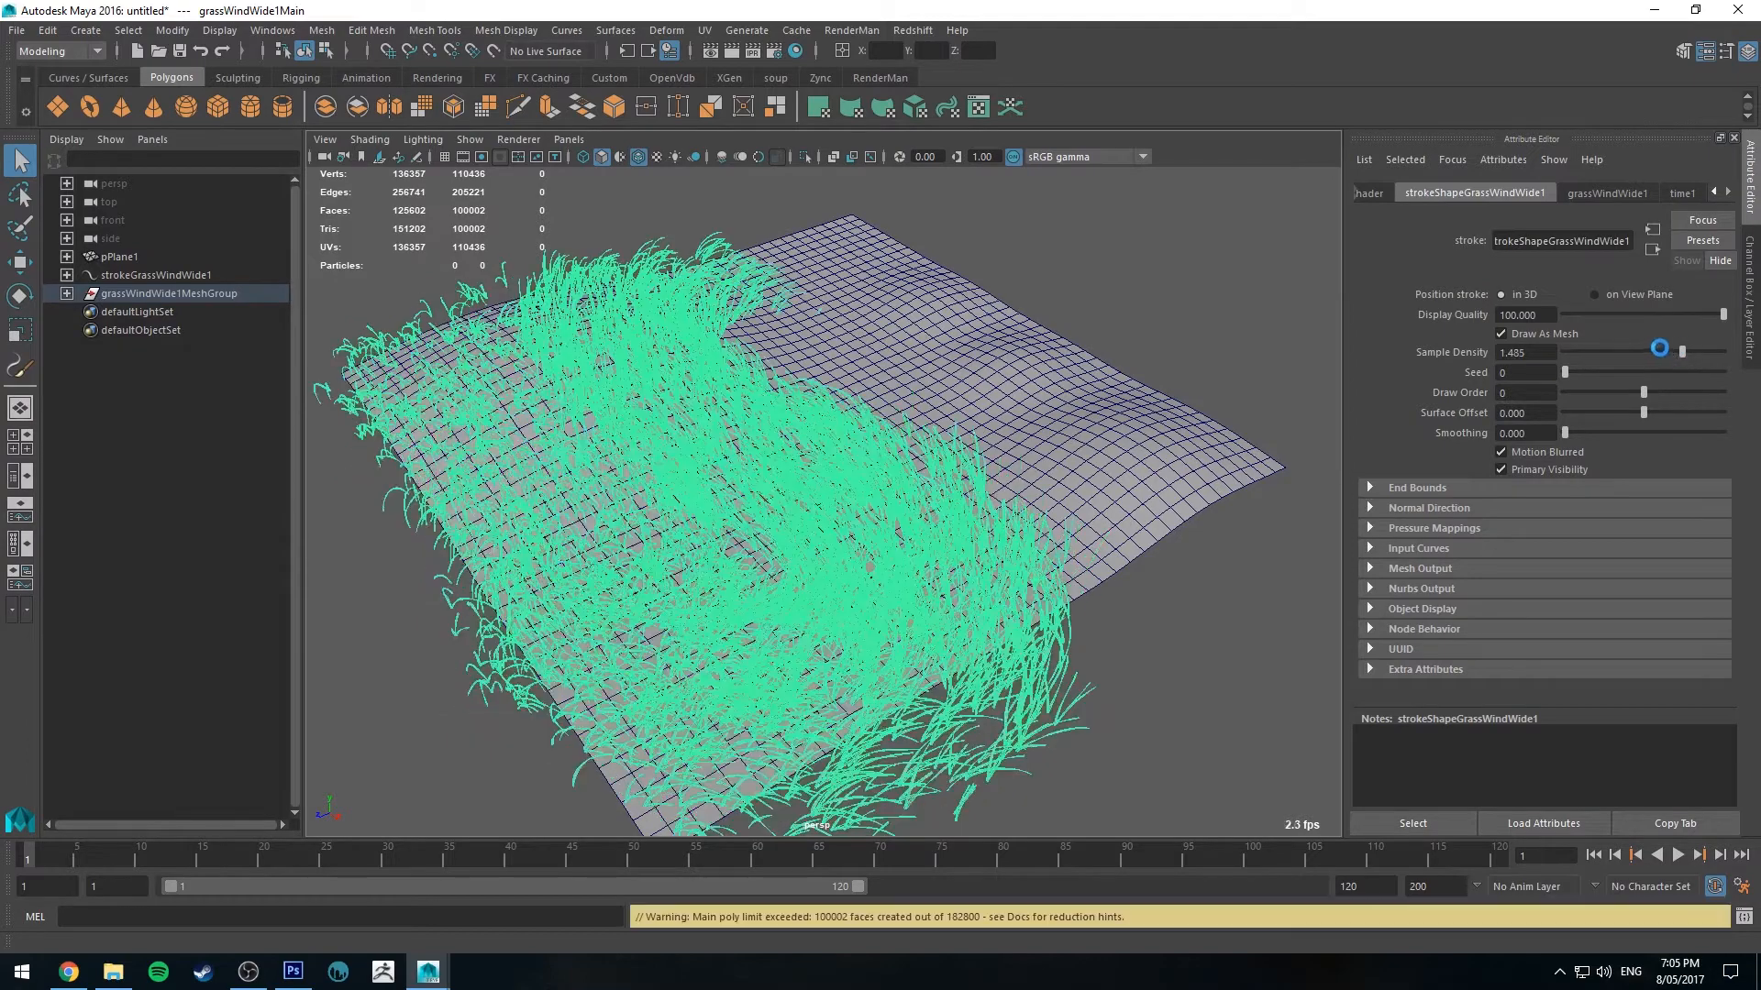
left_click(1522, 353)
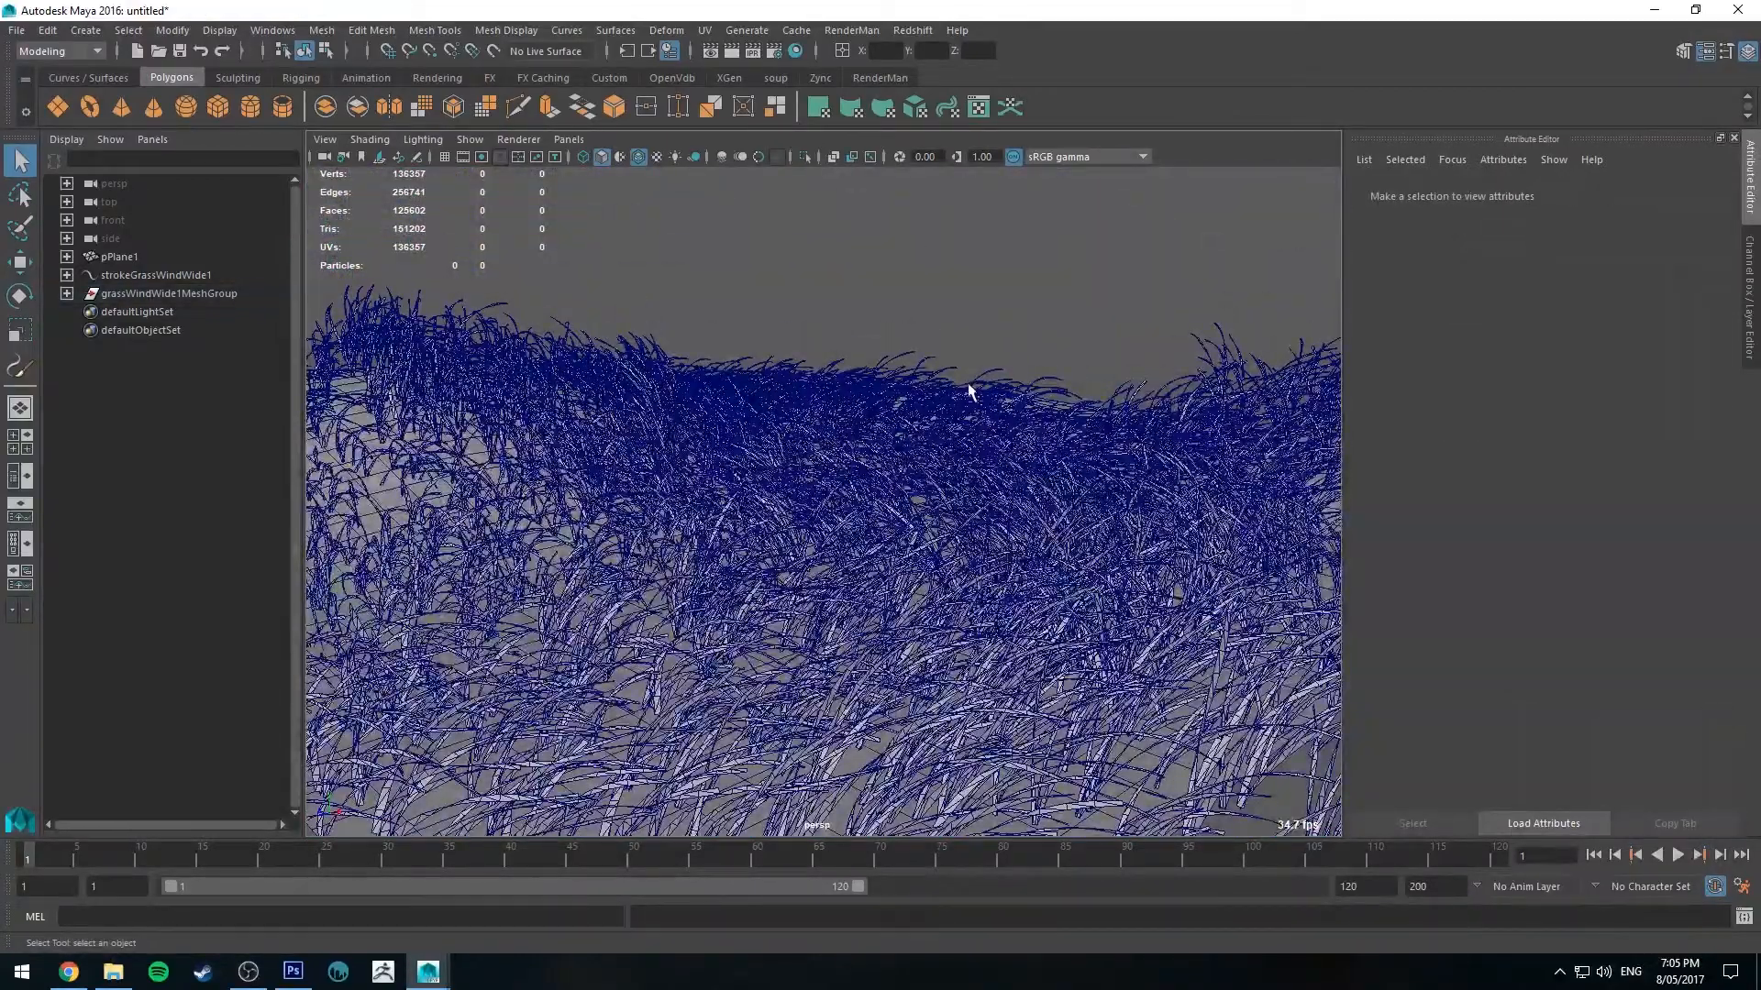
Step: Set the grassWindWide1 brush's Twist Rate to 0.497
left_click(167, 293)
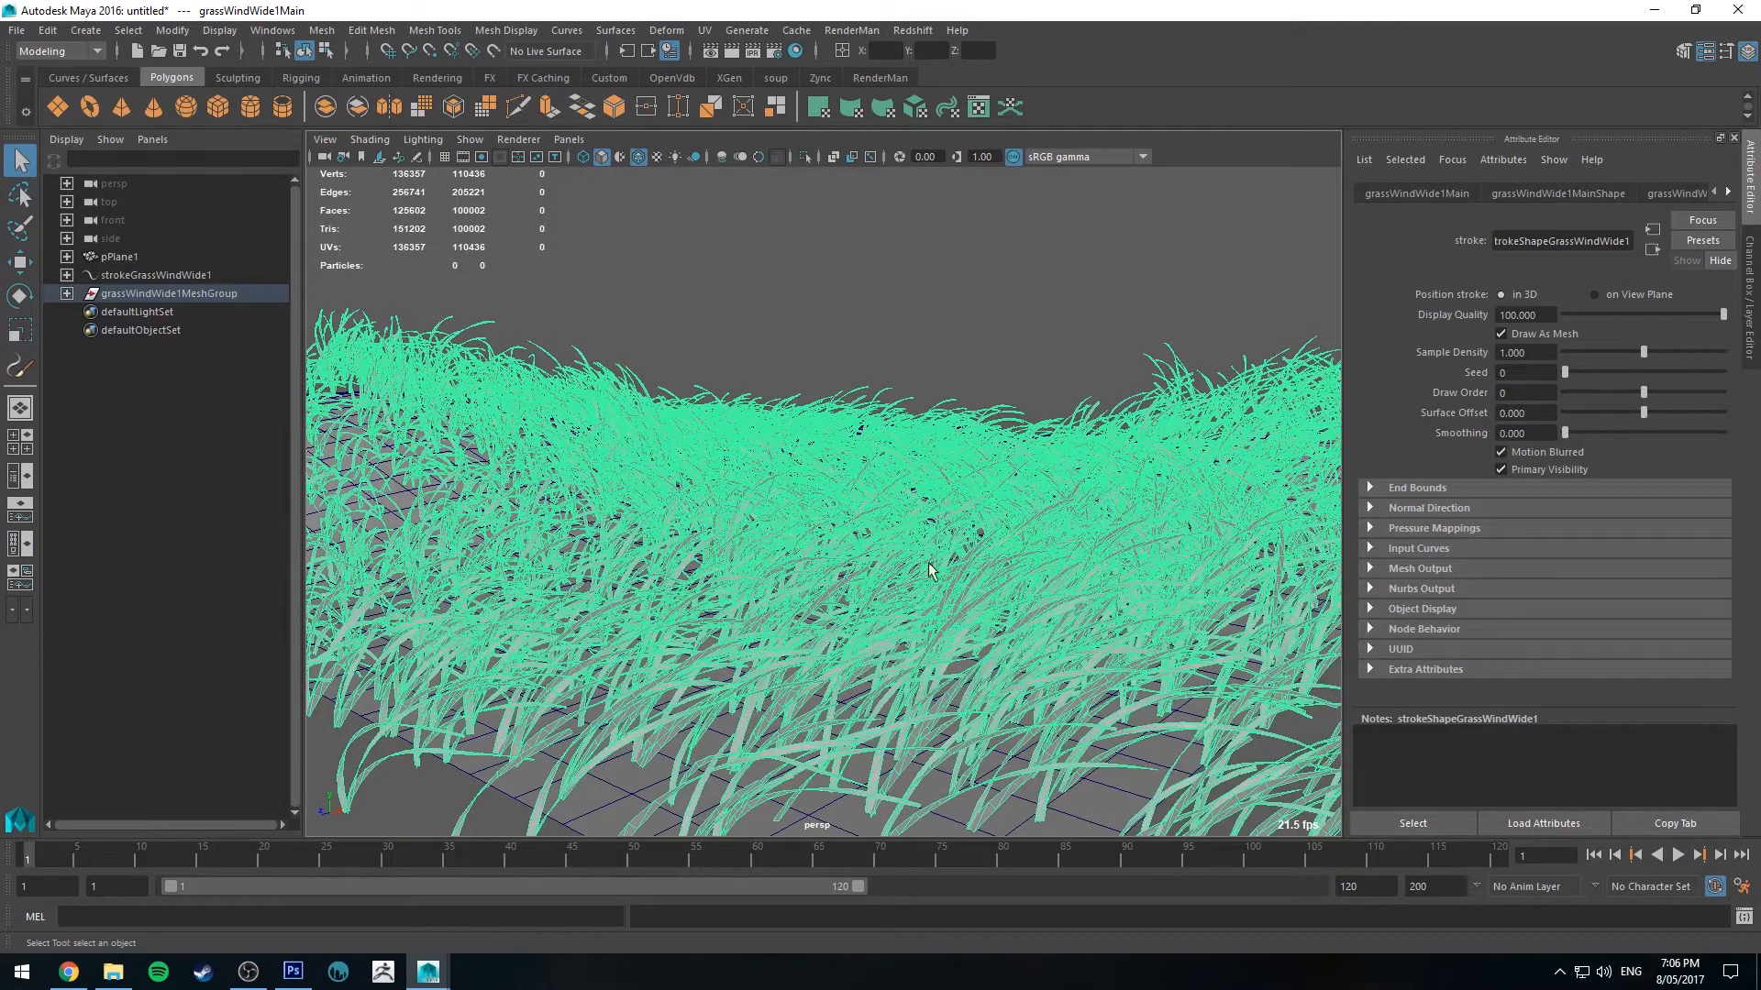
left_click(1654, 193)
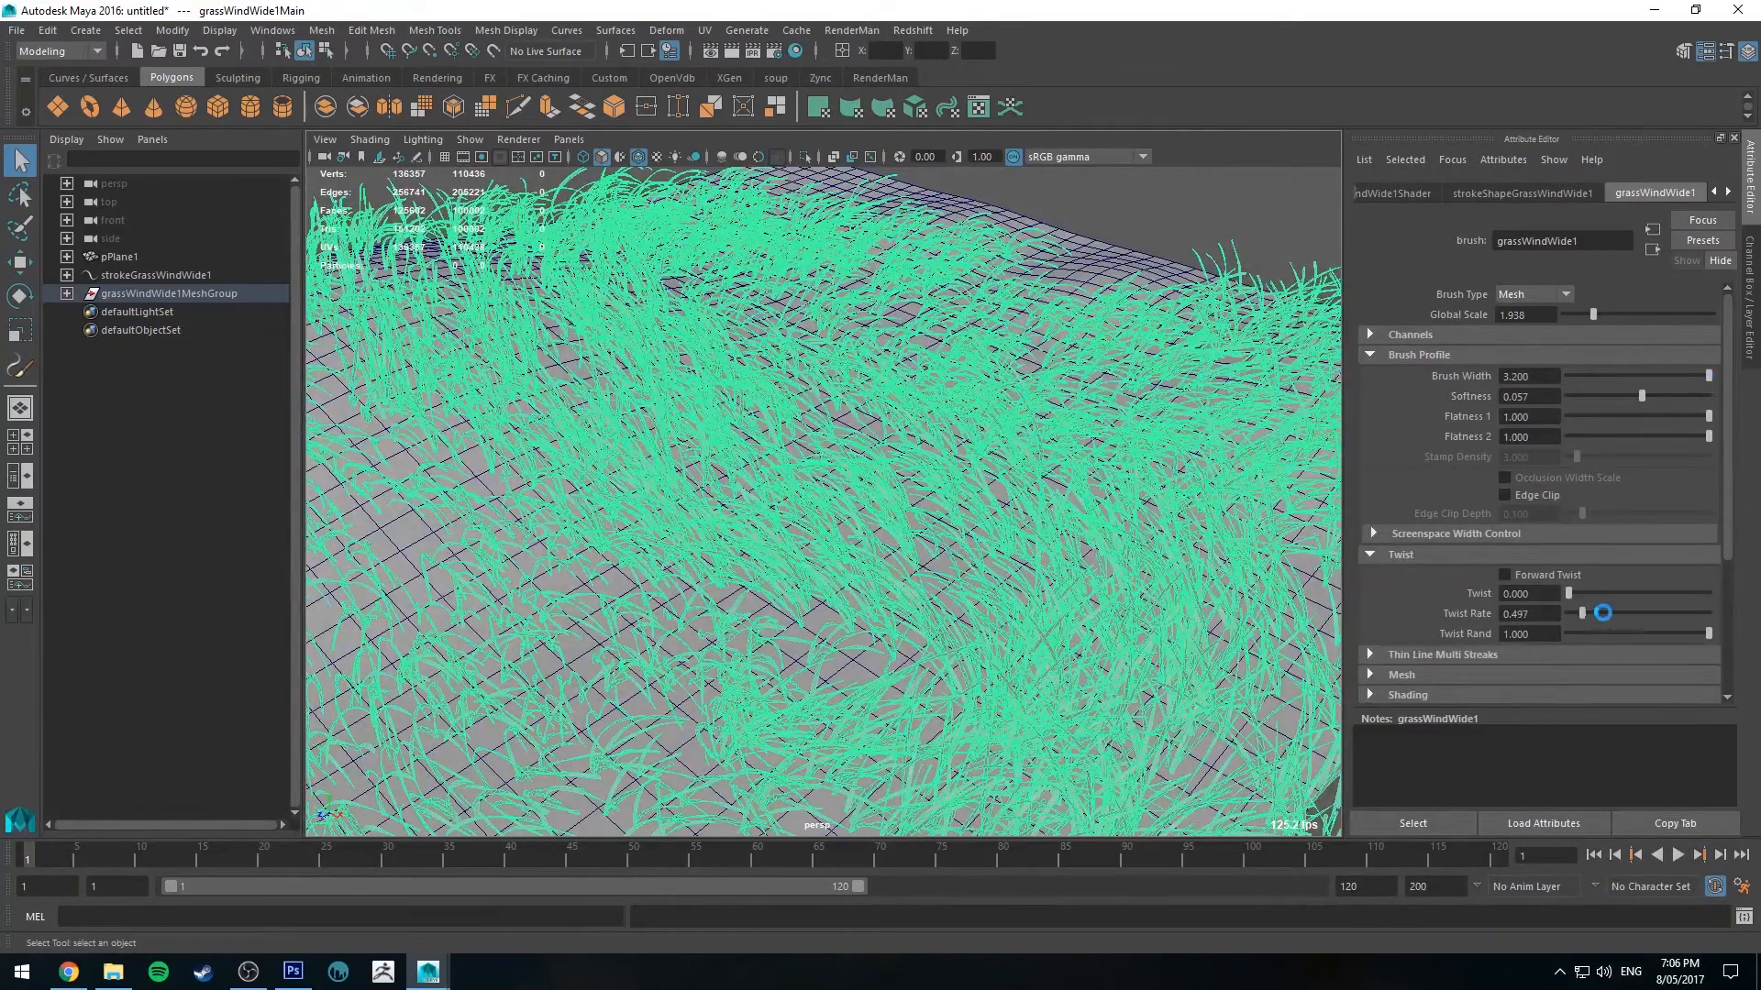
left_click_drag(1603, 613, 1577, 613)
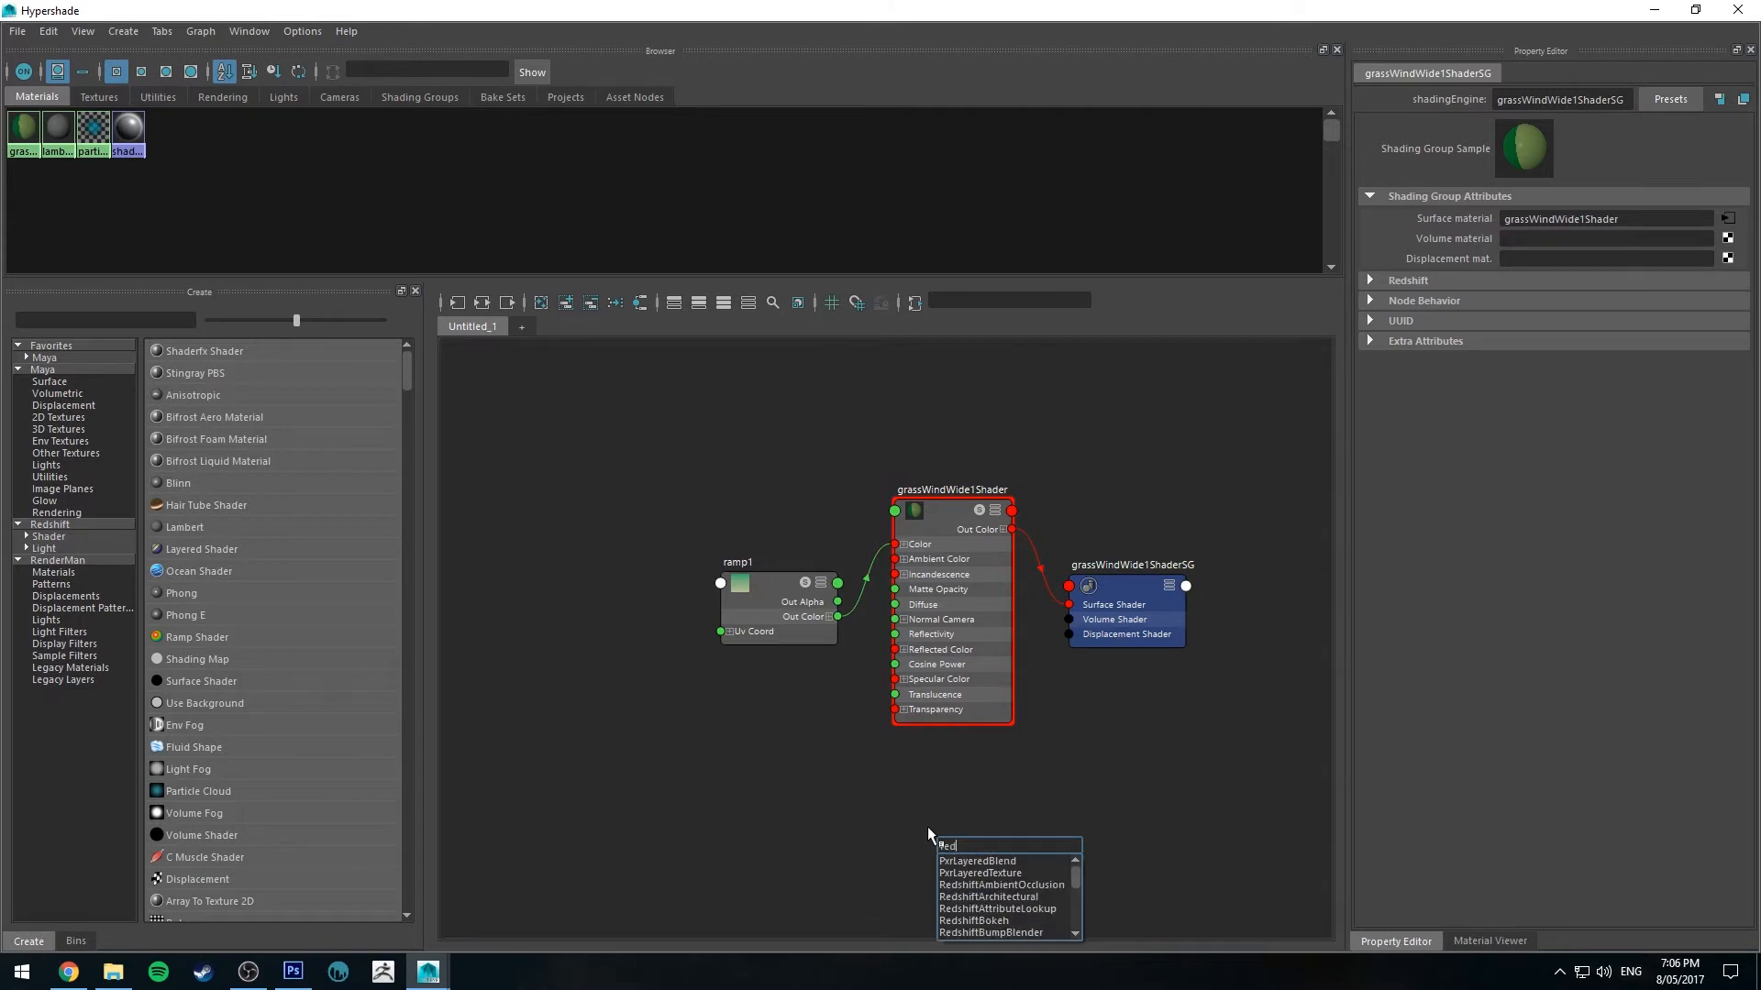
Step: Create a RedshiftMaterial in Hypershade to replace the grass mesh's Phong shader
type("RedshiftMaterial")
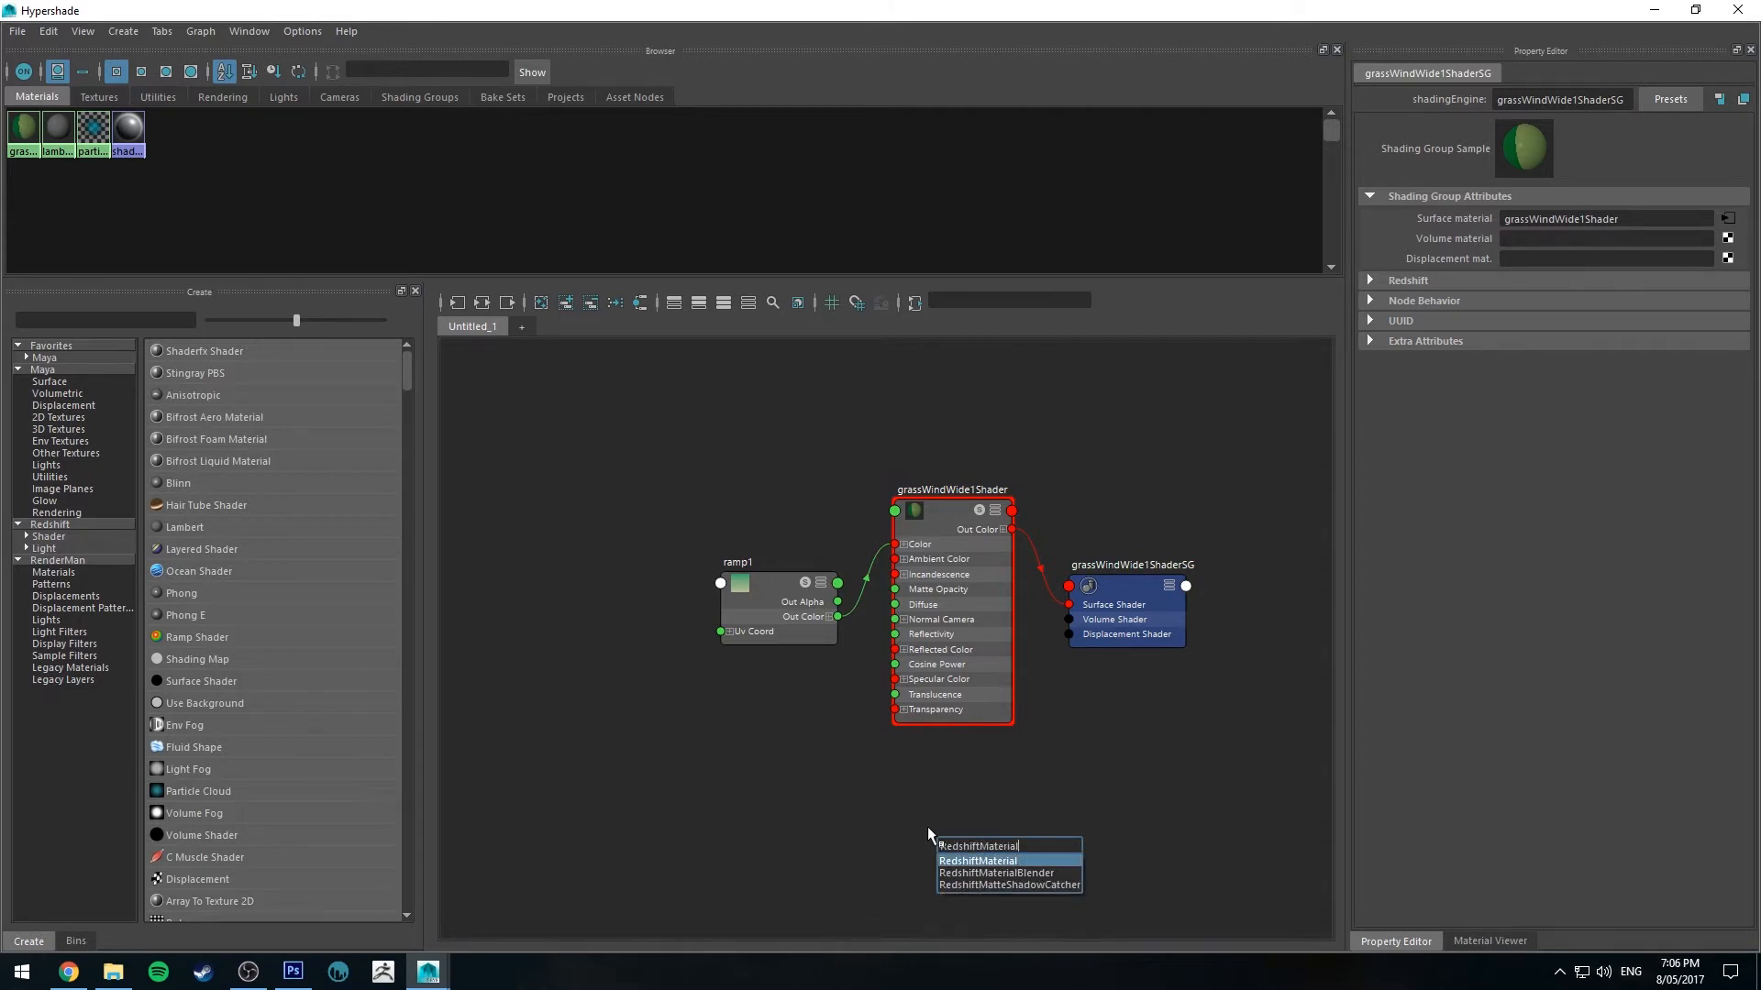
left_click(976, 860)
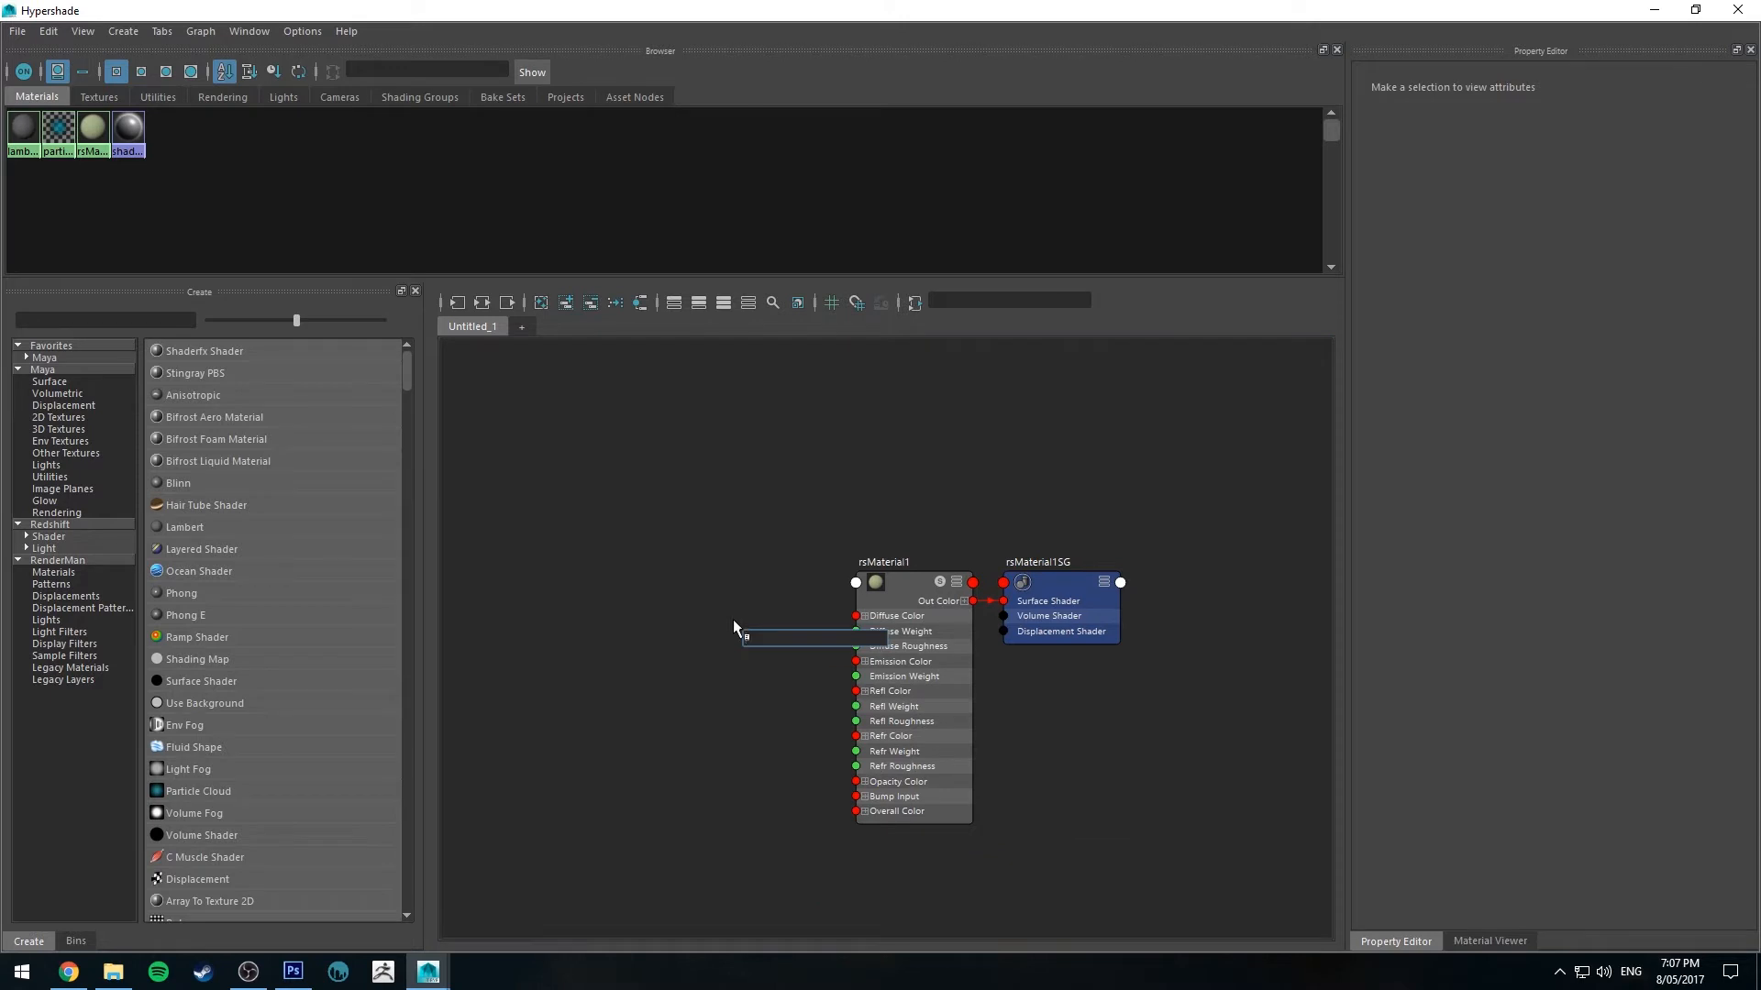
Step: Connect a file texture loaded with grasstexture1.jpg to rsMaterial1's Diffuse Color
type("file")
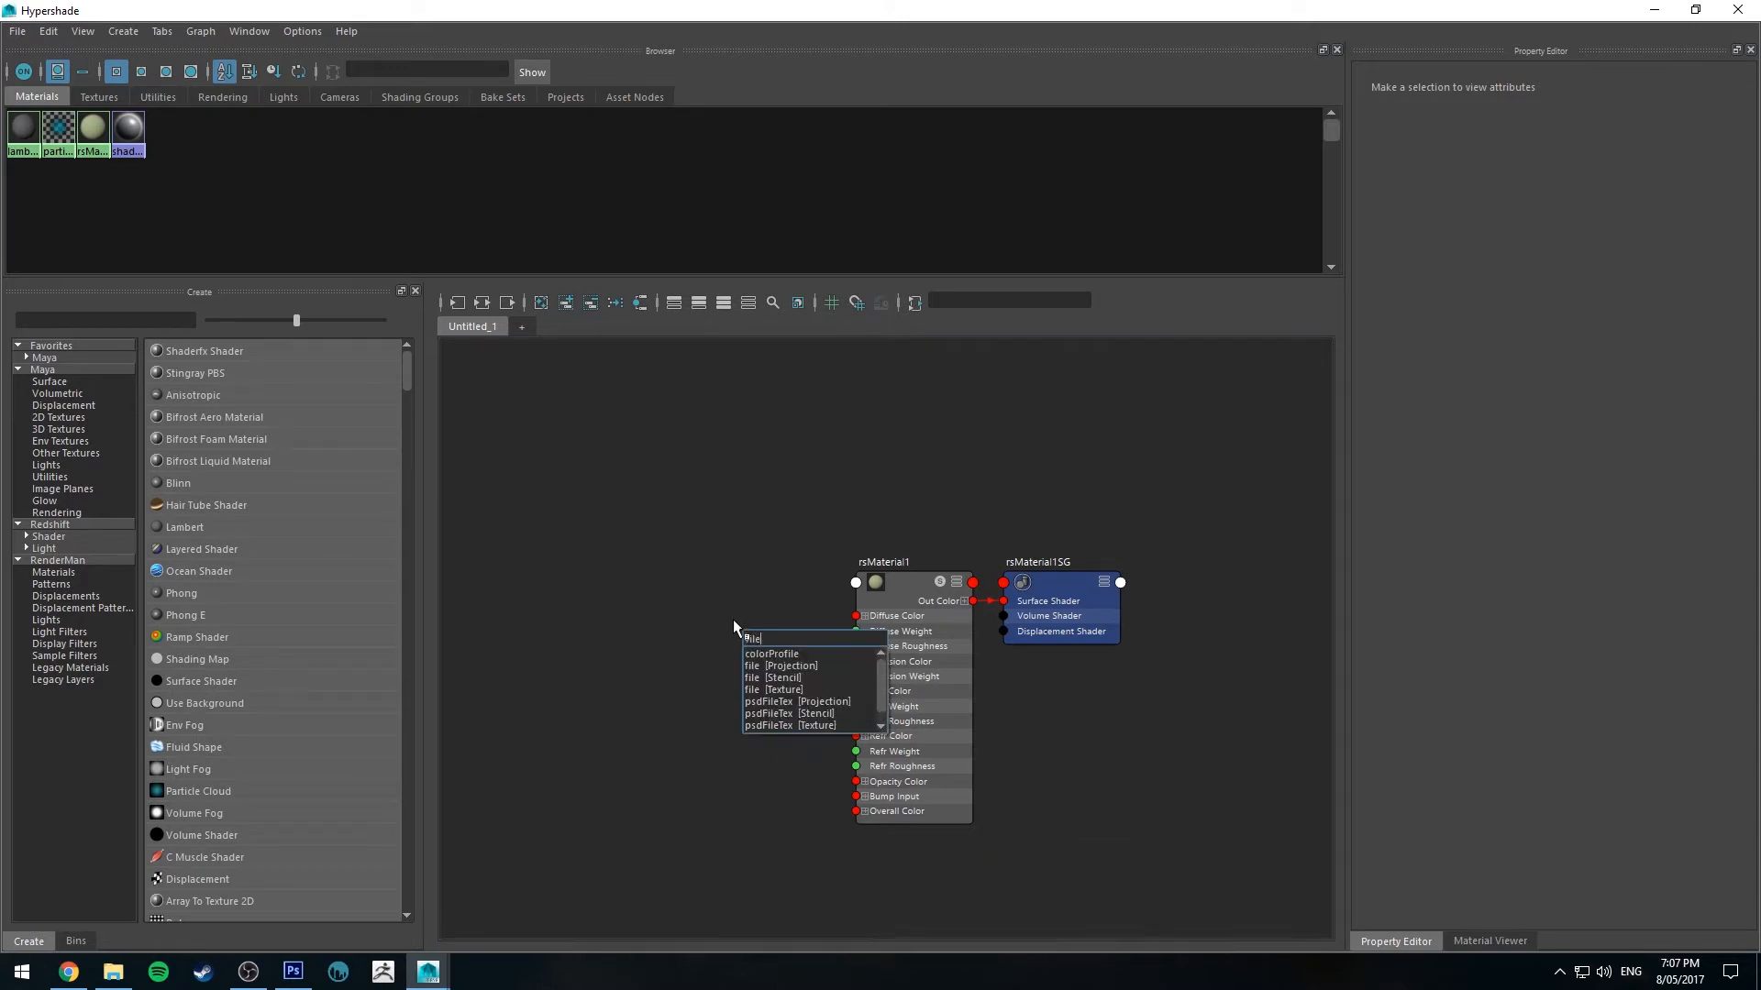
left_click(769, 690)
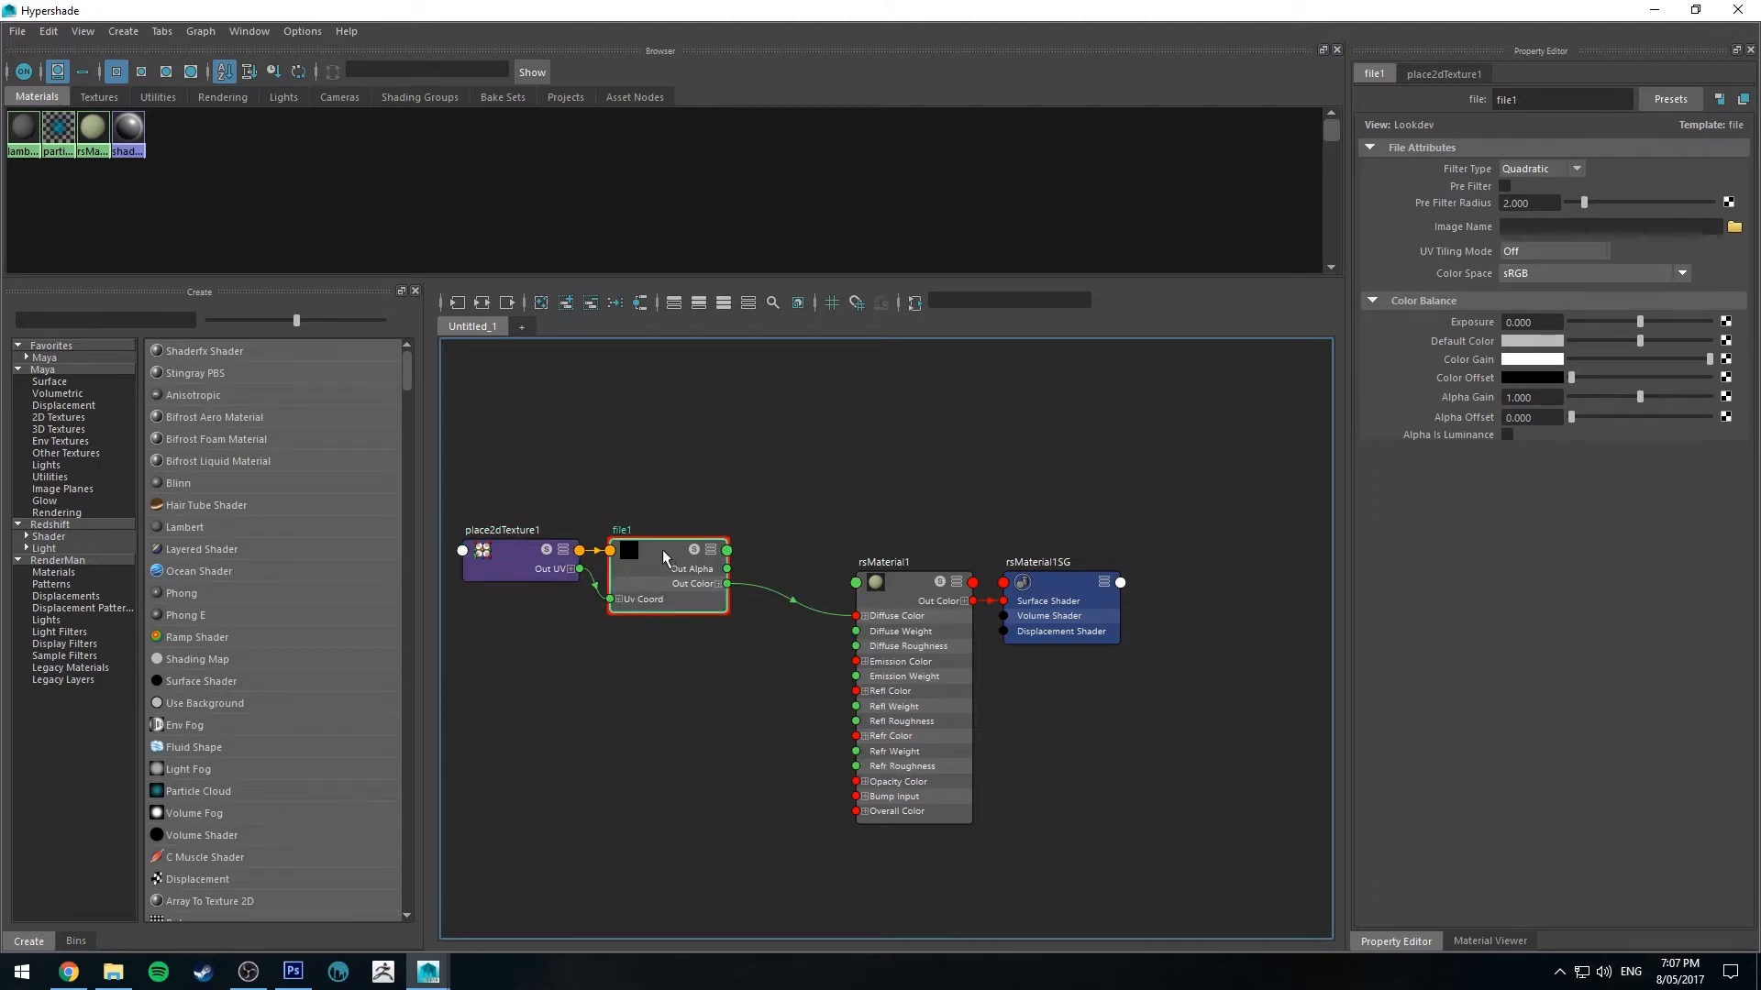
left_click(1733, 225)
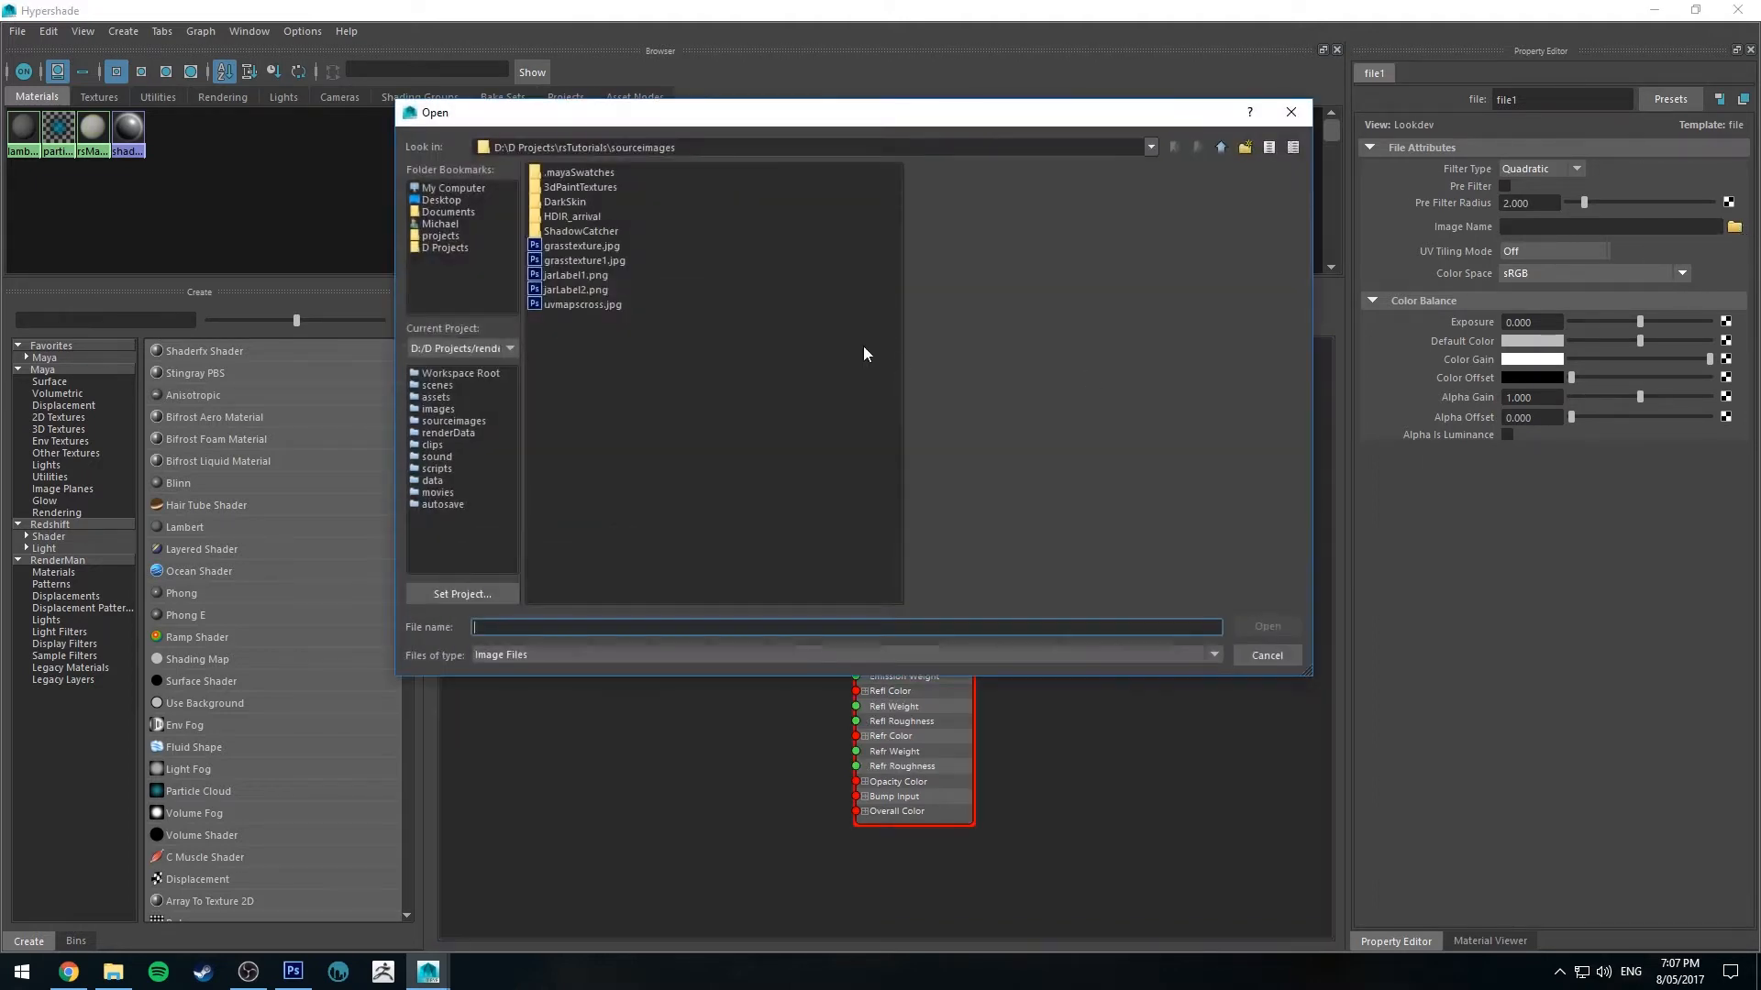
left_click(584, 258)
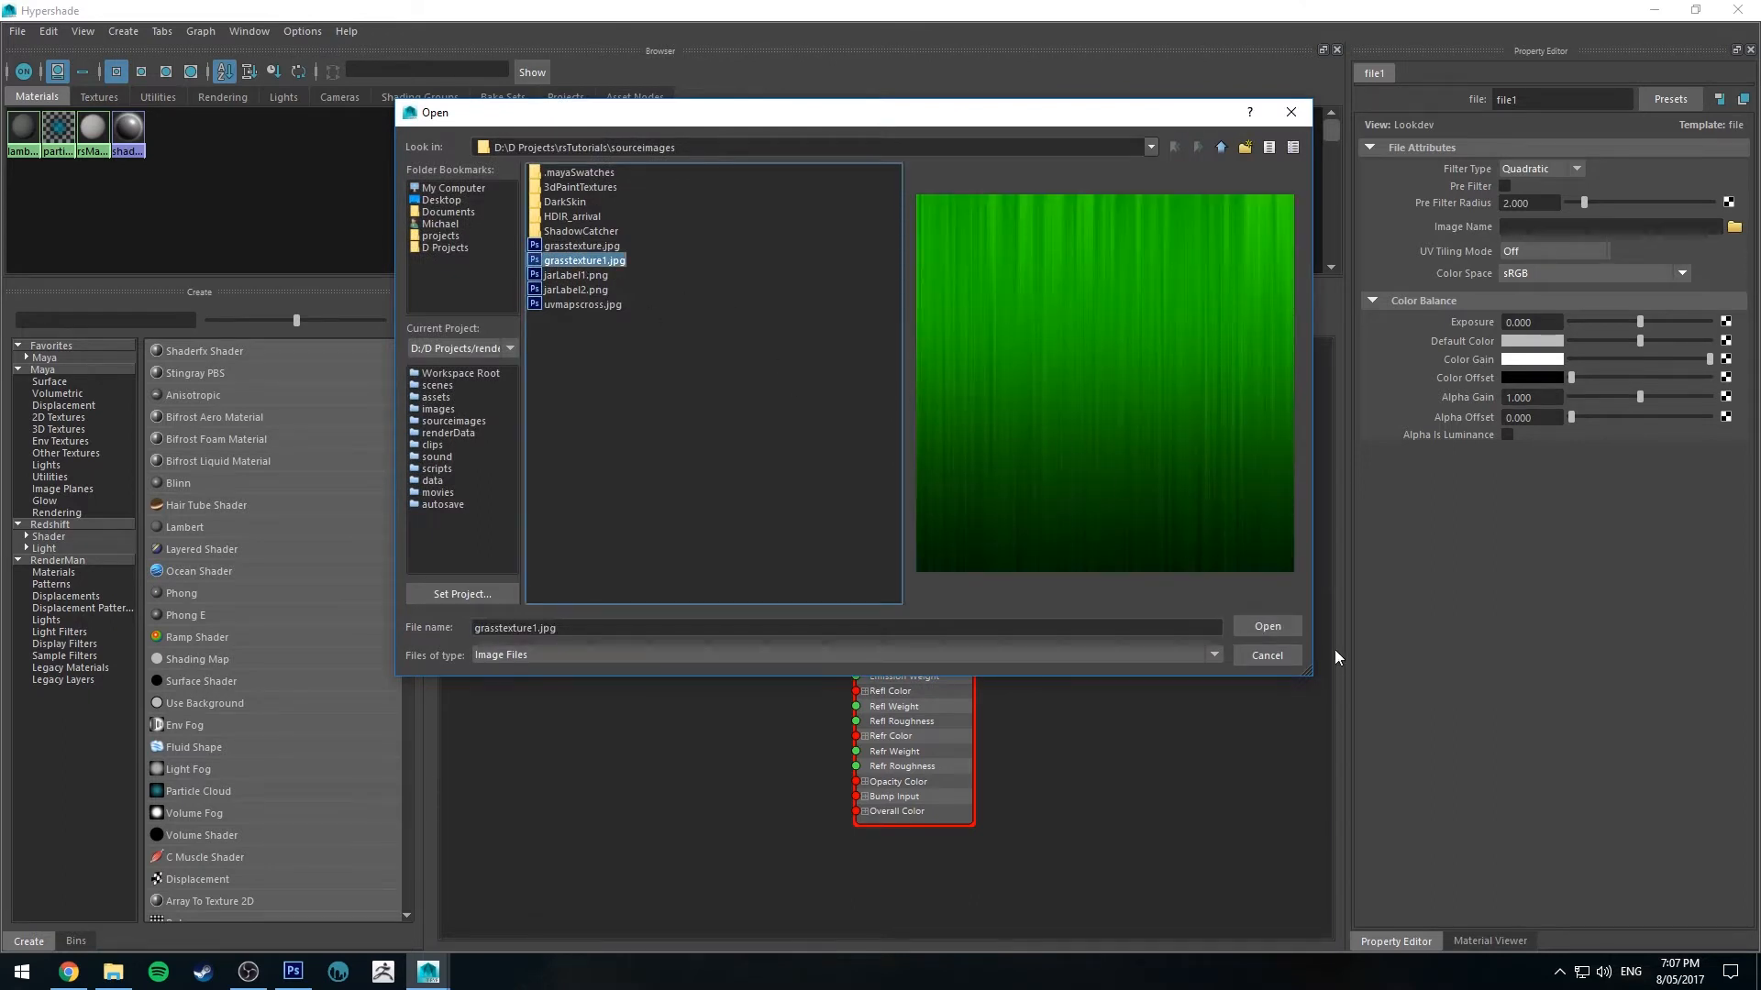
left_click(1263, 627)
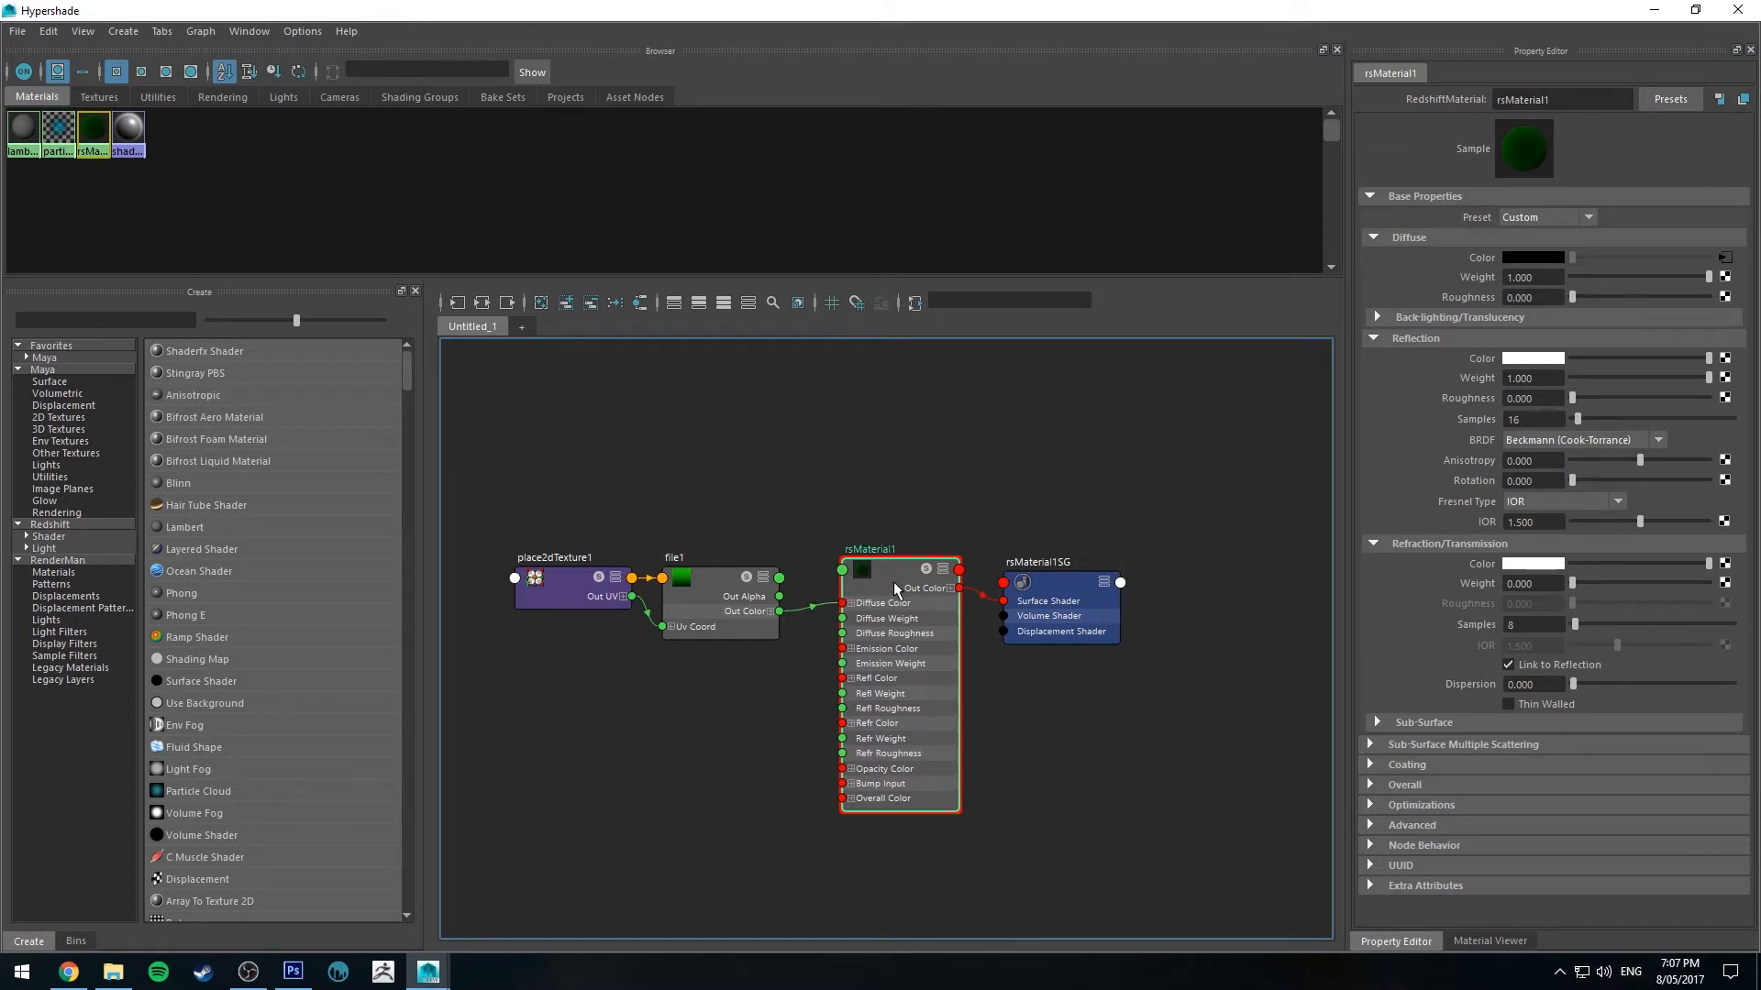
Step: Set translucency weight 0.250 and raise diffuse roughness to about 0.726 on rsMaterial1
type("trans")
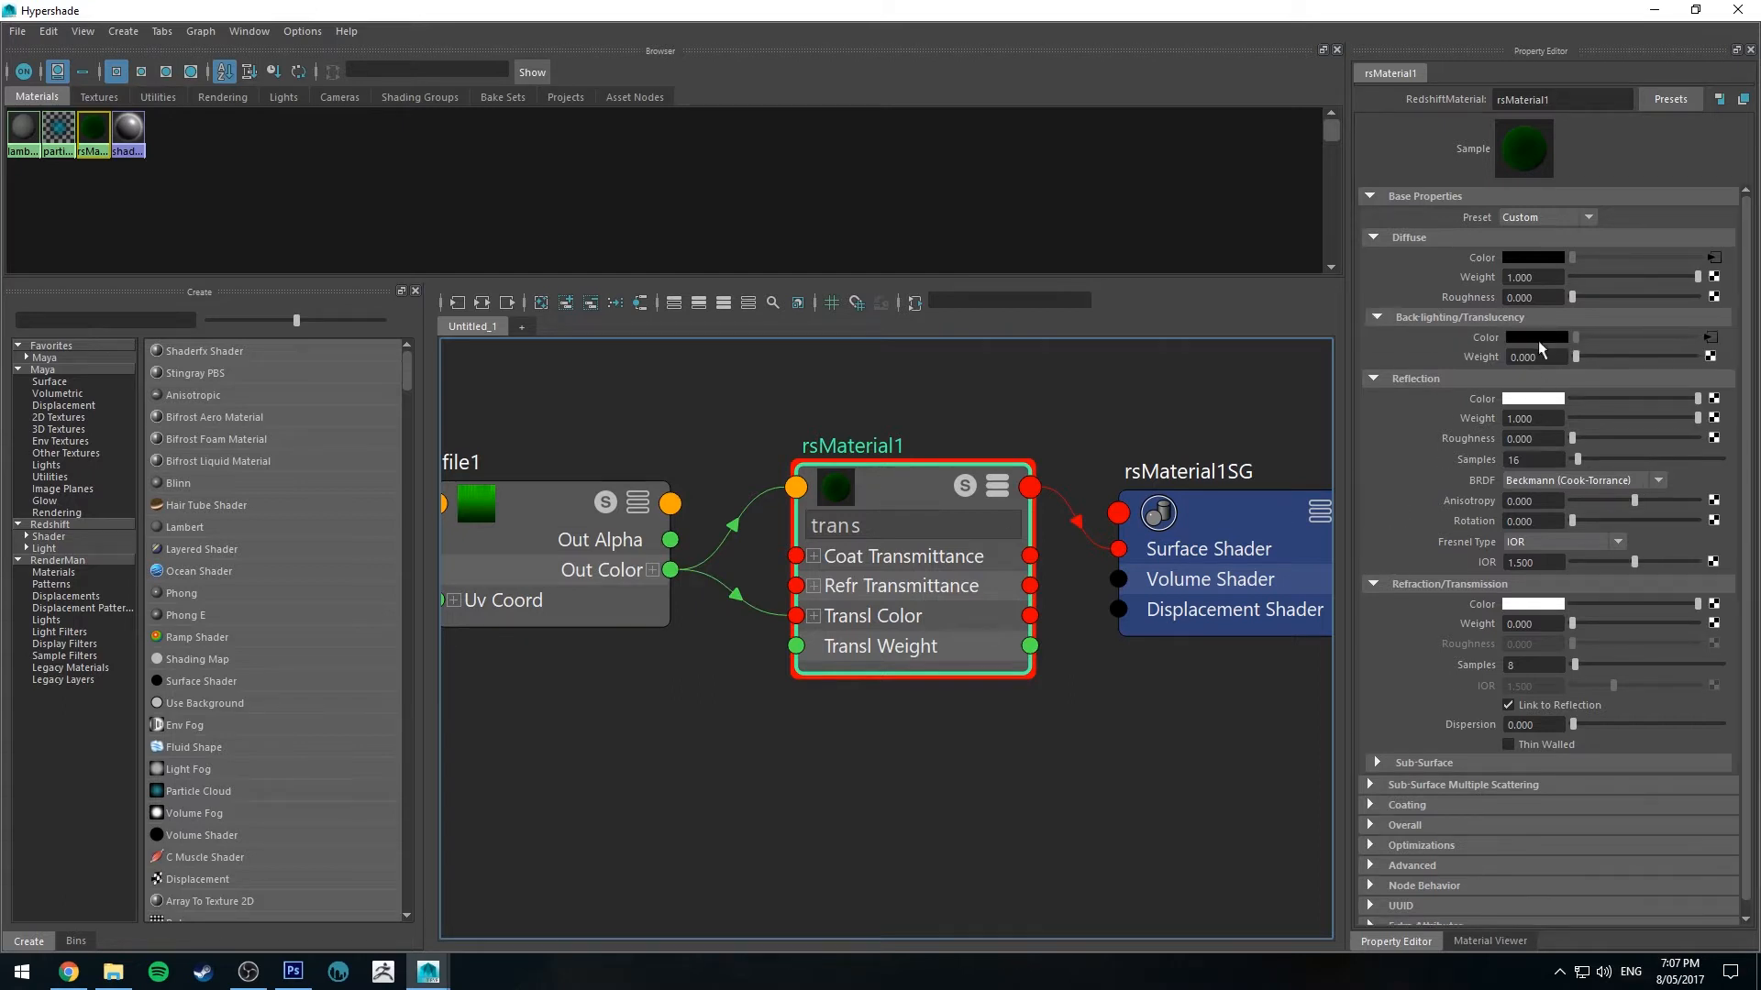
left_click_drag(1573, 357, 1618, 358)
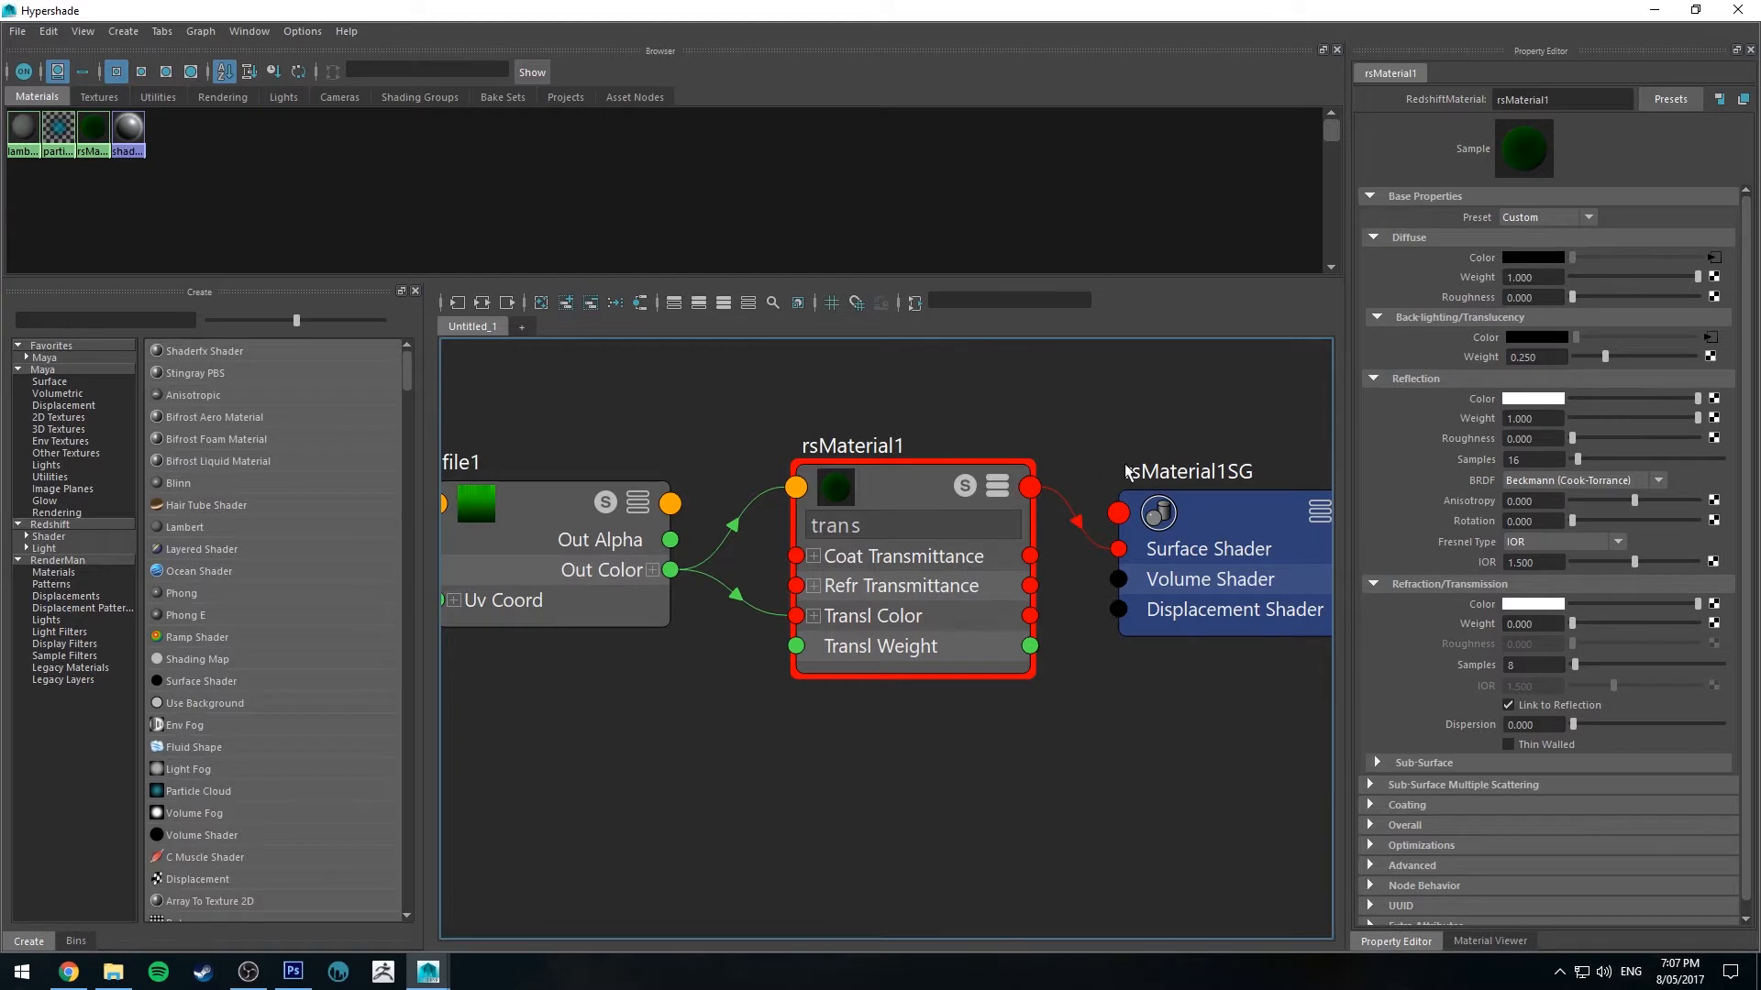
mouse_move(1620, 428)
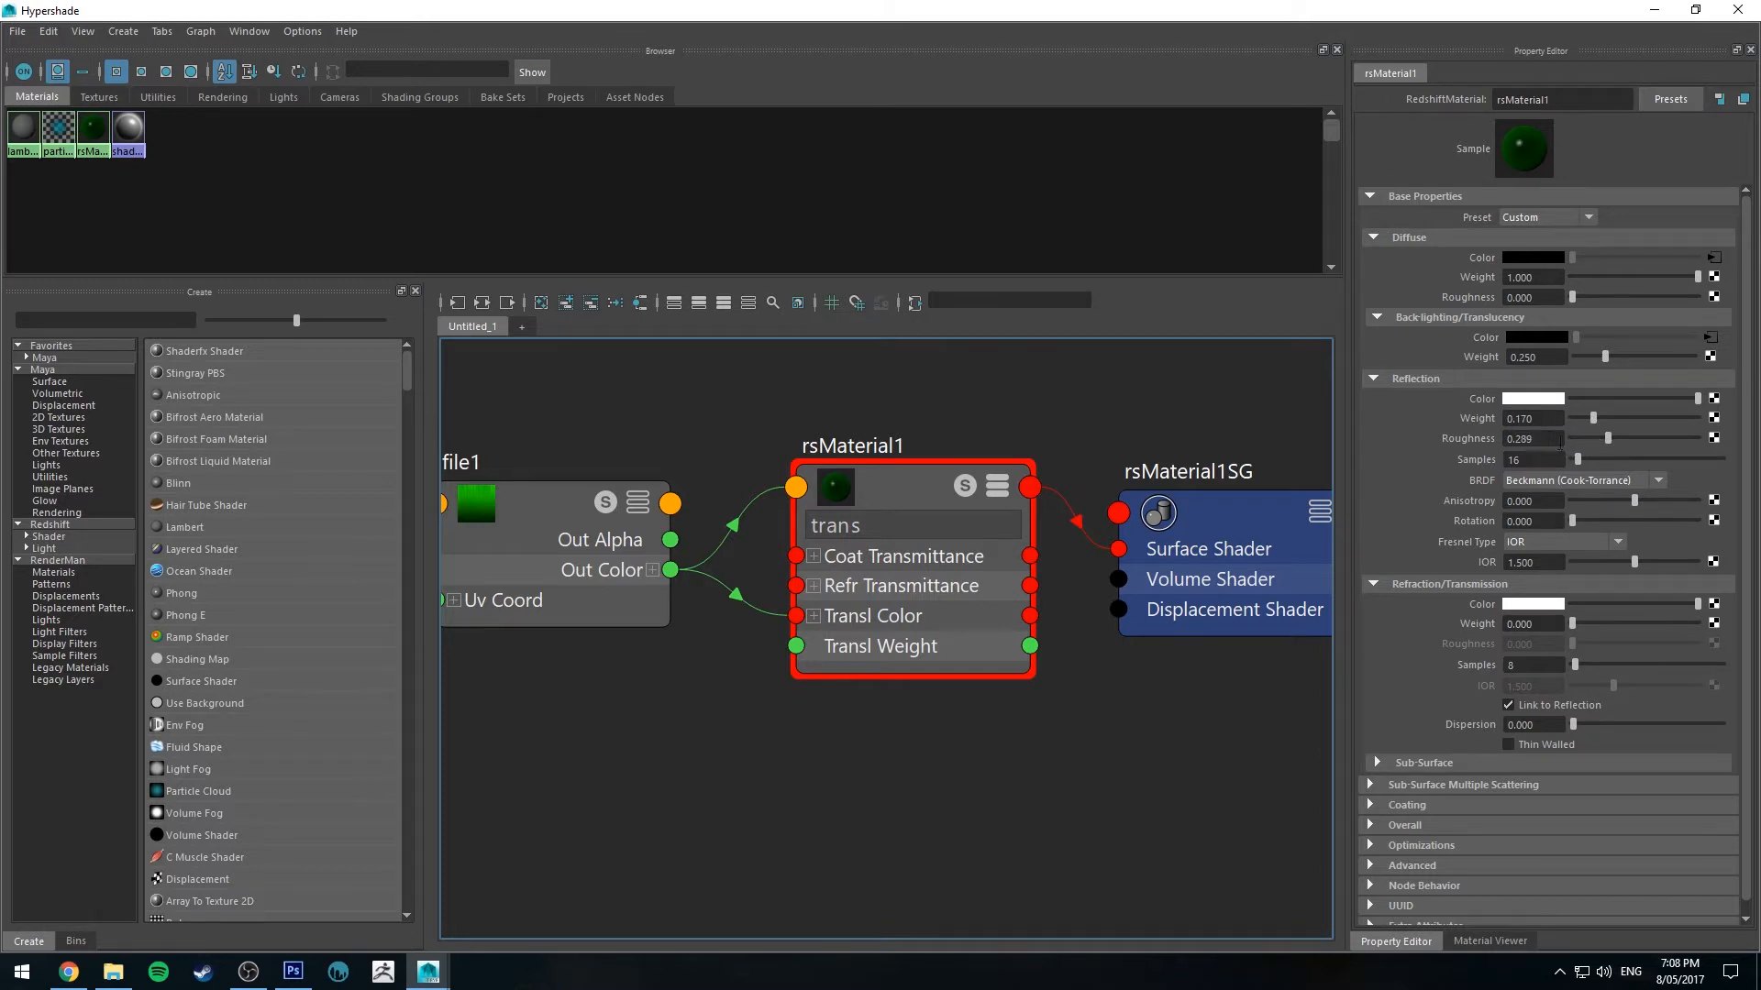
left_click_drag(1533, 297, 1607, 297)
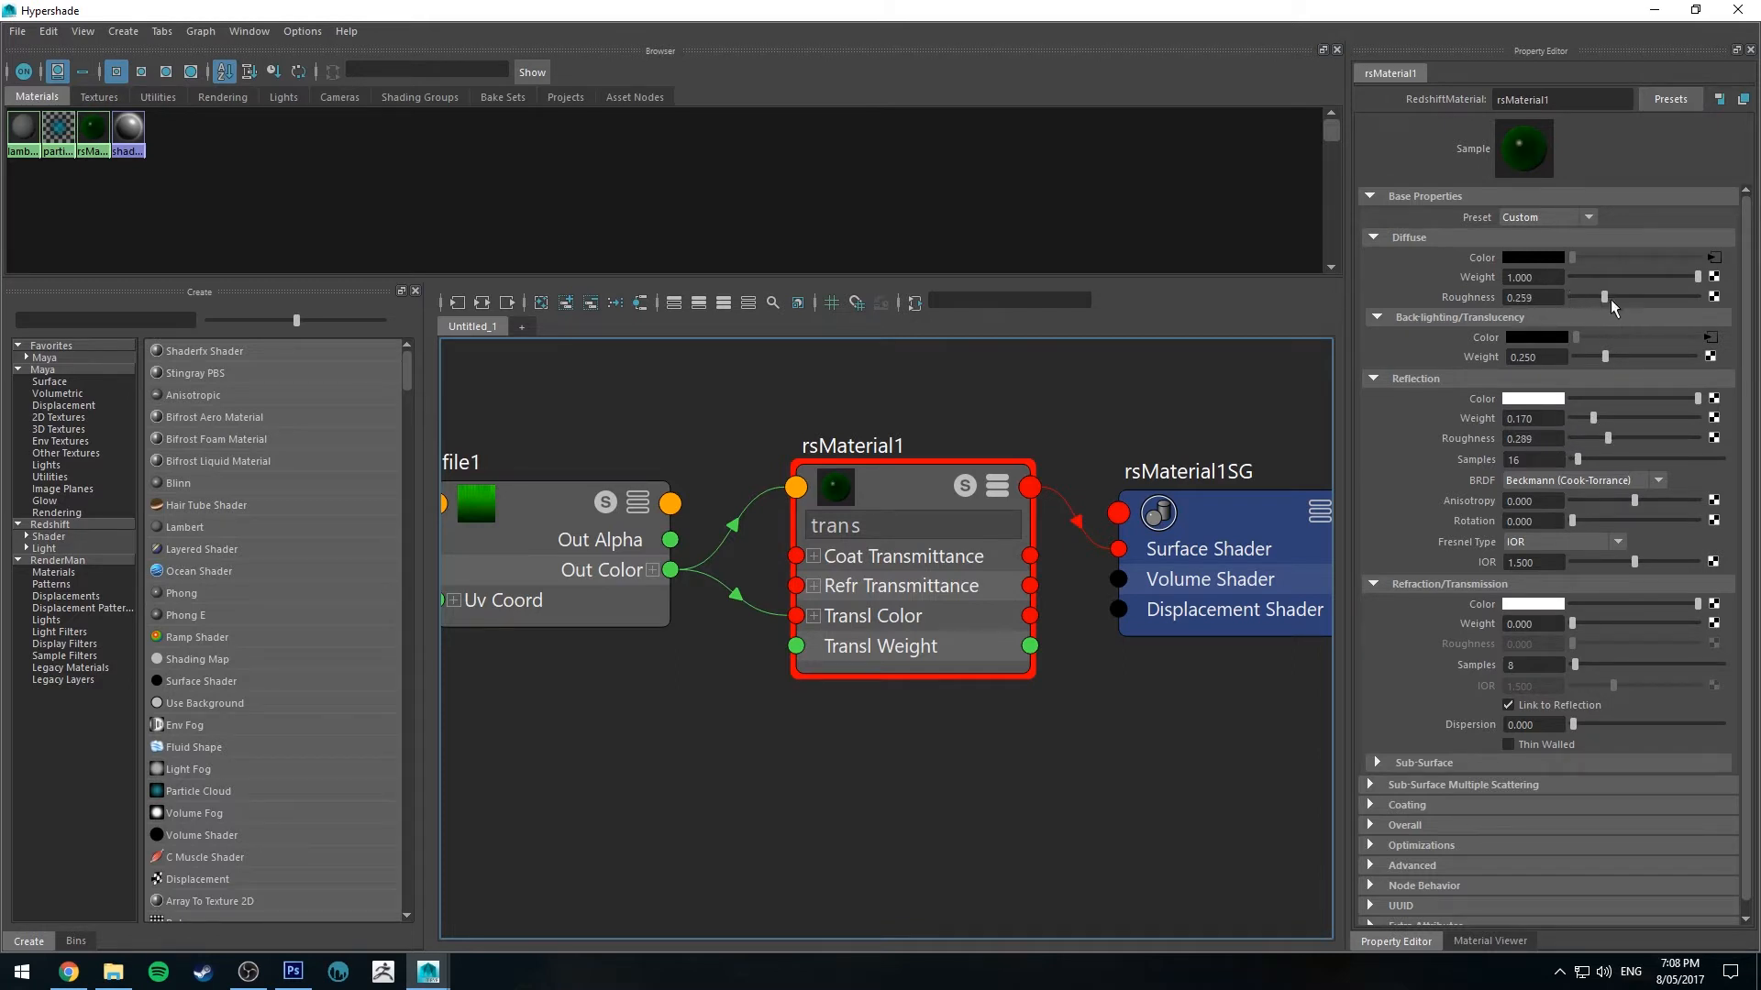
left_click_drag(1572, 297, 1662, 297)
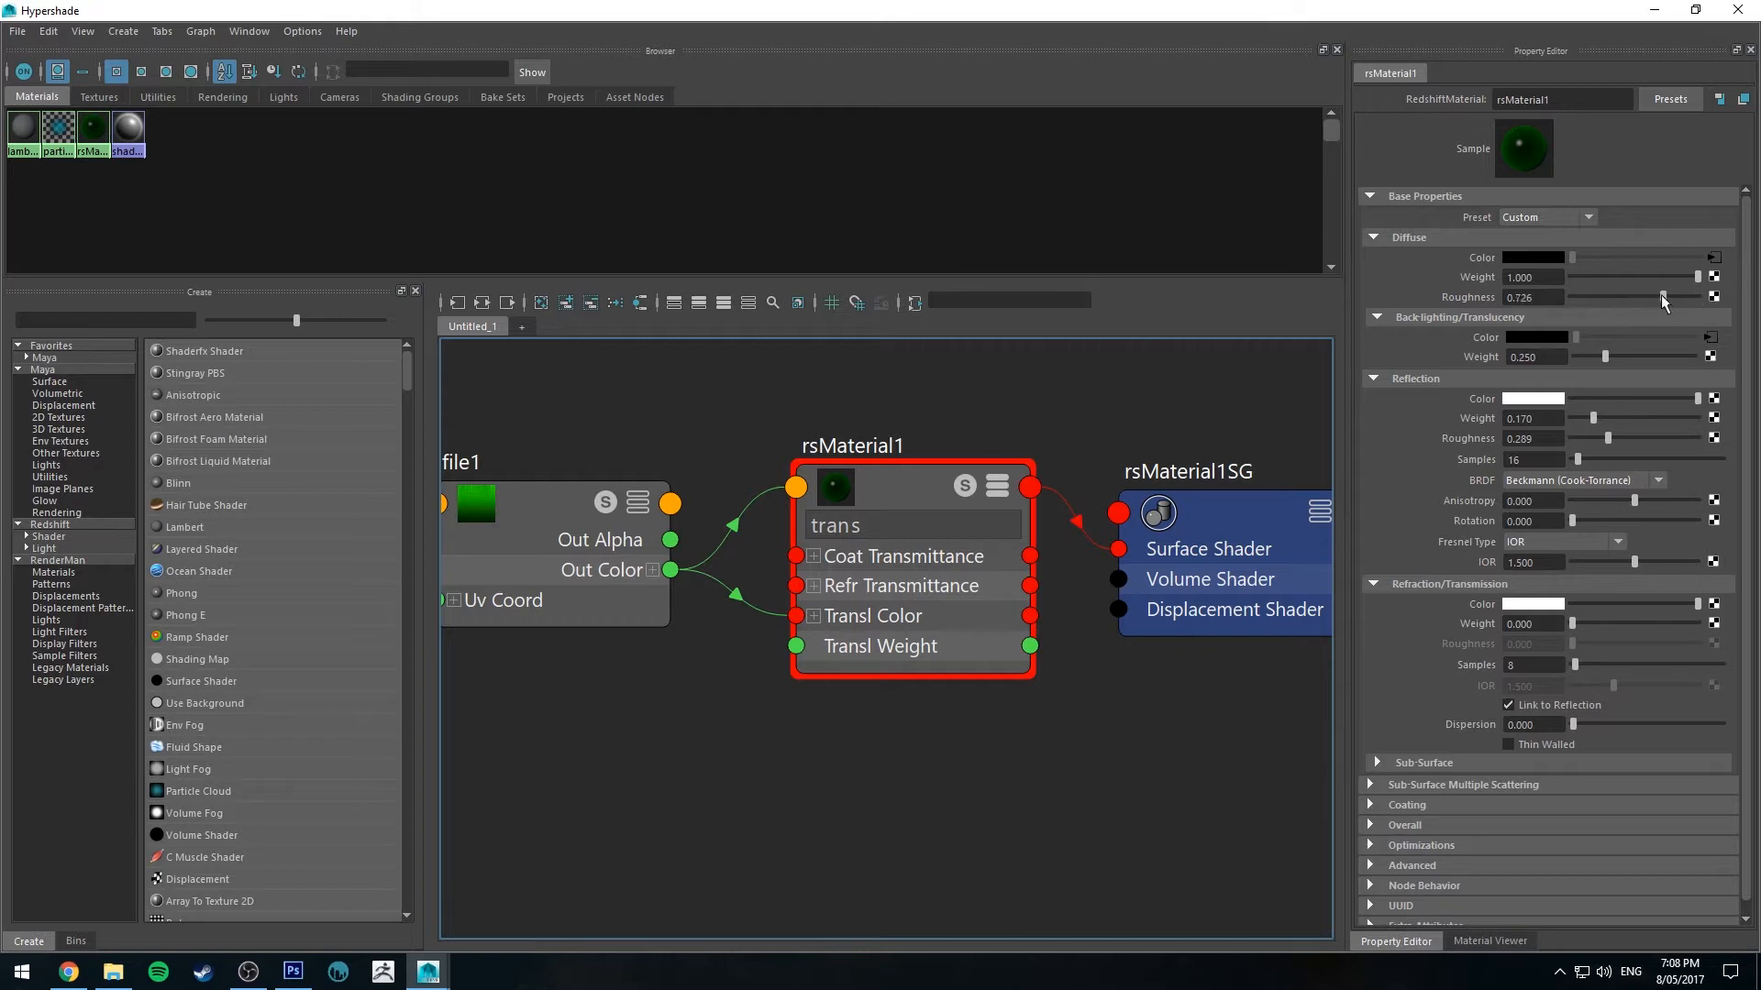
left_click_drag(1665, 299, 1656, 299)
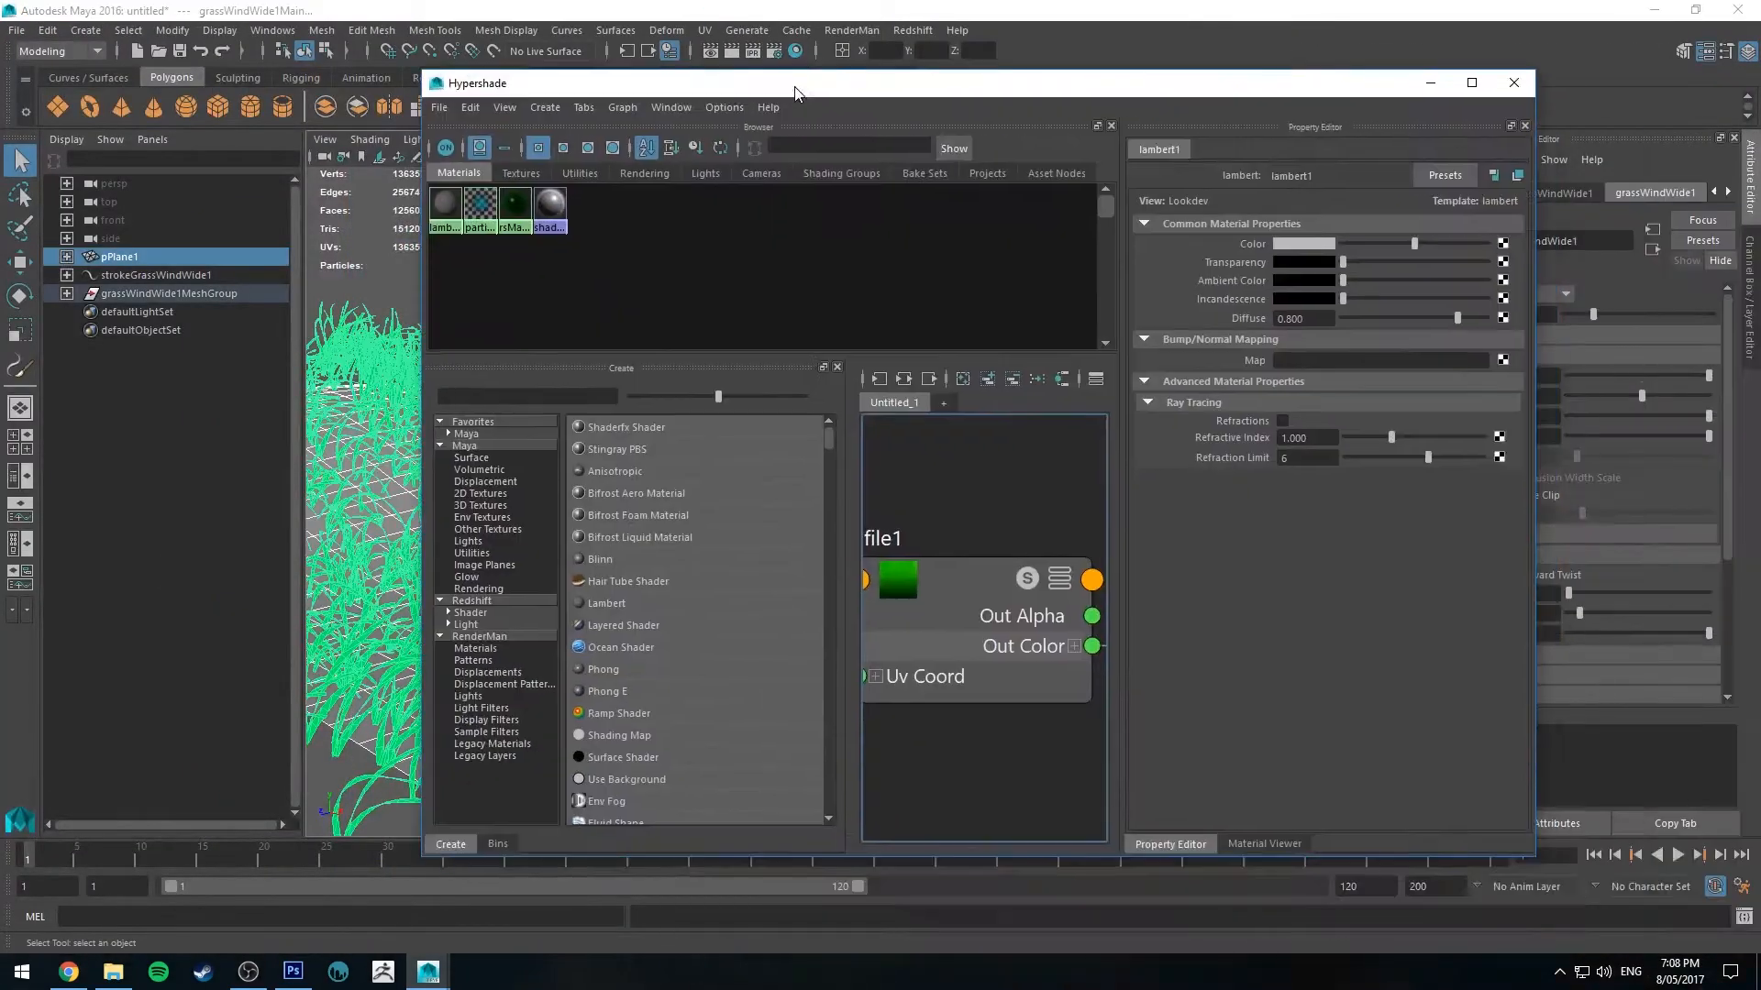
Step: Shrink the Hypershade window so the grass scene shows behind it
right_click(1076, 559)
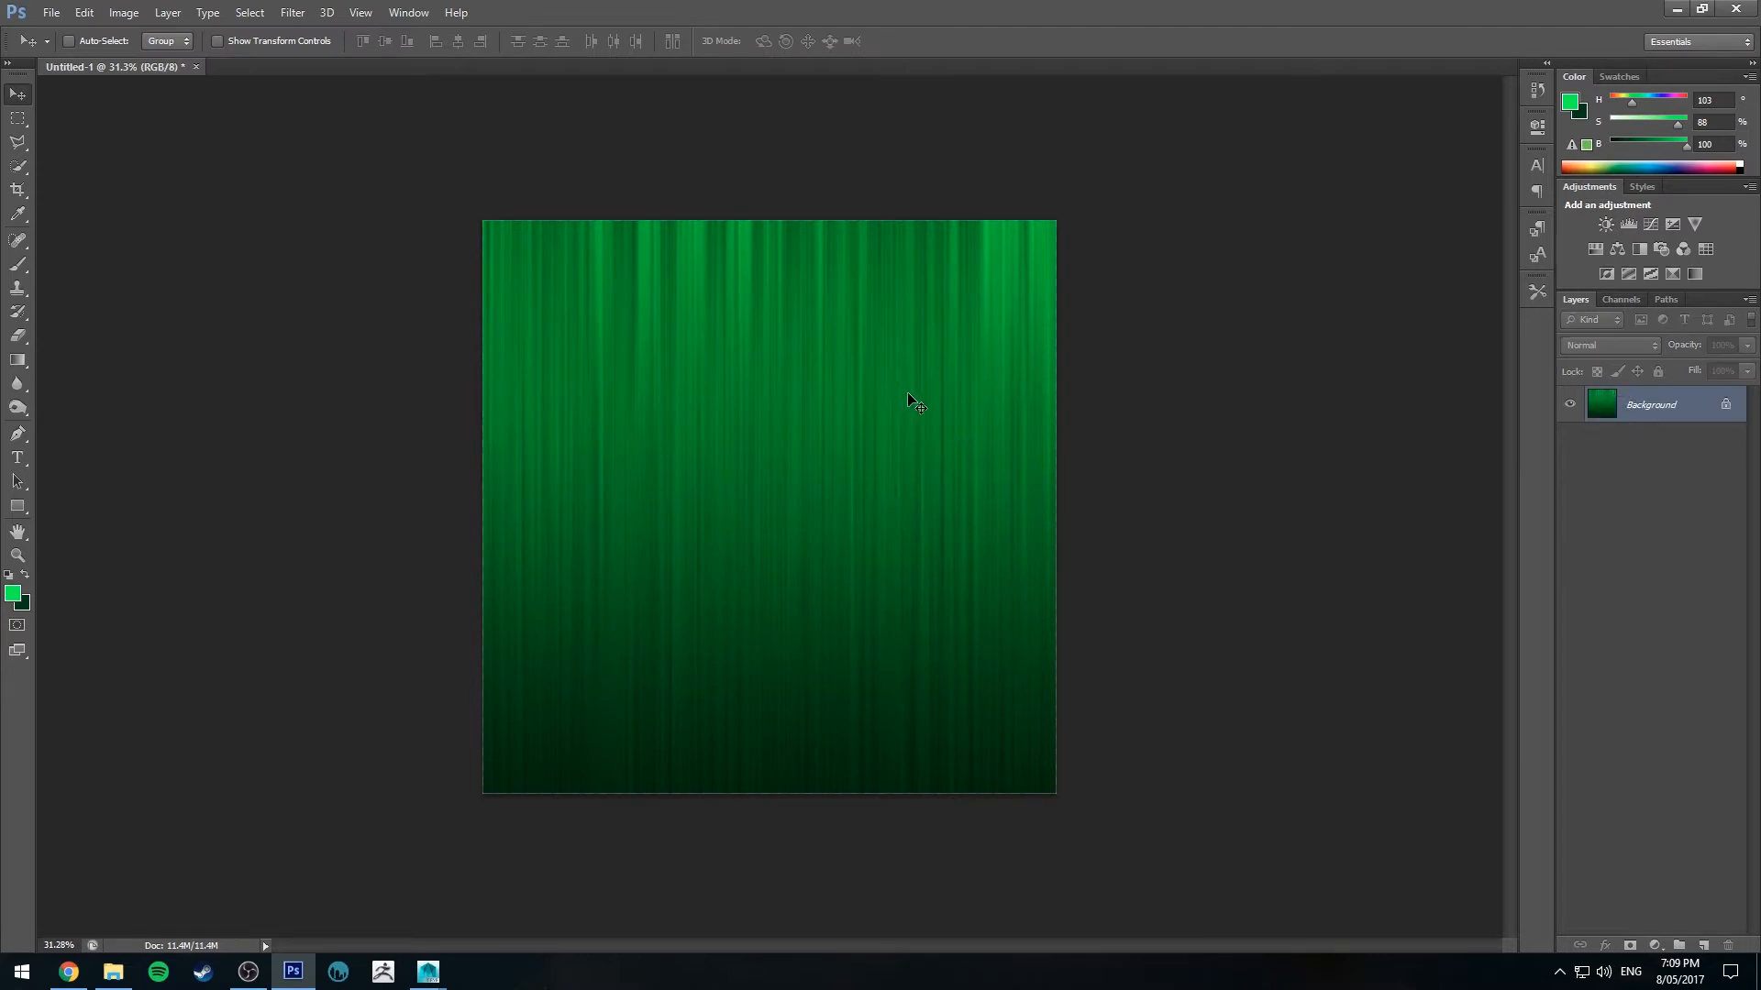
Step: Duplicate the grass texture's Background layer with Ctrl+J, answering No to deleting the original
key("ctrl+j")
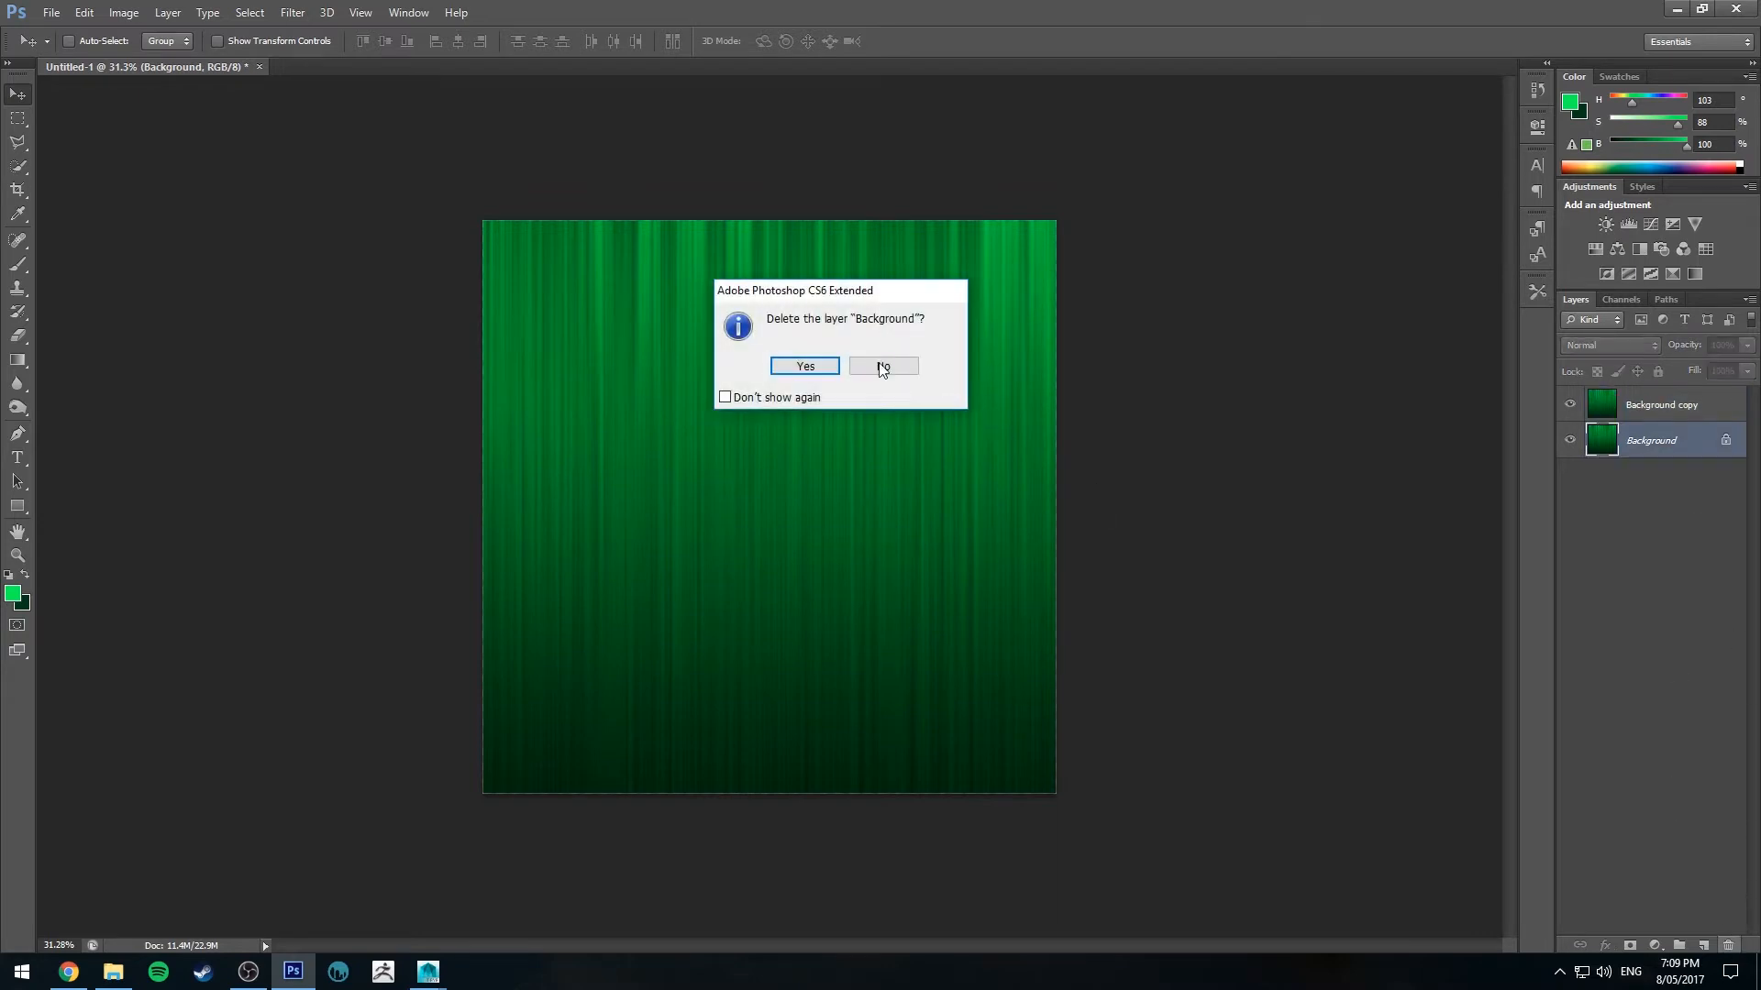
left_click(803, 367)
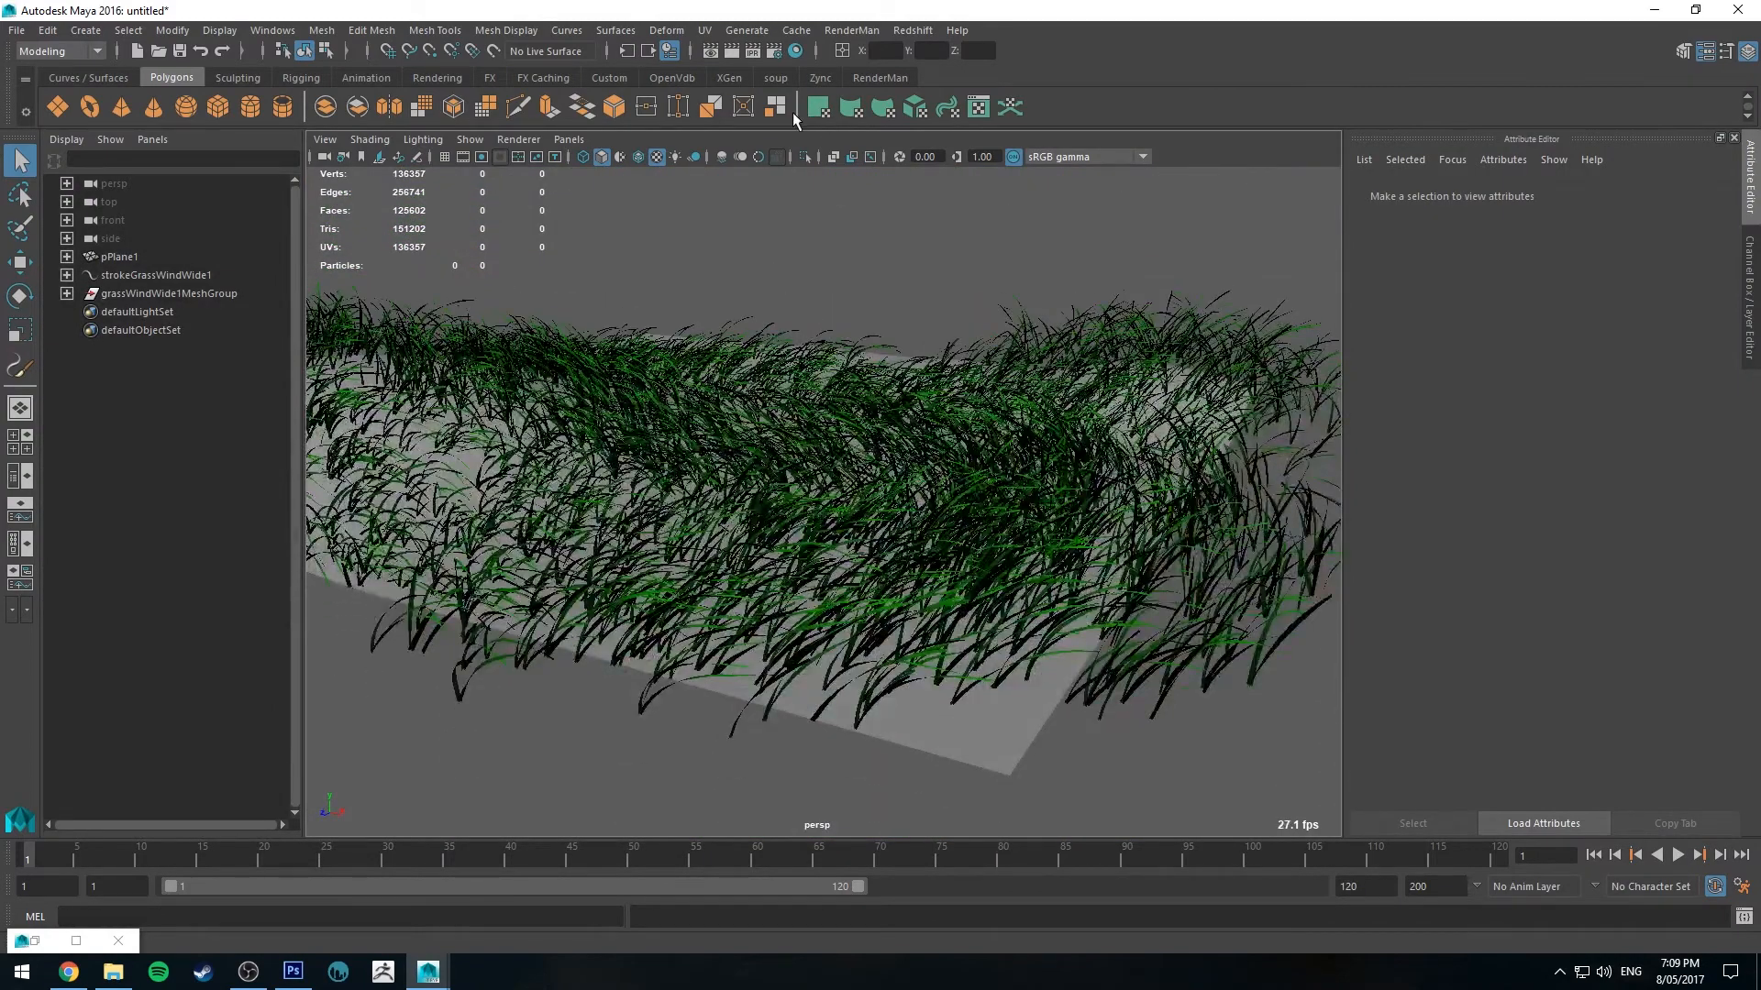
Step: Add a Redshift Dome Light (rsDomeLight1) from Redshift > Lights to light the grass scene
left_click(912, 31)
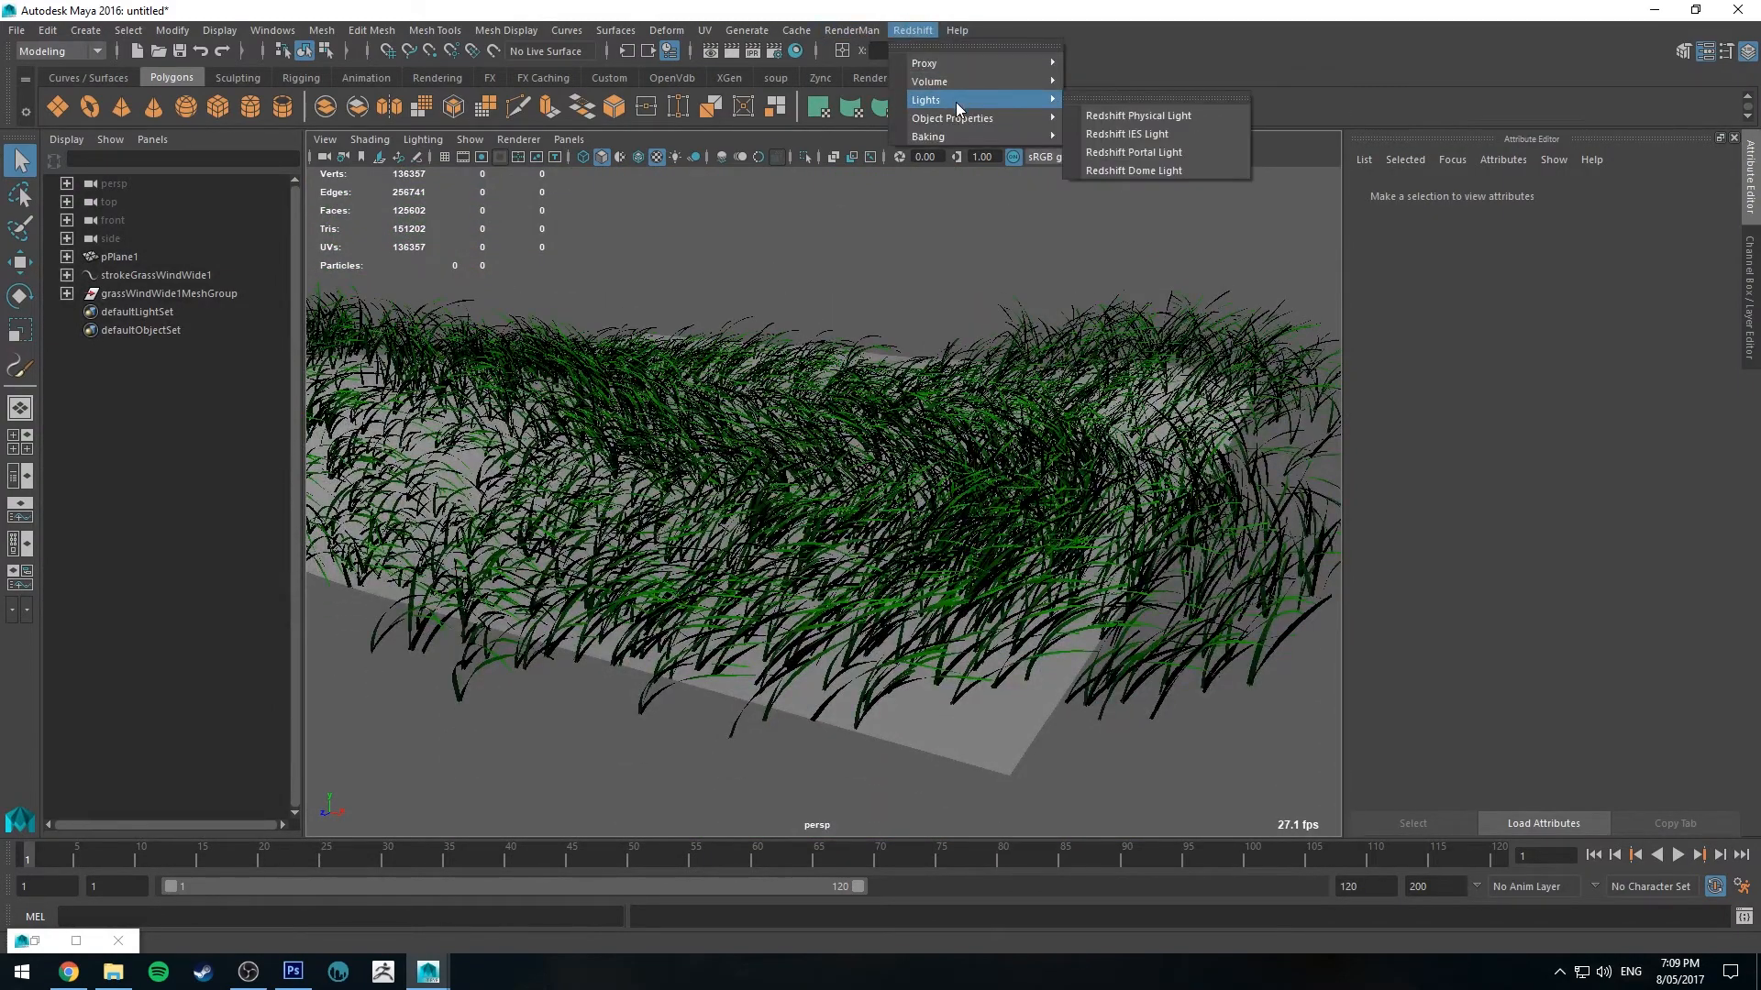
left_click(1133, 169)
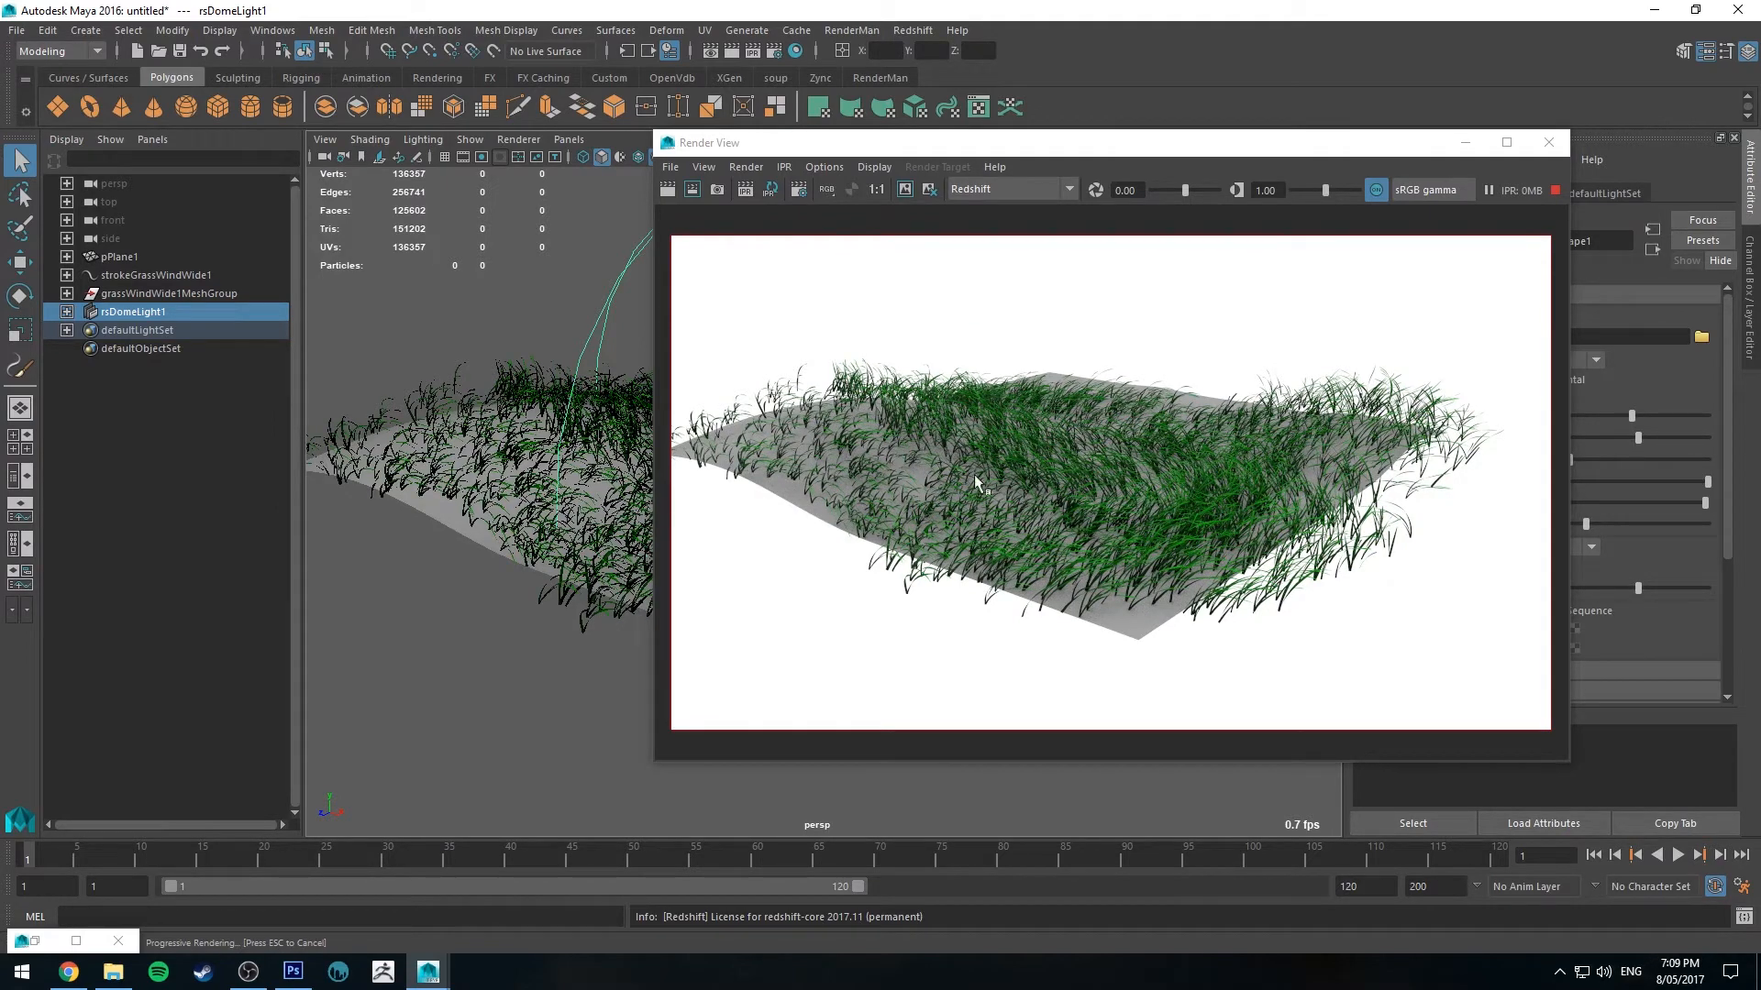
mouse_move(1249, 436)
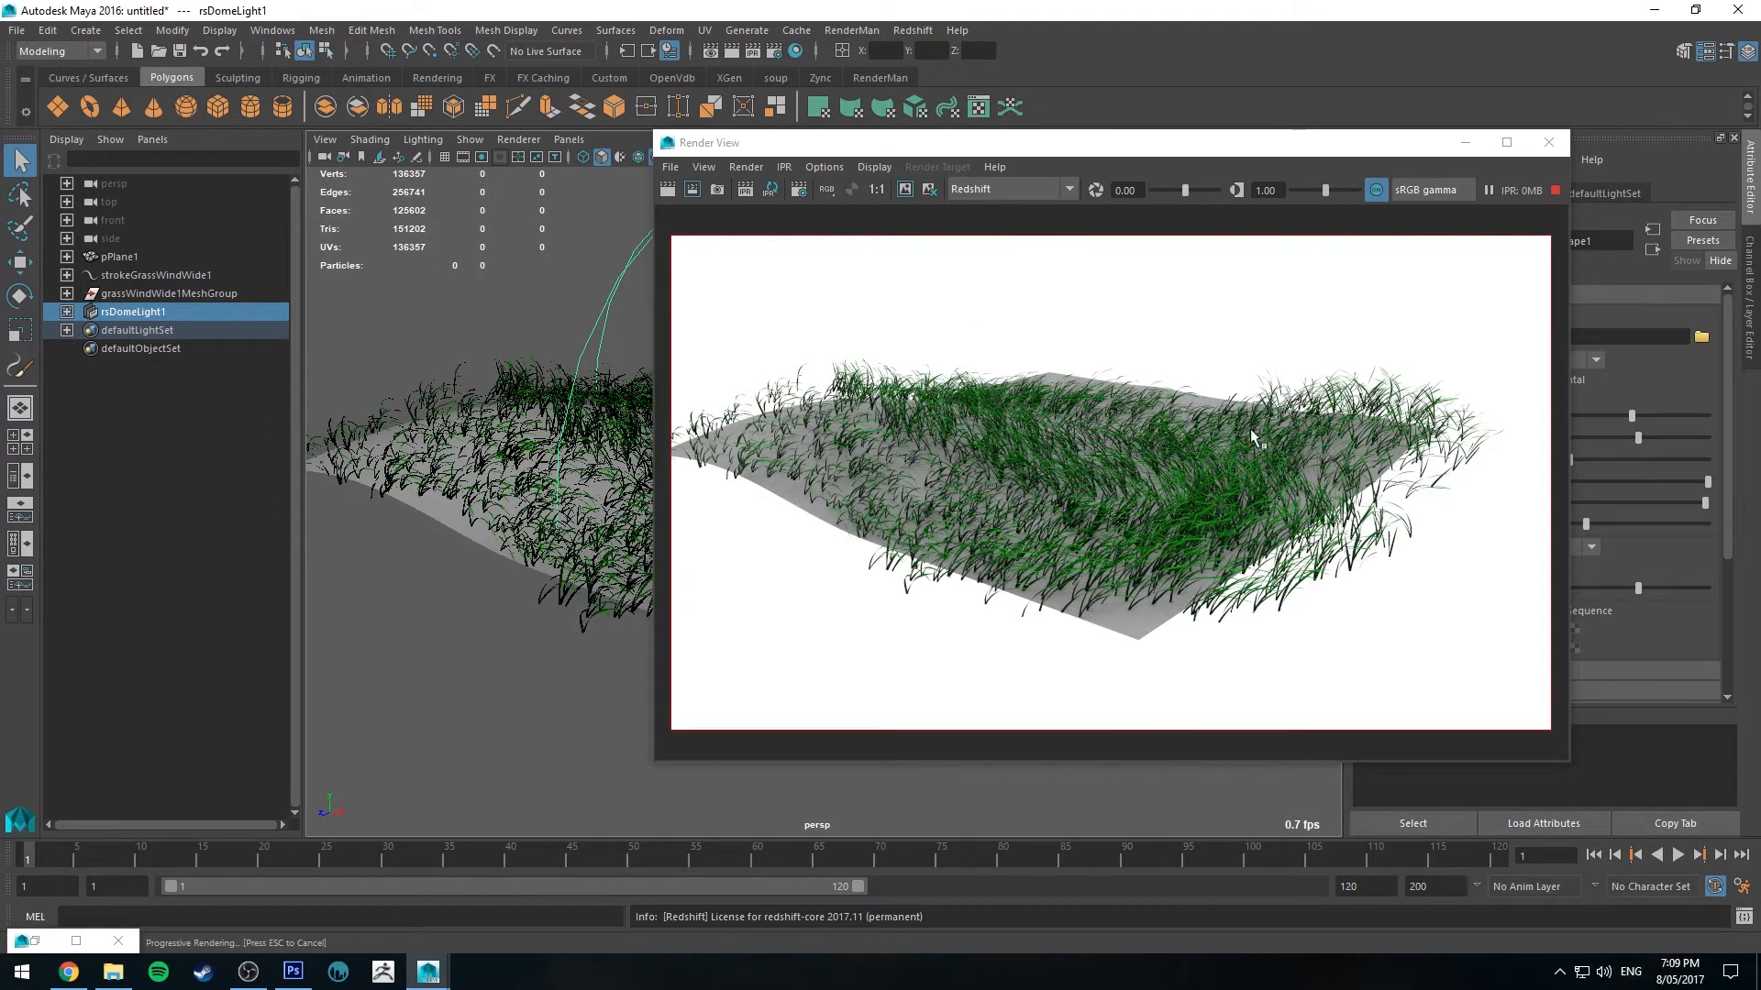
mouse_move(1189, 567)
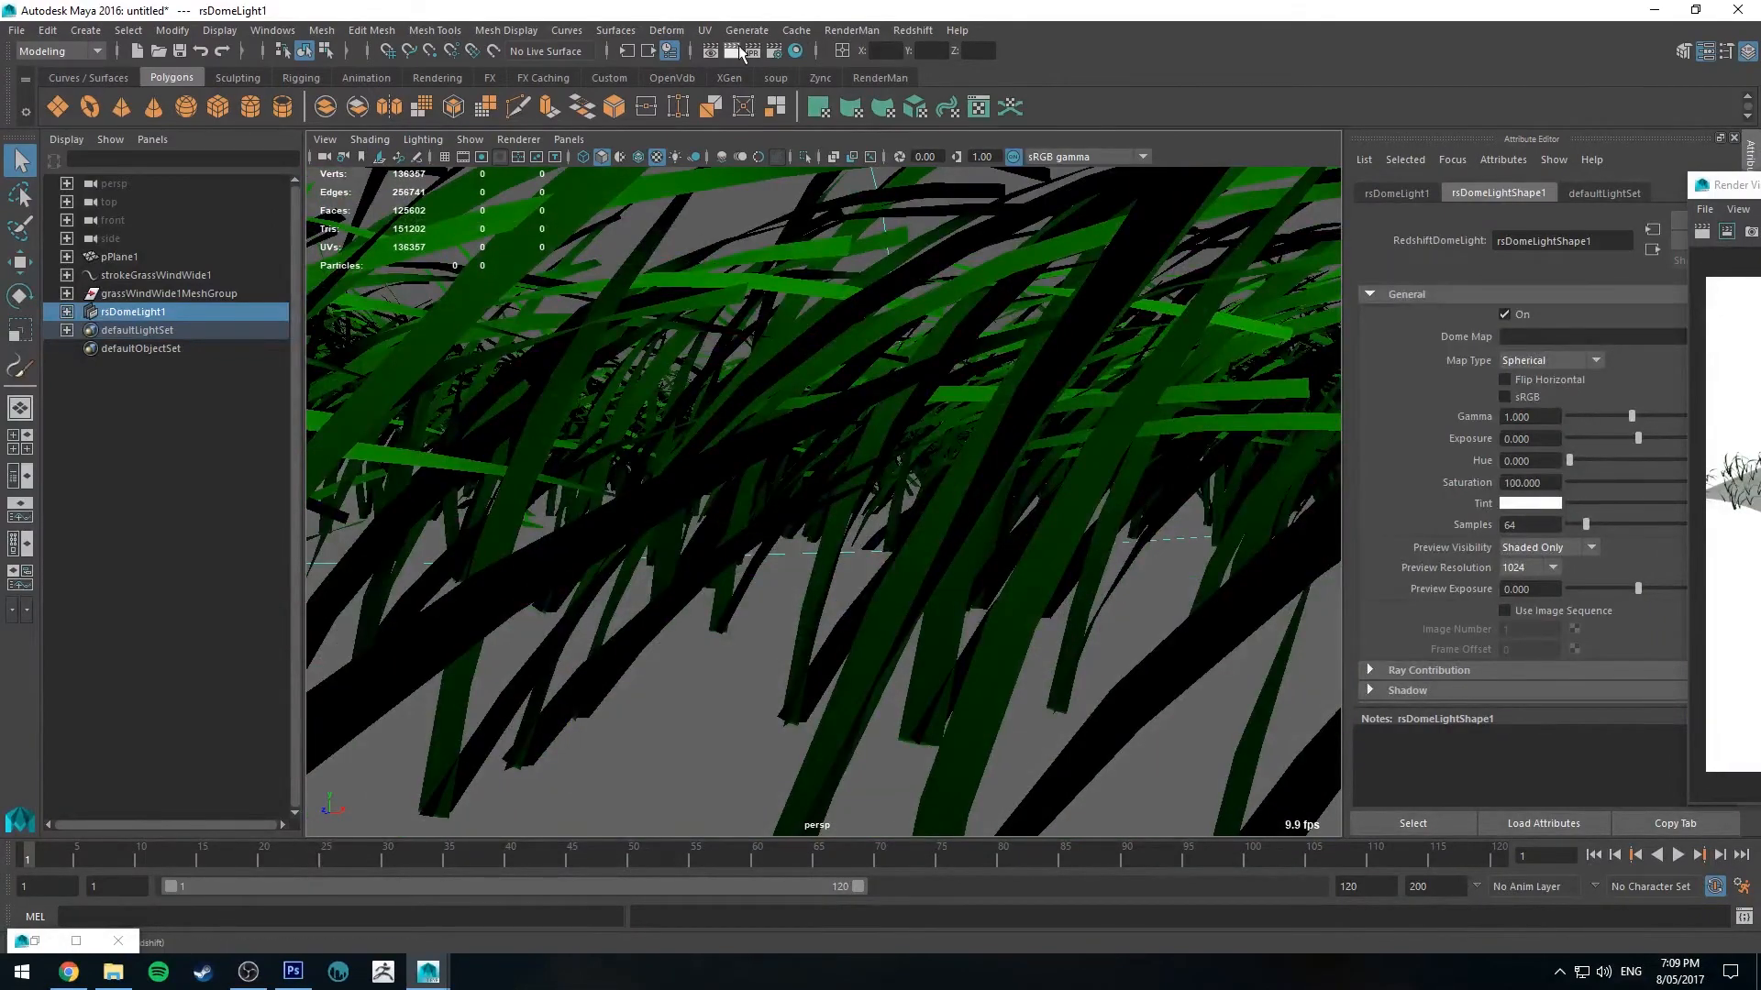
Step: Select grassWindWide1MeshGroup in the Outliner to show grassWindWide1MainShape's Redshift attributes
left_click(739, 52)
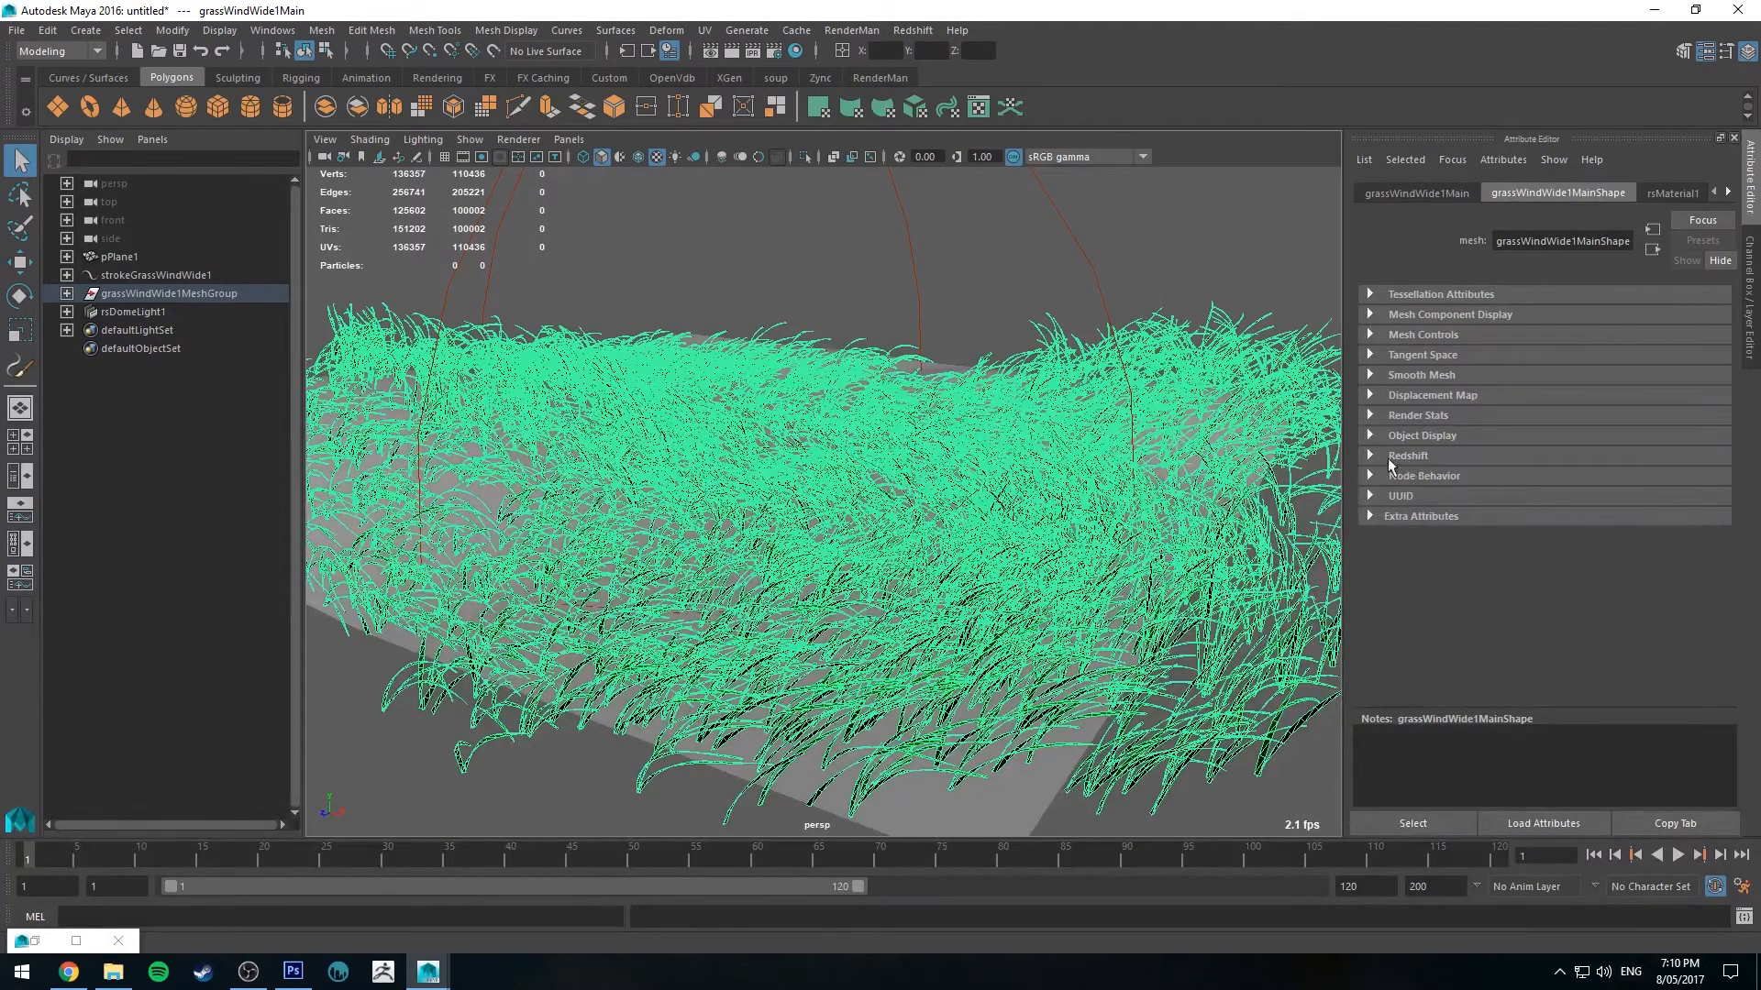
Step: Deselect everything and render the current frame of the grass field with Redshift
left_click(1407, 454)
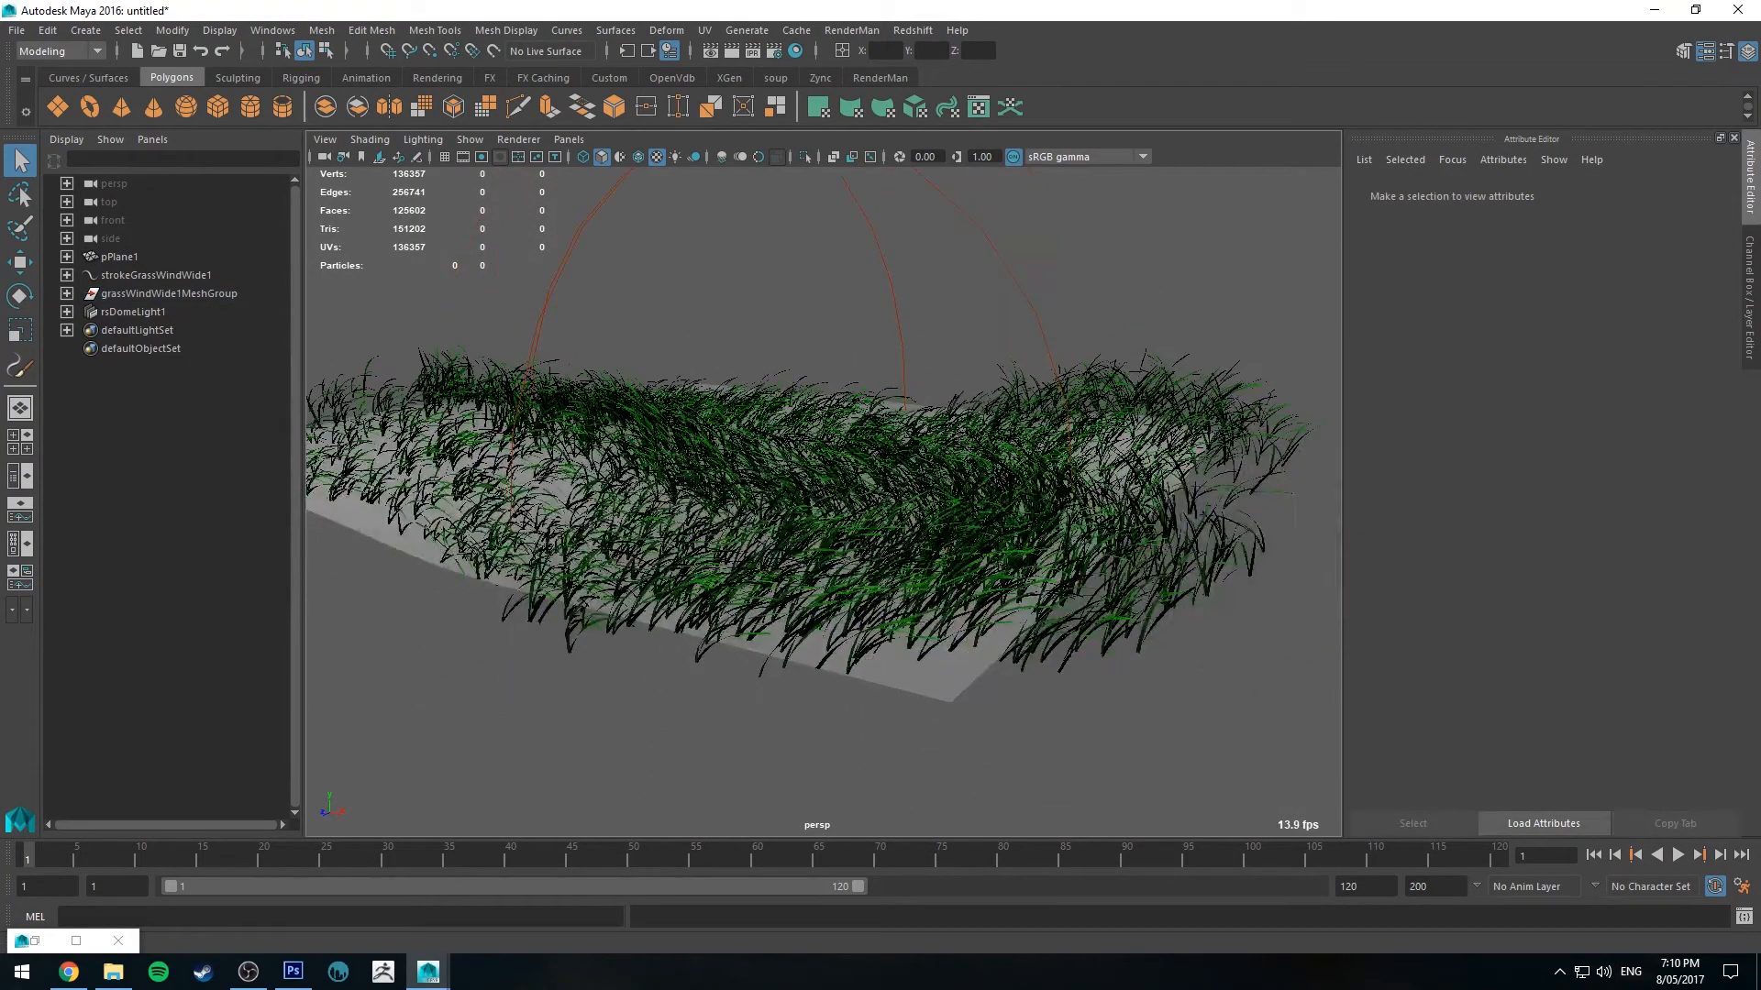
left_click(278, 106)
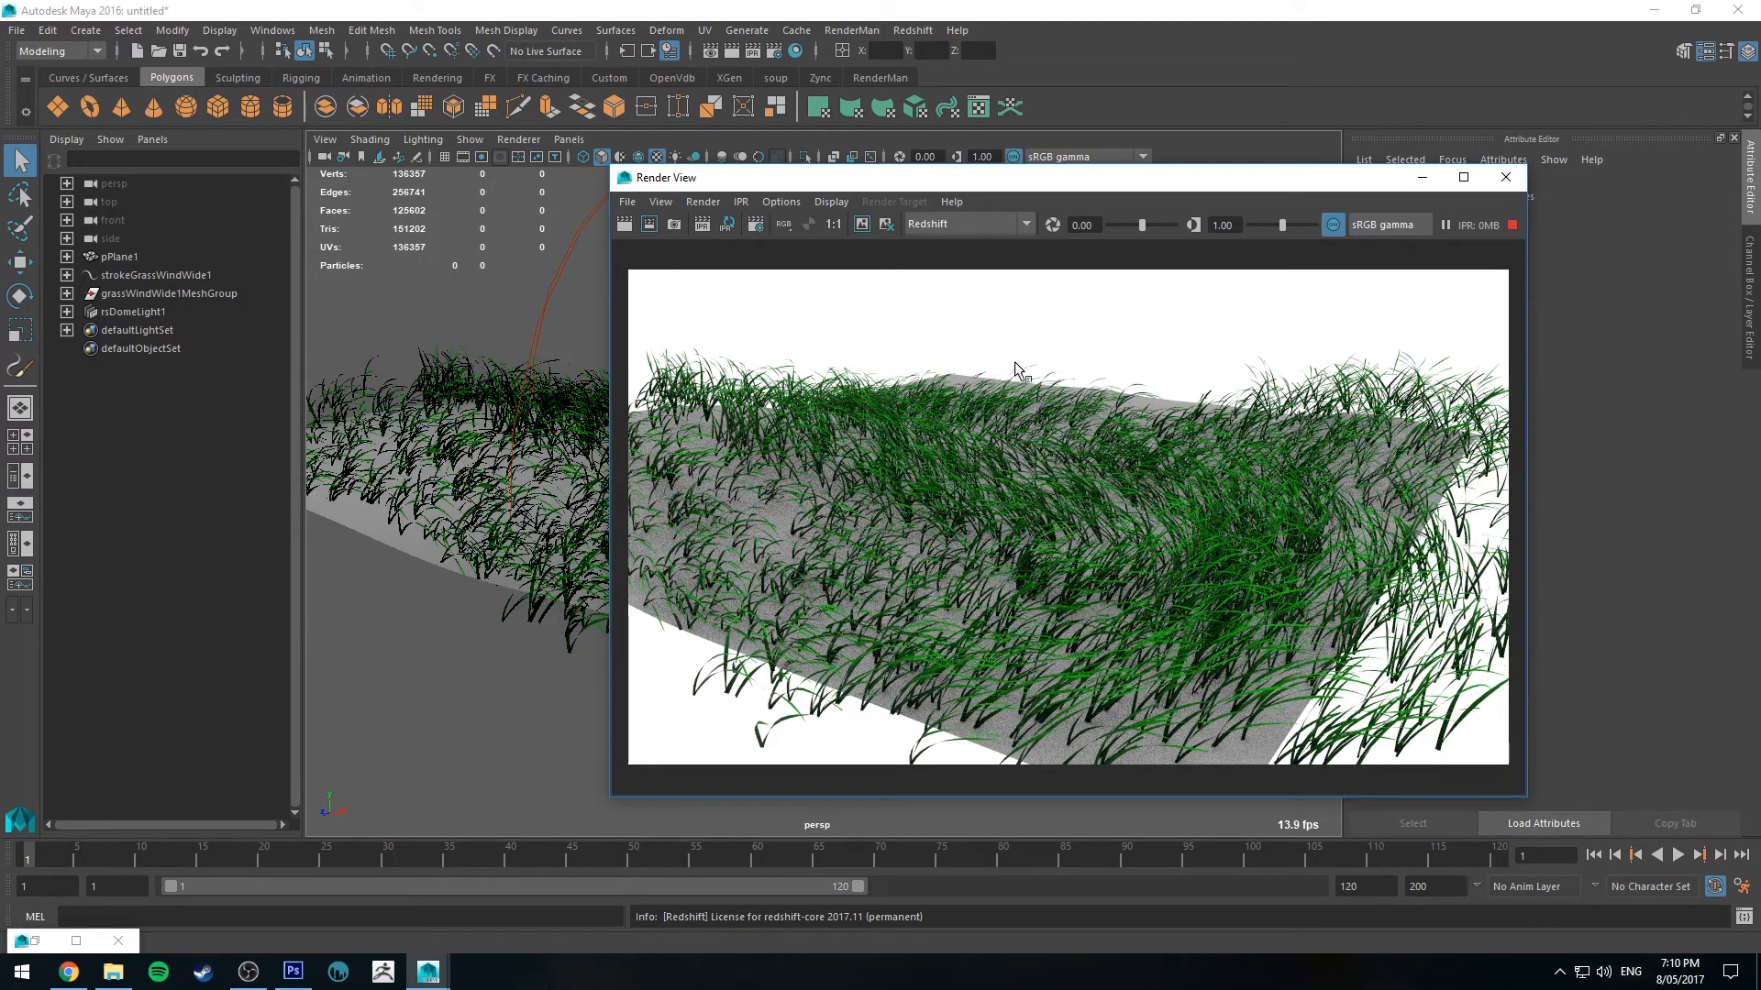
mouse_move(873, 489)
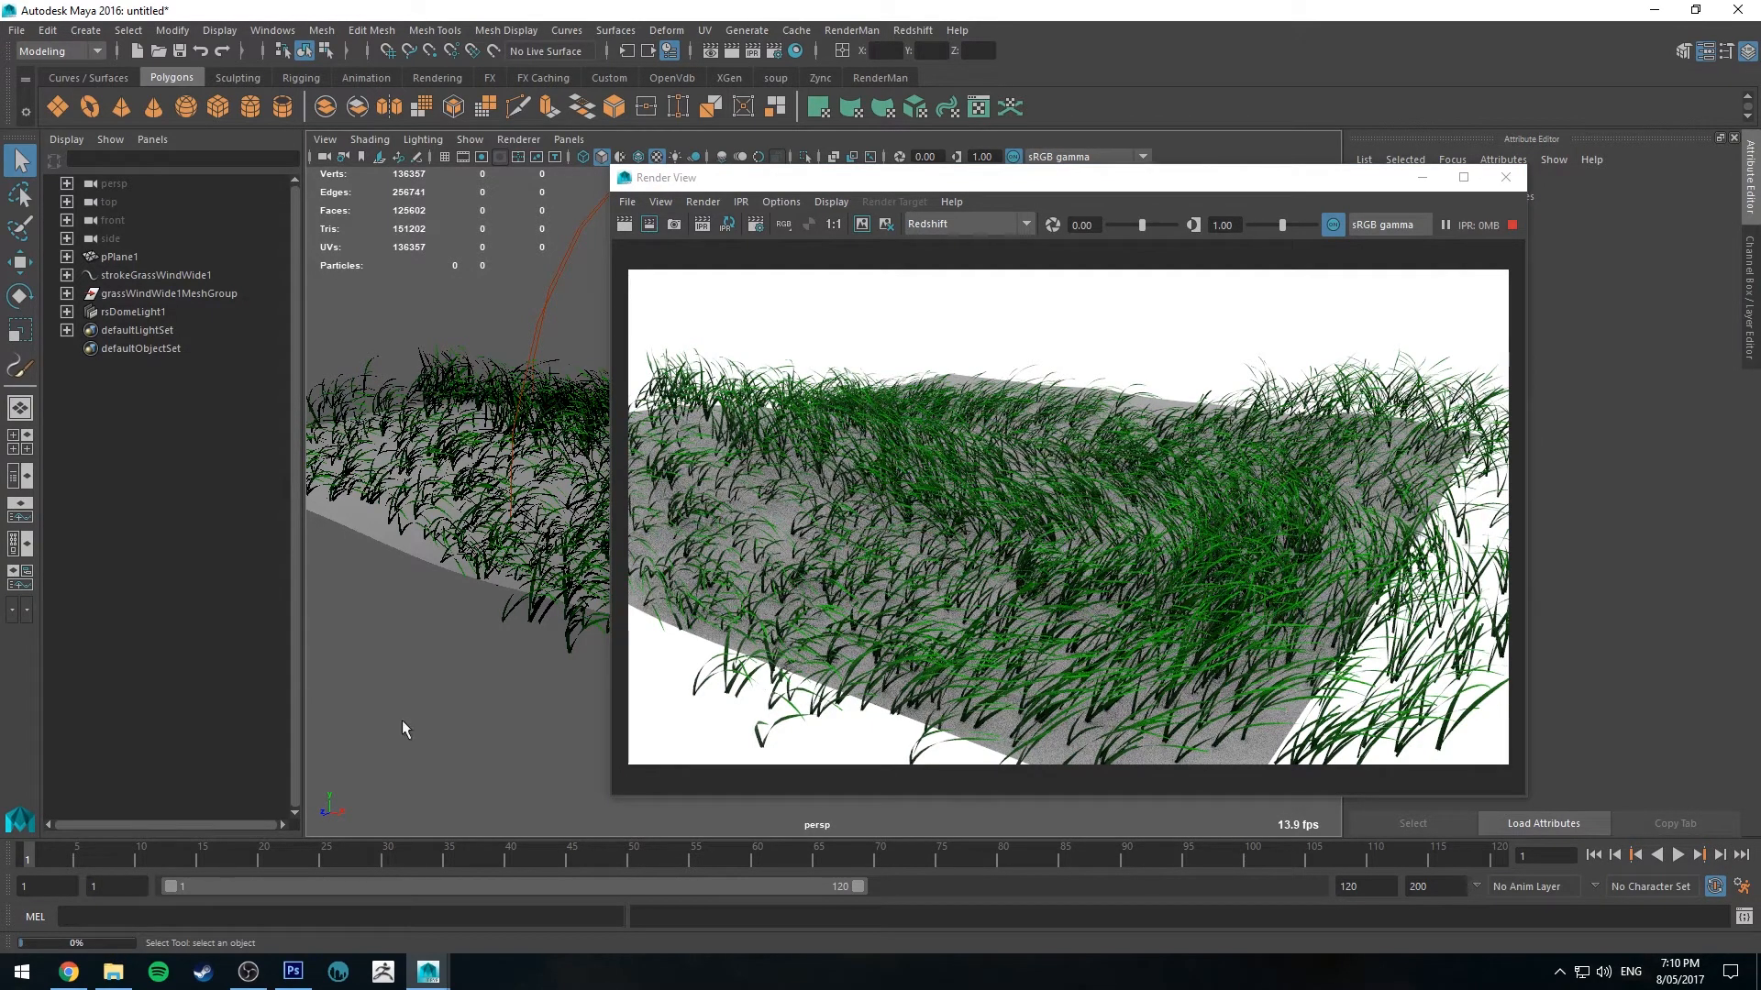
mouse_move(491, 592)
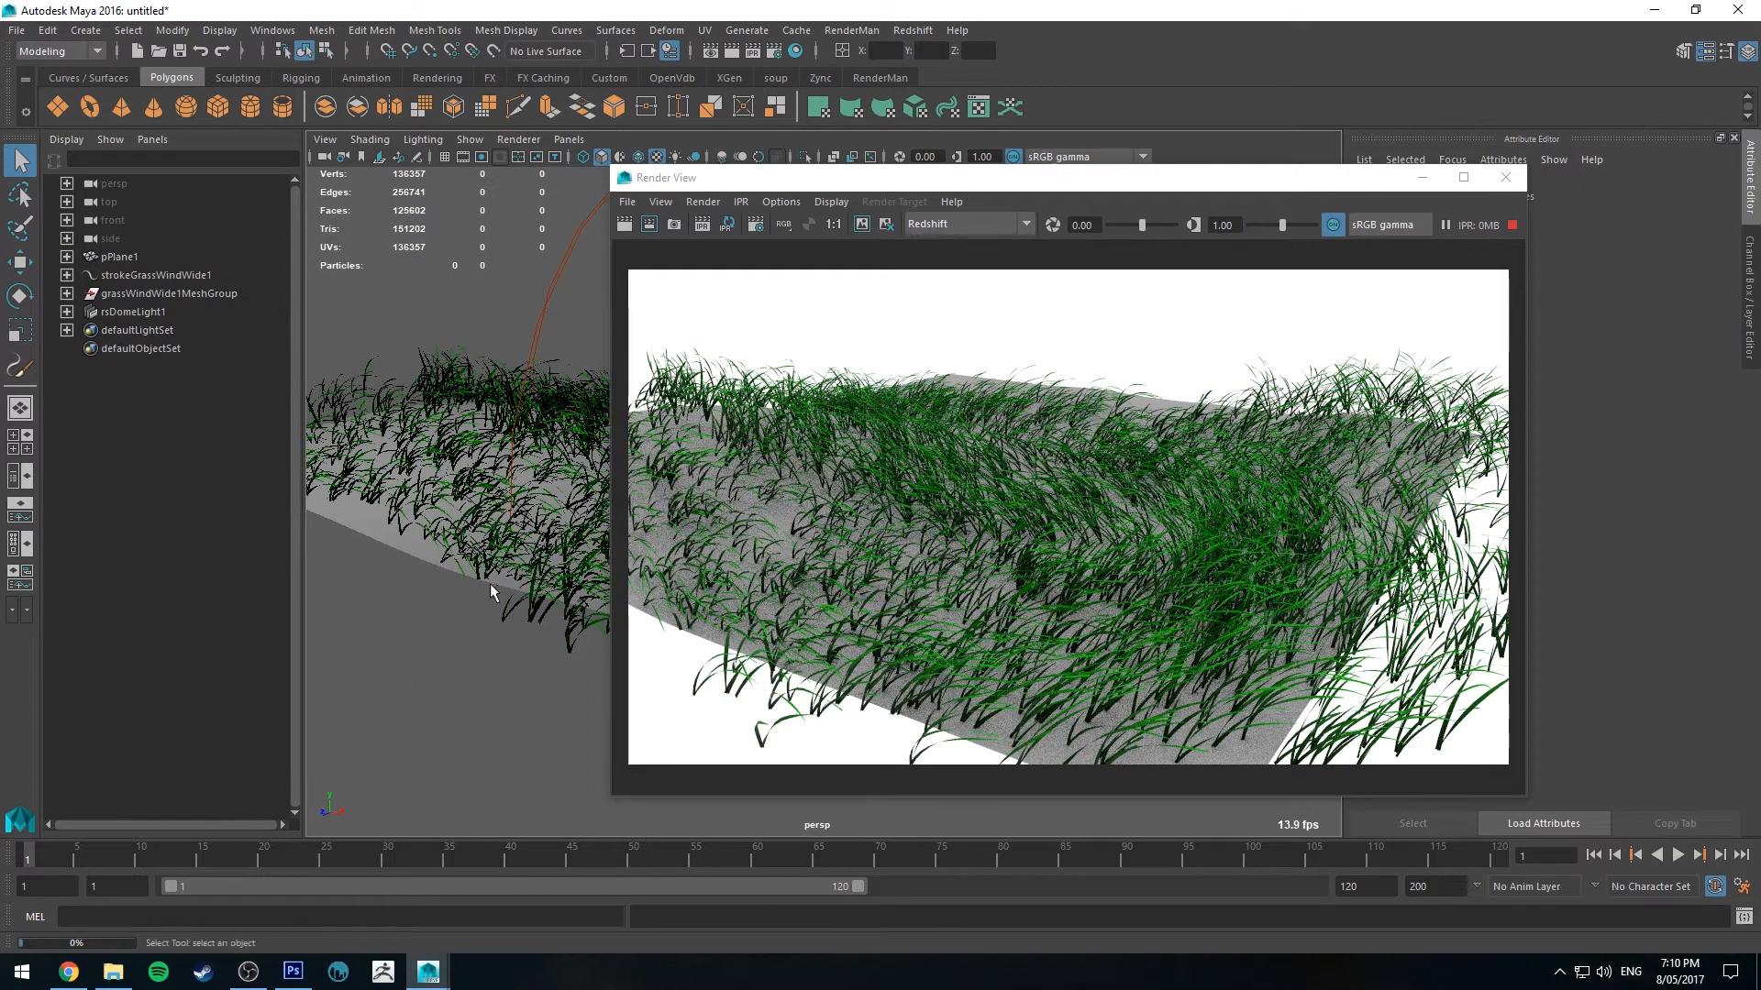
mouse_move(797, 492)
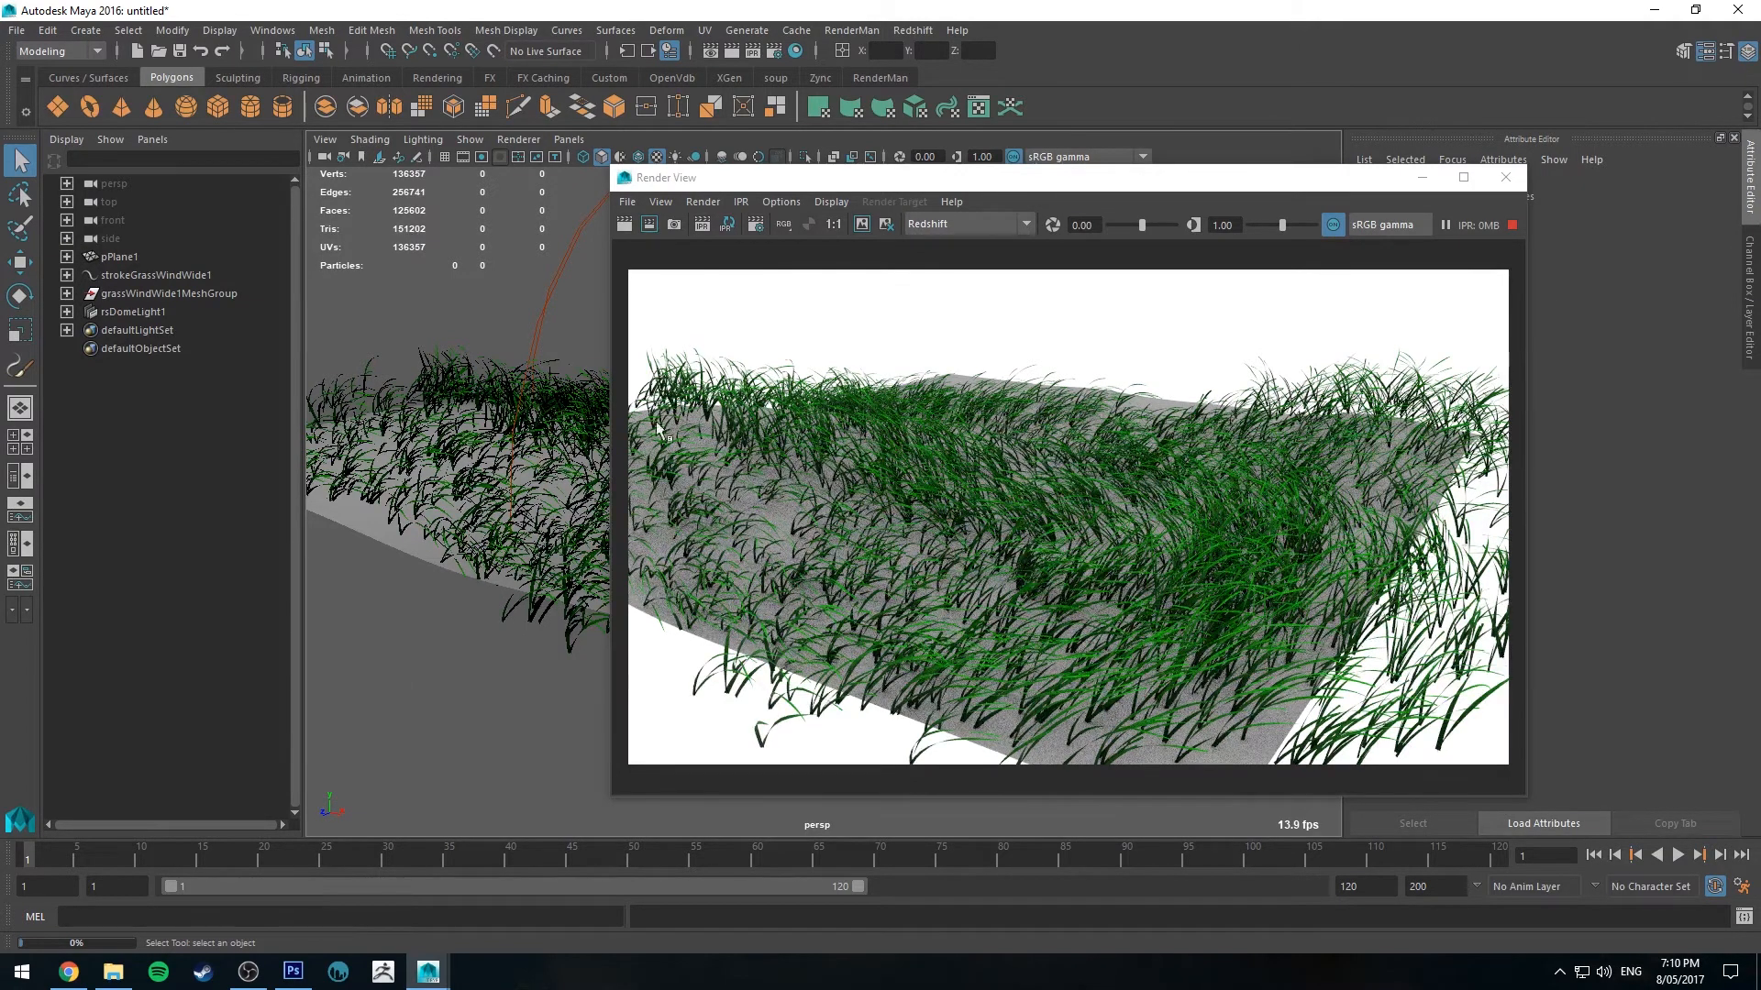
mouse_move(1062, 545)
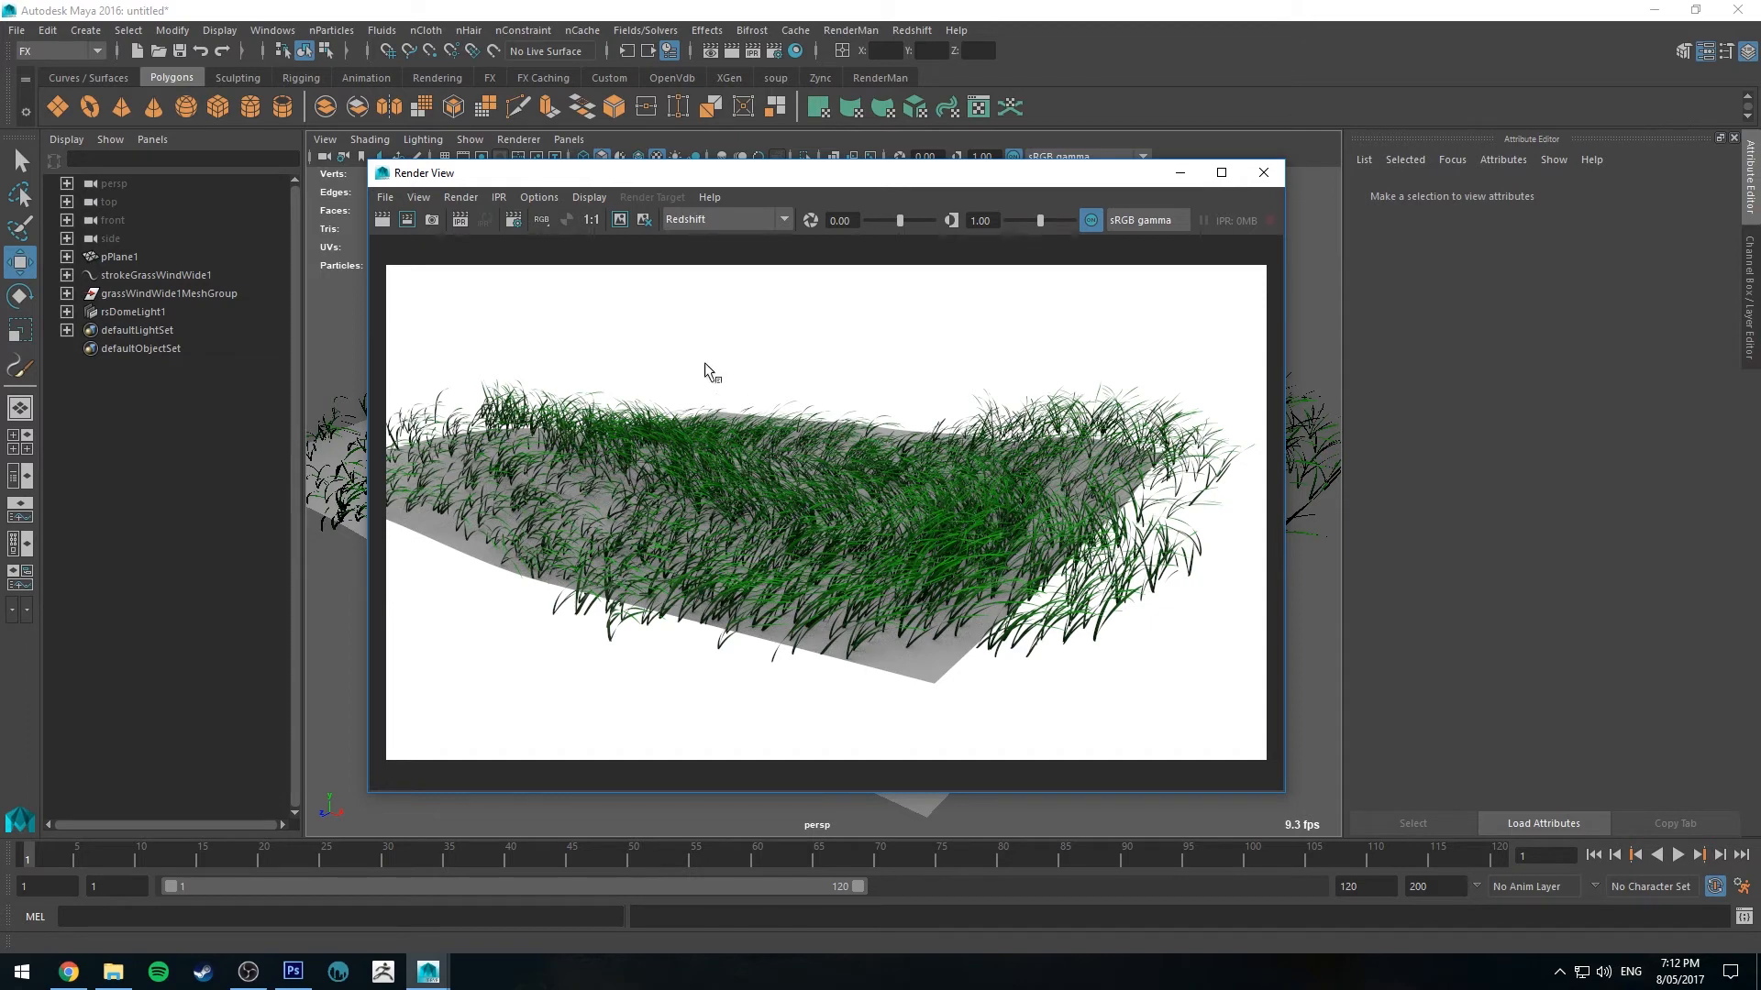
mouse_move(934, 563)
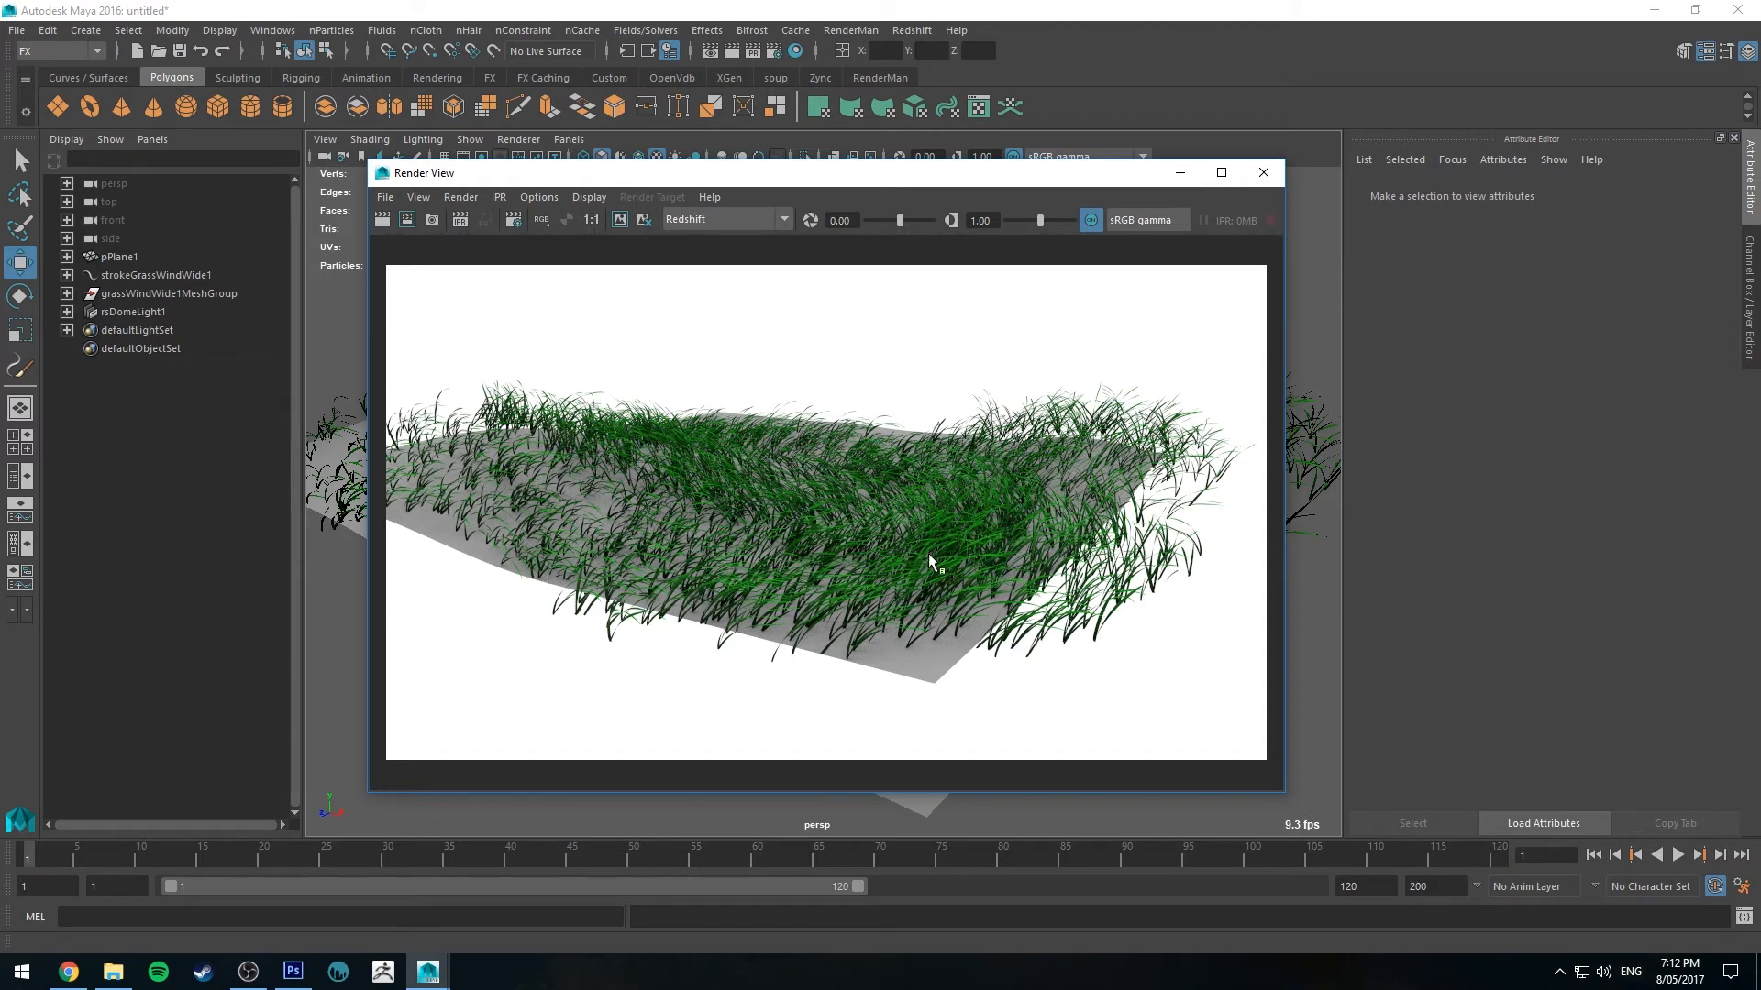
mouse_move(657, 374)
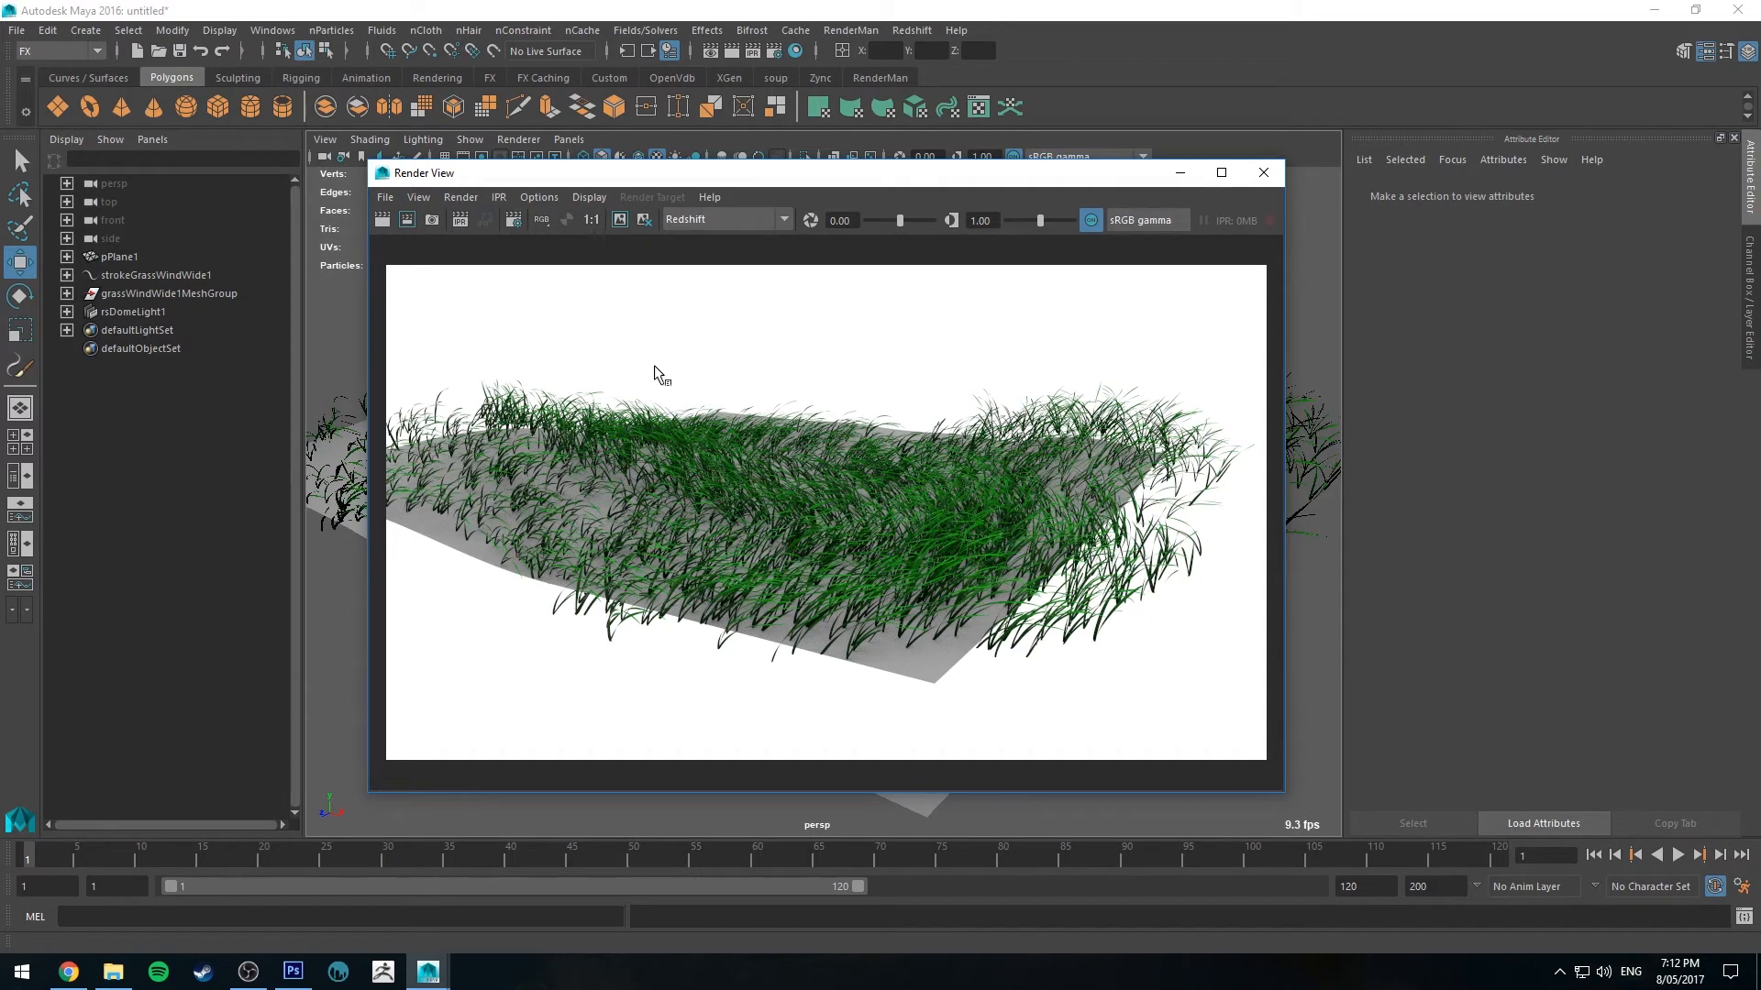
mouse_move(722, 502)
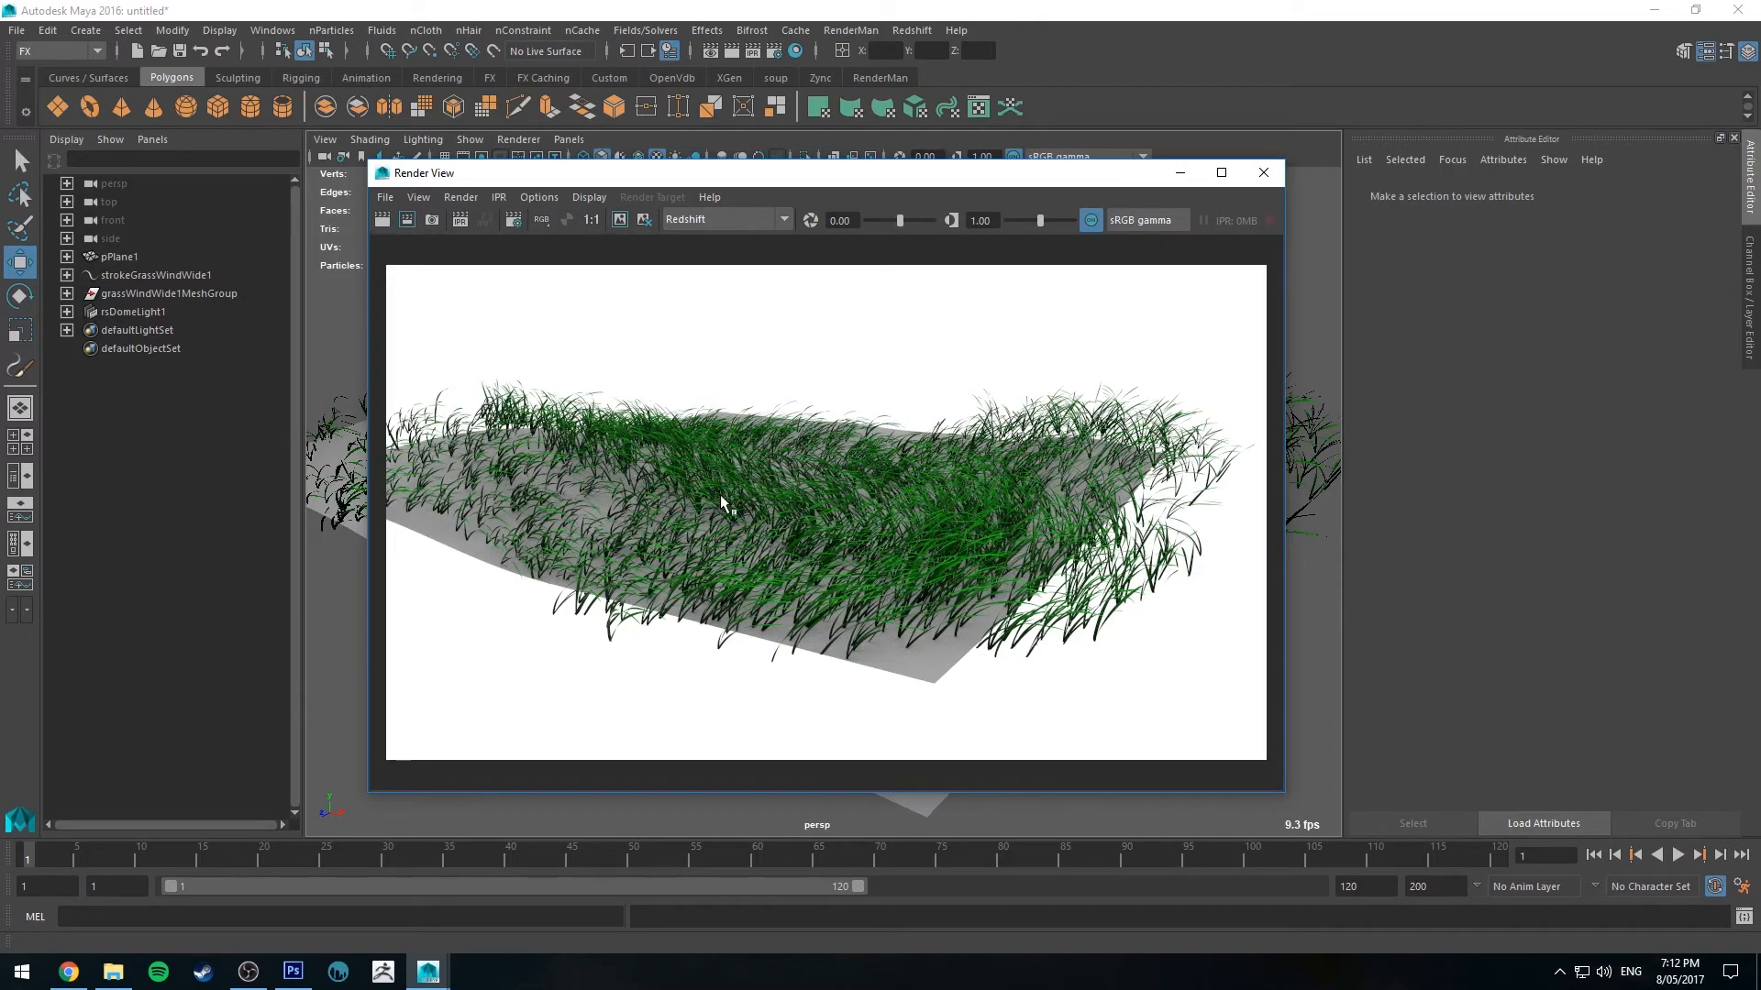
mouse_move(622, 519)
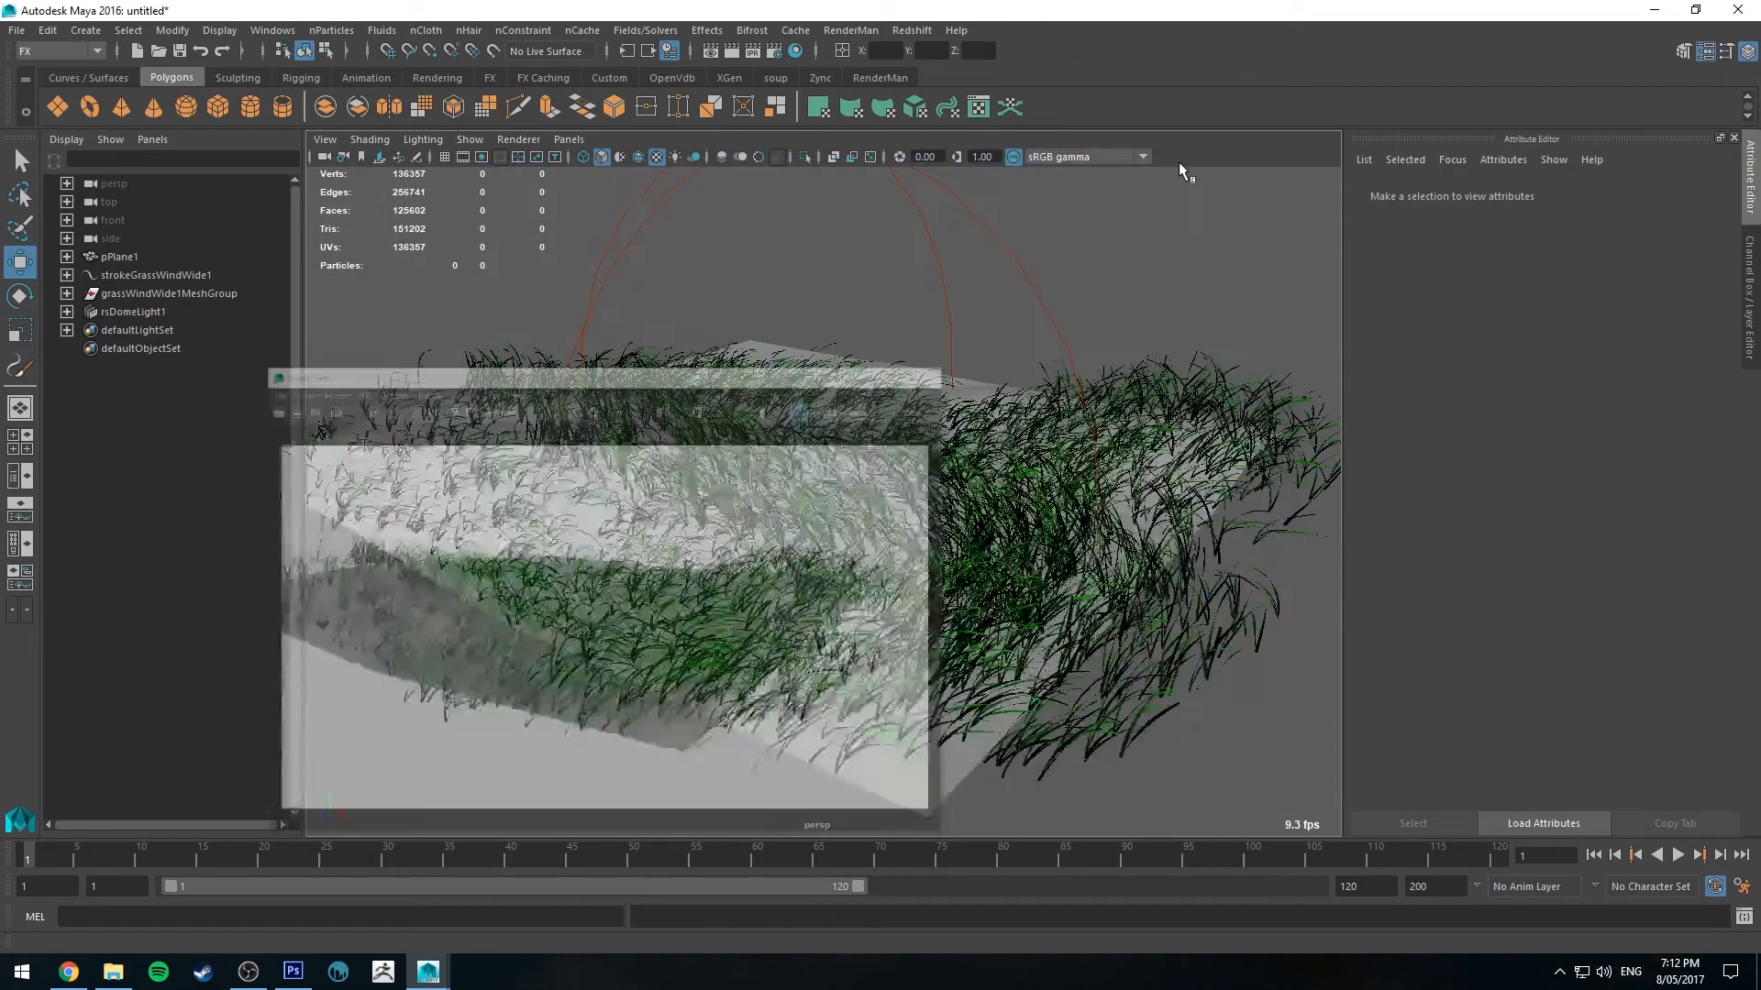
Step: Create display layer layer1 holding the selected grass mesh and select it
left_click(121, 256)
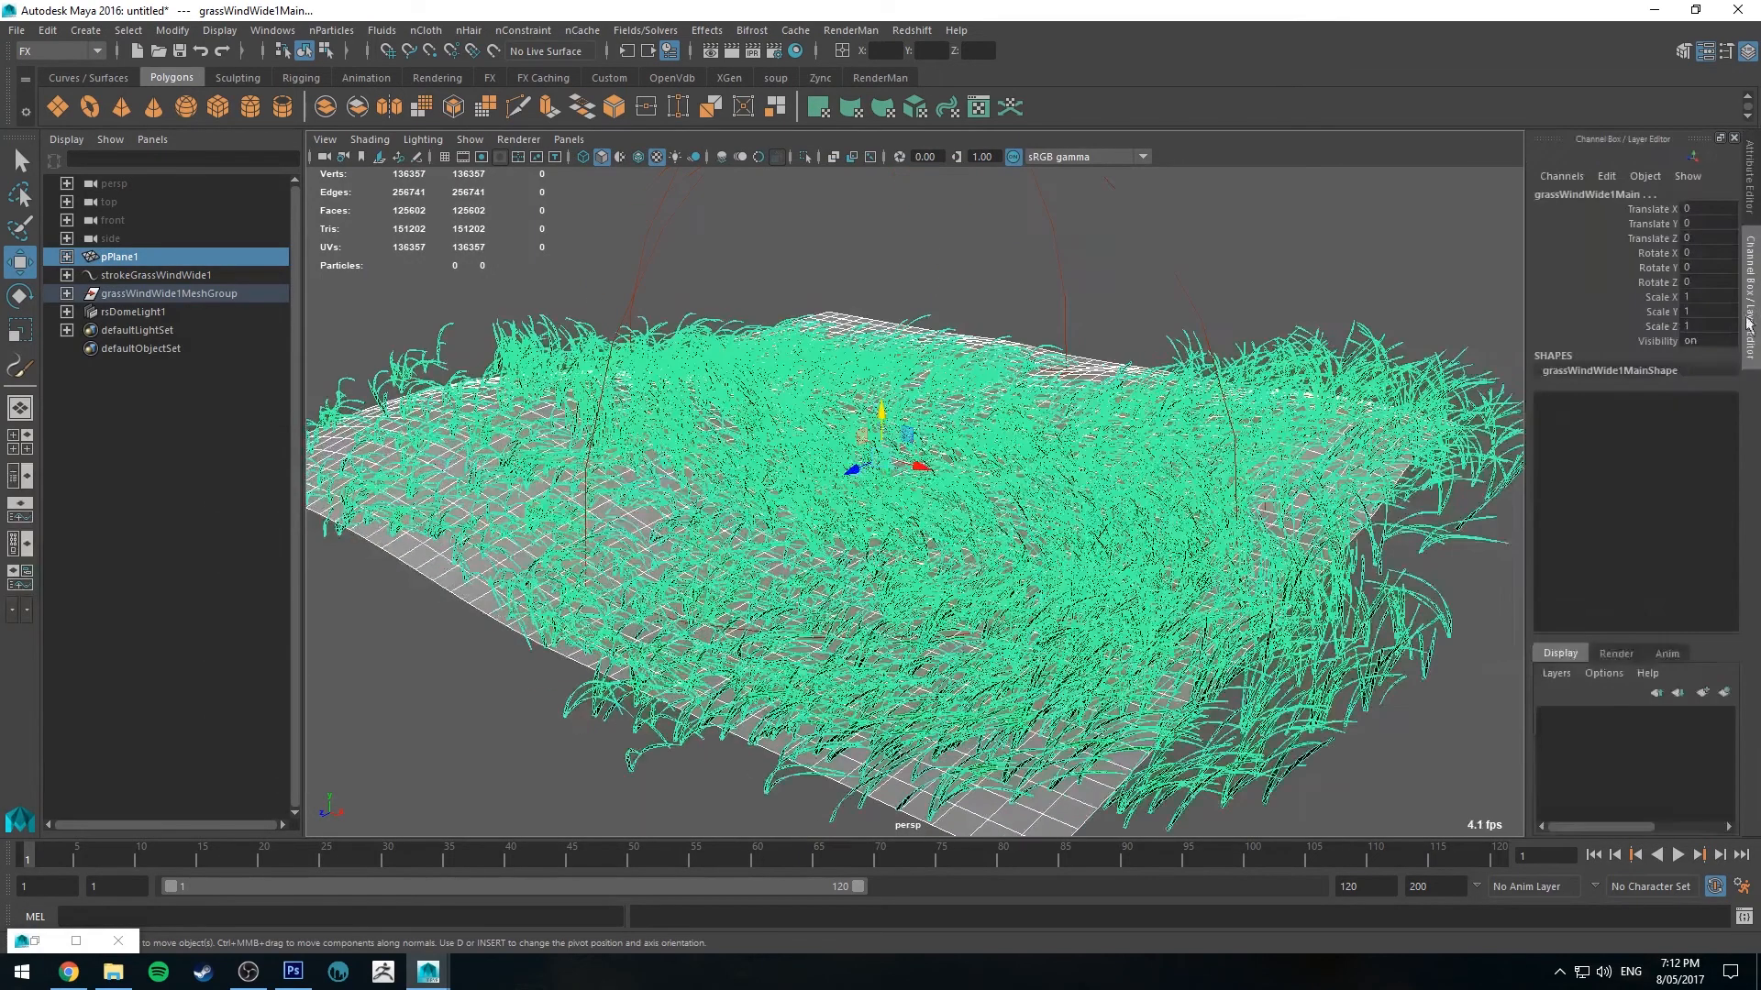
left_click(1702, 693)
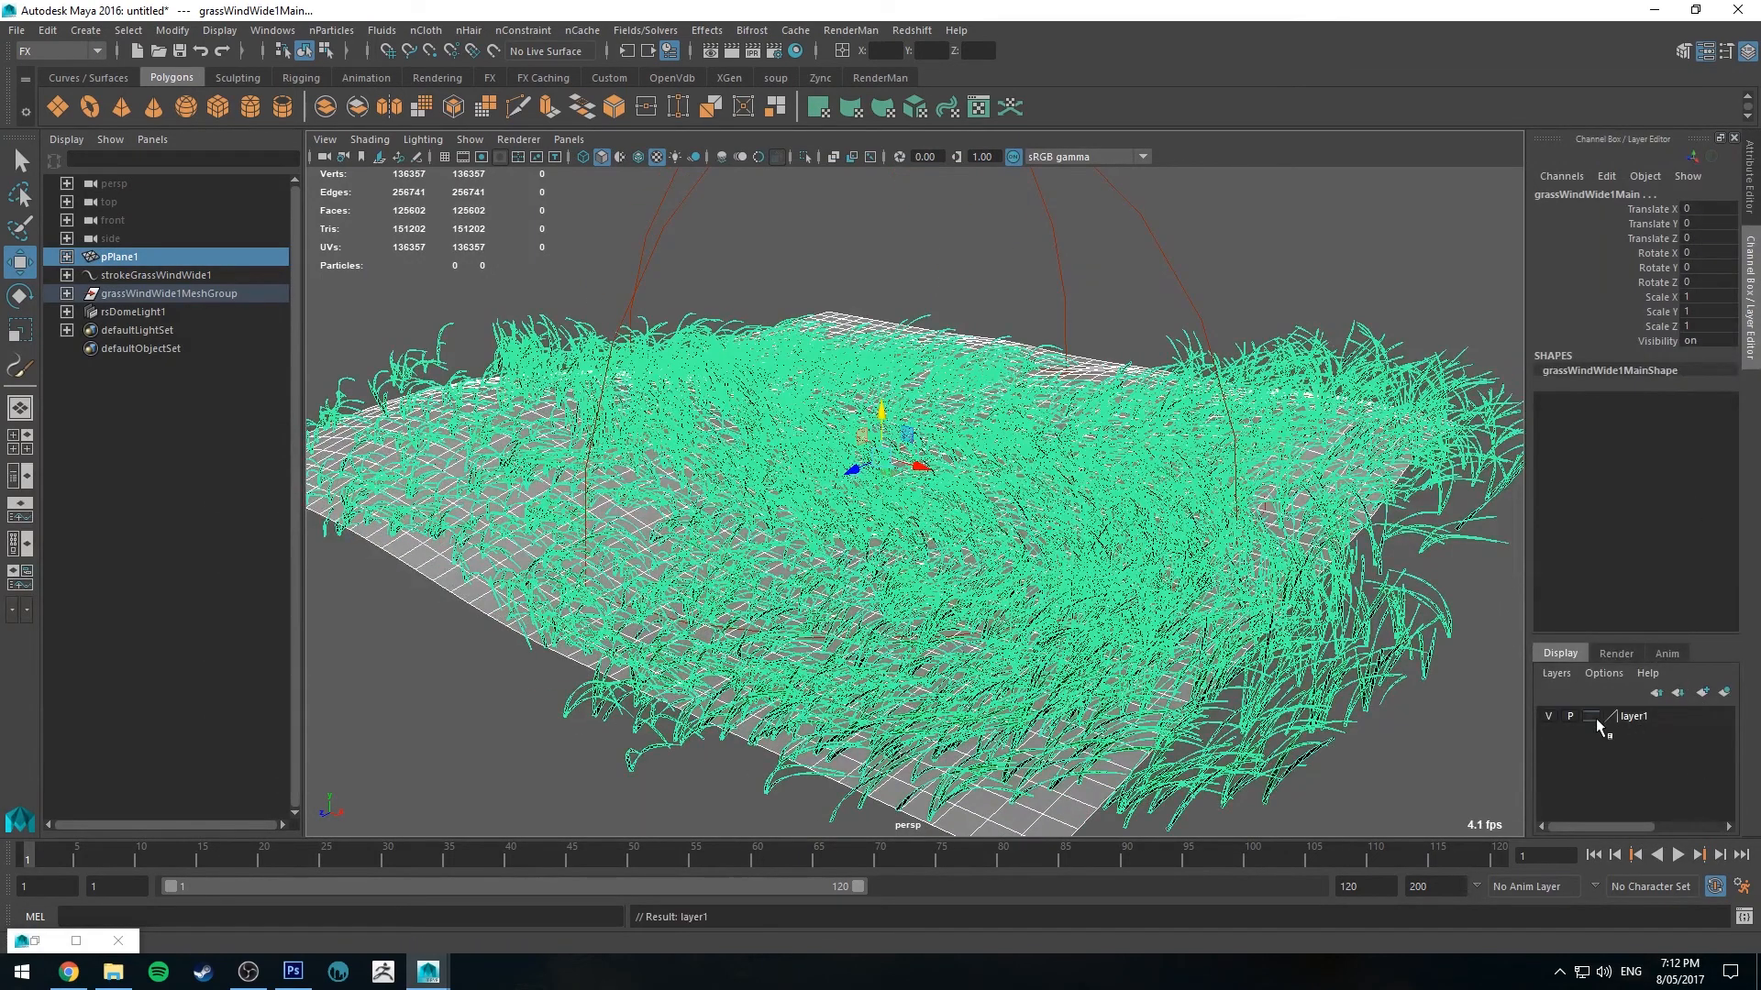
left_click(1640, 718)
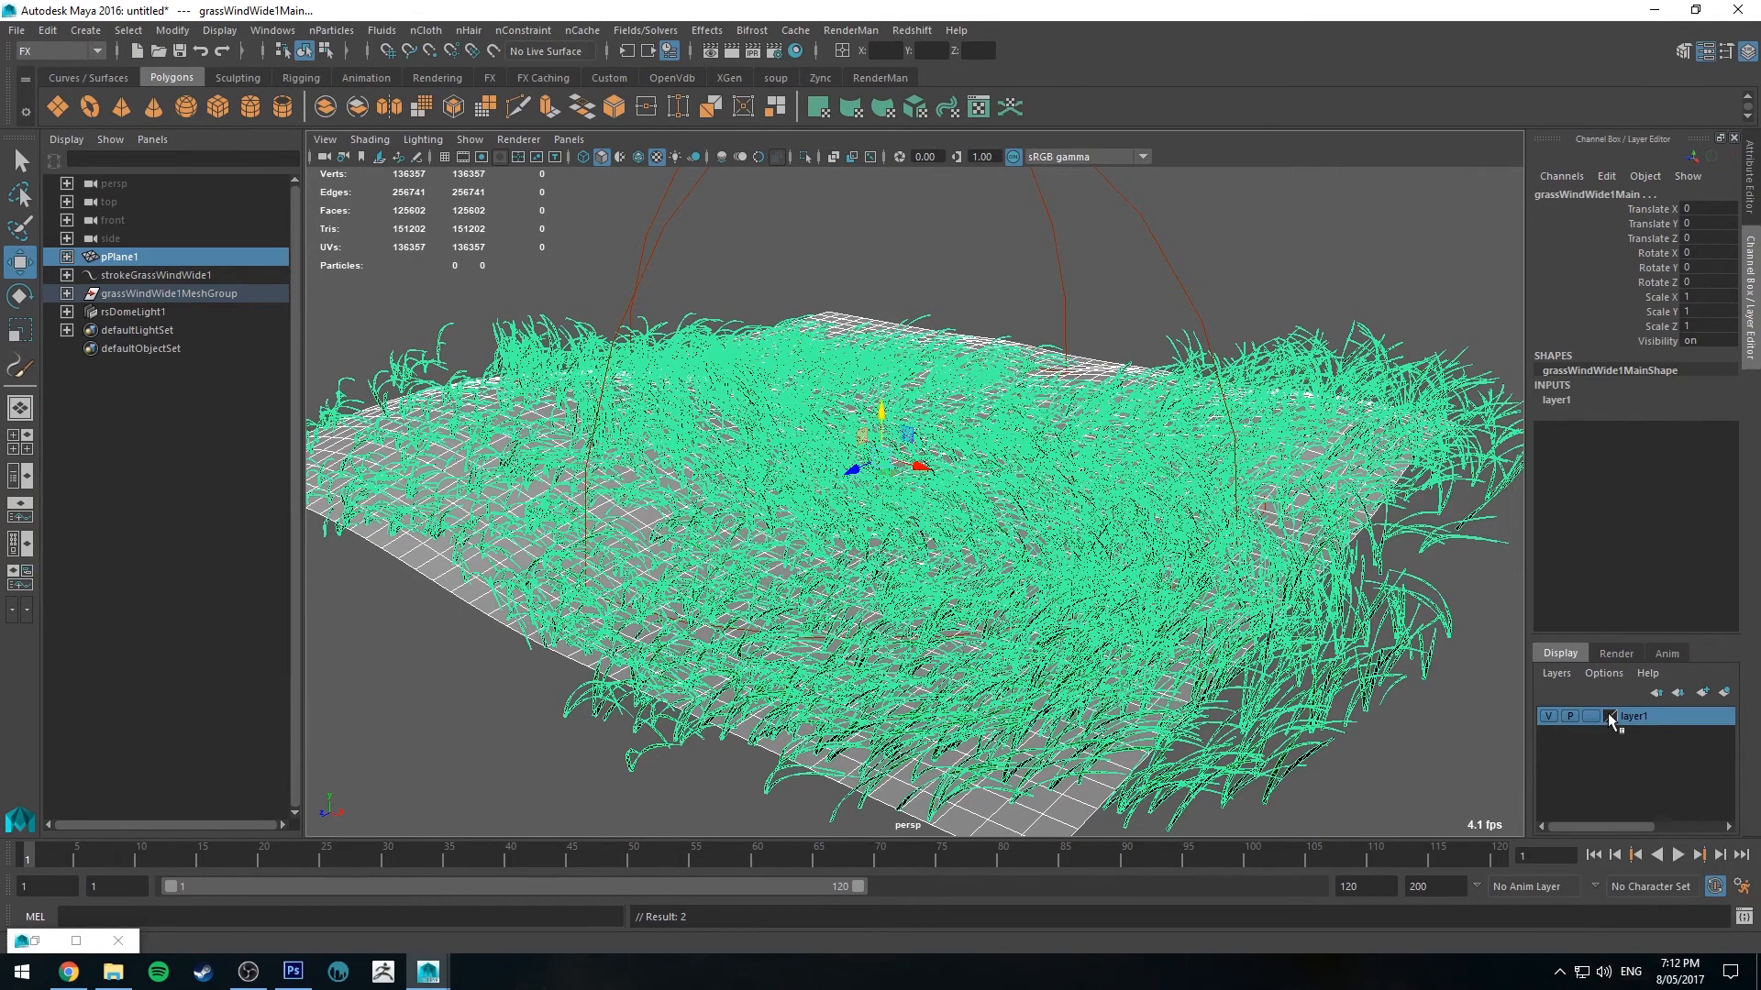